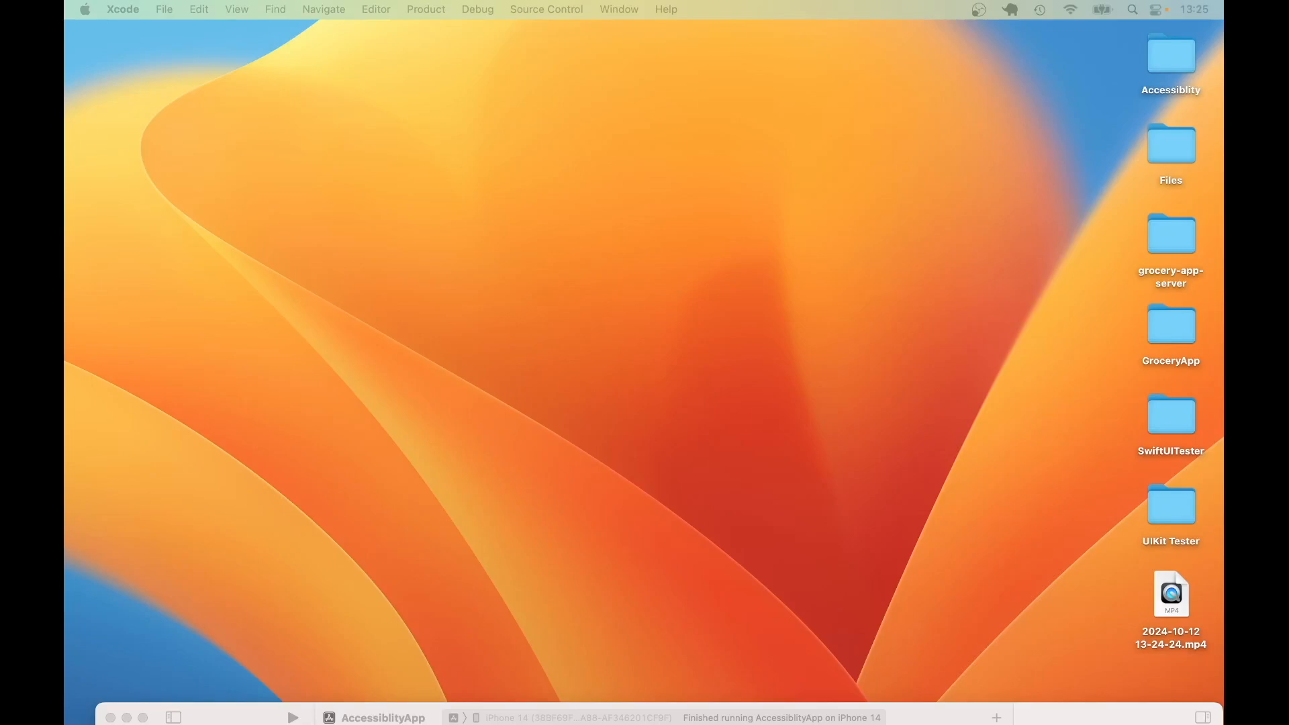
mouse_move(302, 700)
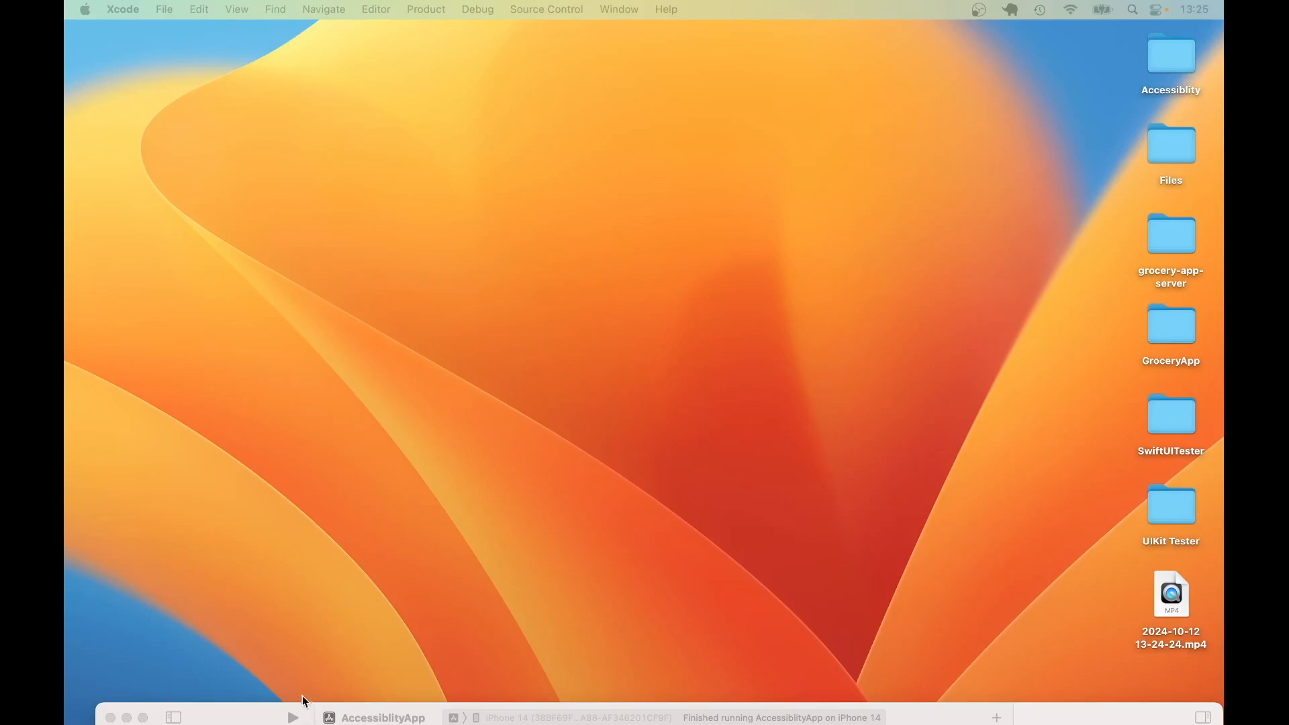
- Build and run AccessiblityApp on the iPhone 14 simulator
click(293, 717)
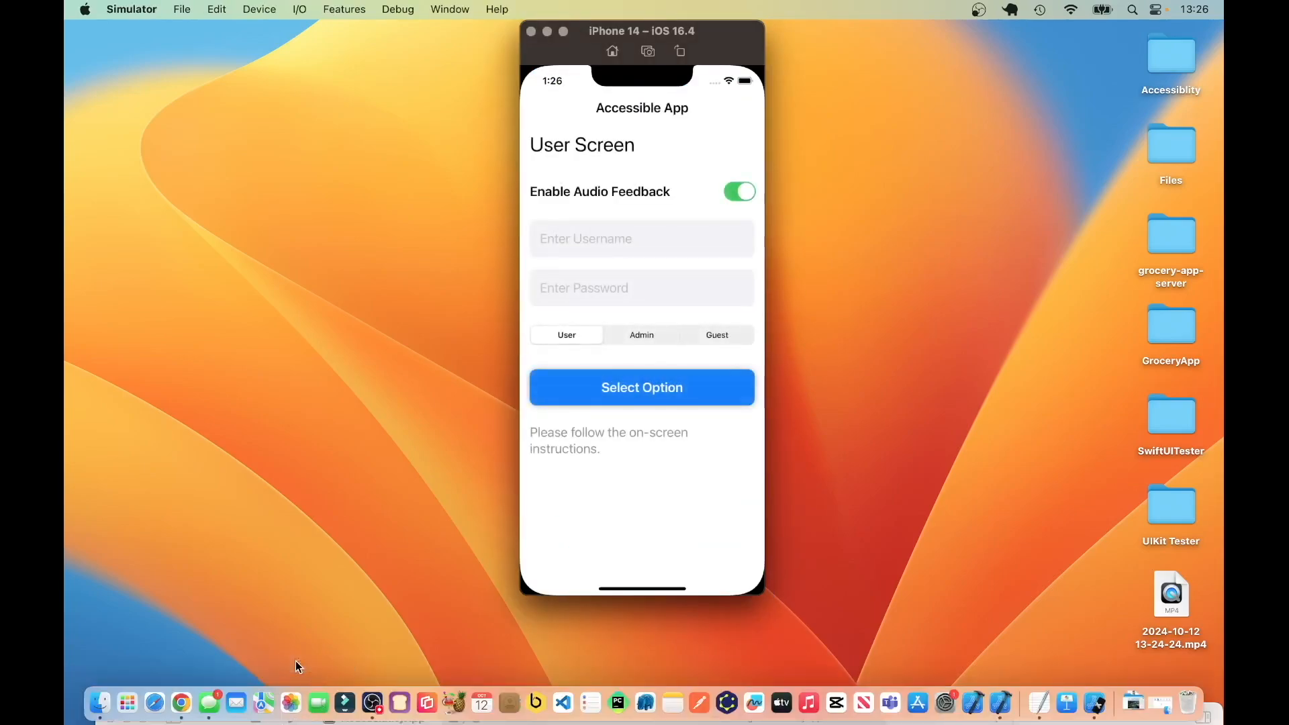
mouse_move(298, 643)
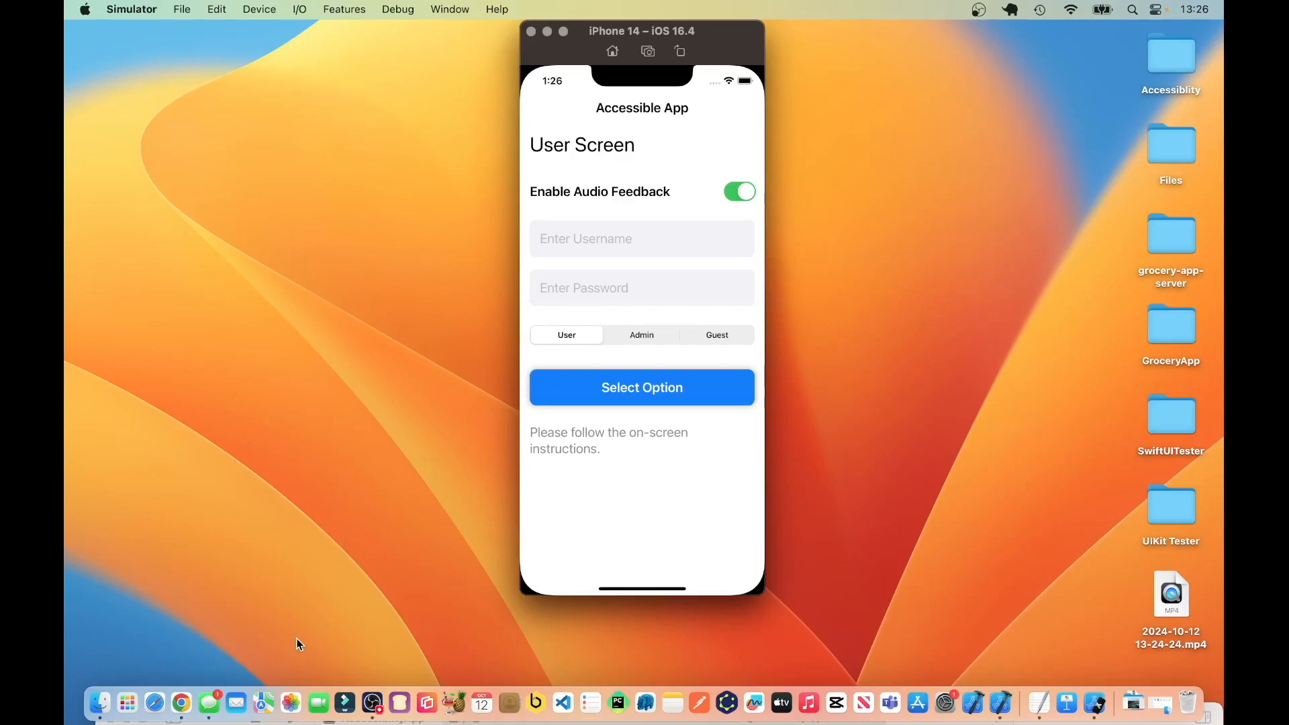
mouse_move(233, 456)
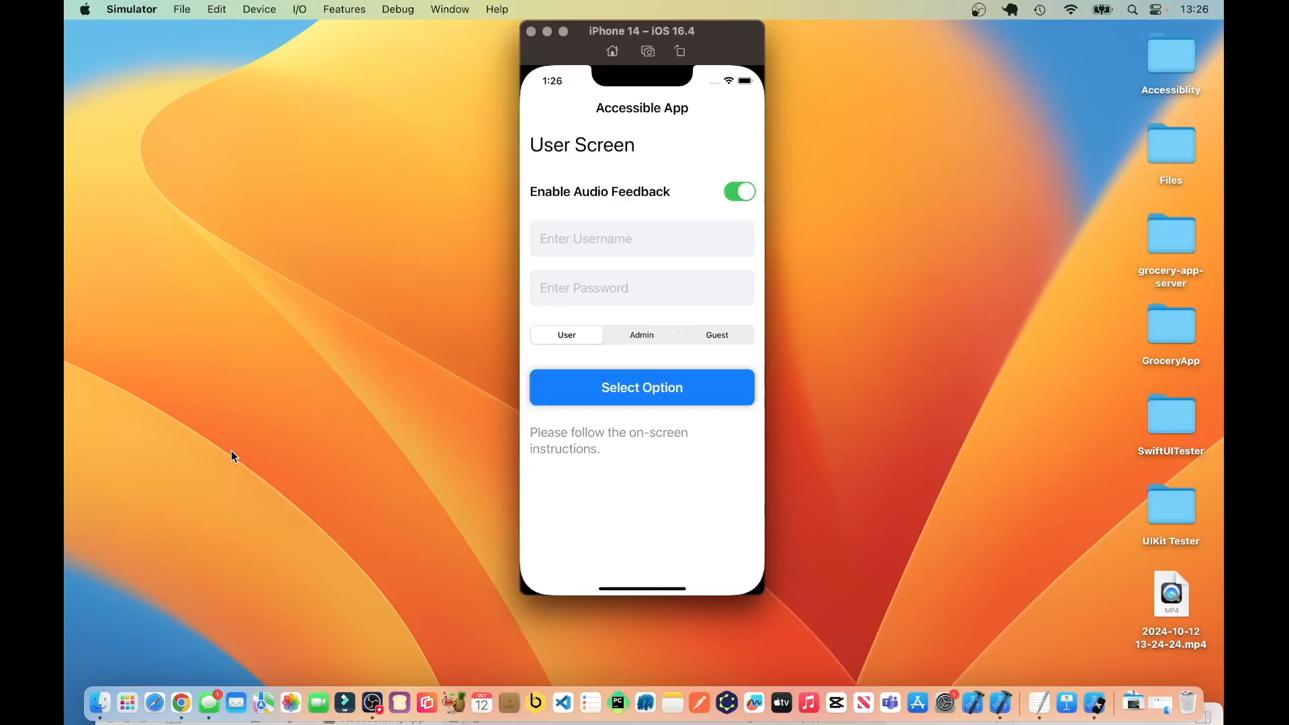
mouse_move(66, 5)
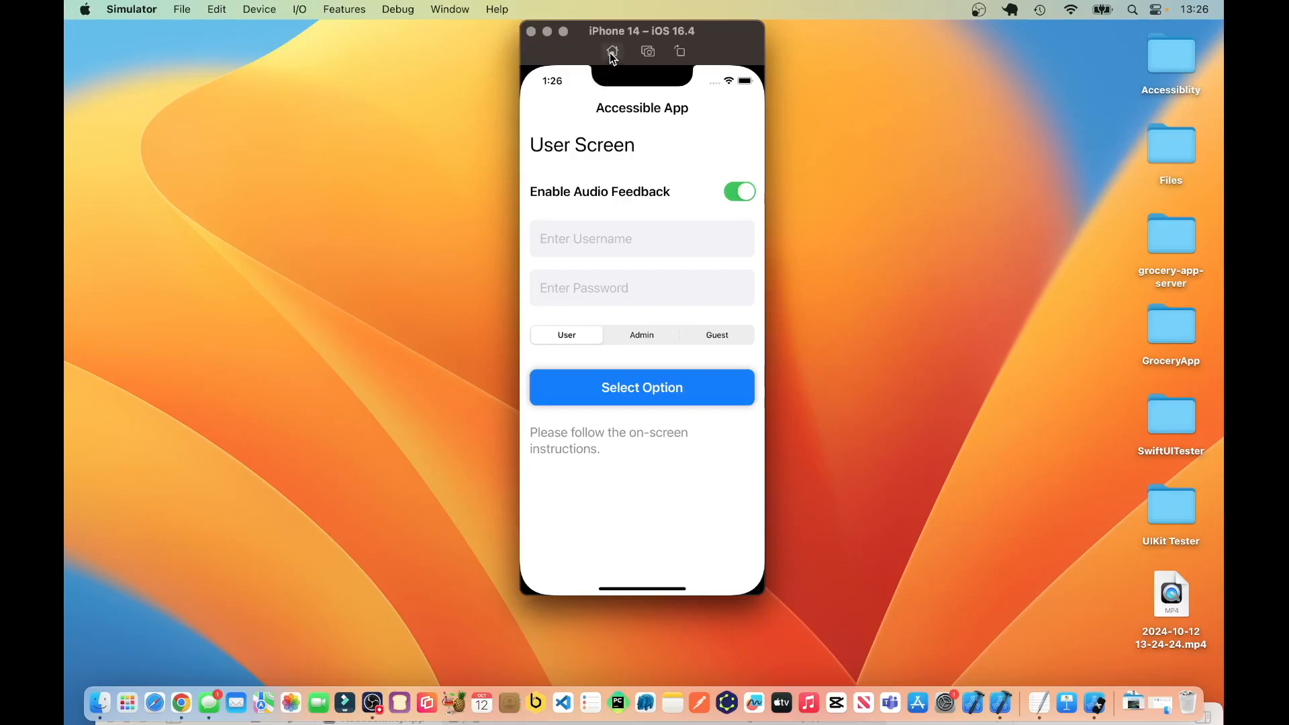
- From the home screen, navigate Settings > Accessibility > Display & Text Size toward Larger Text
click(612, 51)
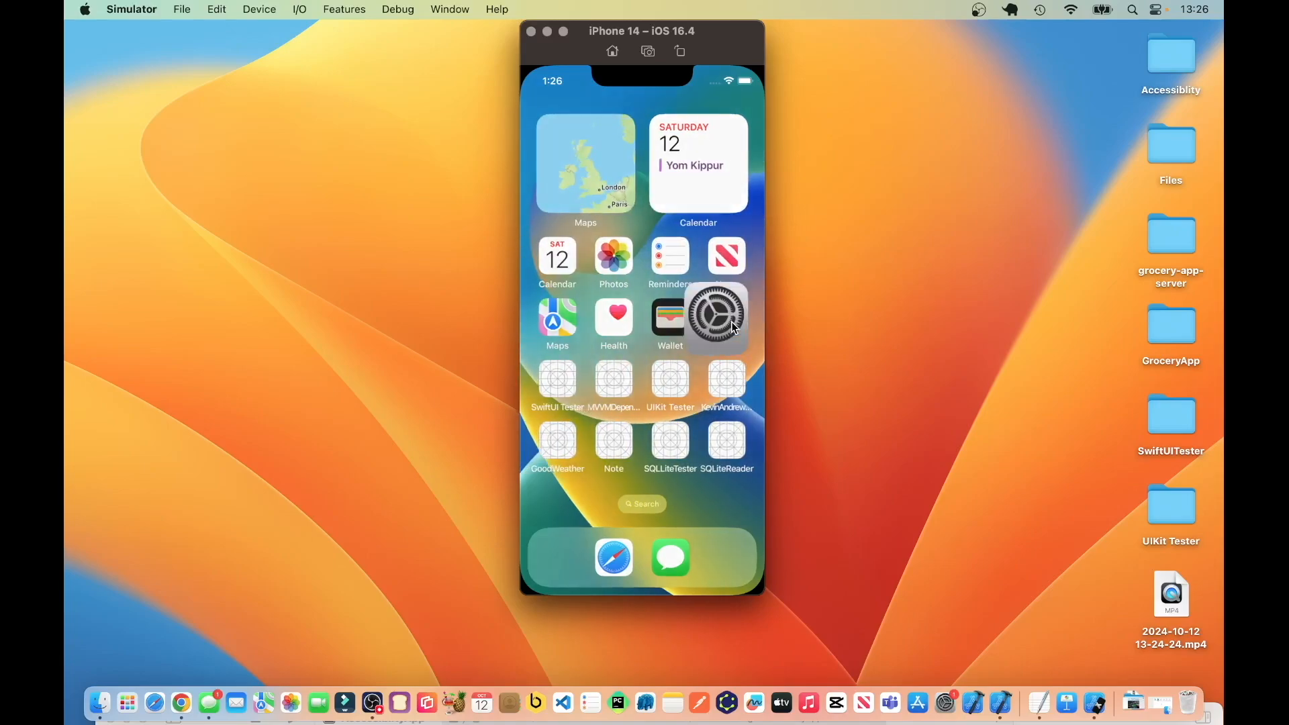
click(715, 314)
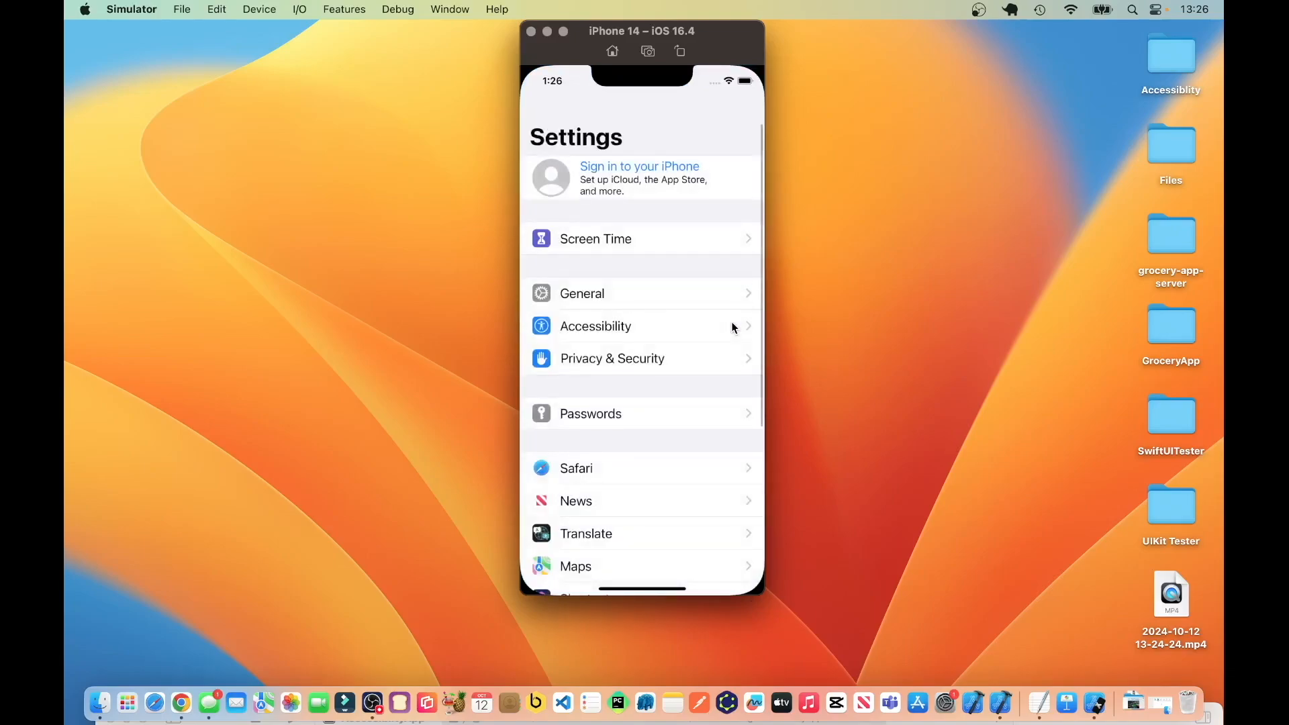
mouse_move(710, 423)
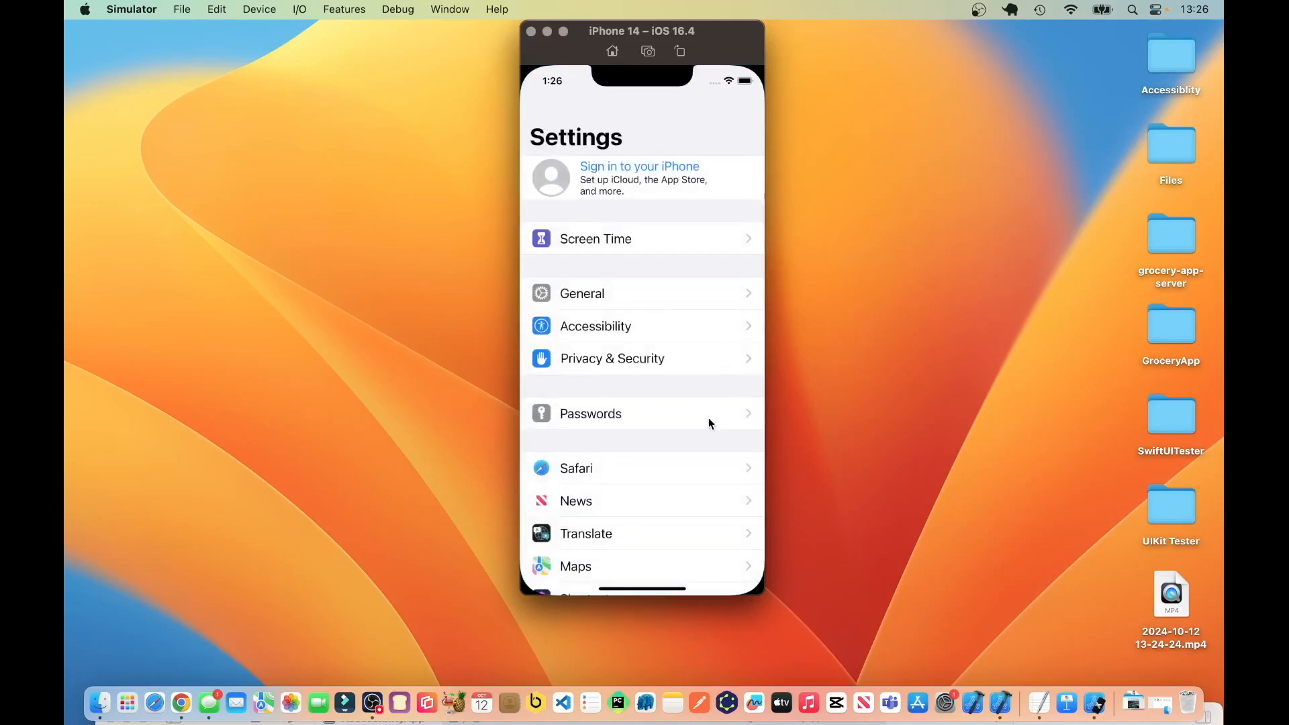
mouse_move(727, 329)
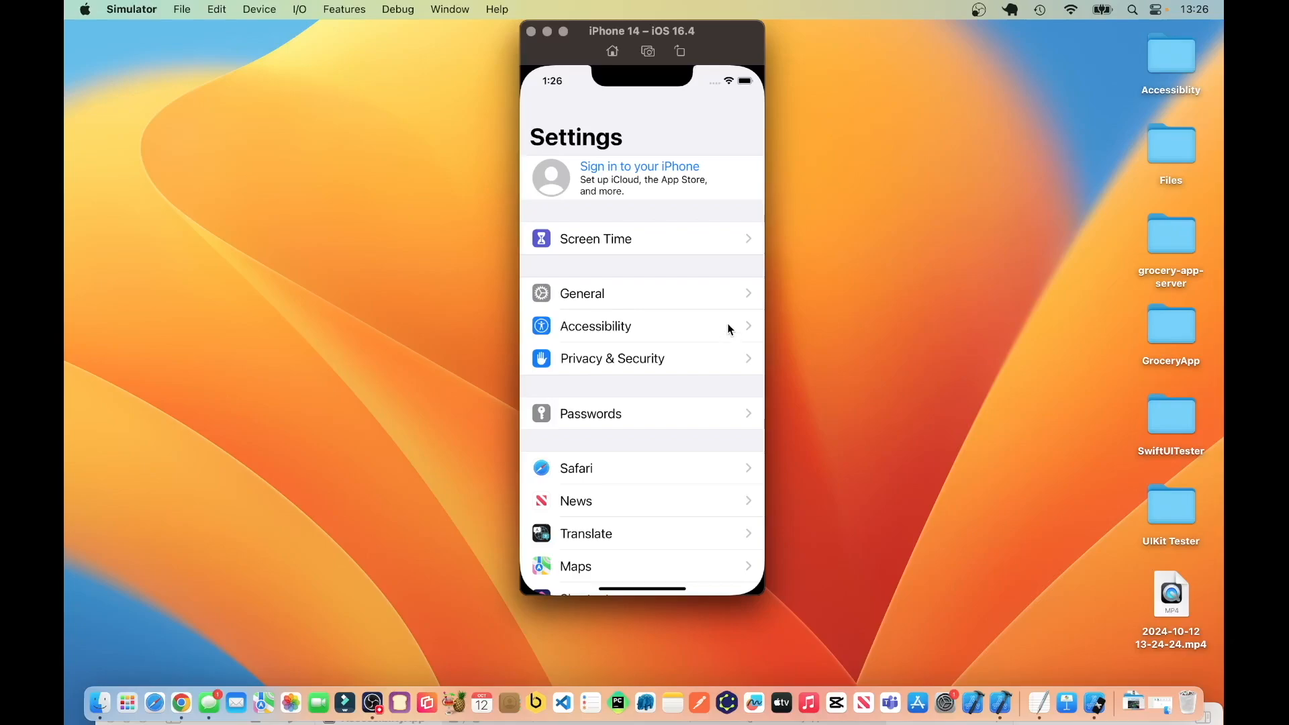
click(595, 325)
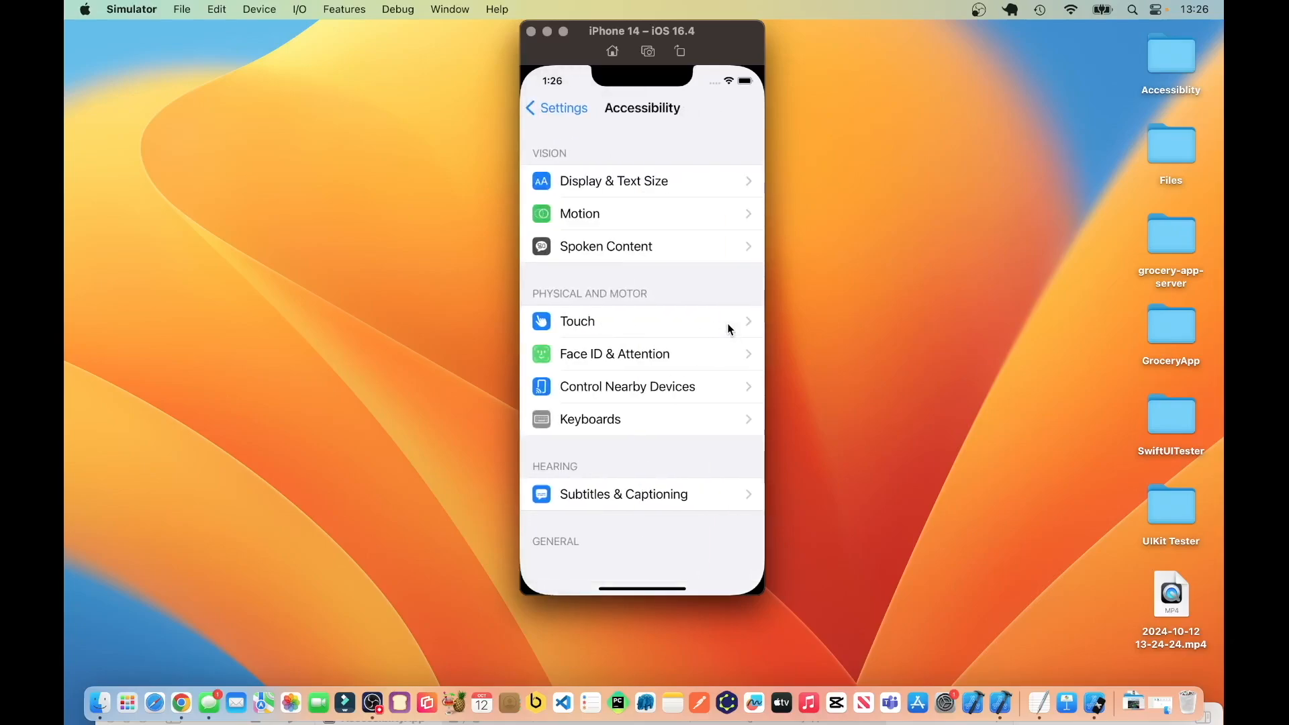
mouse_move(712, 189)
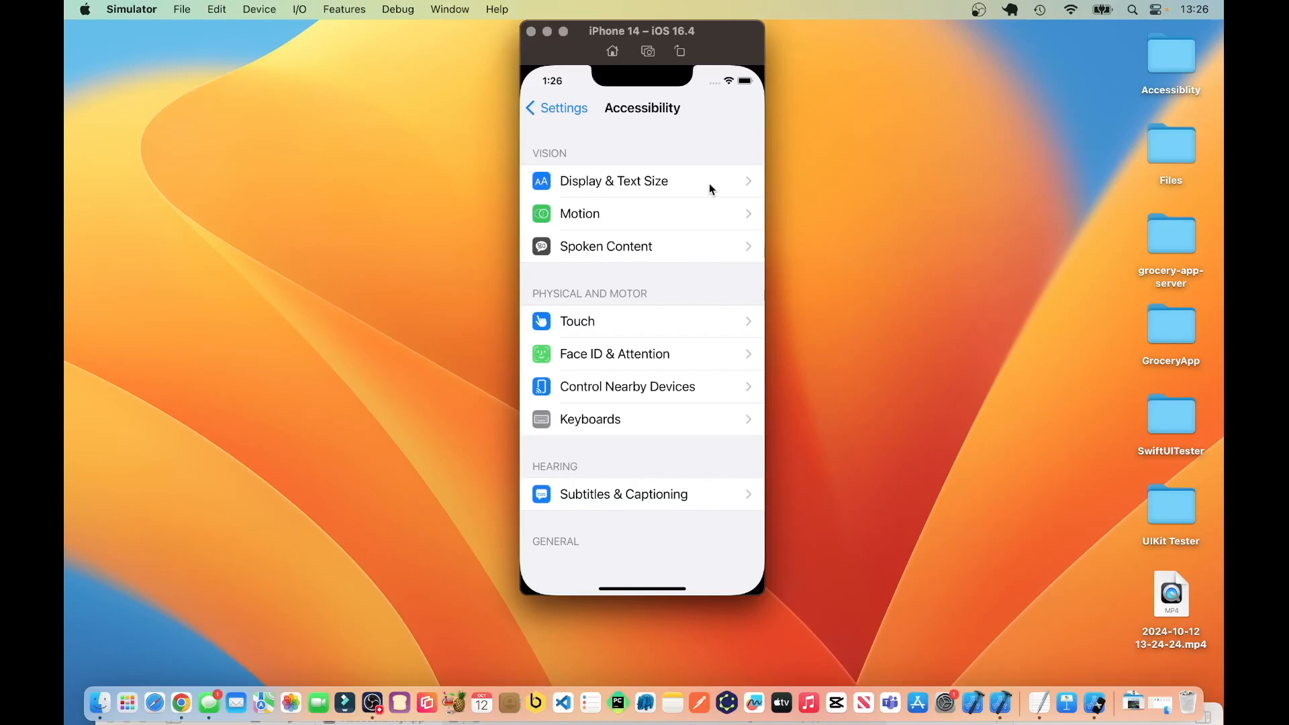
click(613, 181)
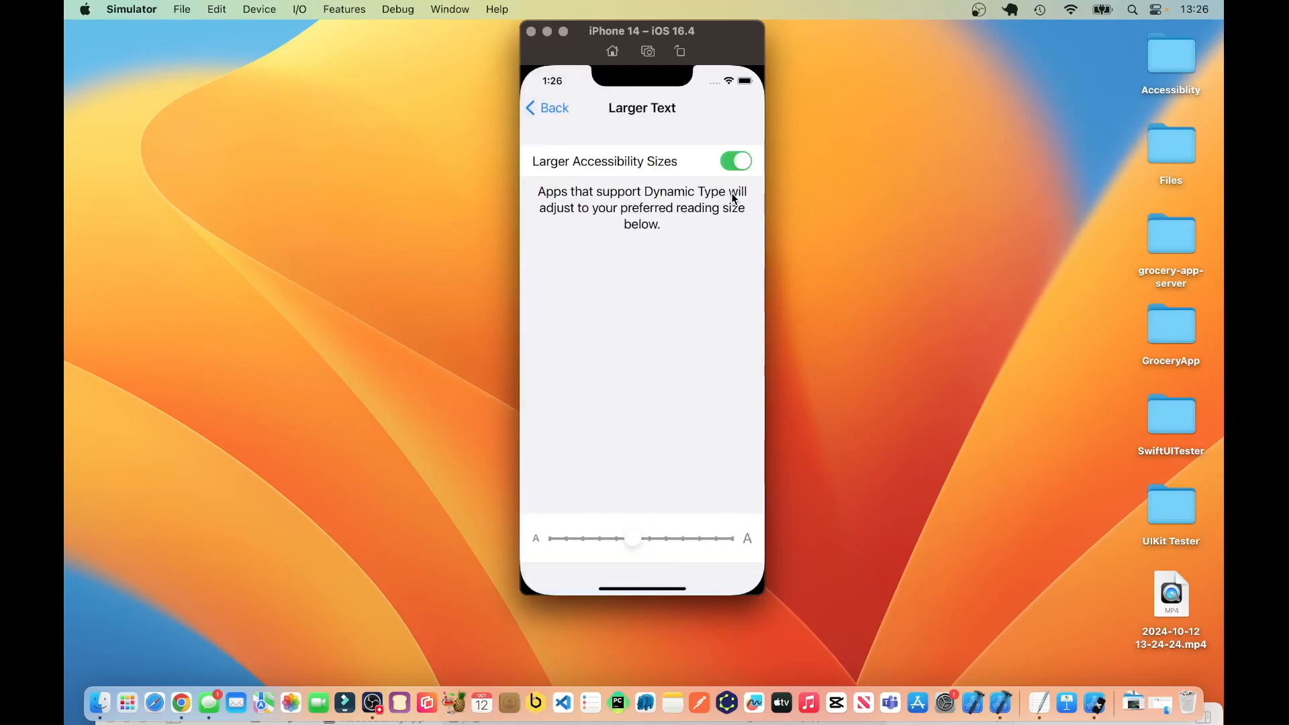
mouse_move(633, 542)
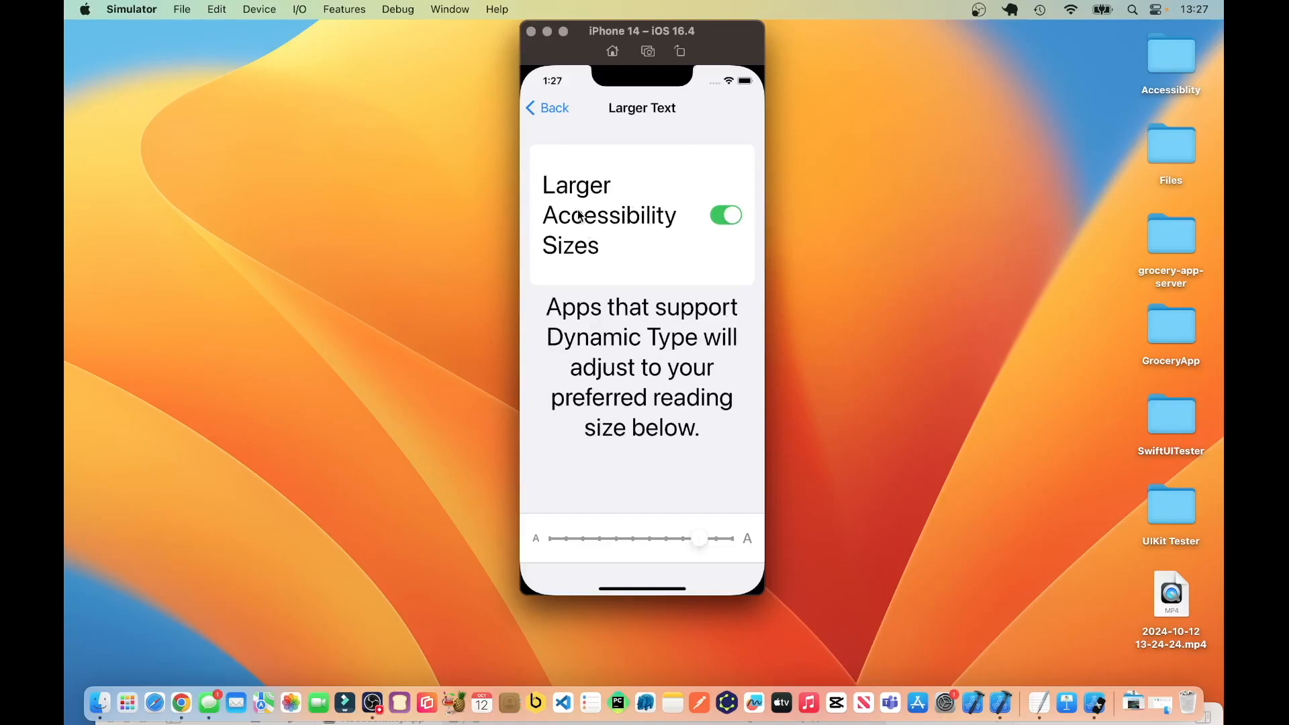
mouse_move(612, 52)
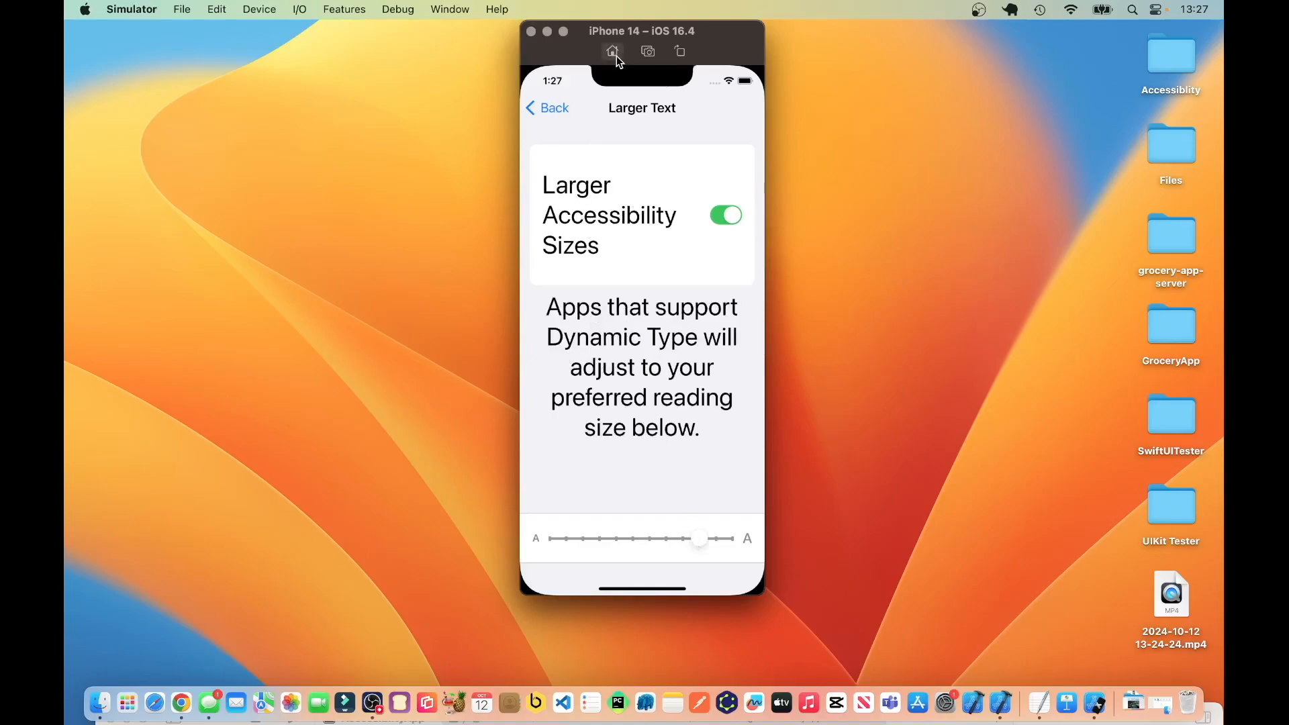
- Return to Xcode, stop the running app and relaunch it with larger text
click(612, 51)
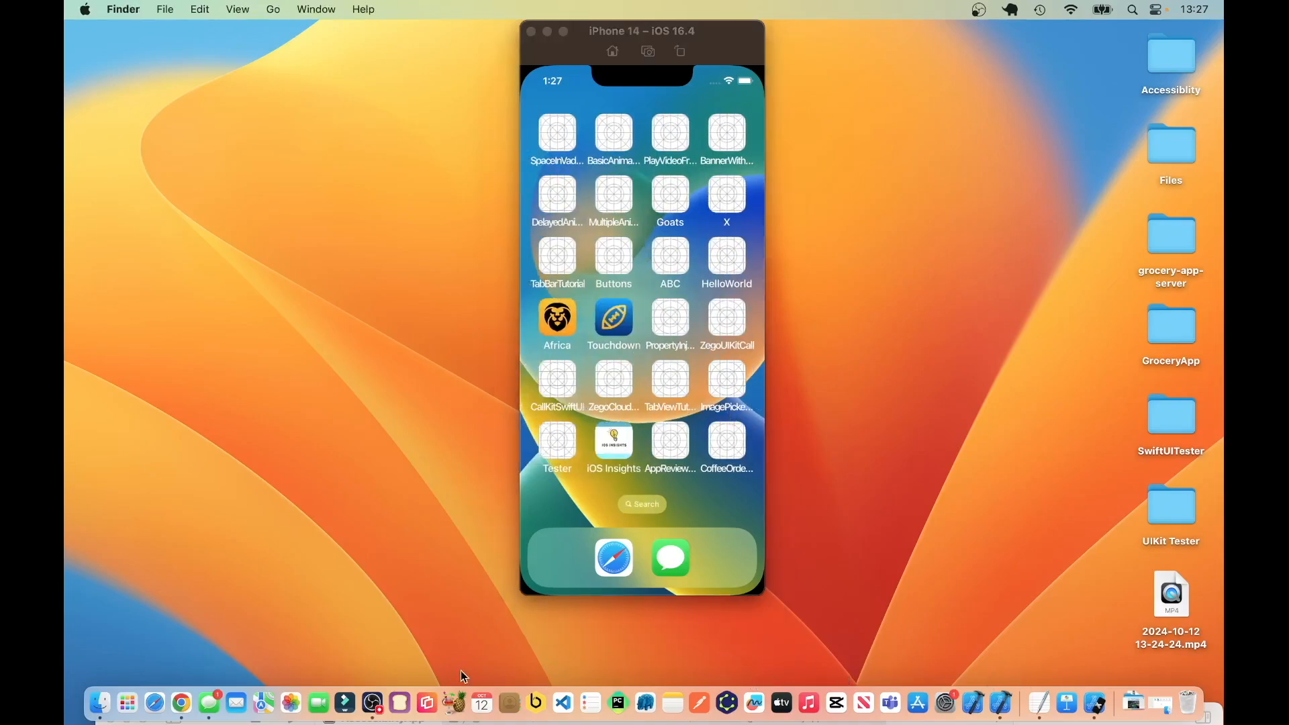
mouse_move(997, 703)
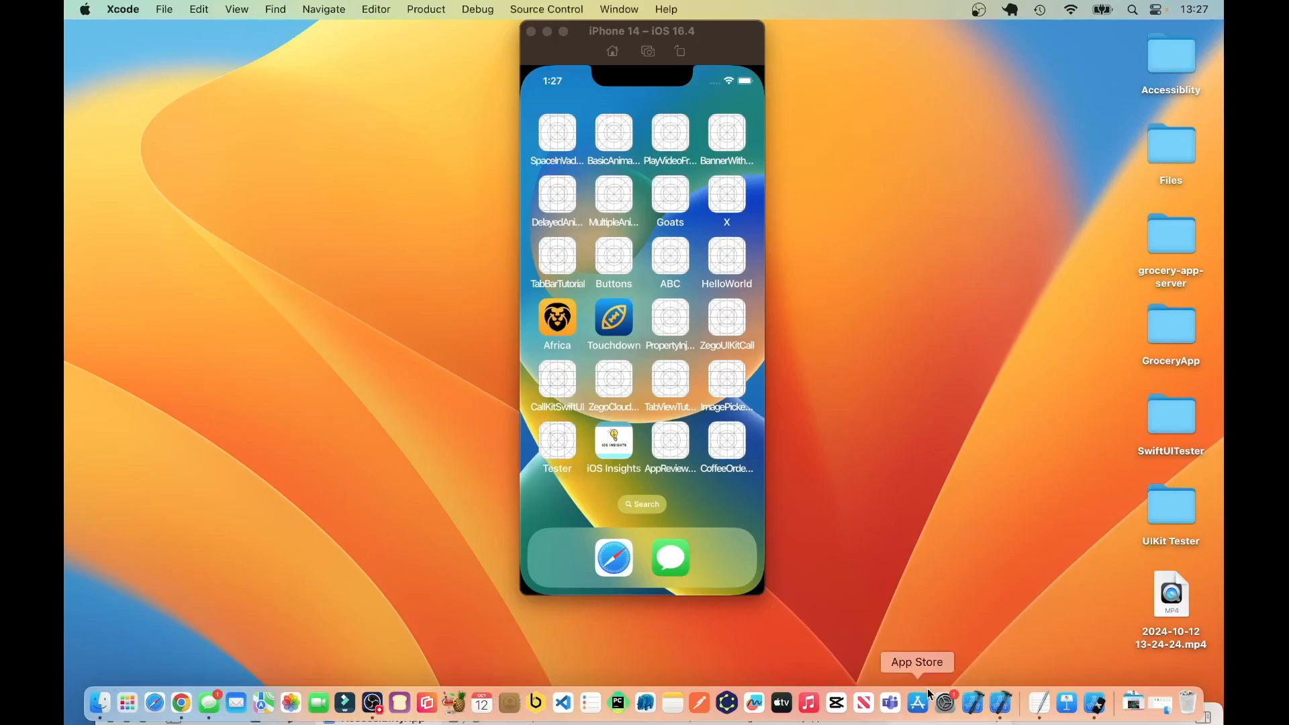
mouse_move(1202, 621)
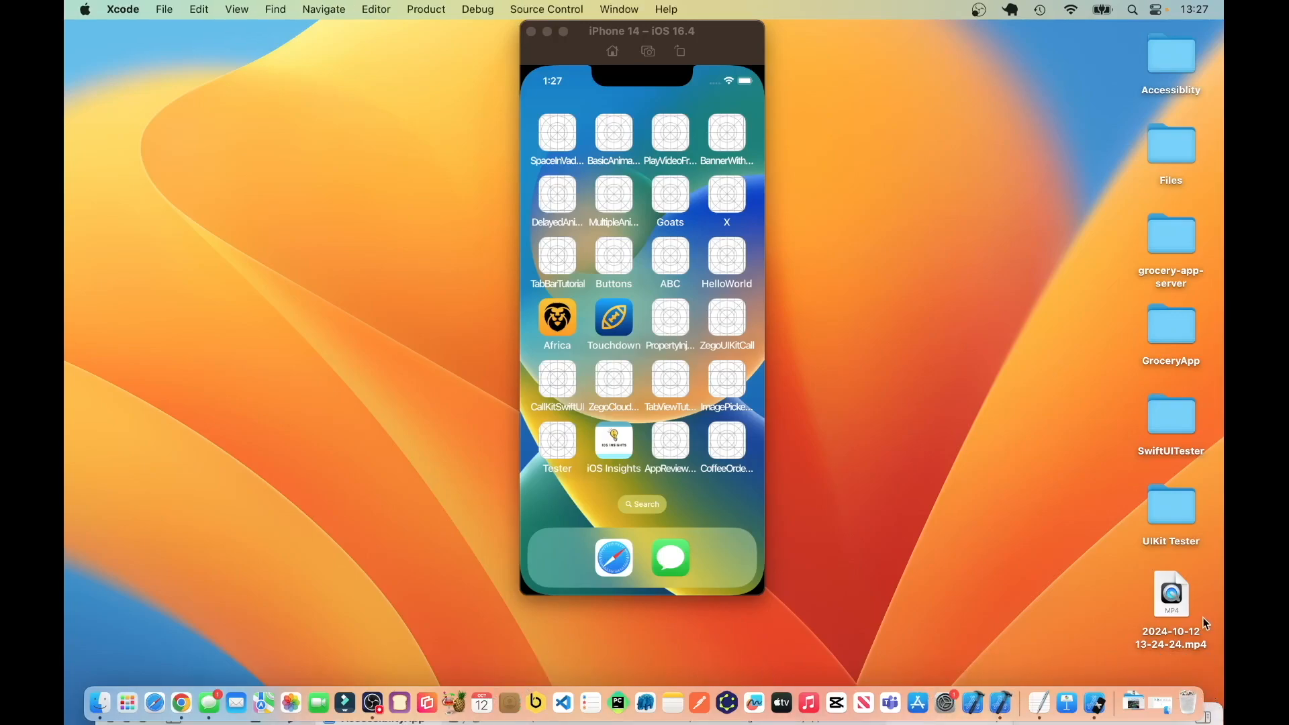
click(371, 702)
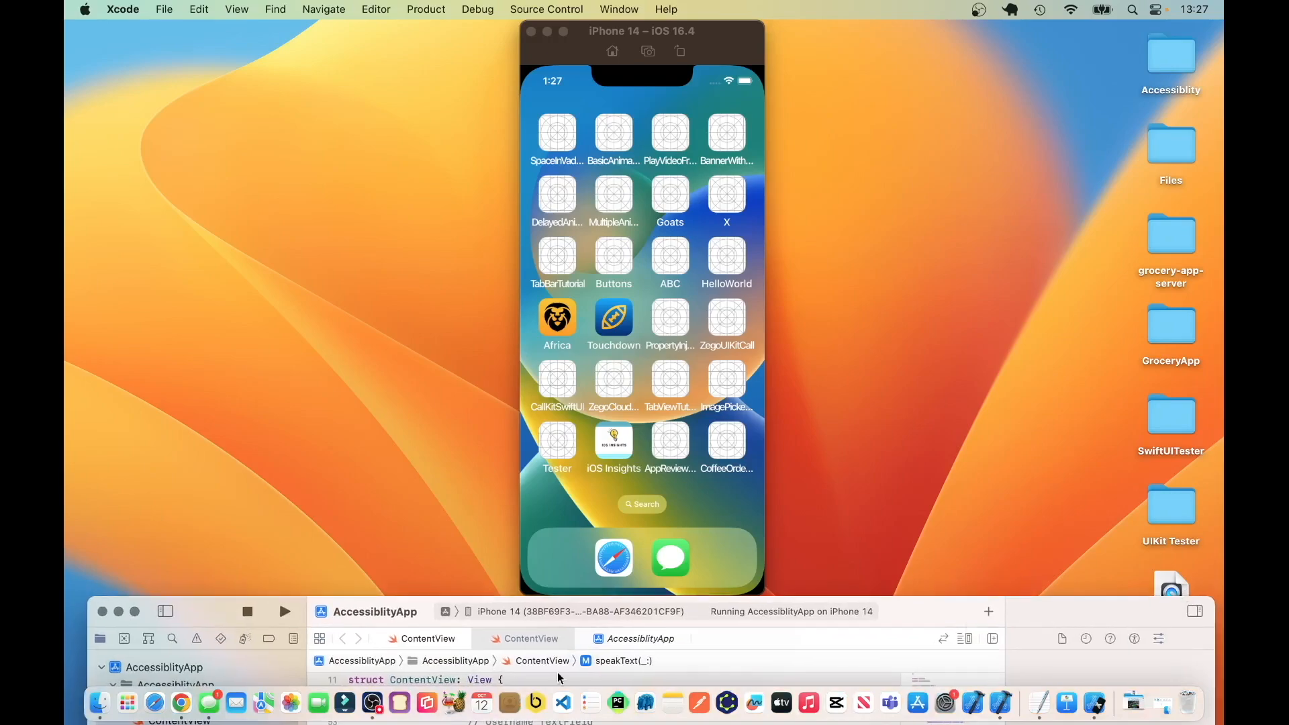
click(247, 612)
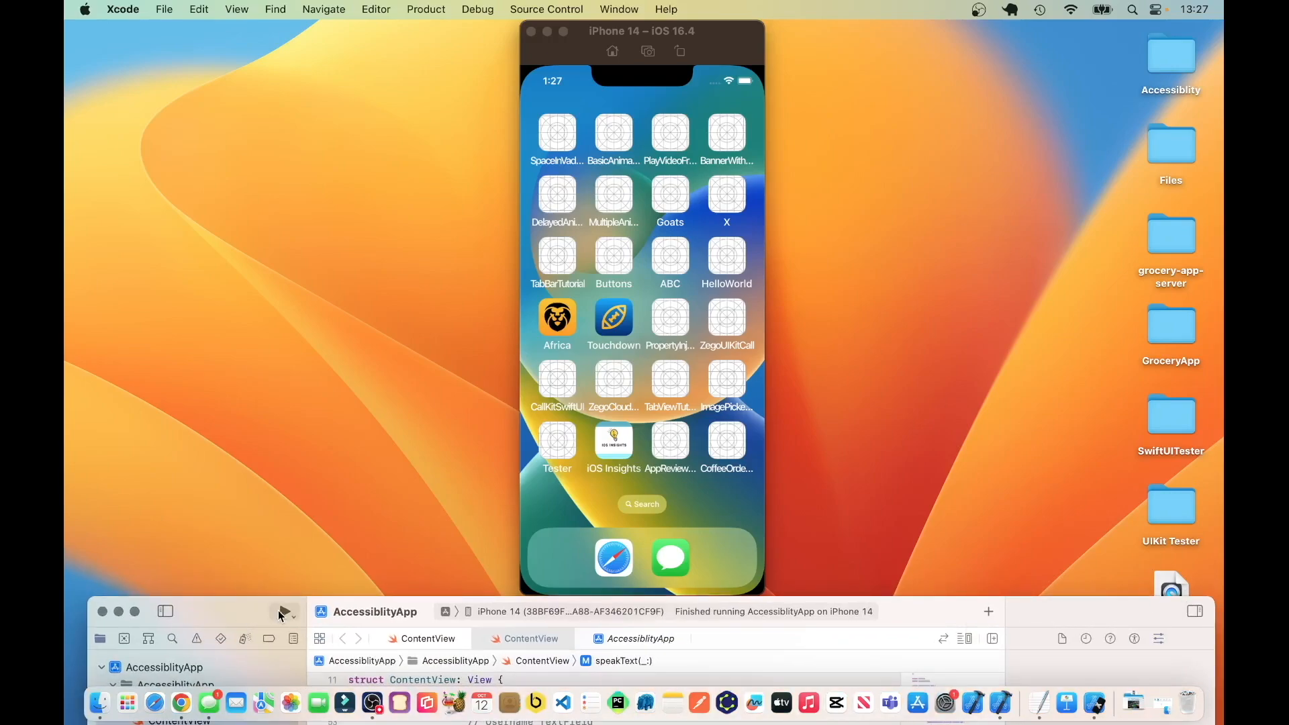
click(283, 612)
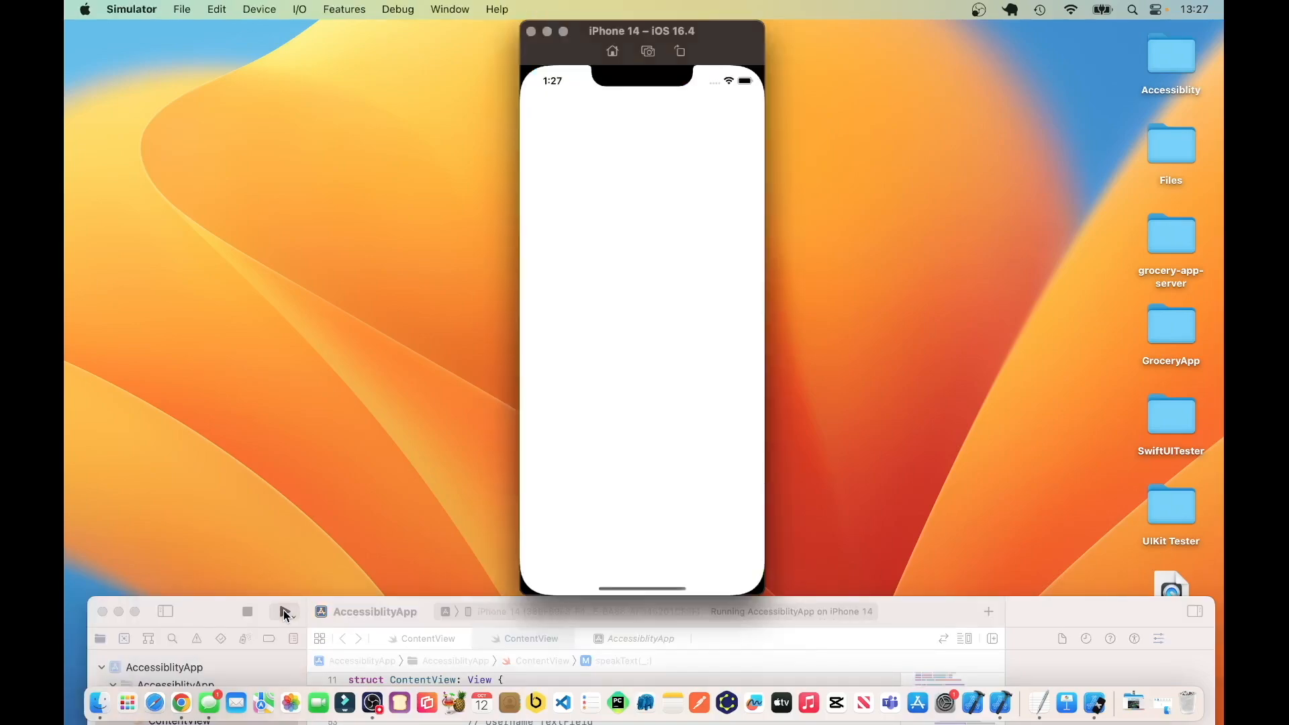
- Enter 'Kevin' as username, select a role option, and switch Enable Audio Feedback off
click(285, 611)
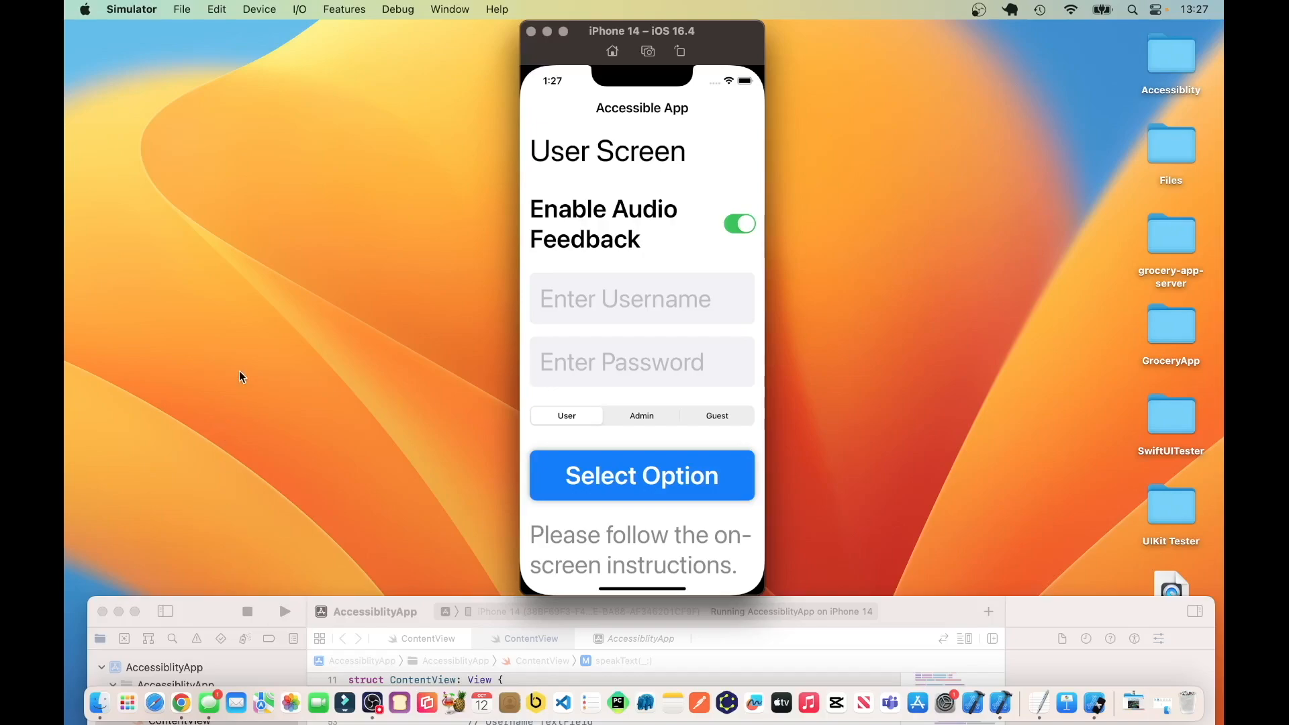
mouse_move(287, 383)
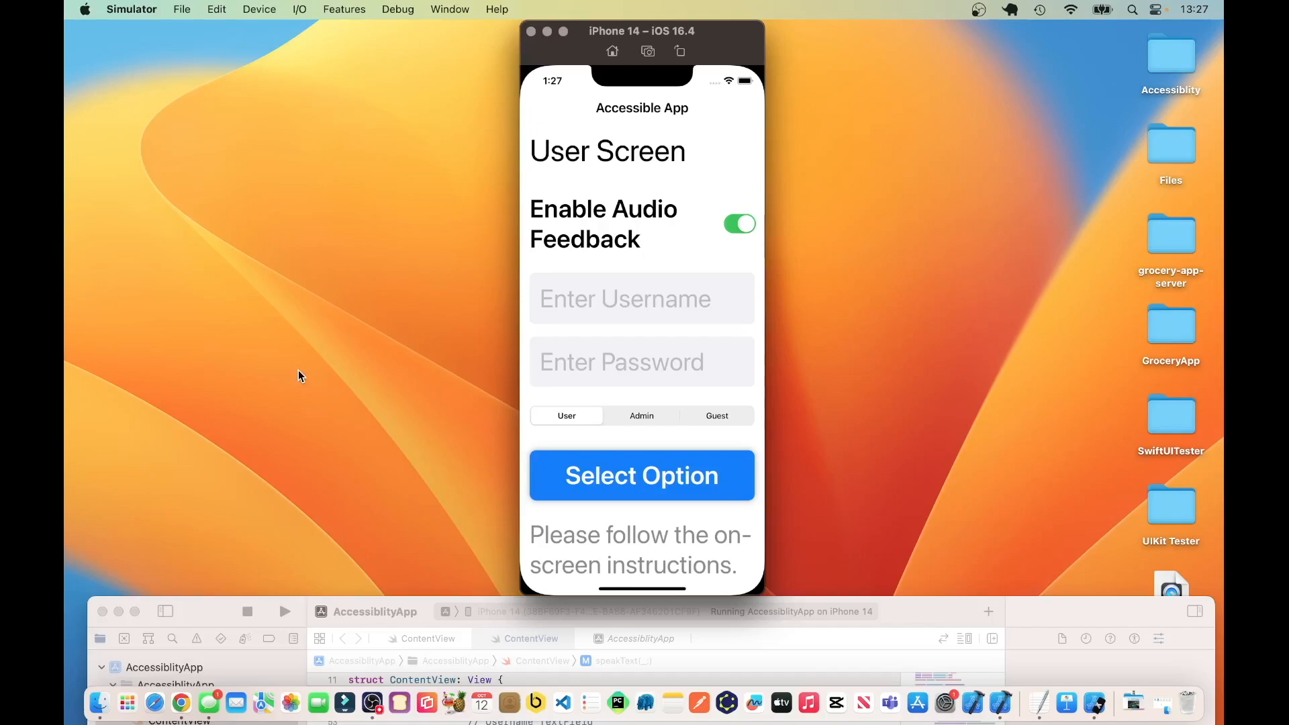
mouse_move(629, 138)
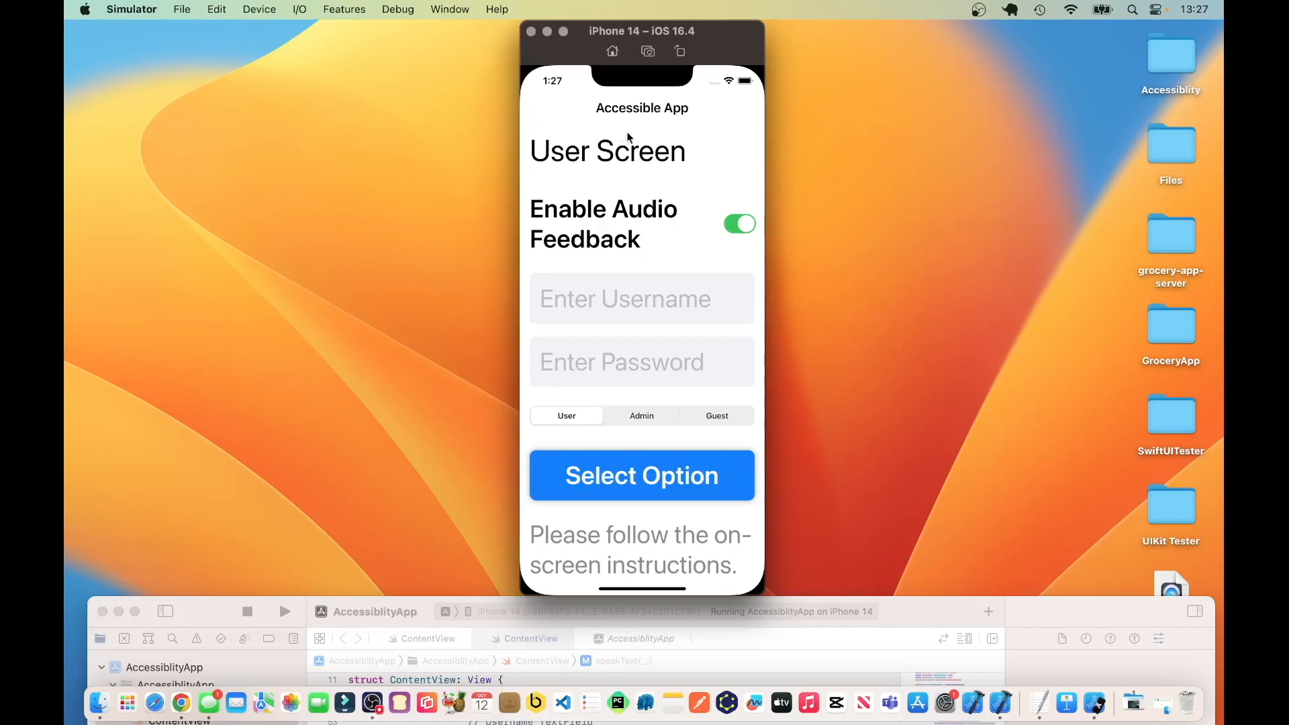
mouse_move(569, 305)
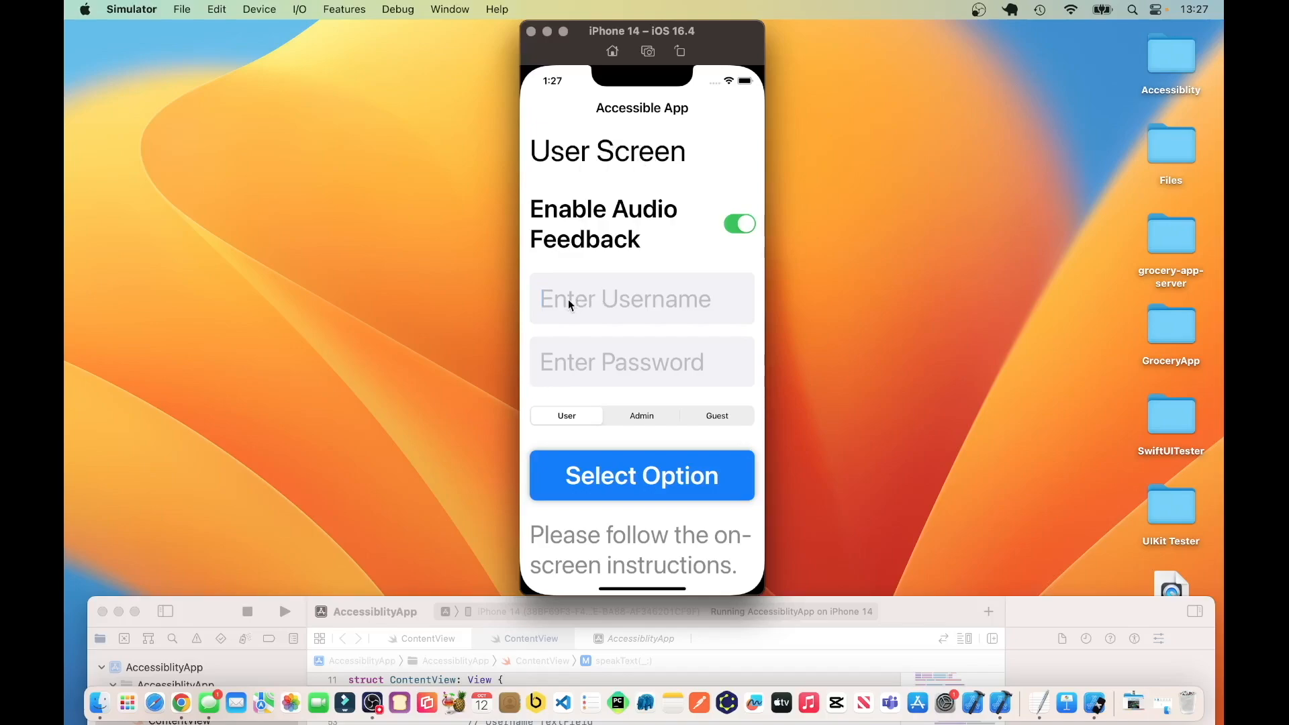
text(Kevin)
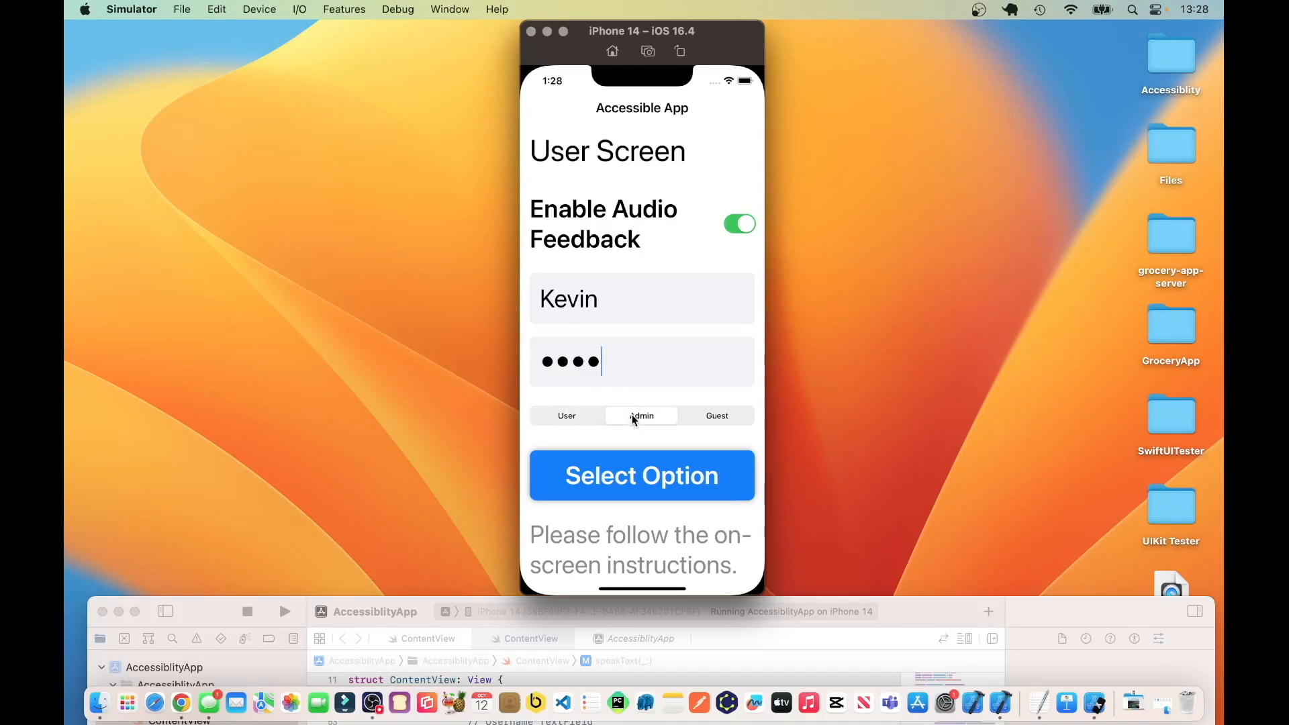
mouse_move(711, 419)
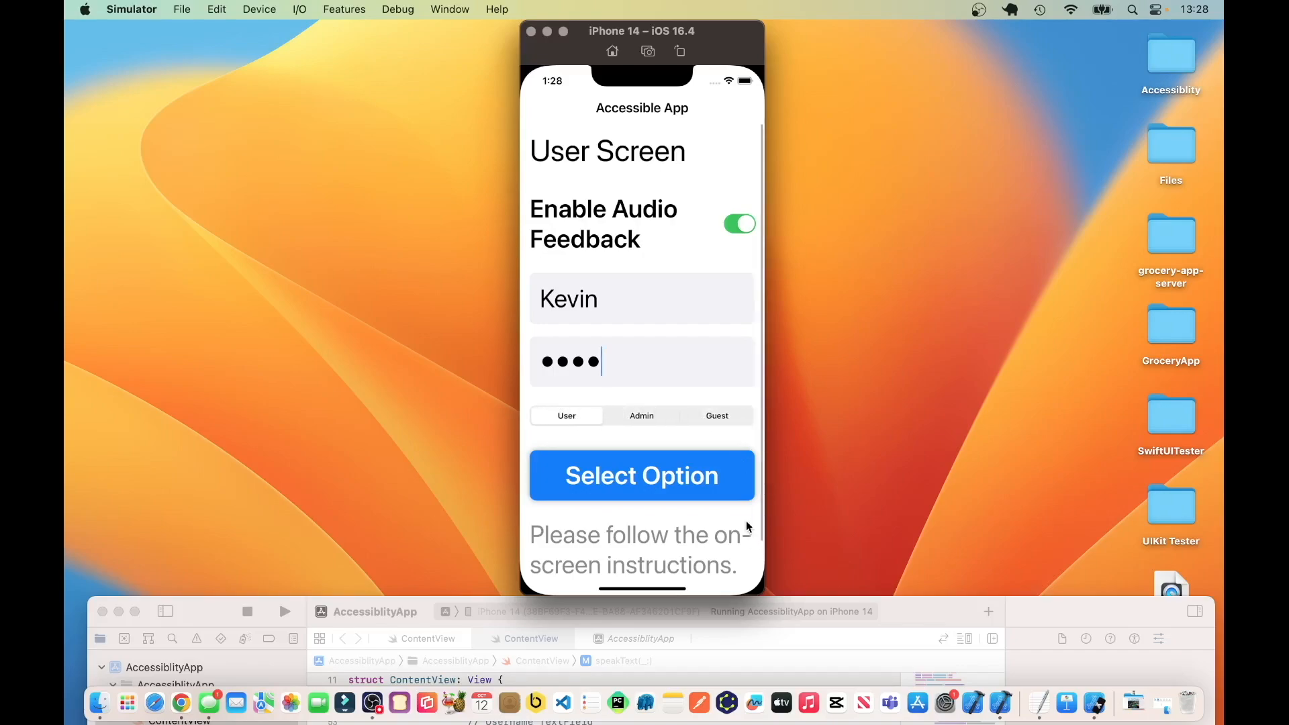
scroll(up, 3)
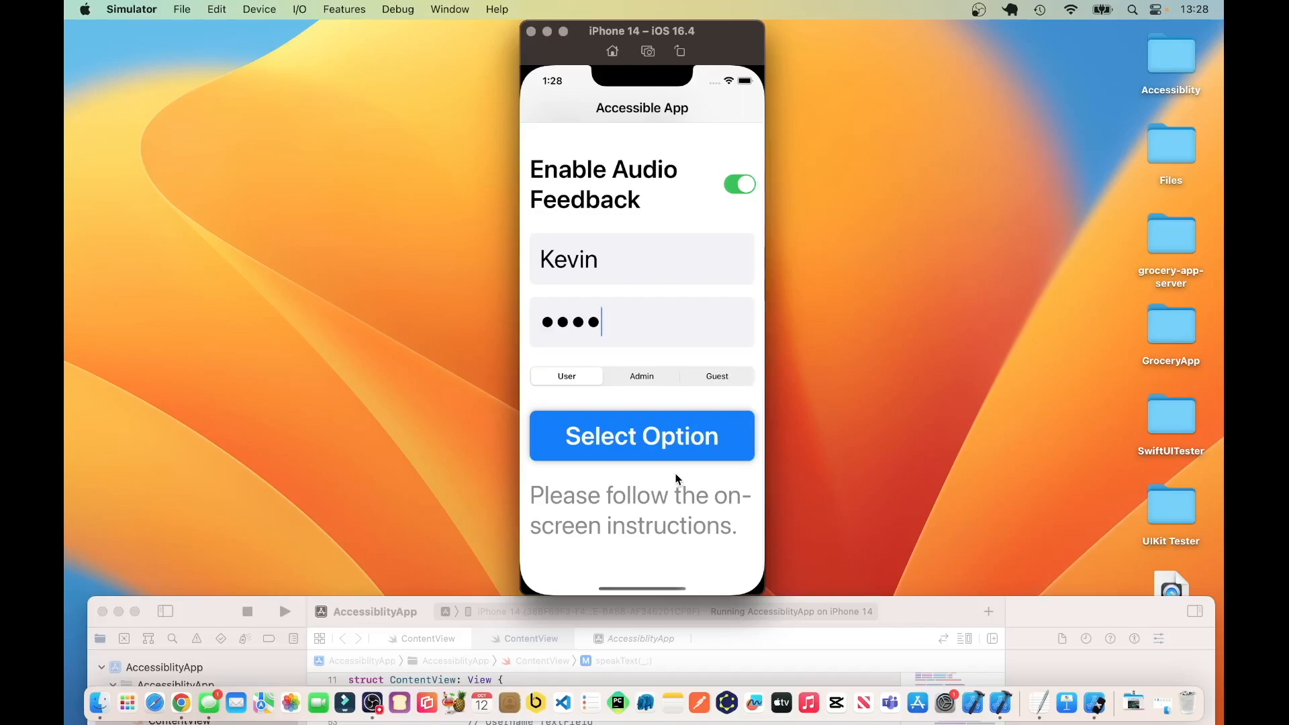
mouse_move(678, 448)
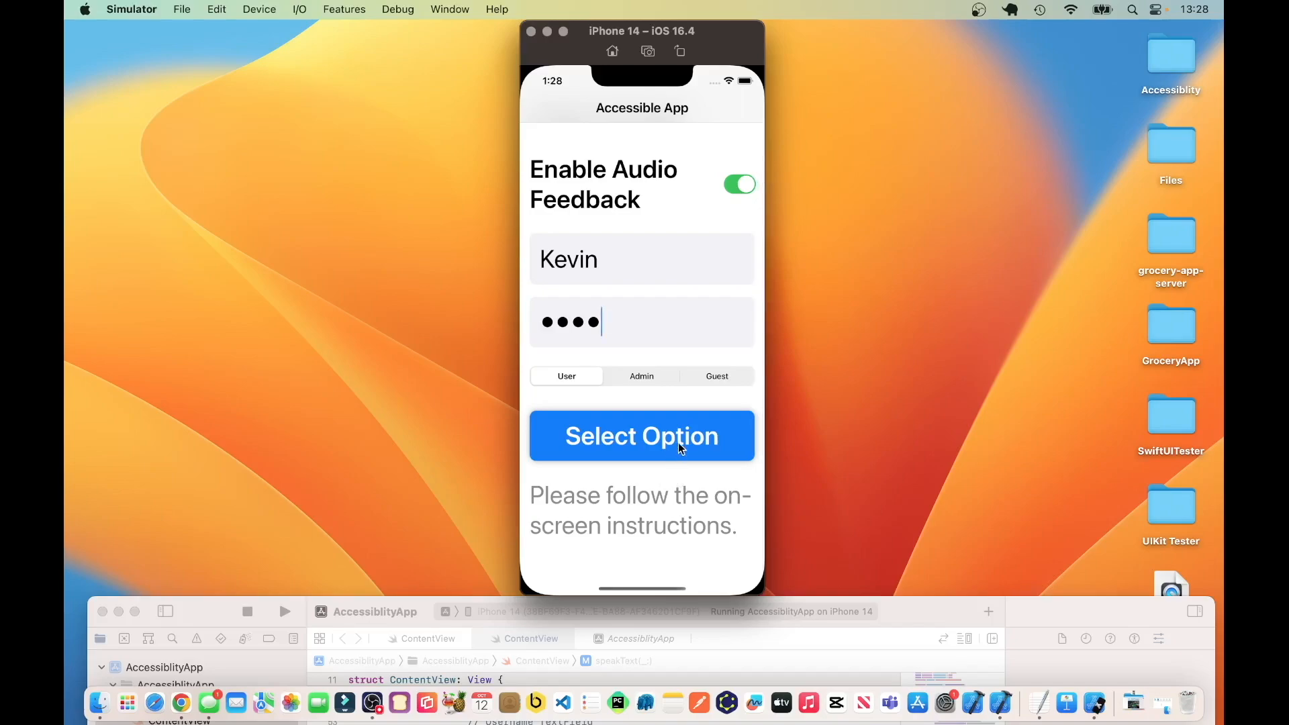
click(642, 435)
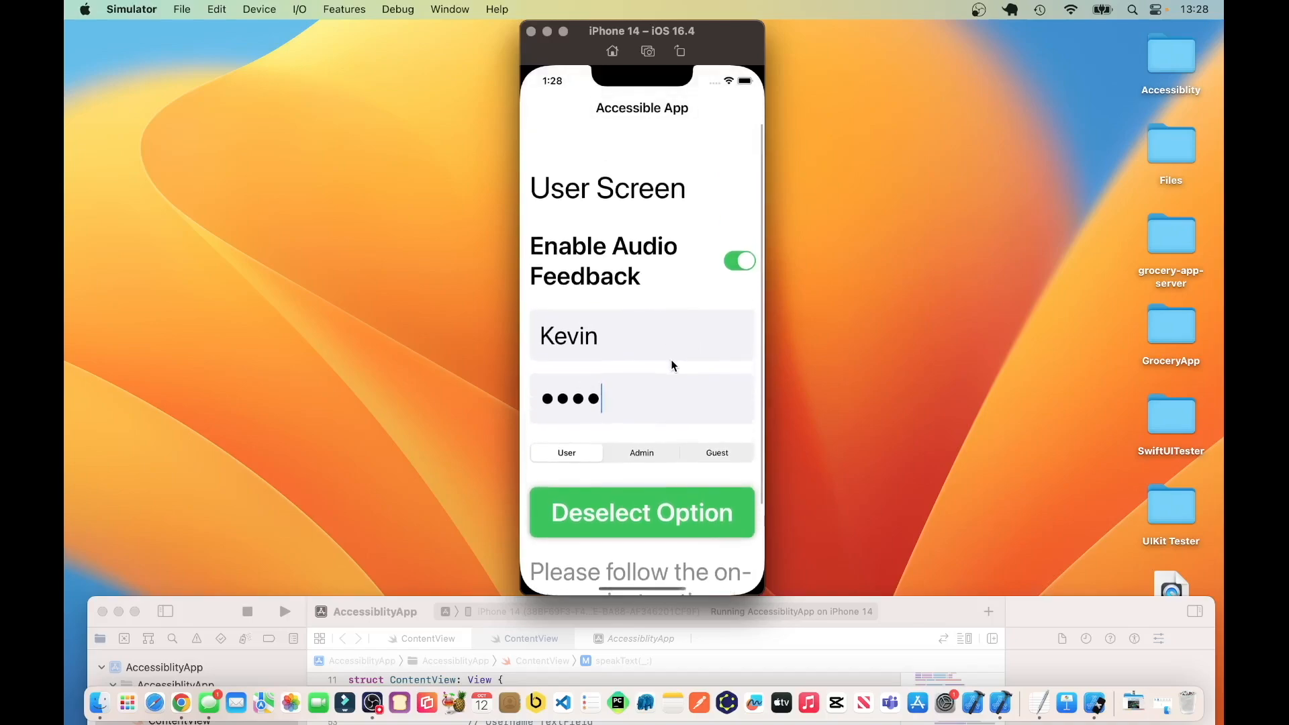
scroll(up, 3)
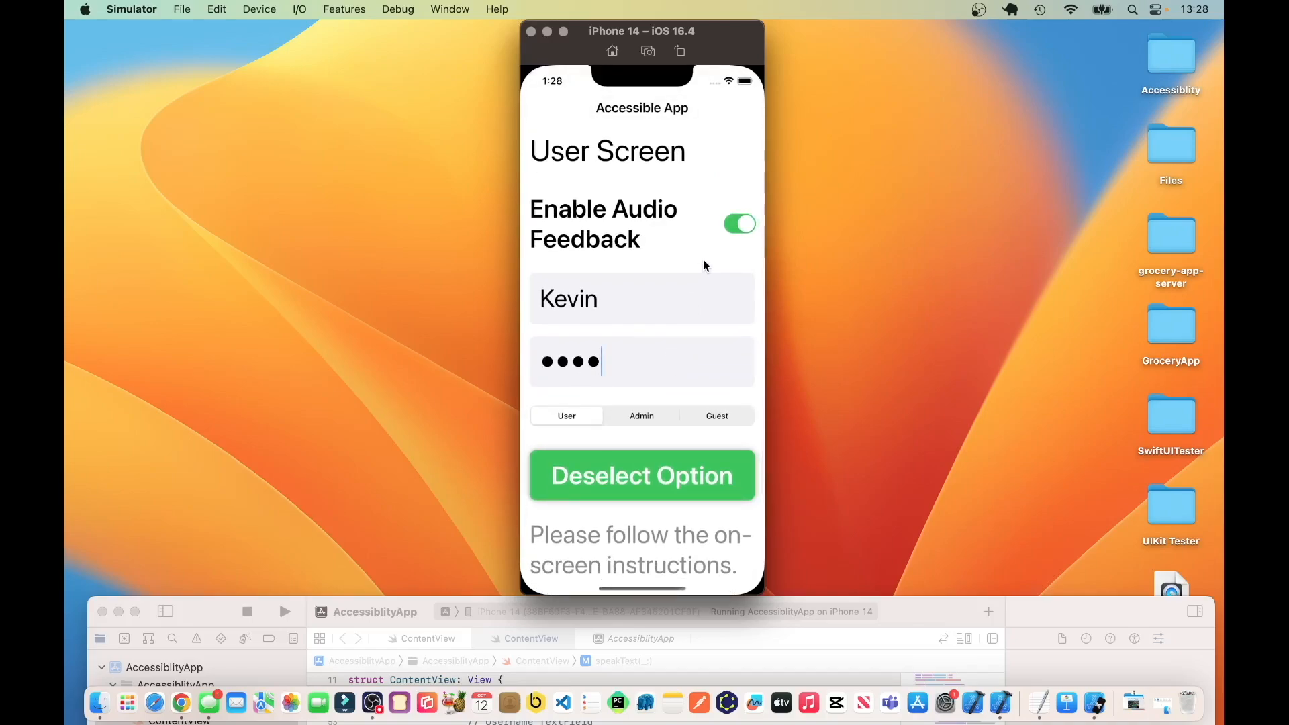
mouse_move(714, 251)
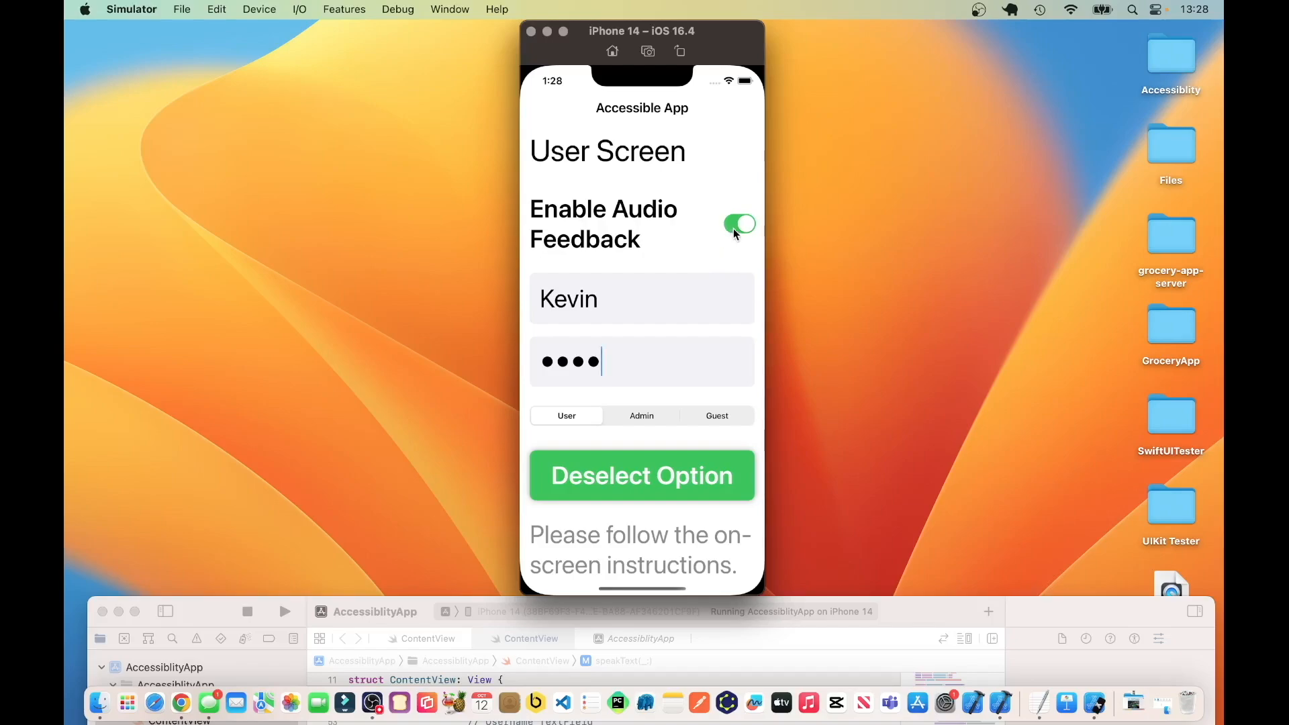
click(738, 224)
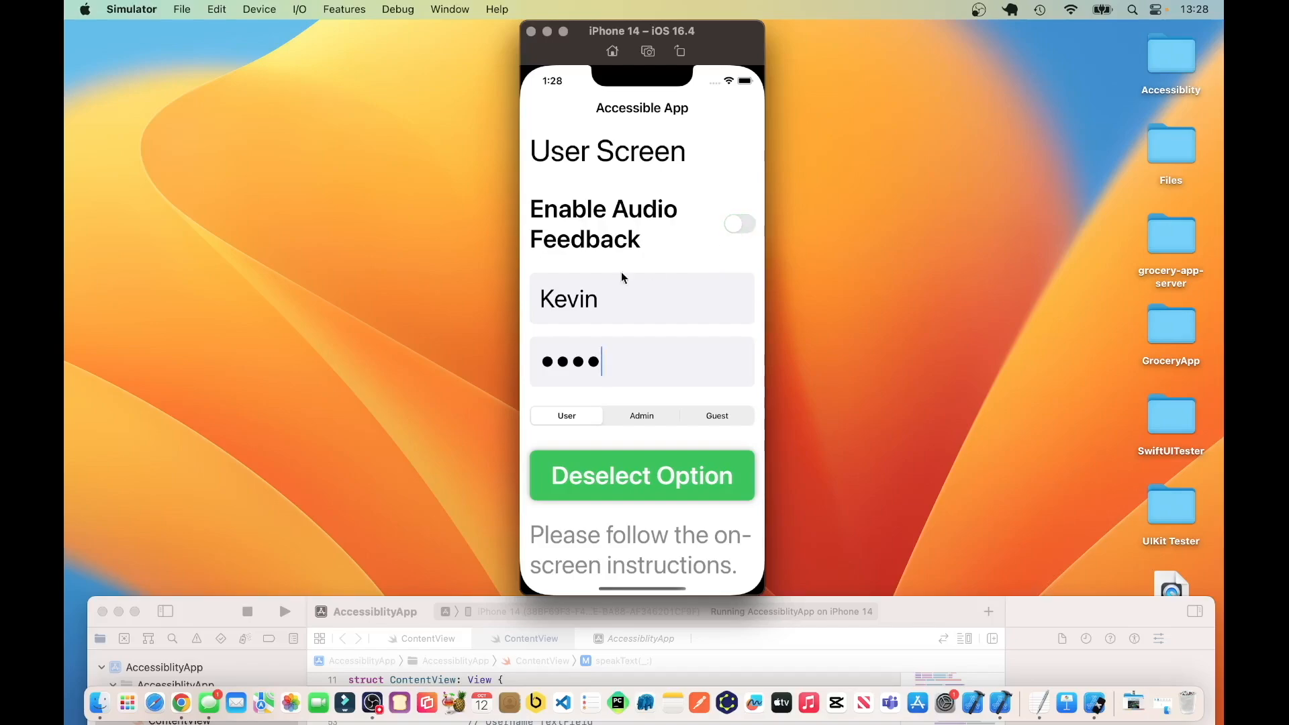
mouse_move(674, 255)
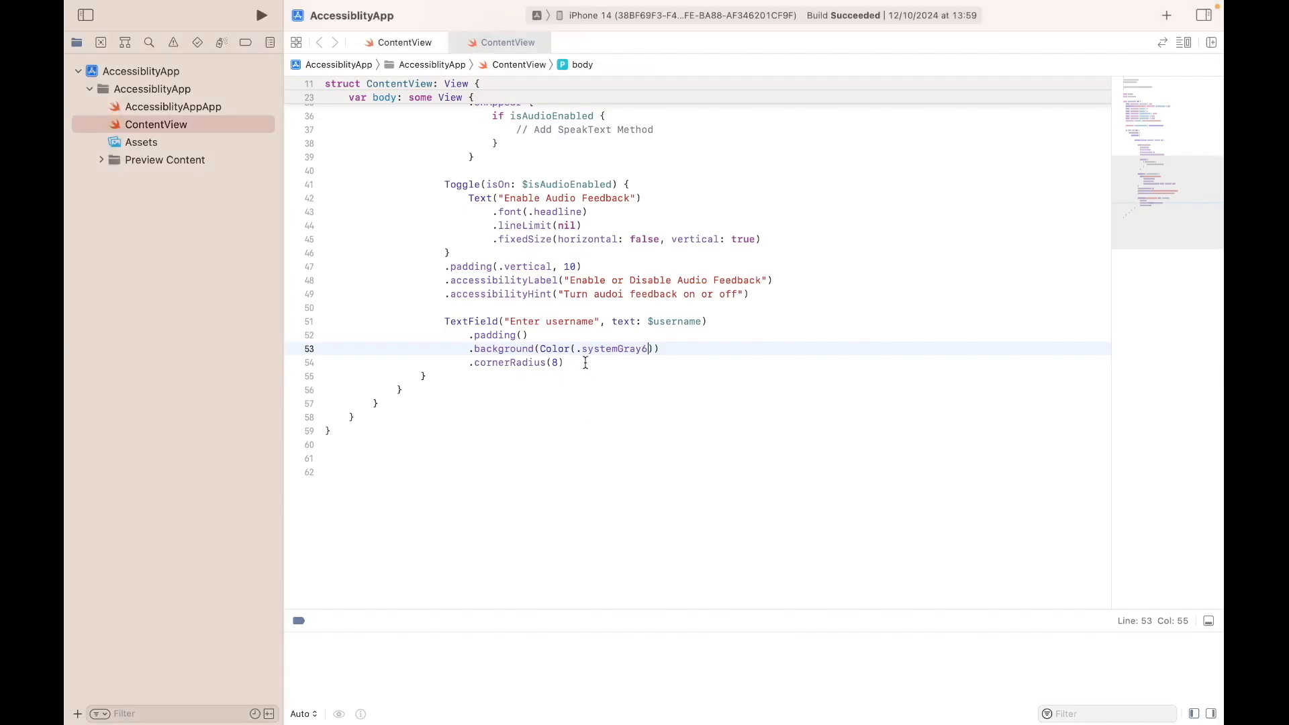
- Give the username TextField a .body font and accessibility label "Username Field"
click(598, 362)
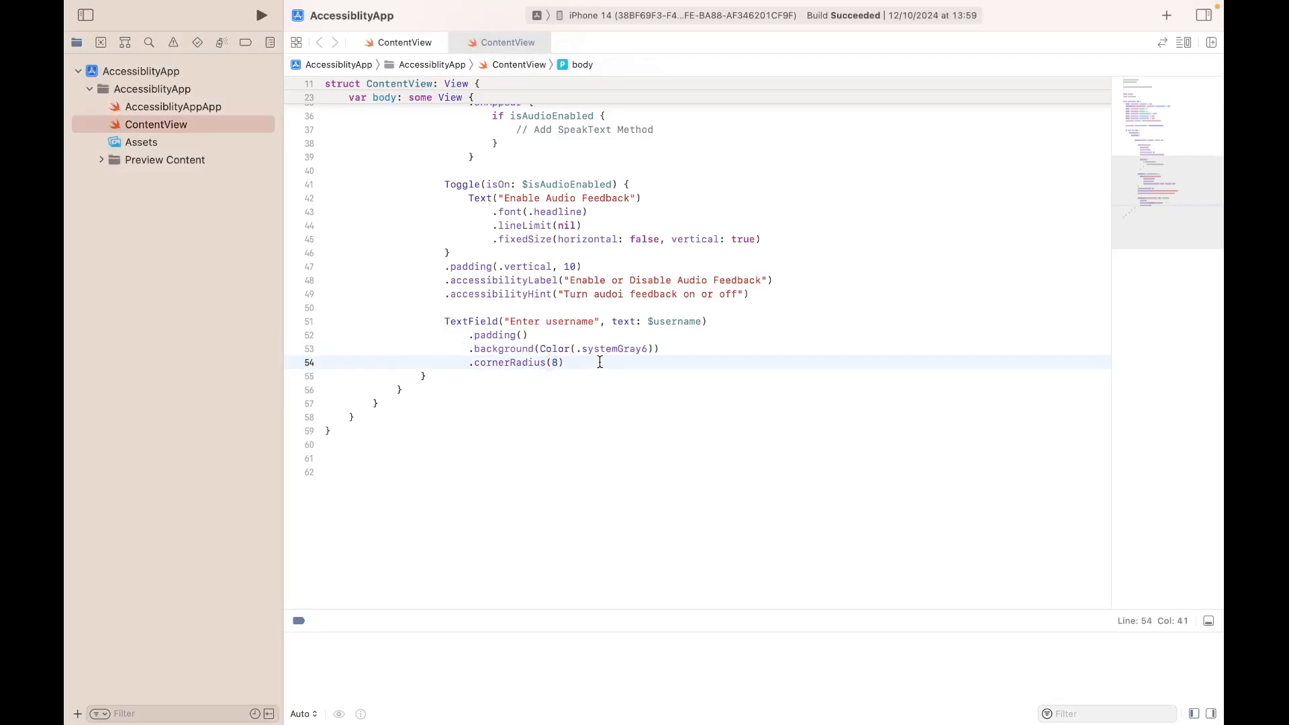
key(Return)
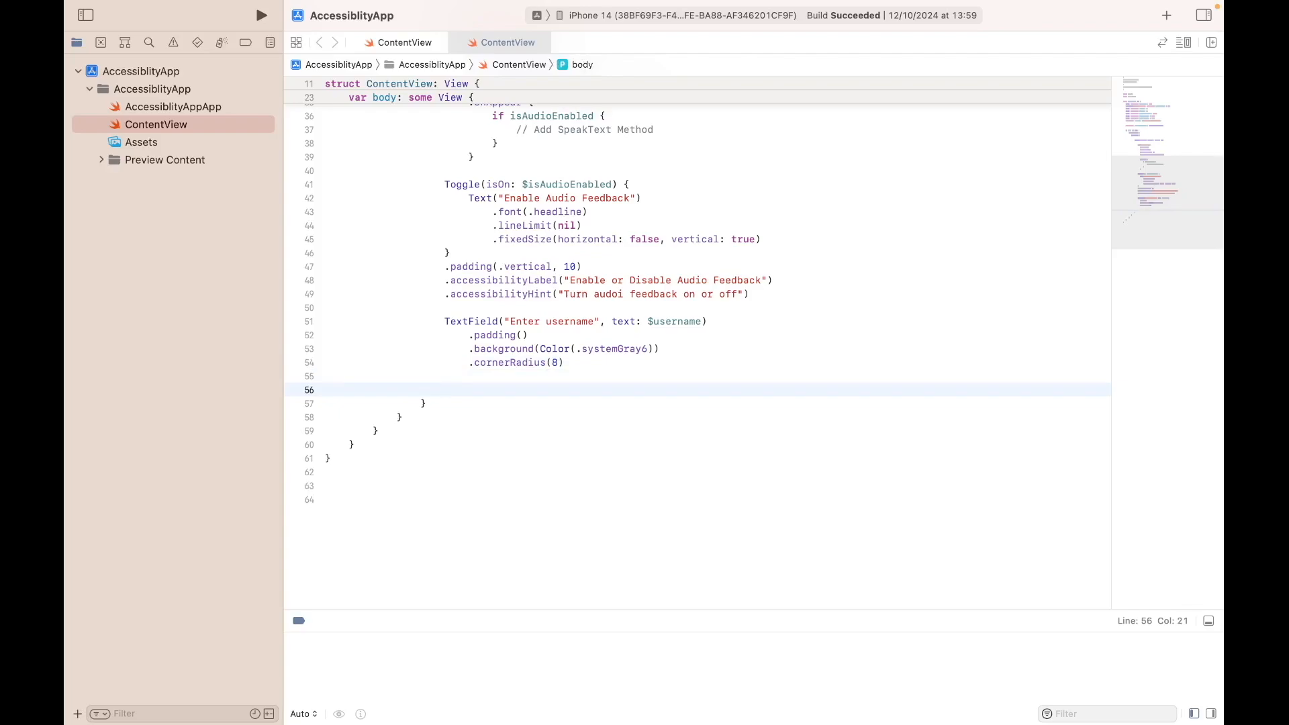
text(.font(.body)
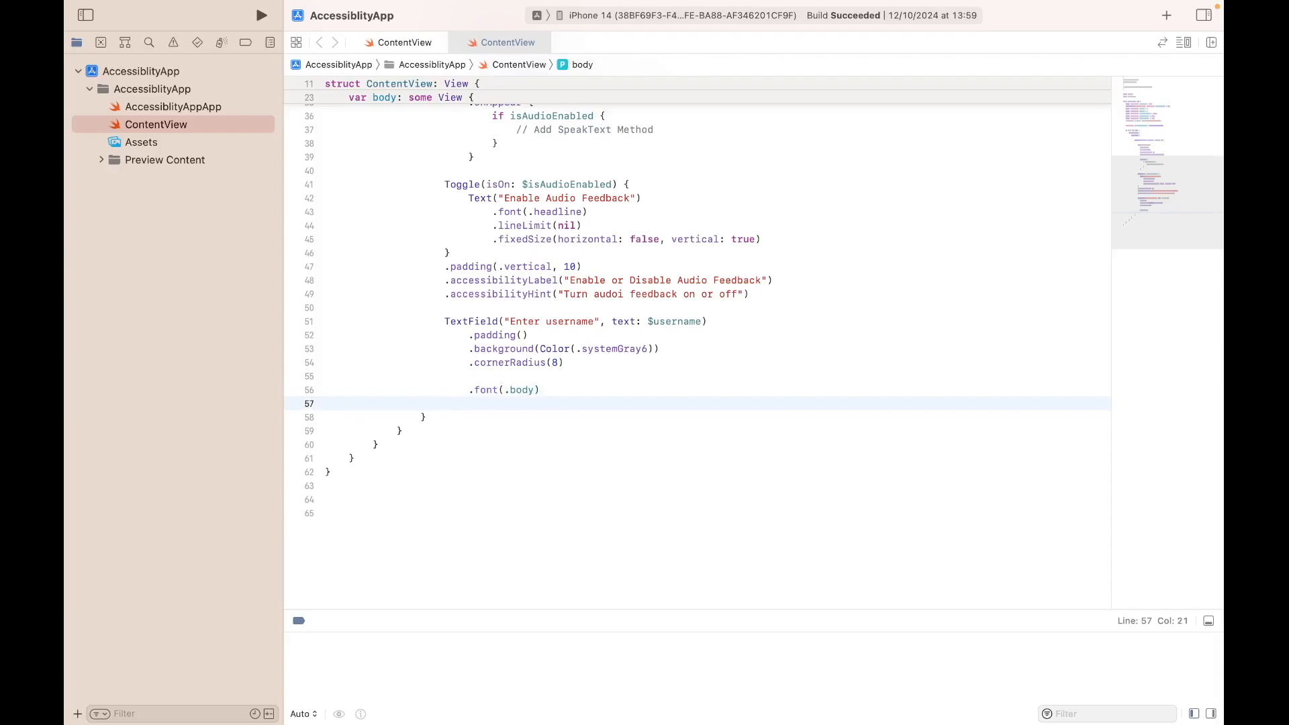
text(.)
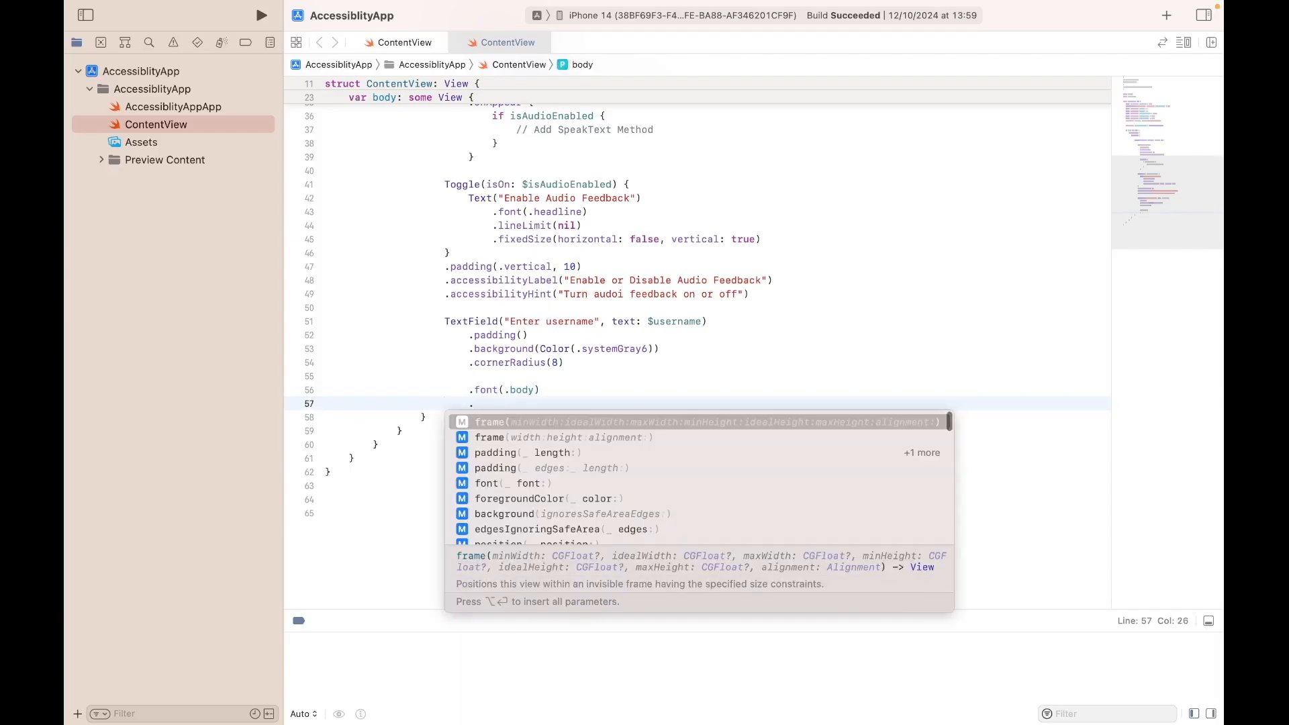
text(accessiblity)
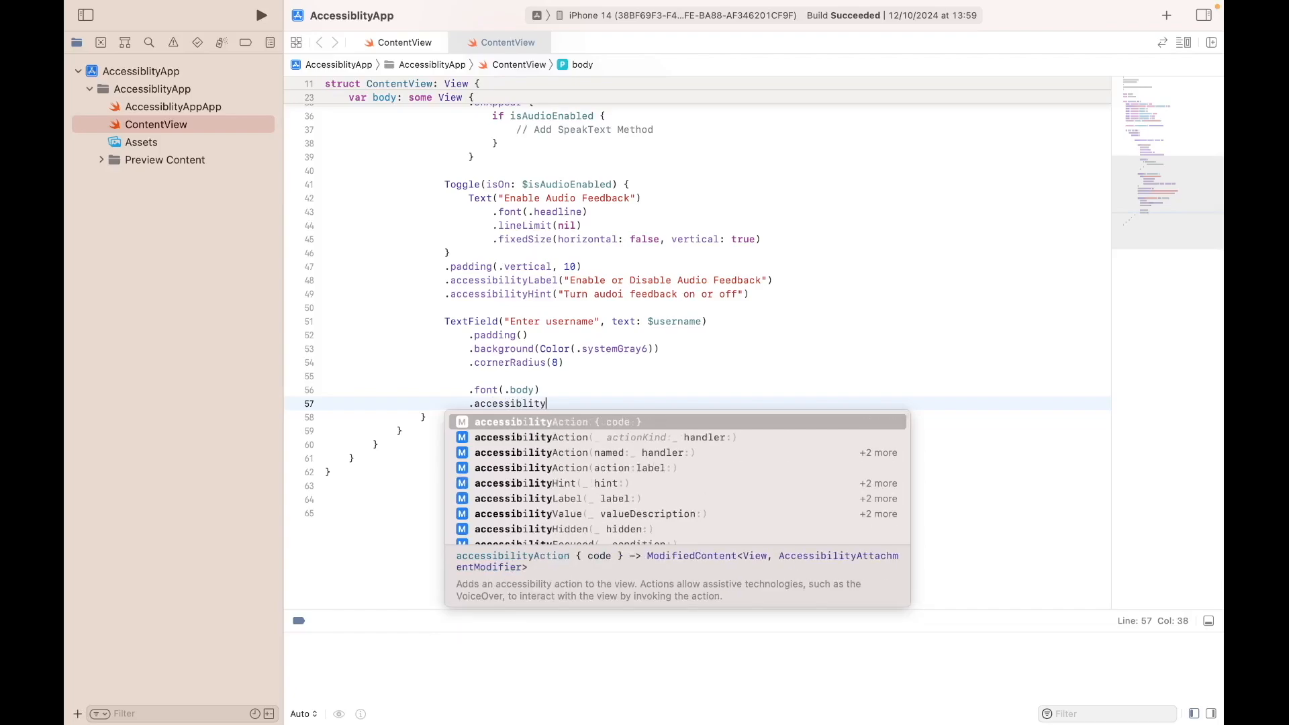
click(526, 498)
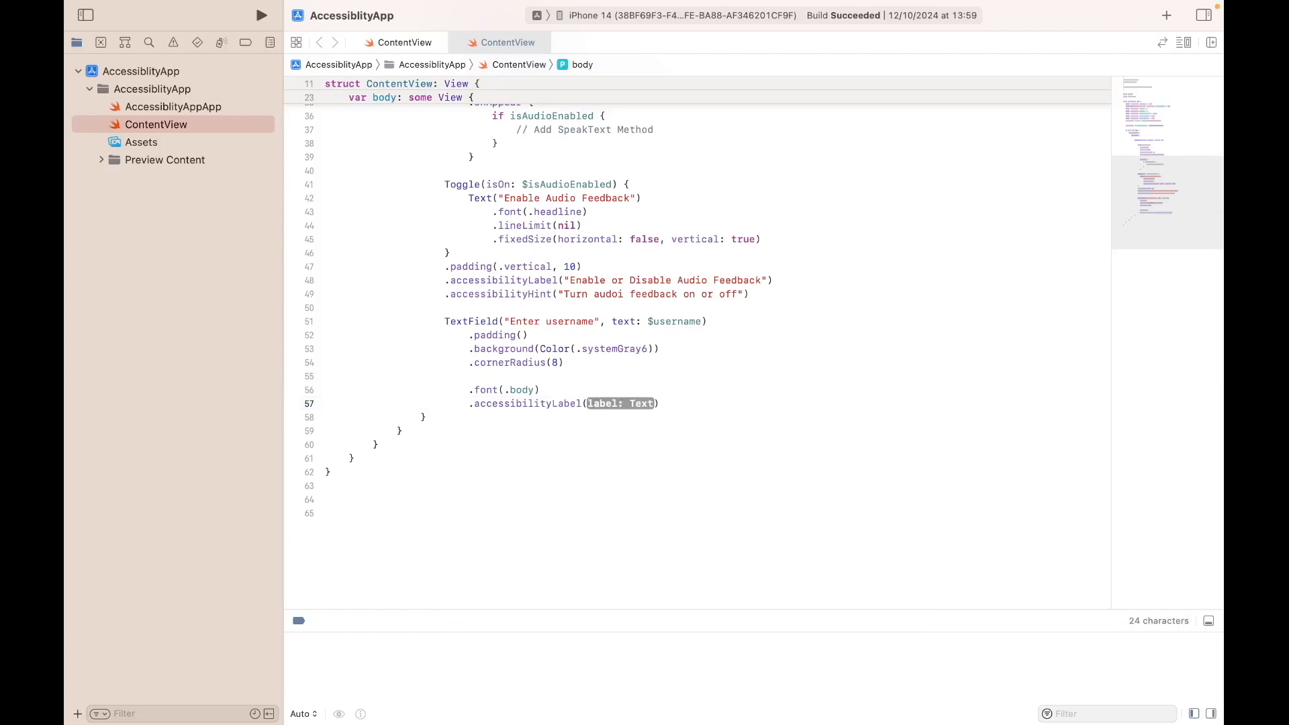
key(Delete)
text("U)
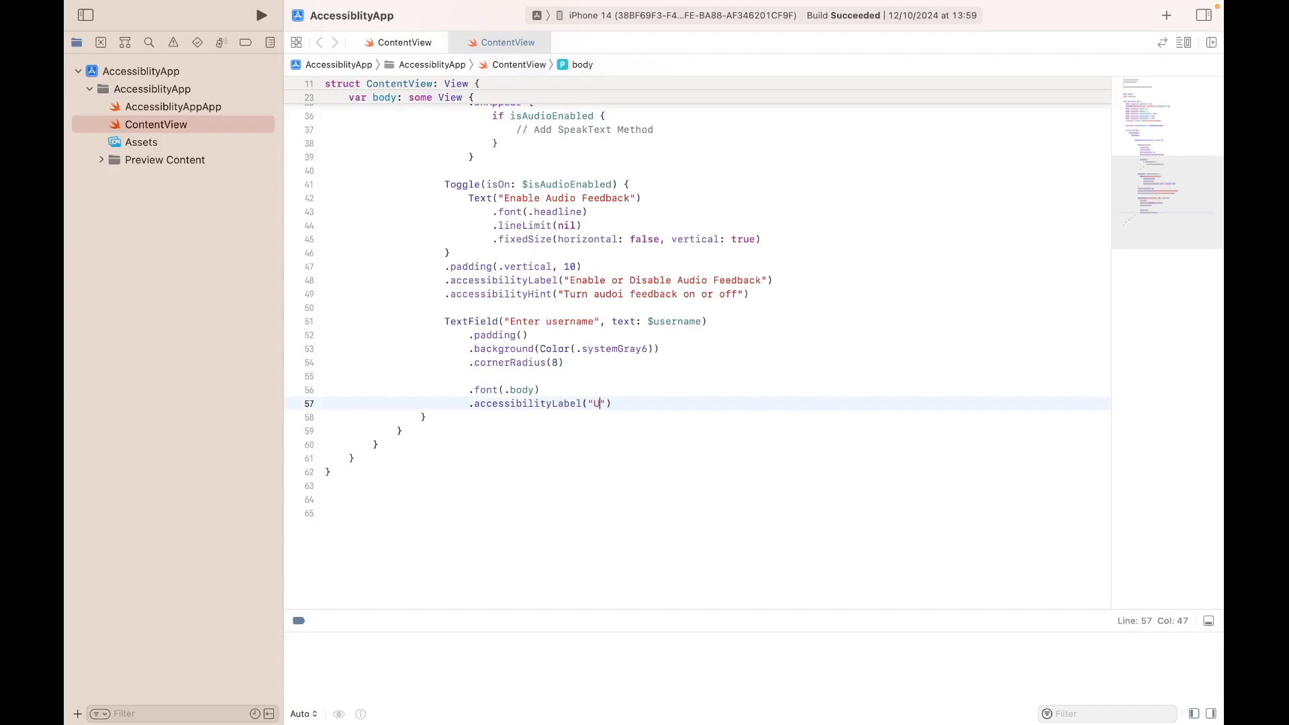
text(ser)
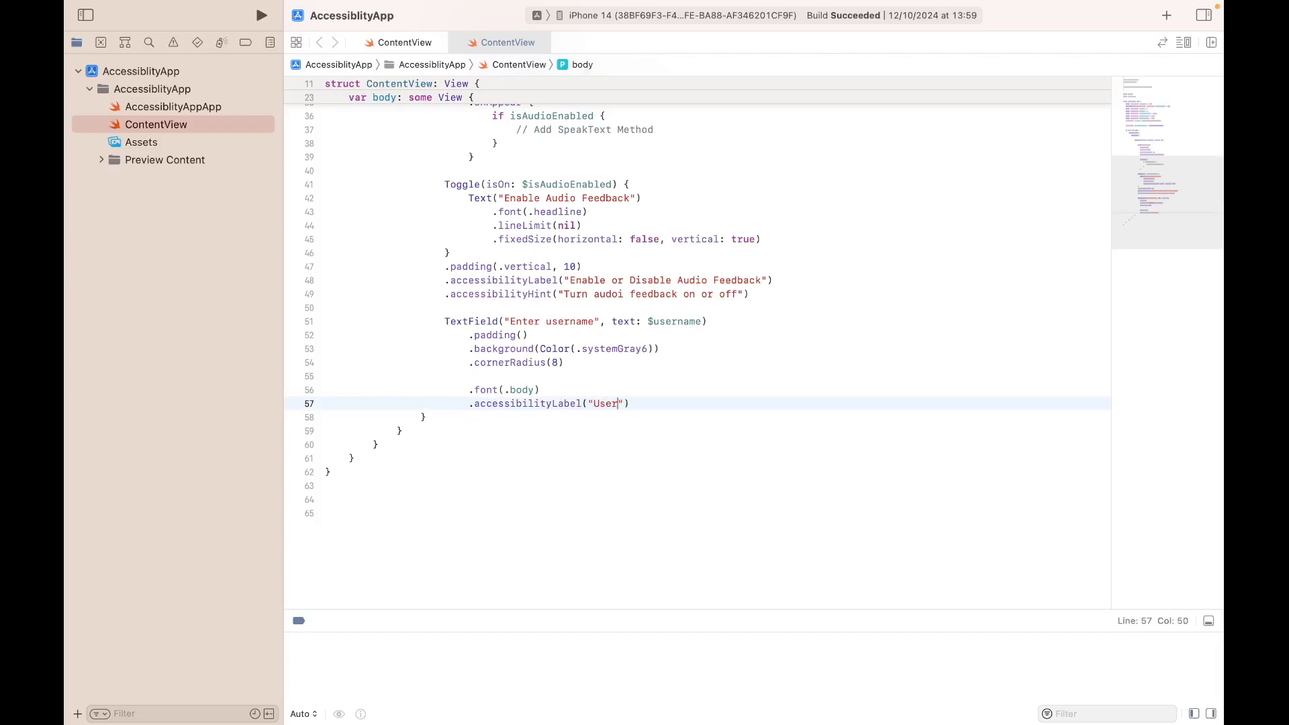
text(name)
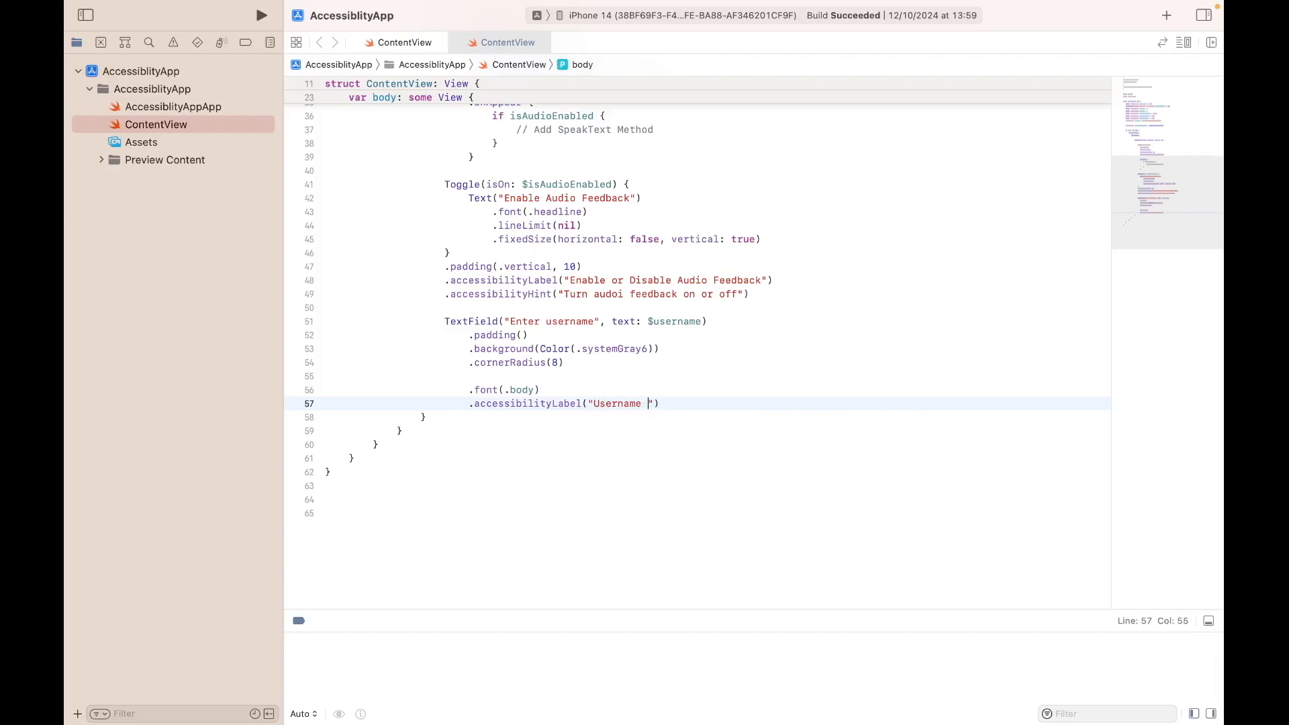
text(Field)
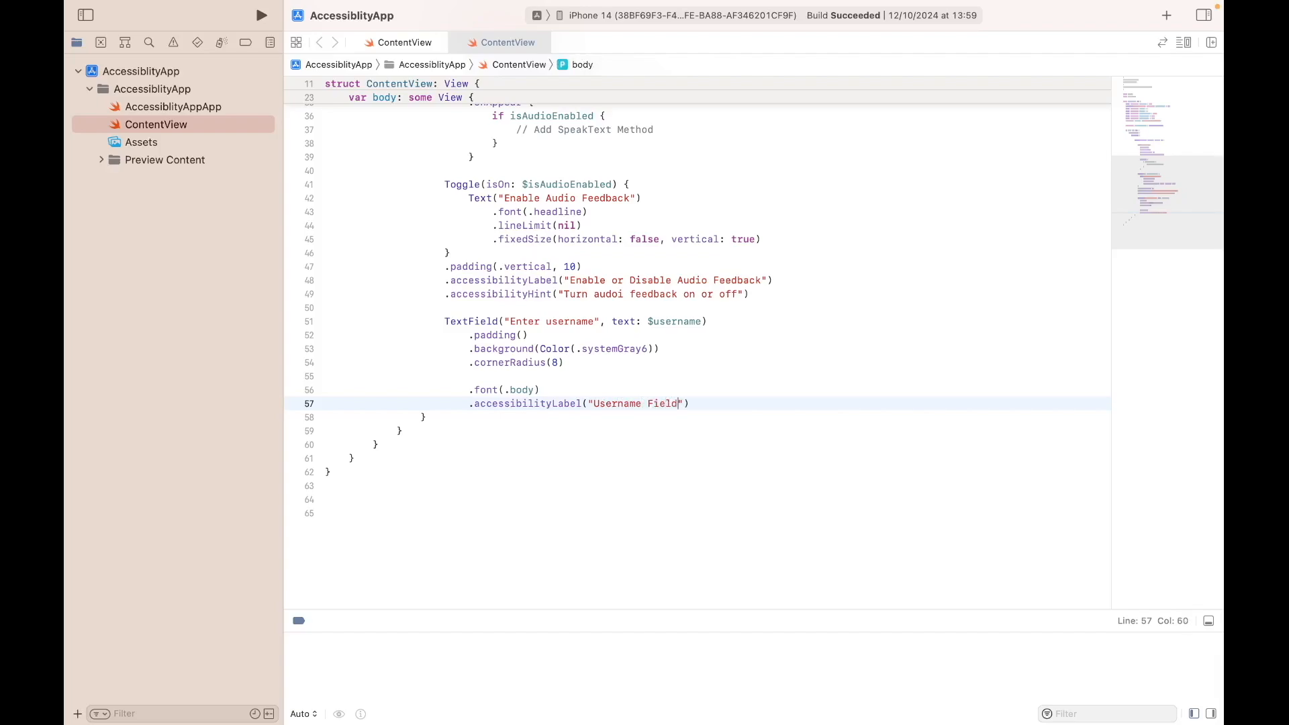
key(Right)
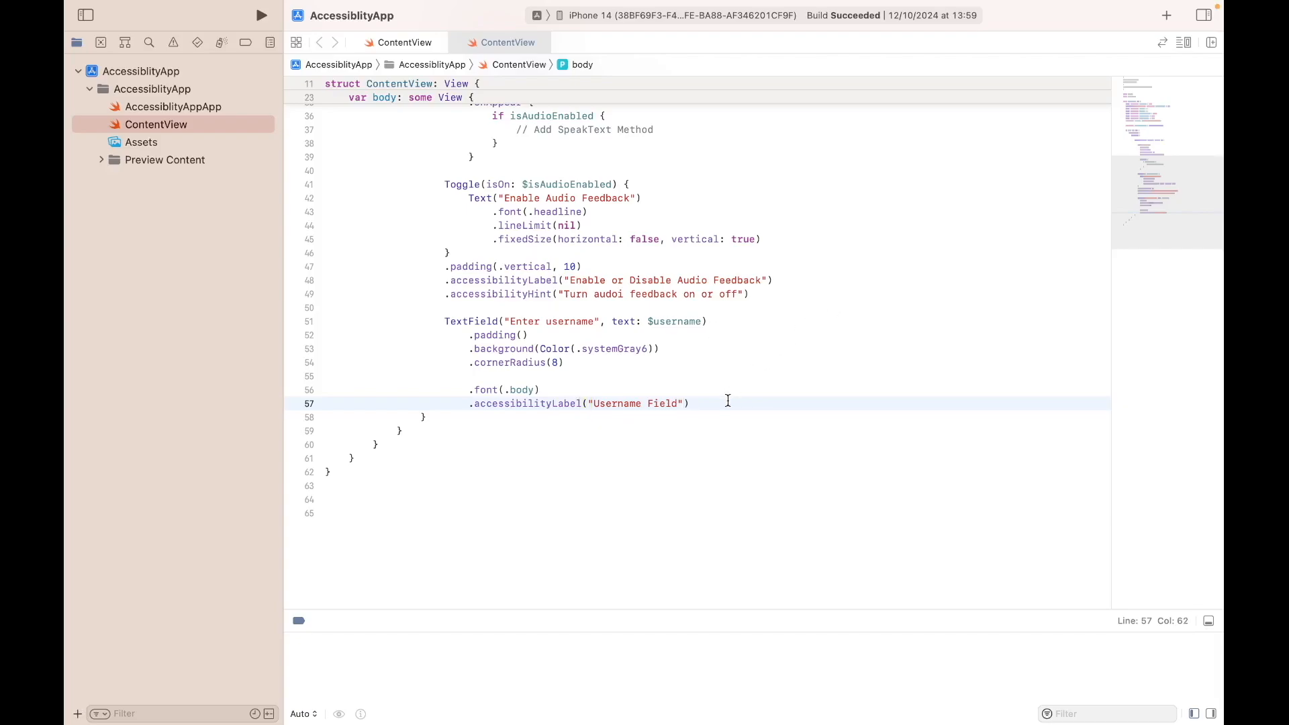
- Add the accessibility hint "Enter your name" to the username field
key(return)
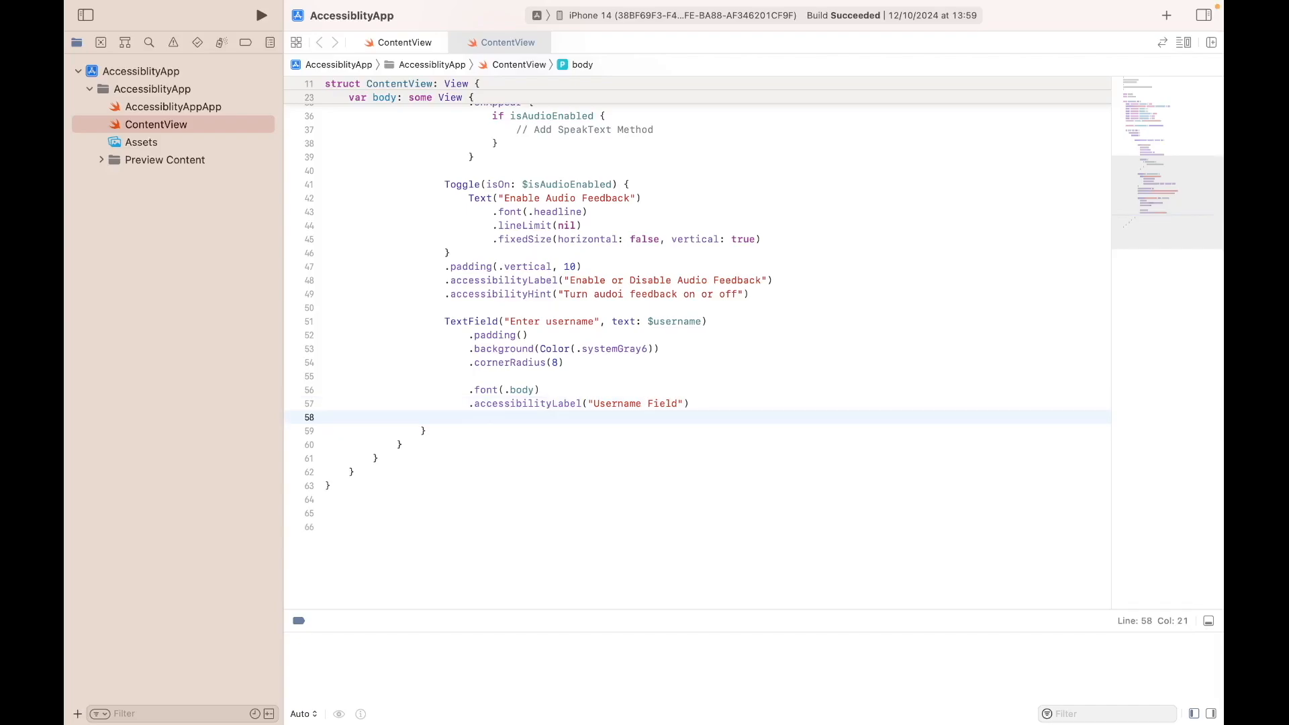
text(.)
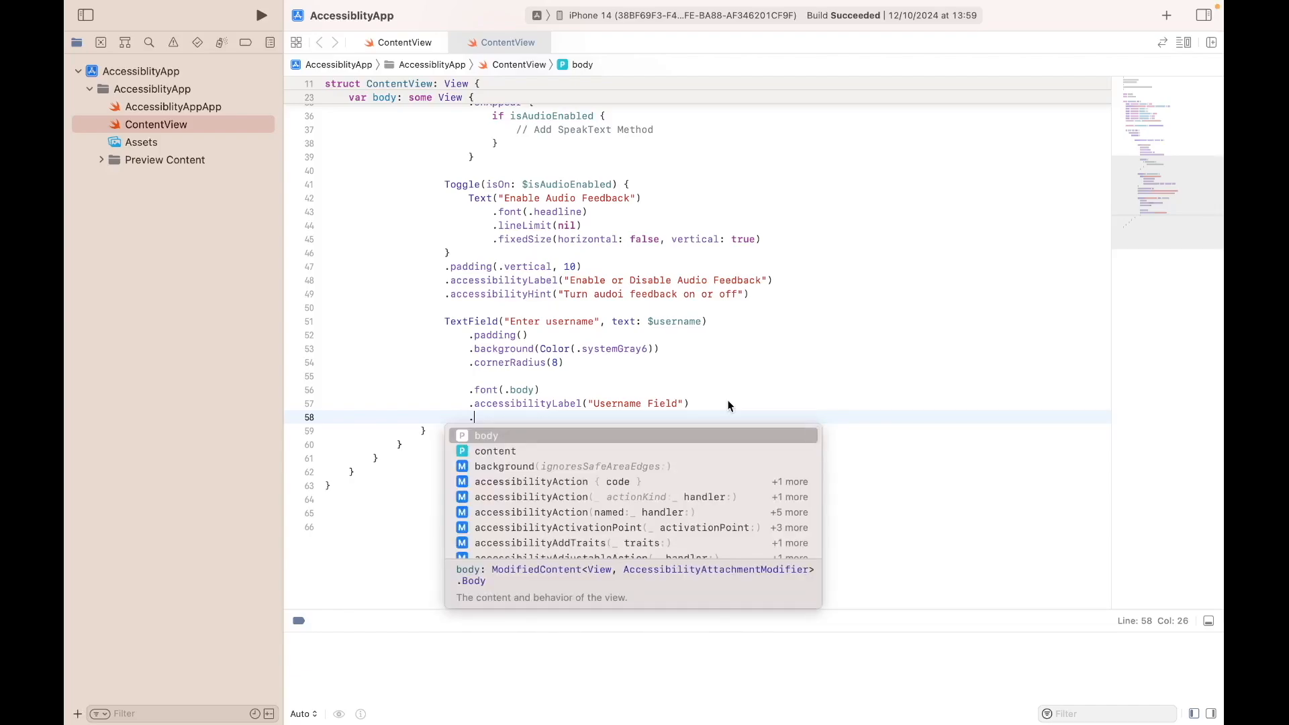
text(accessibilityHint(hint: Text)
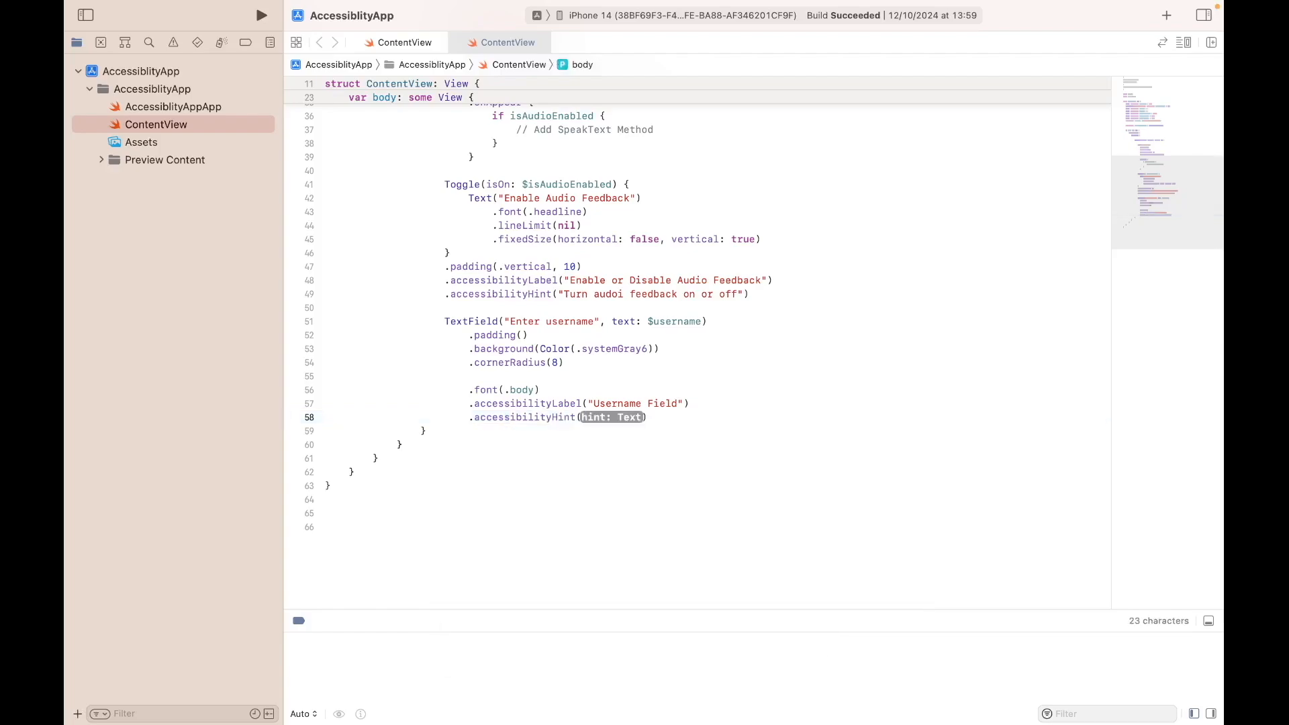
text(E")
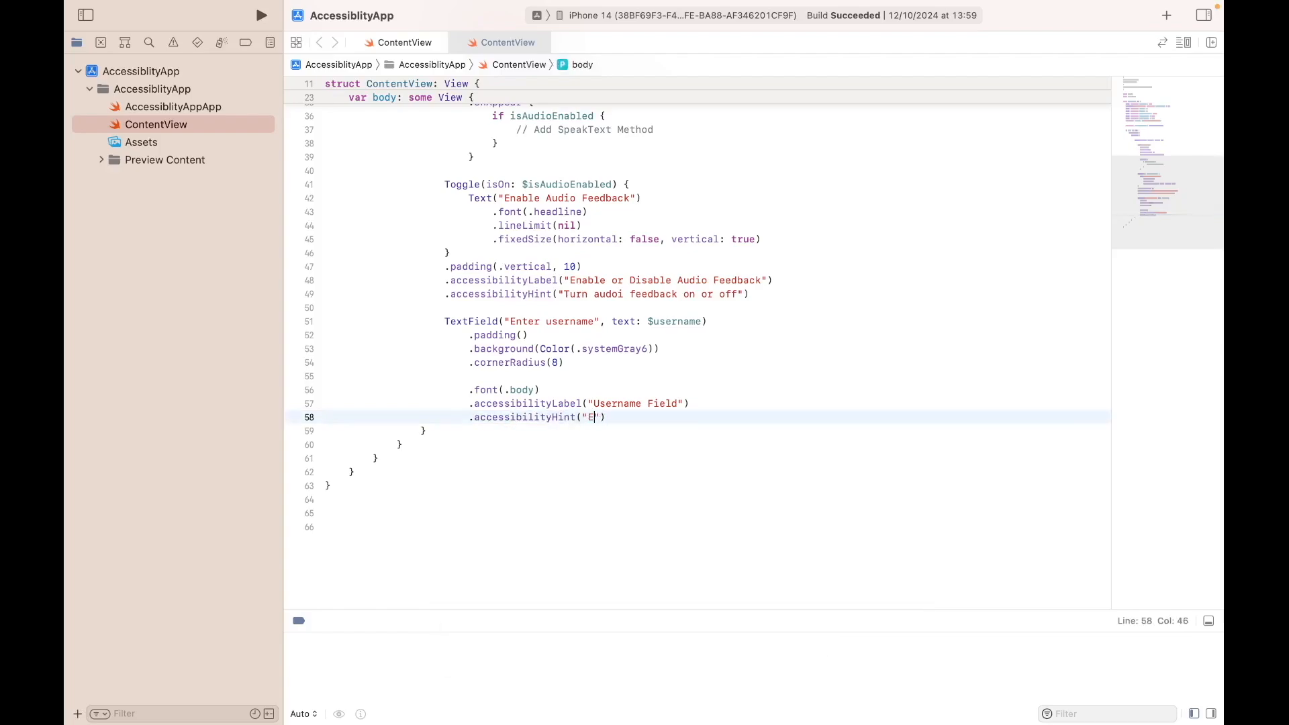
text(nter yur nam)
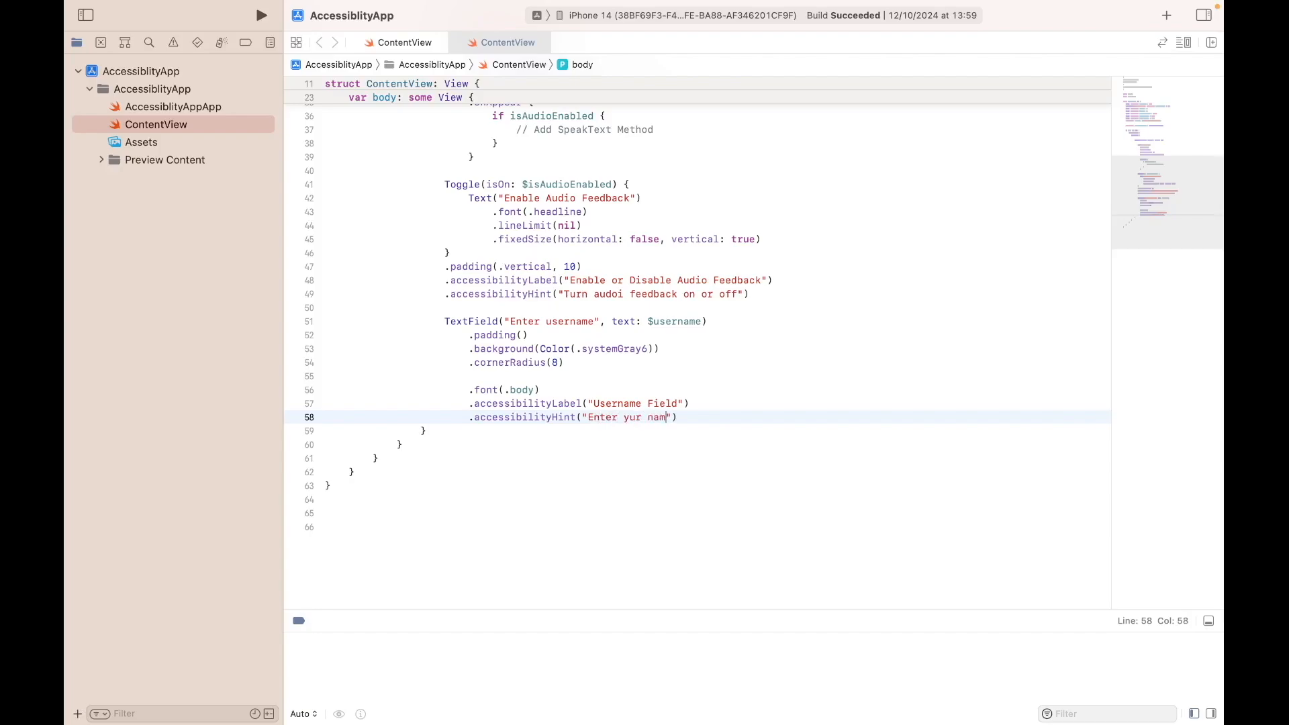
text(e)
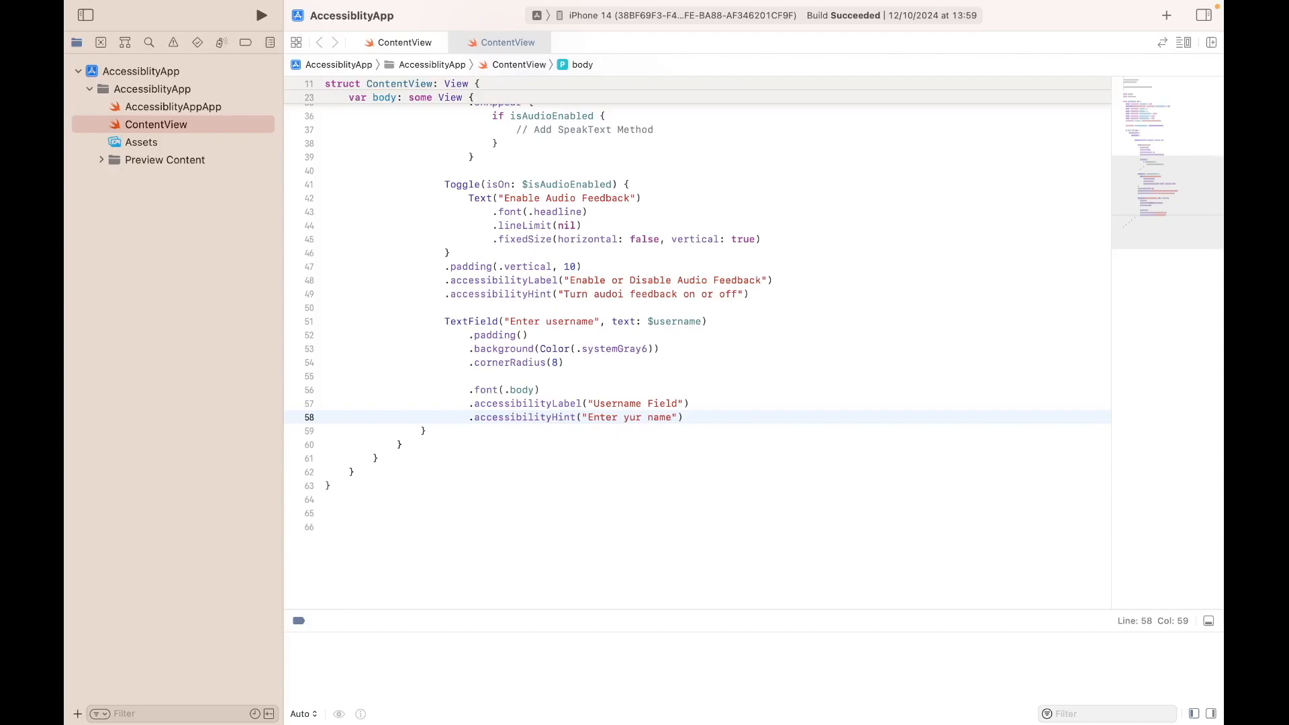
key(Left)
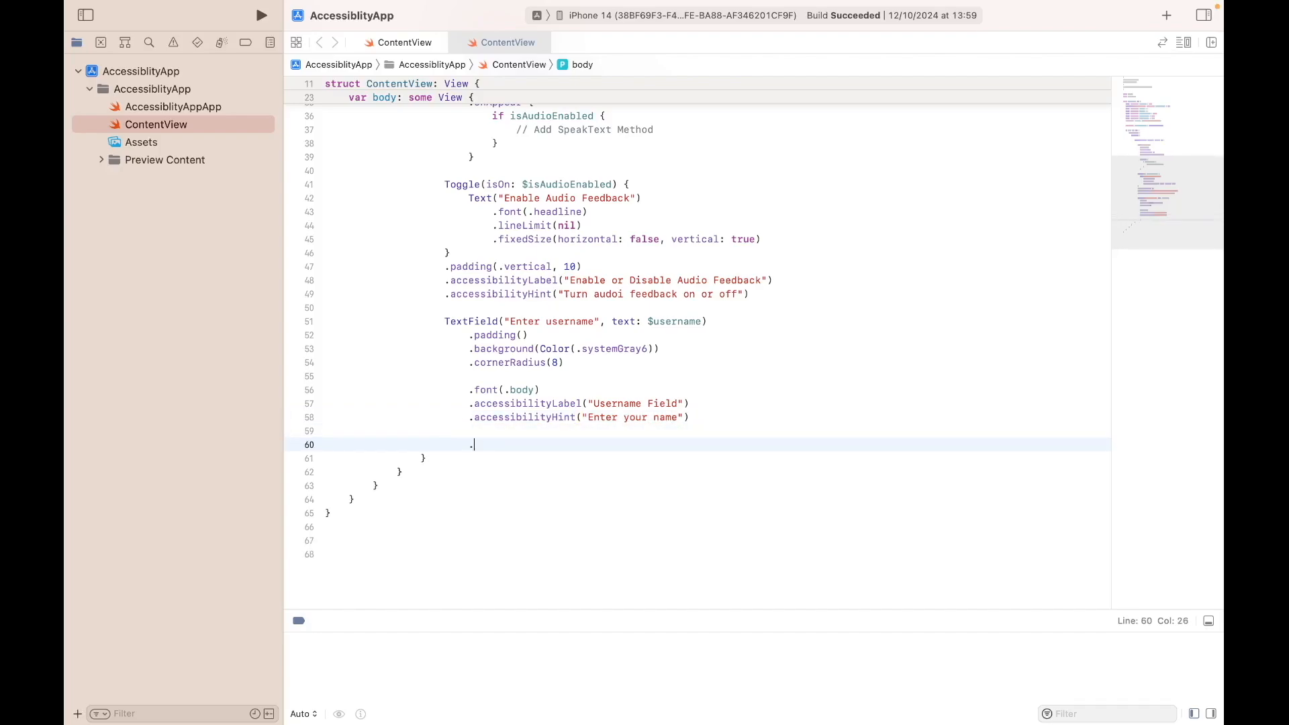
- Add an onChange(username) handler checking isAudioEnabled && !usernameSpoken
text(onChange(of: Equatable, perform: (Equatable) -> Void)
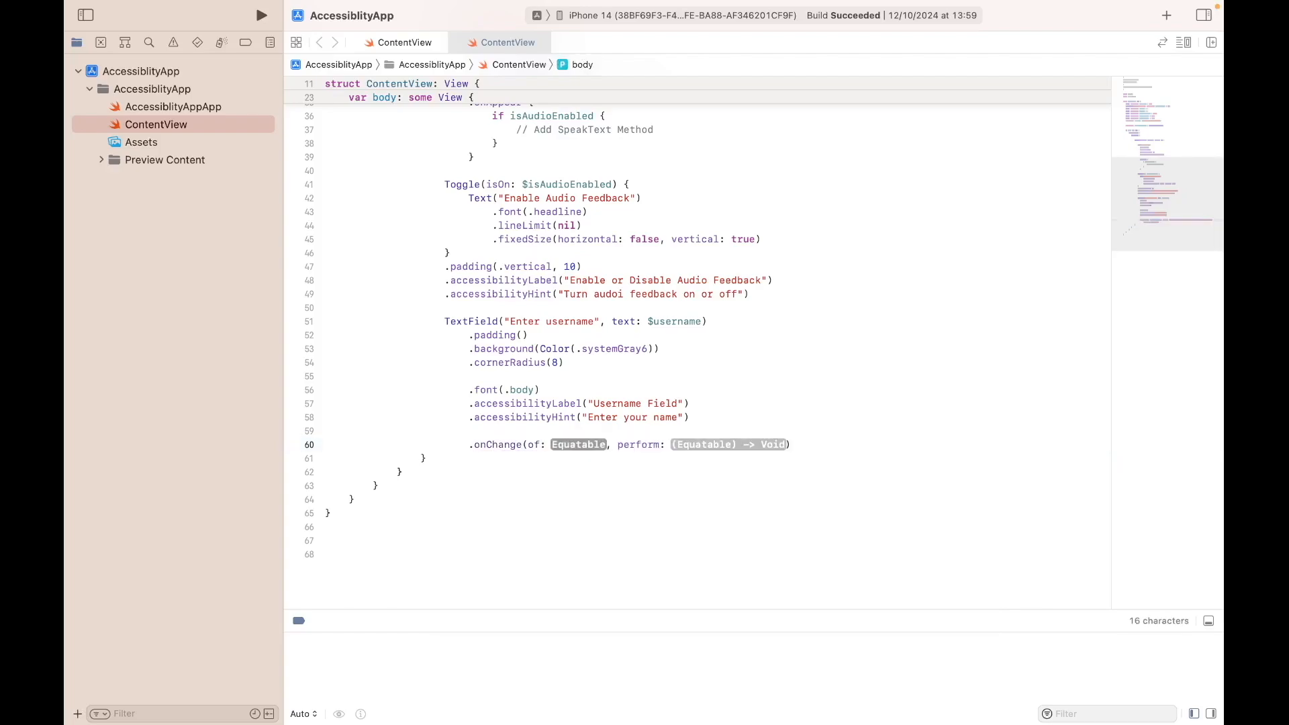
text(usern)
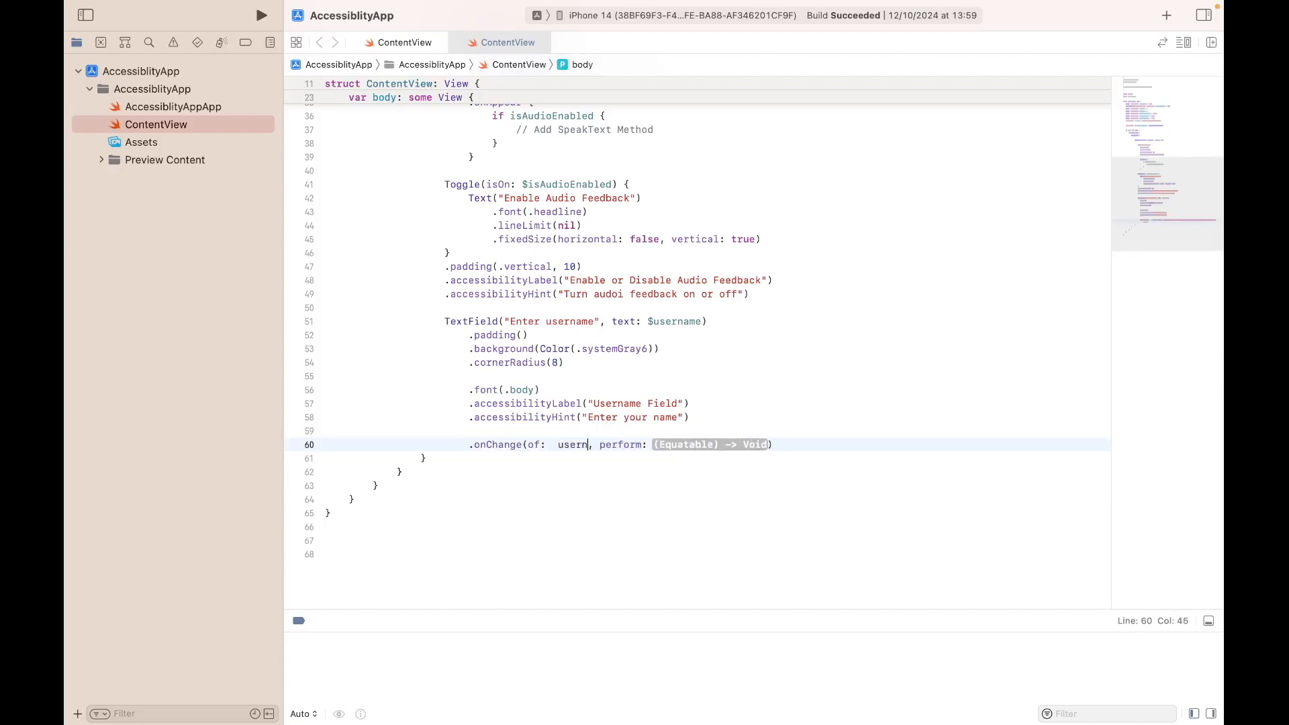
text(ame)
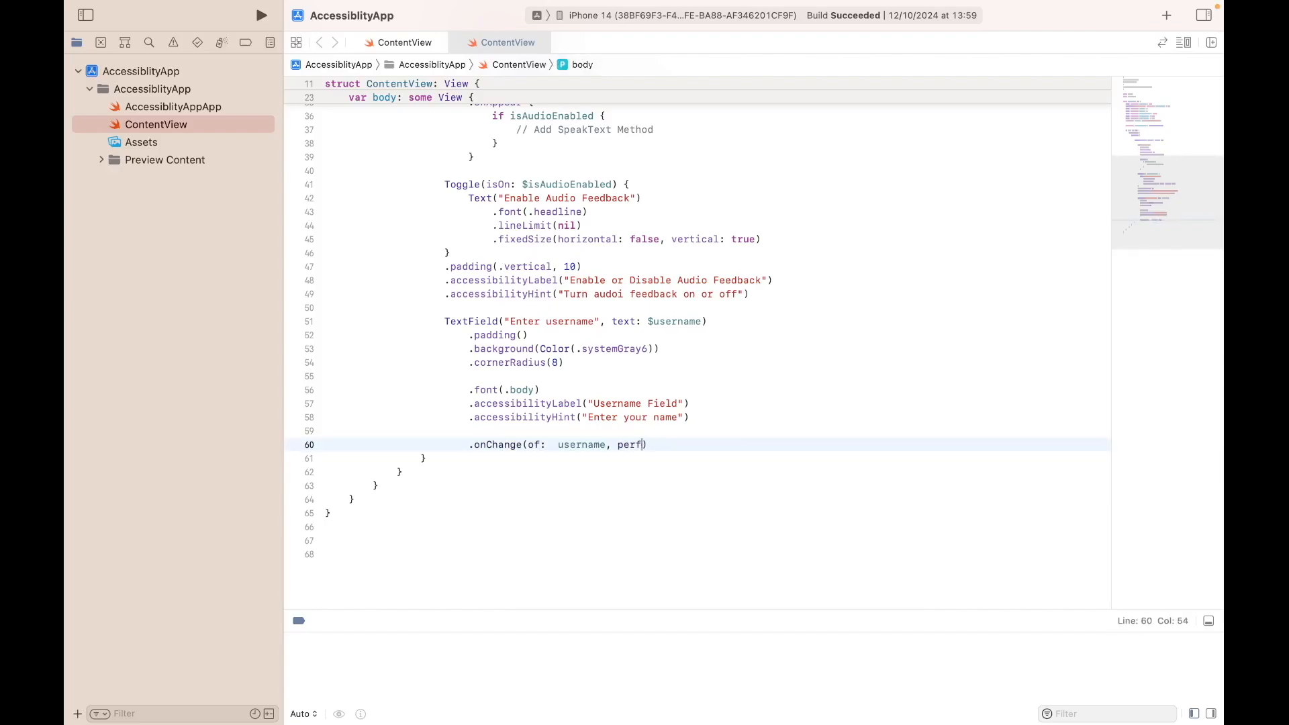
key(BackSpace)
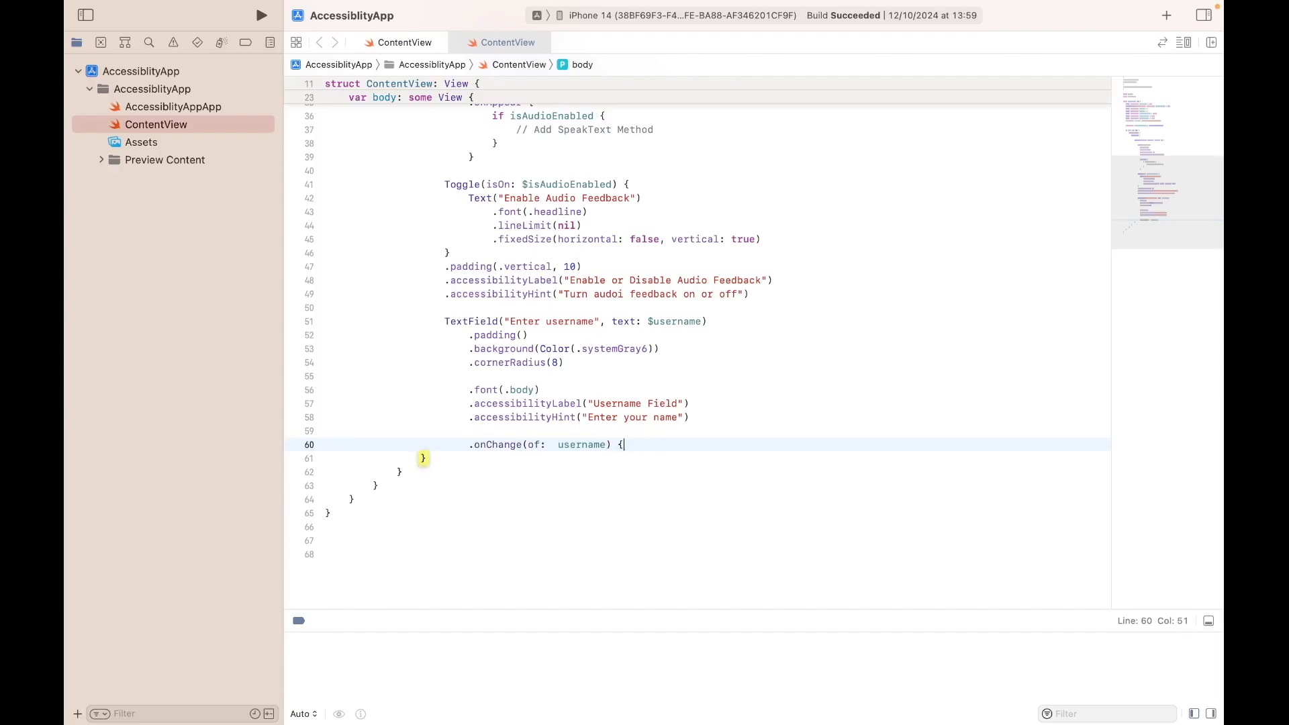
text(newValue in)
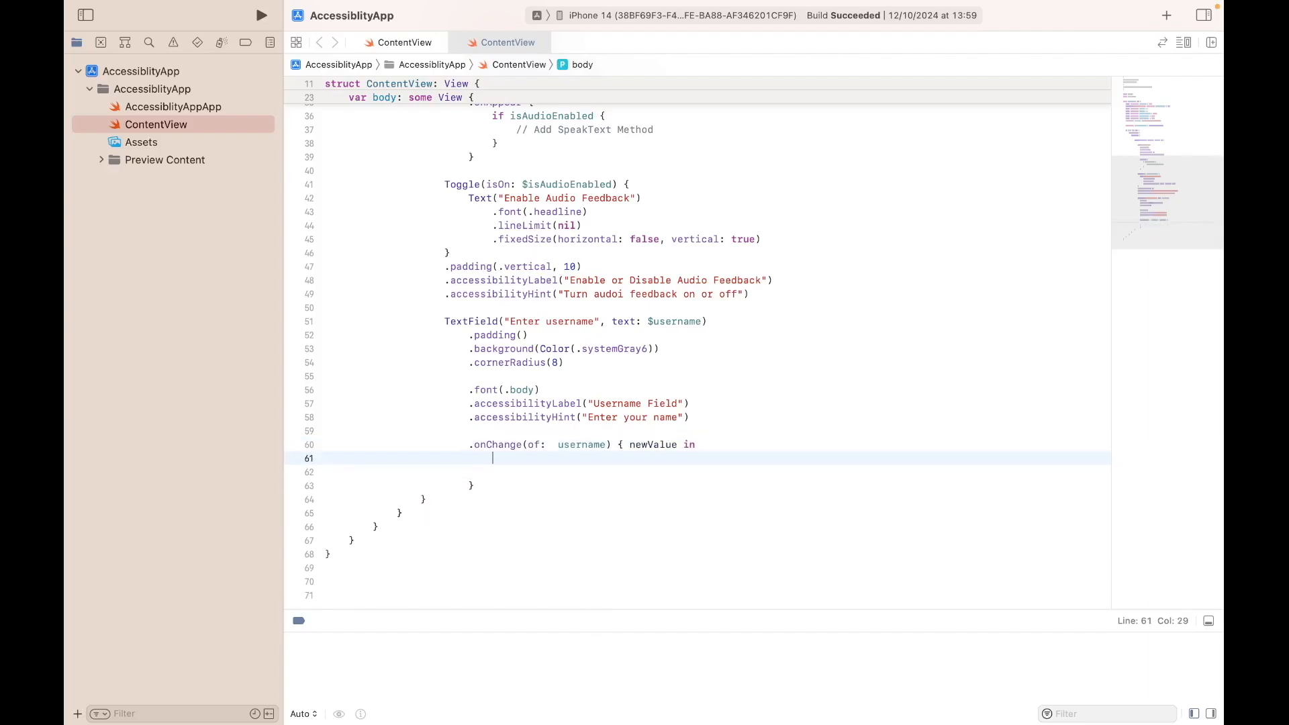
text(if)
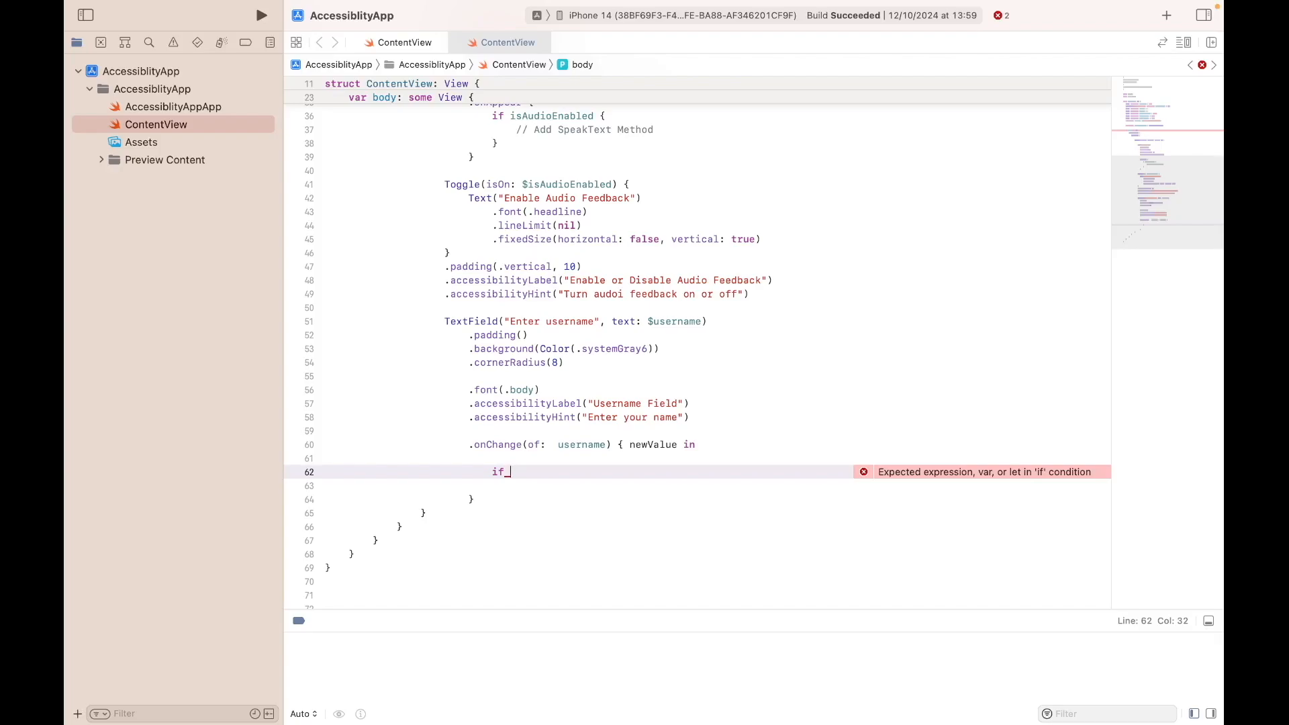
text(isAudioEnabled)
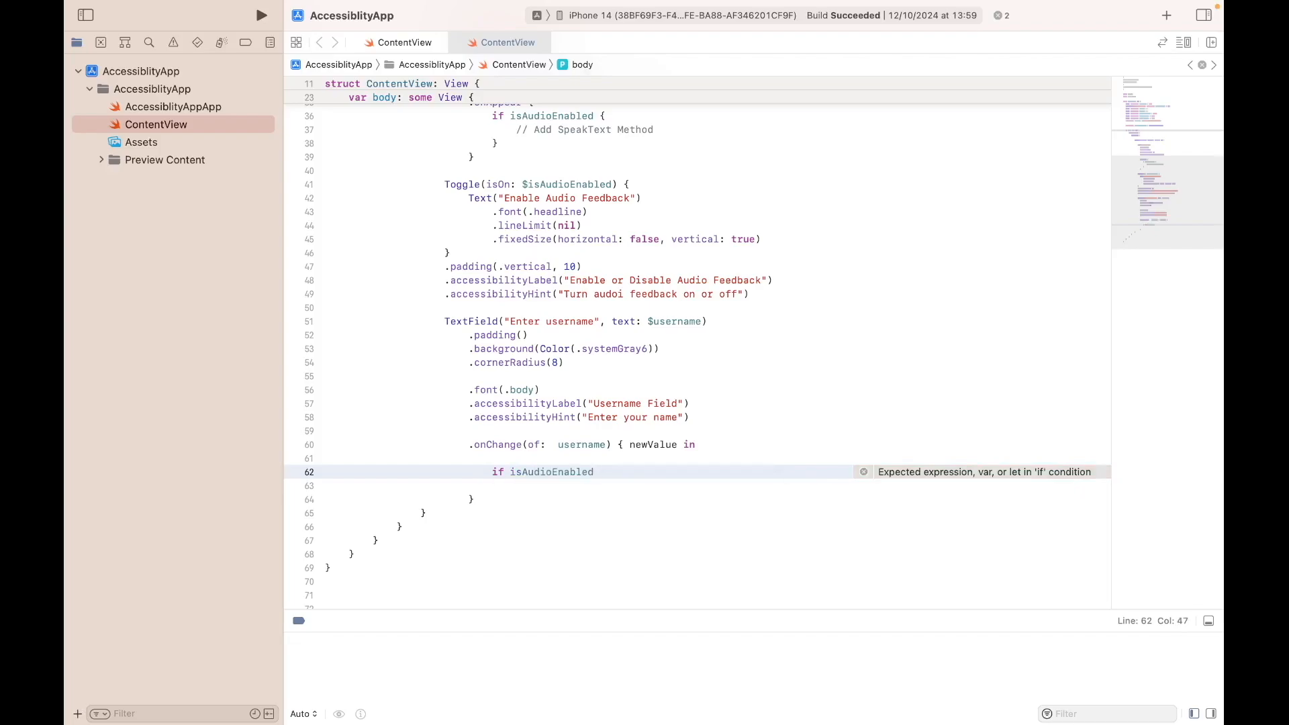
text(&&)
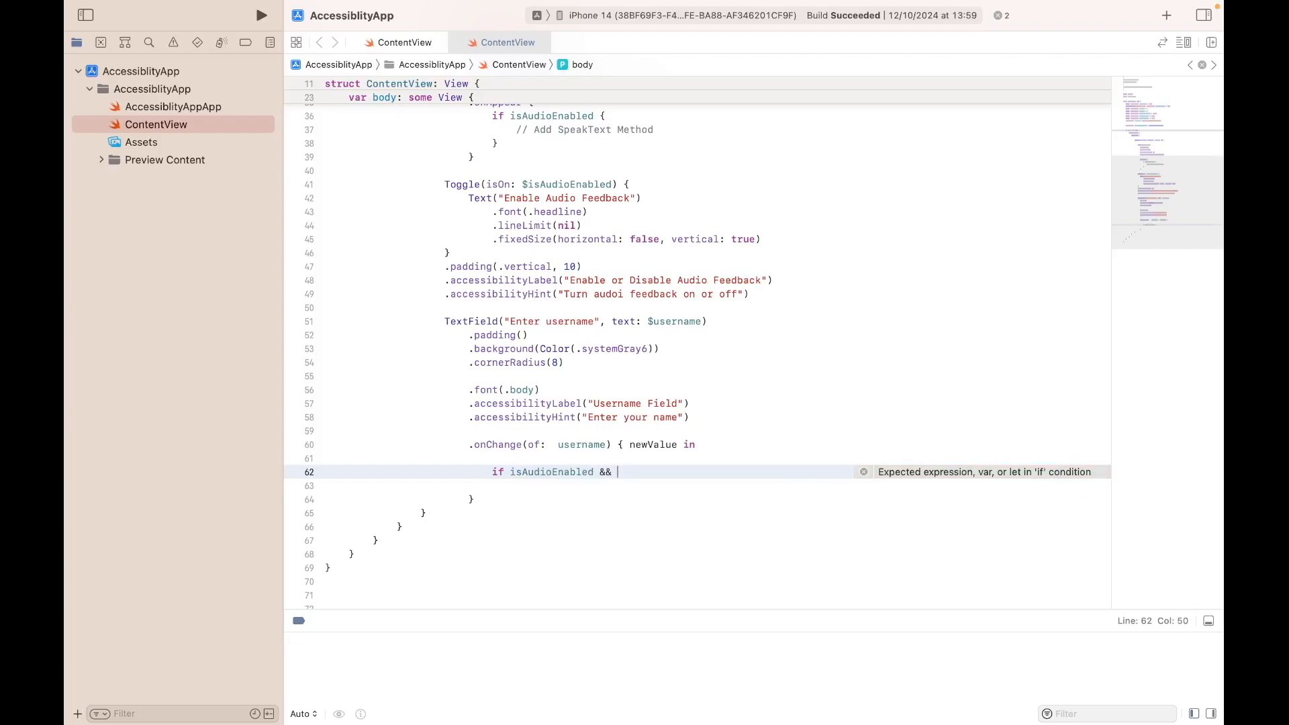
text(!usernameSpoken)
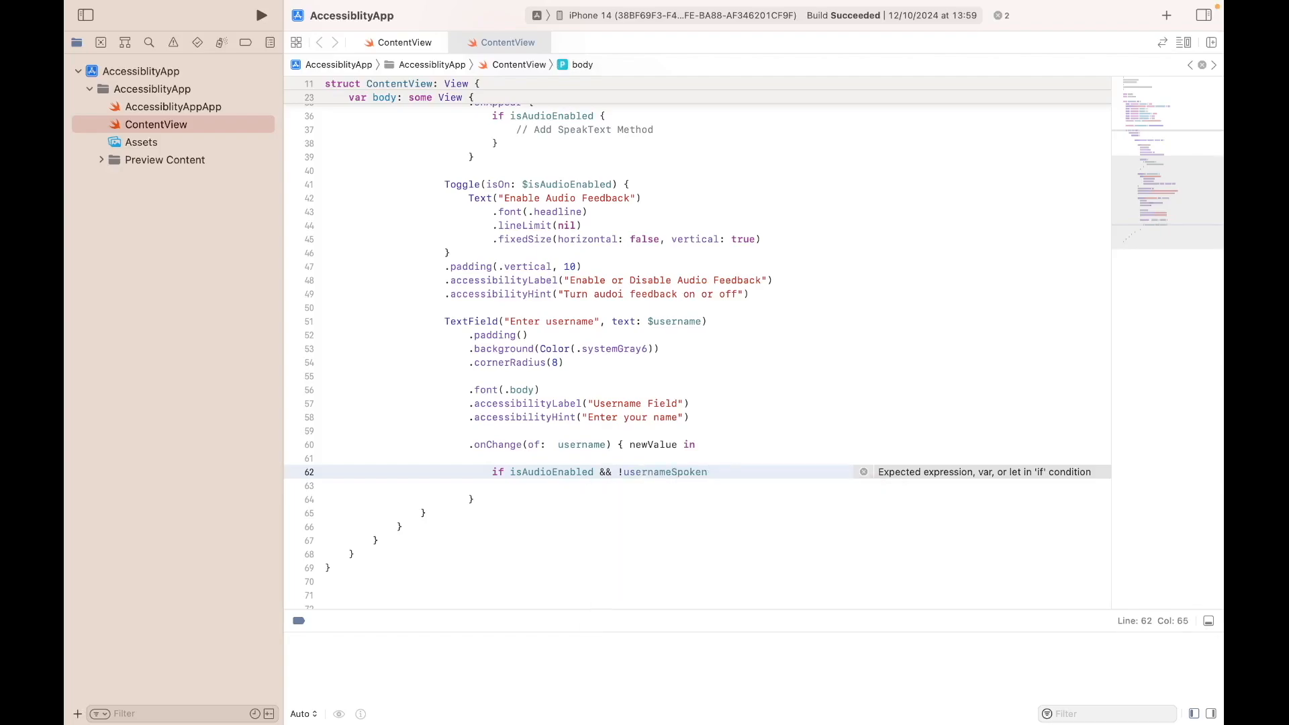
text({)
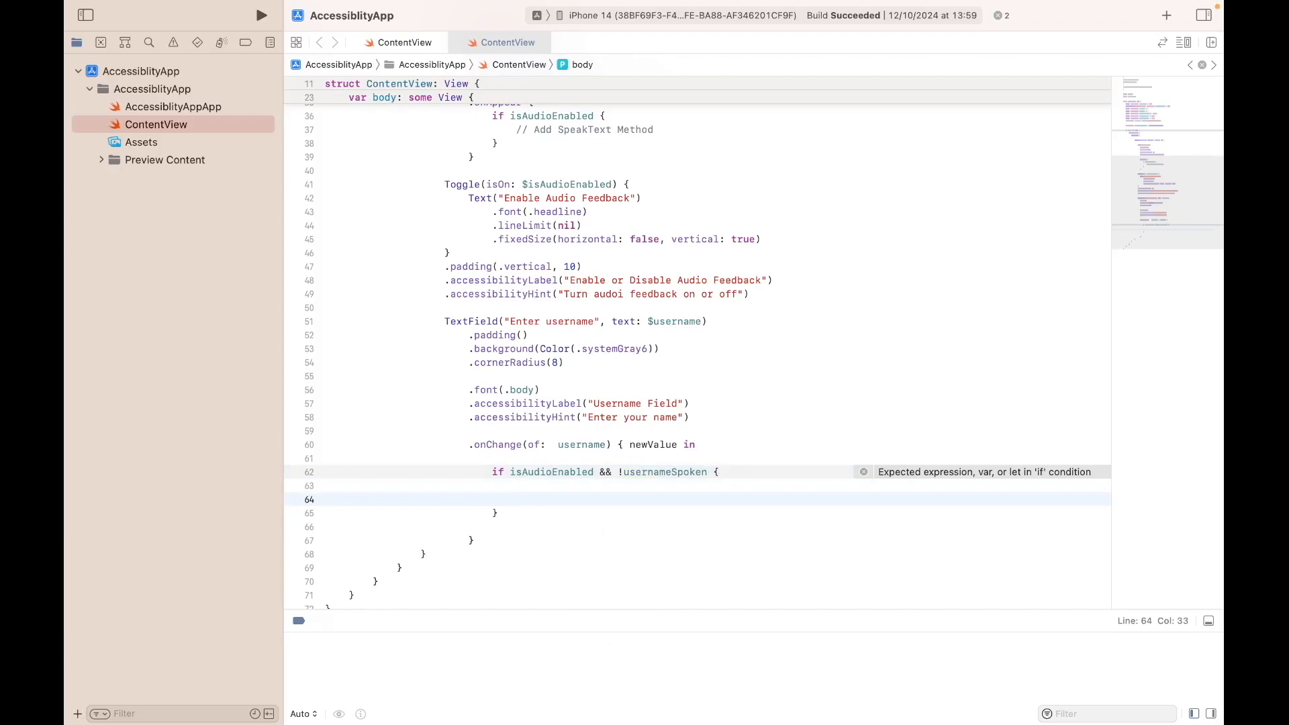
- Inside it call speakText("Username field updated.") and set usernameSpoken = true
text(Seak()
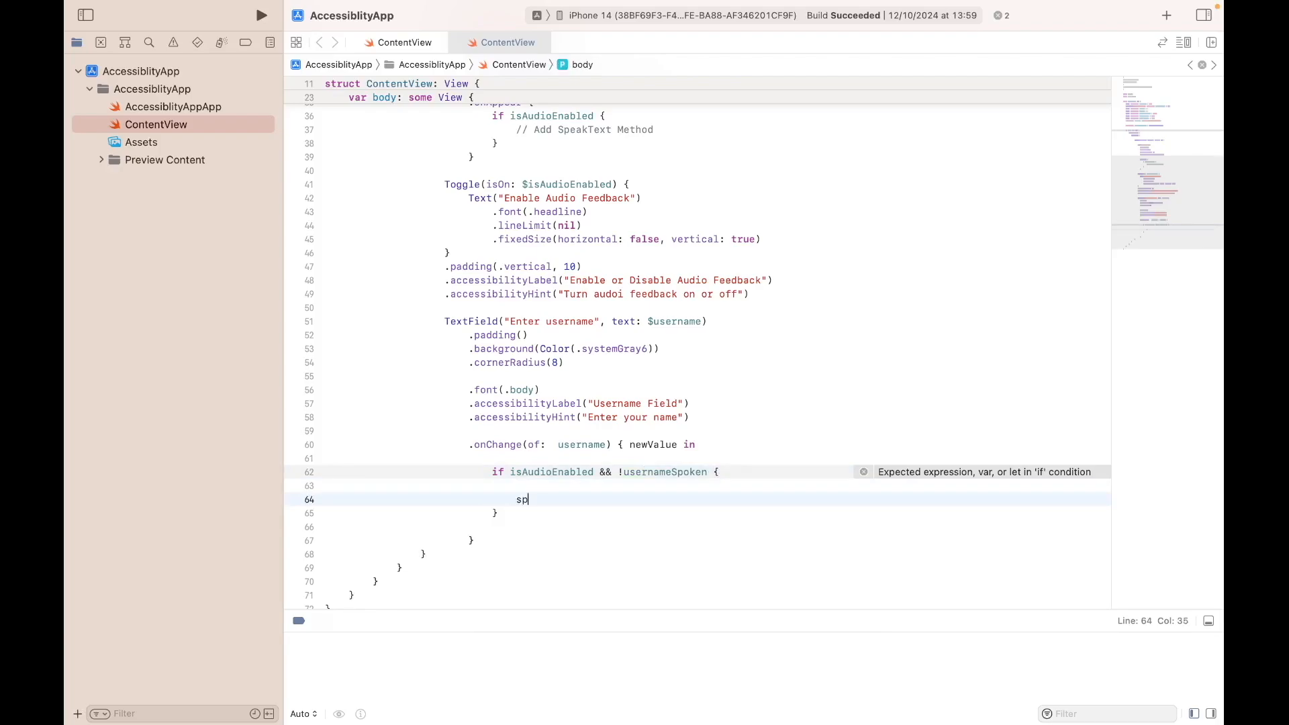
text(eak)
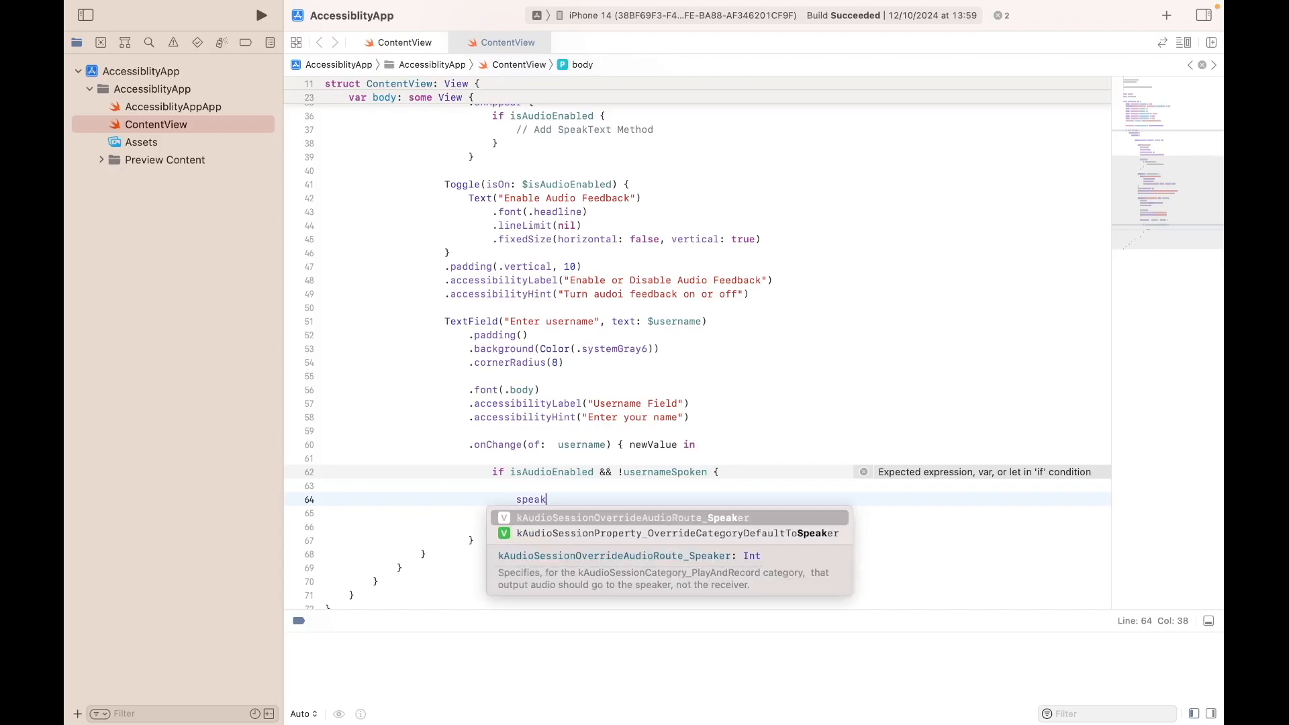
text(Text()
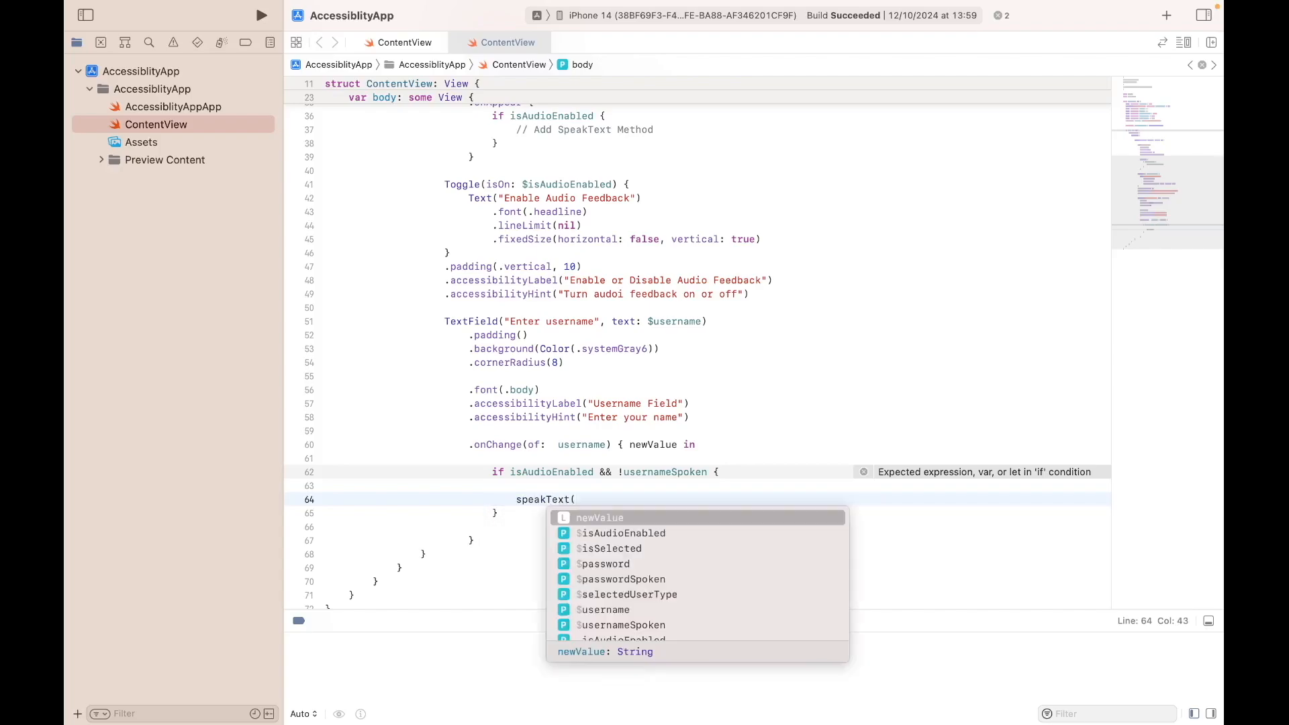
text(")
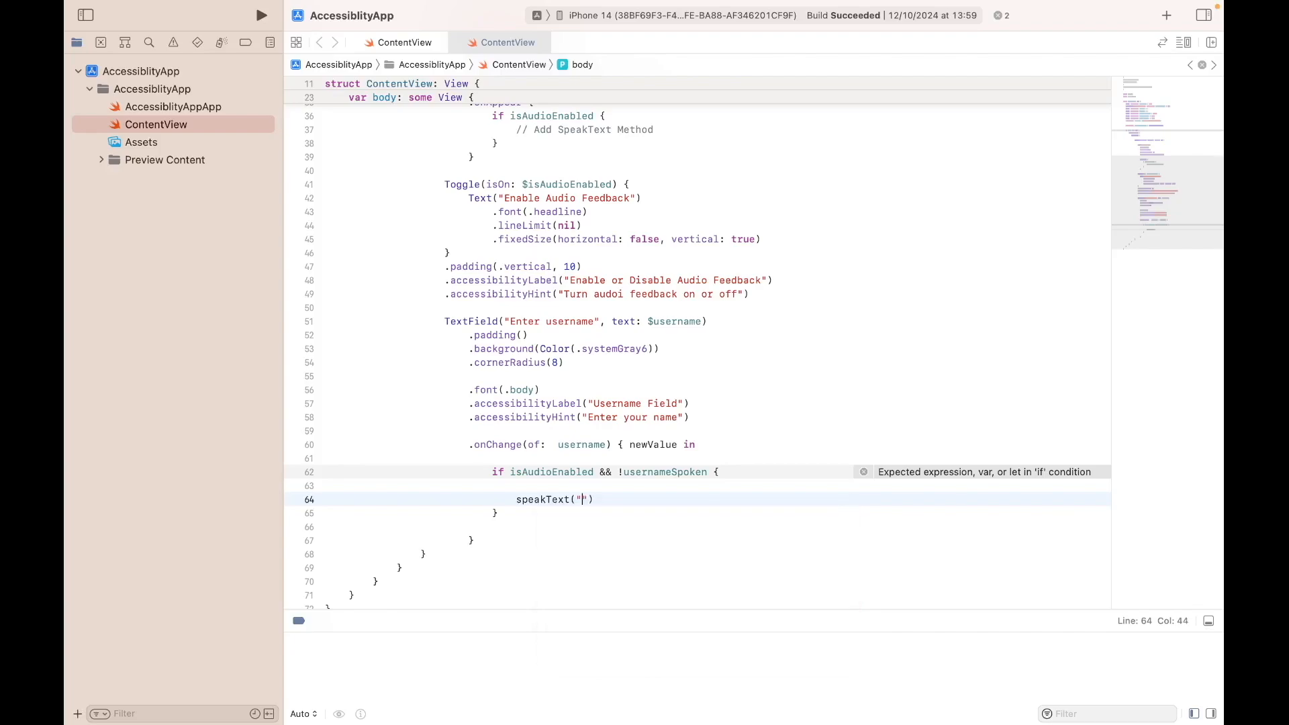
text(Username)
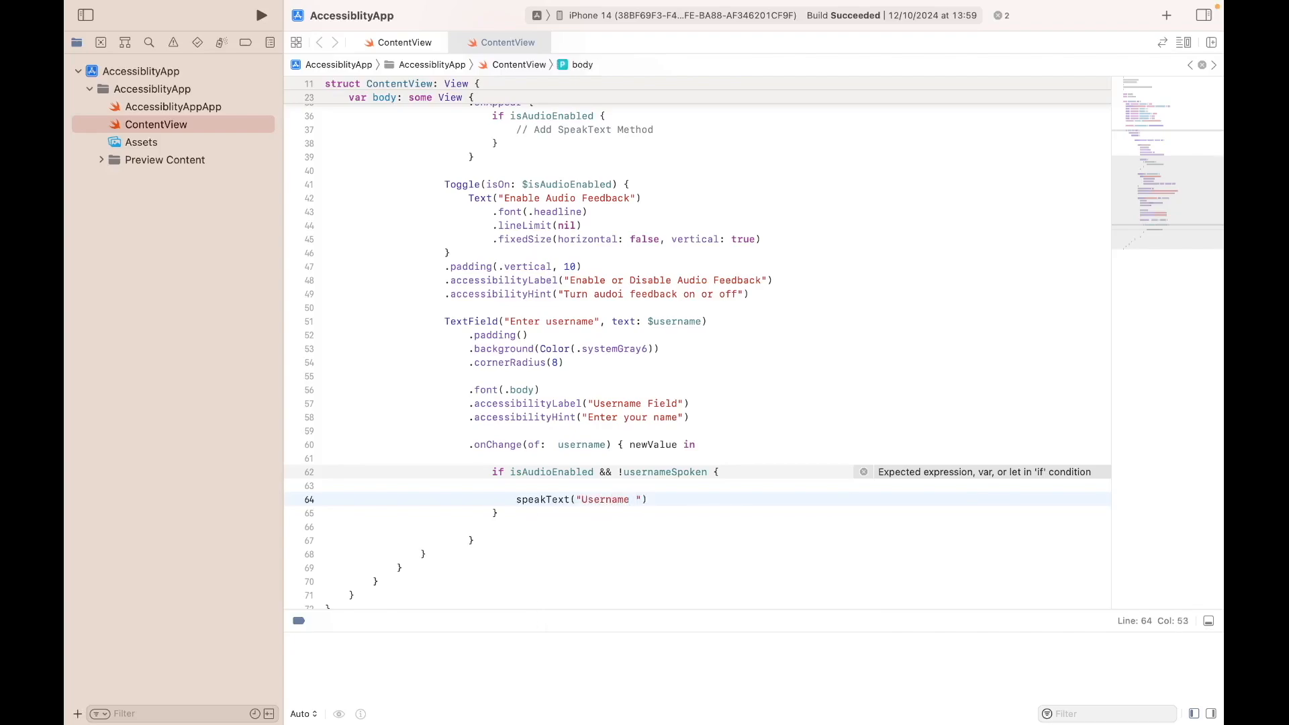
text(fi)
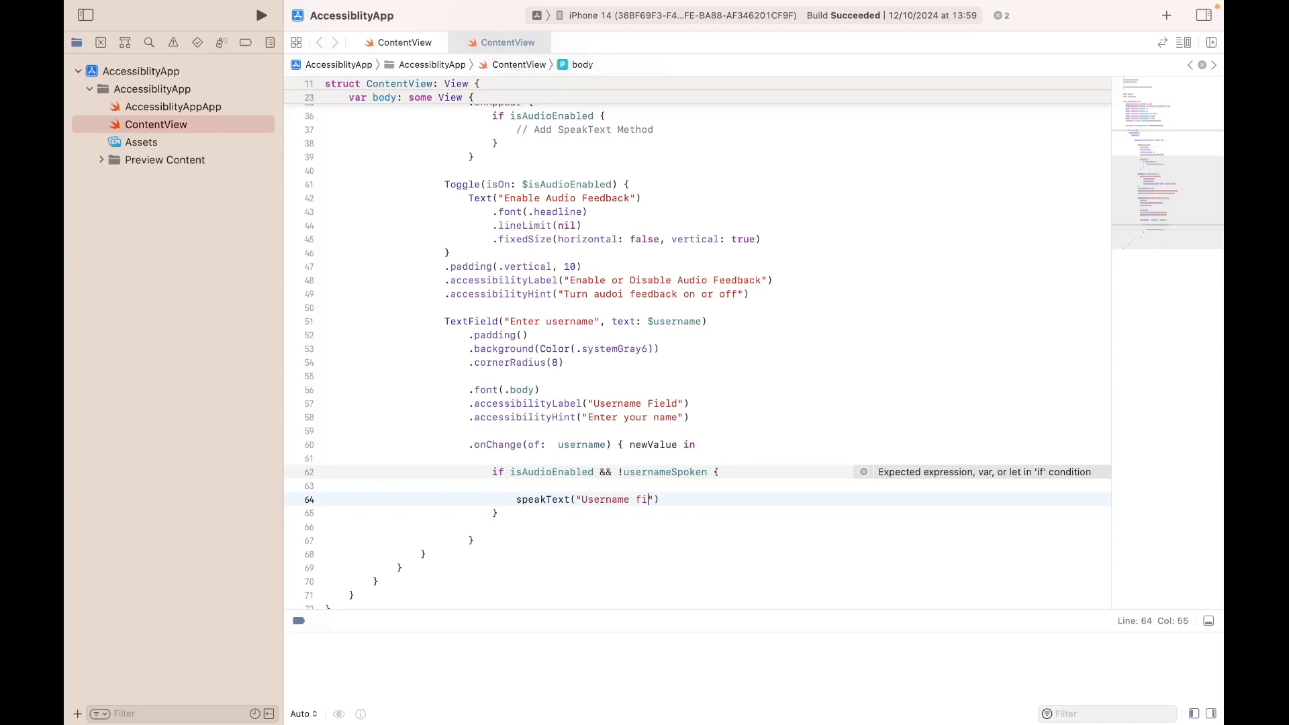
text(eld updated.)
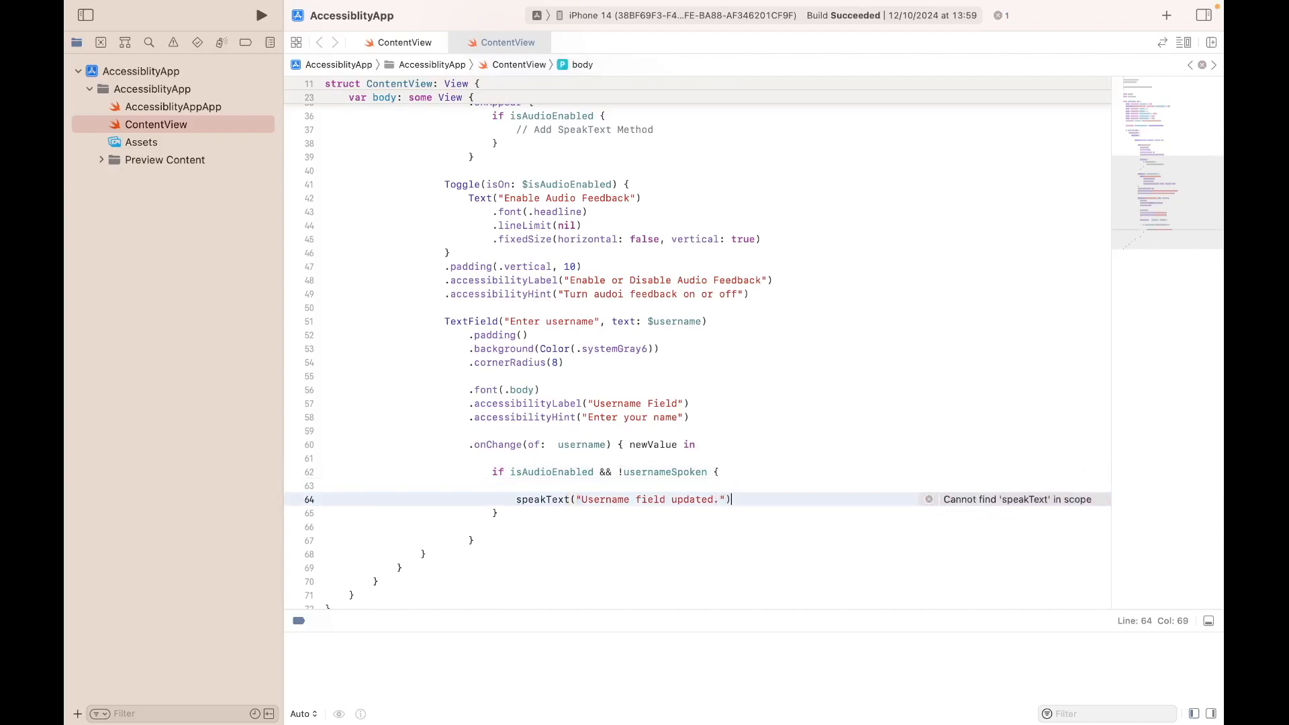
text(usernameSpoken)
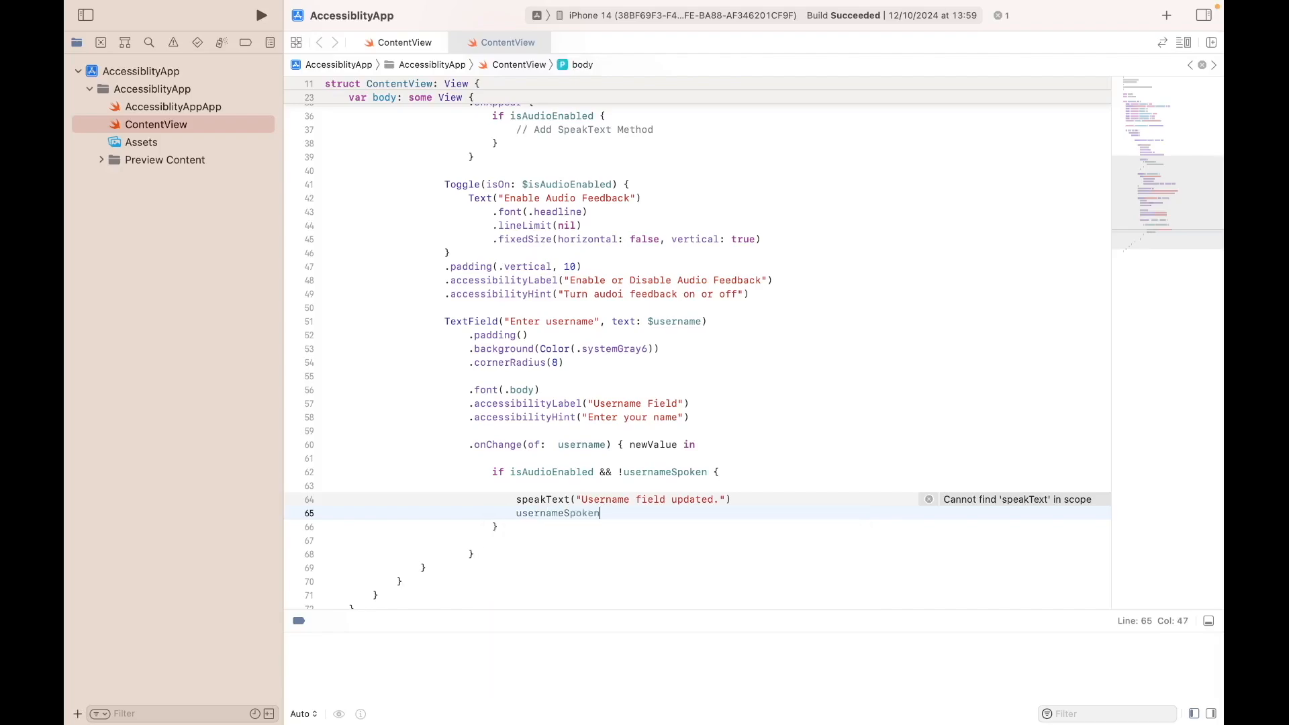
text(= tru)
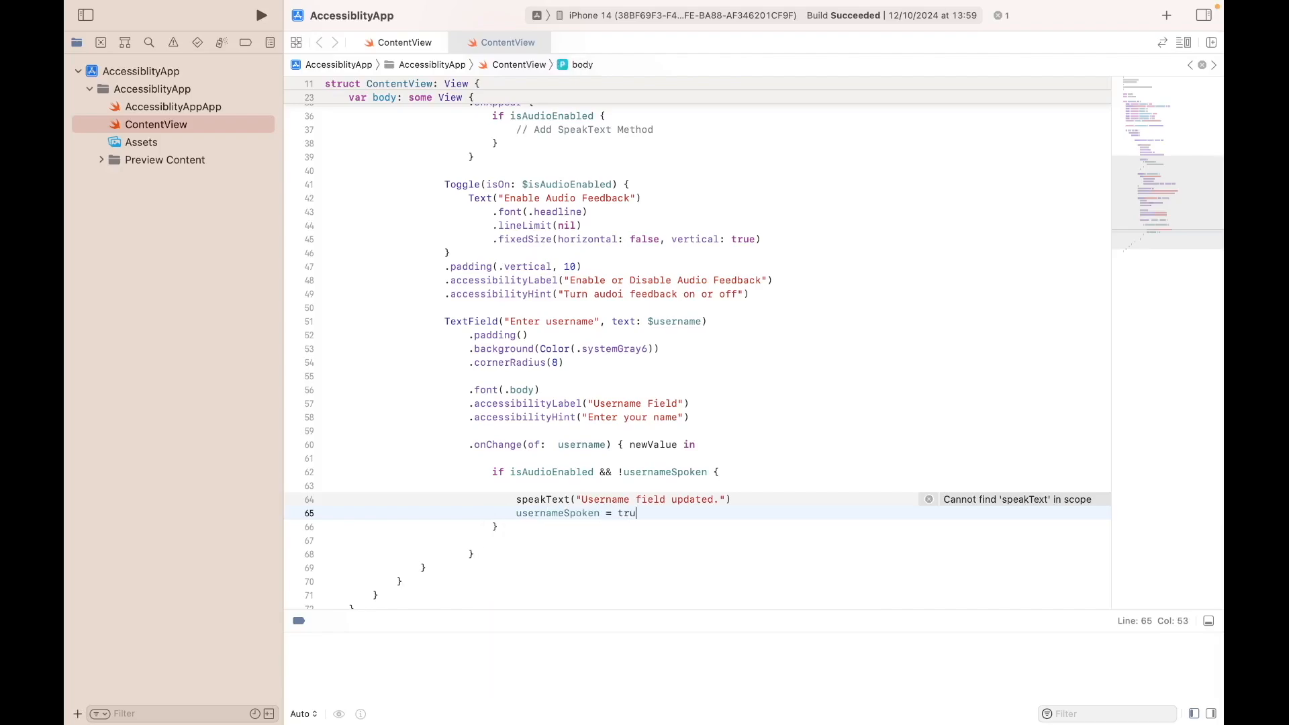
text(e)
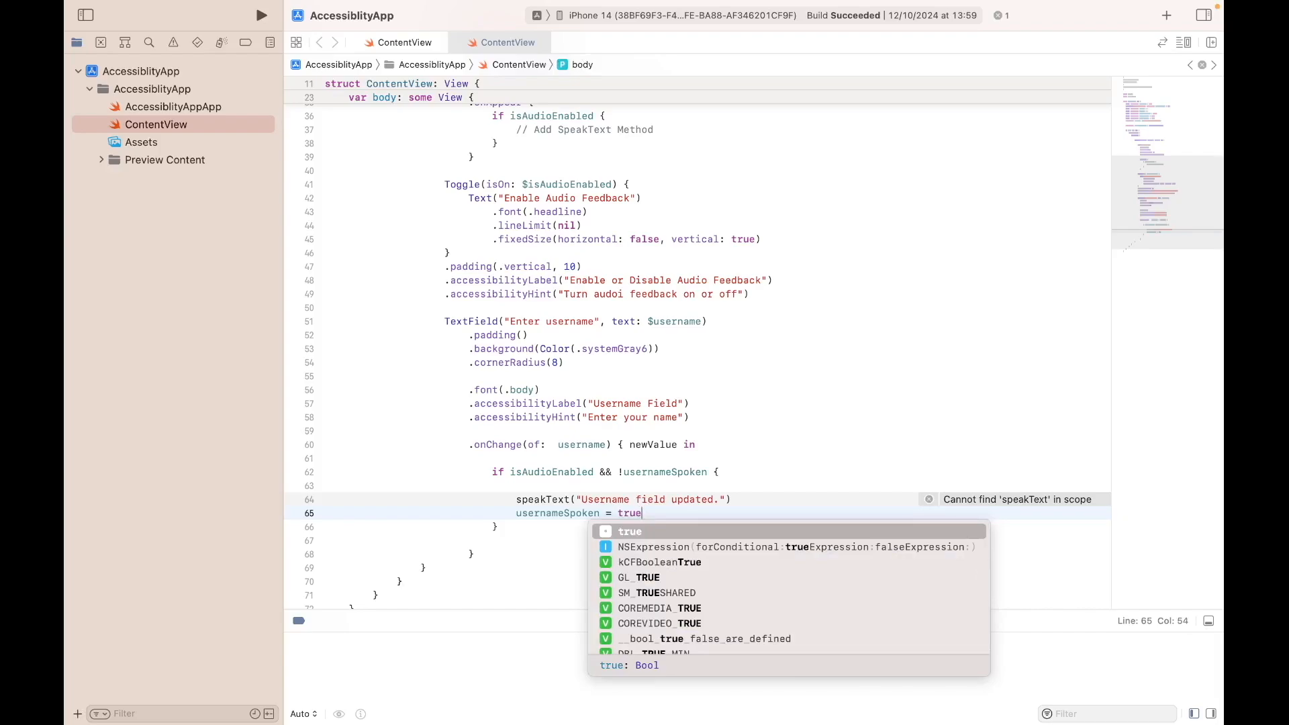
mouse_move(514, 524)
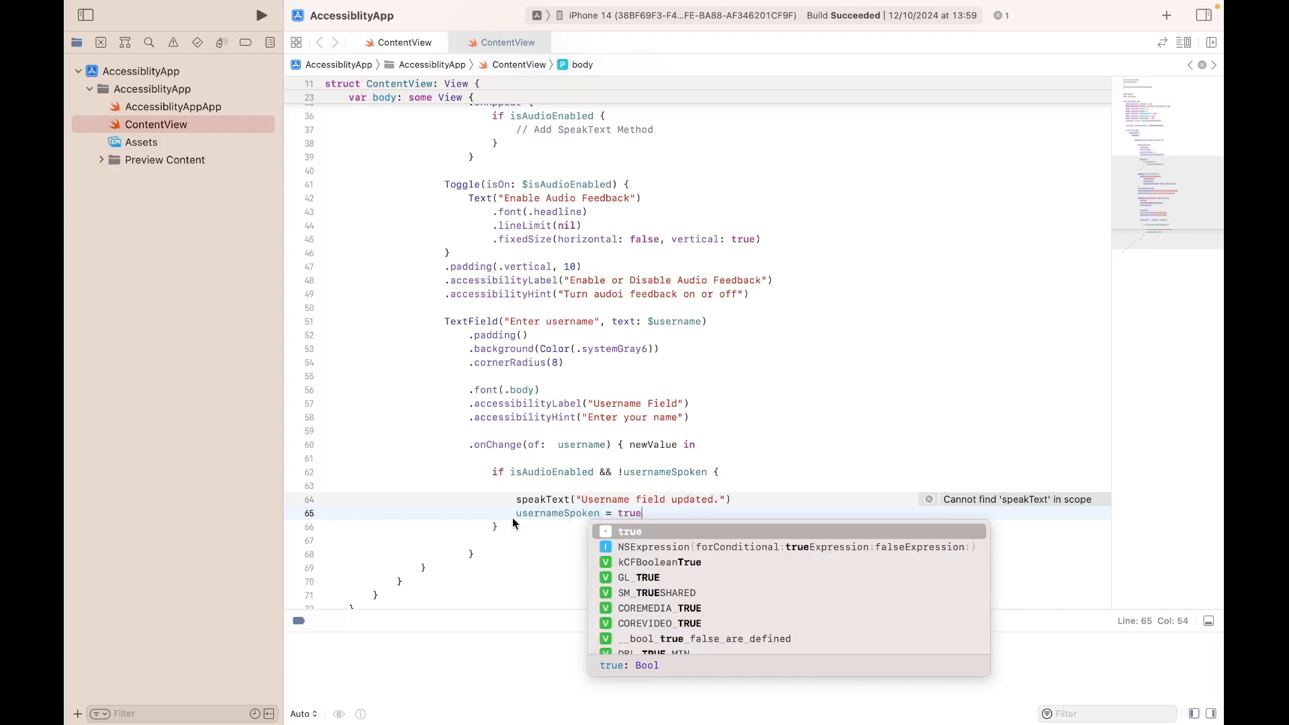
key(Escape)
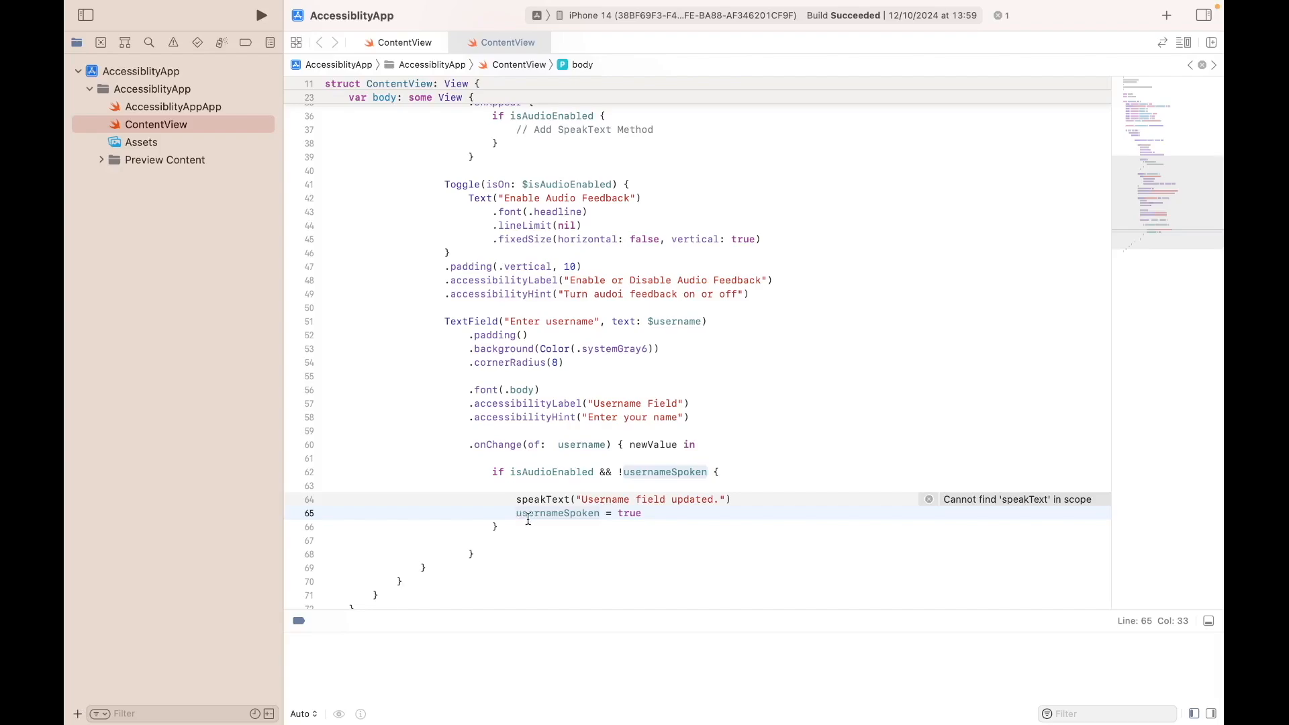
click(446, 553)
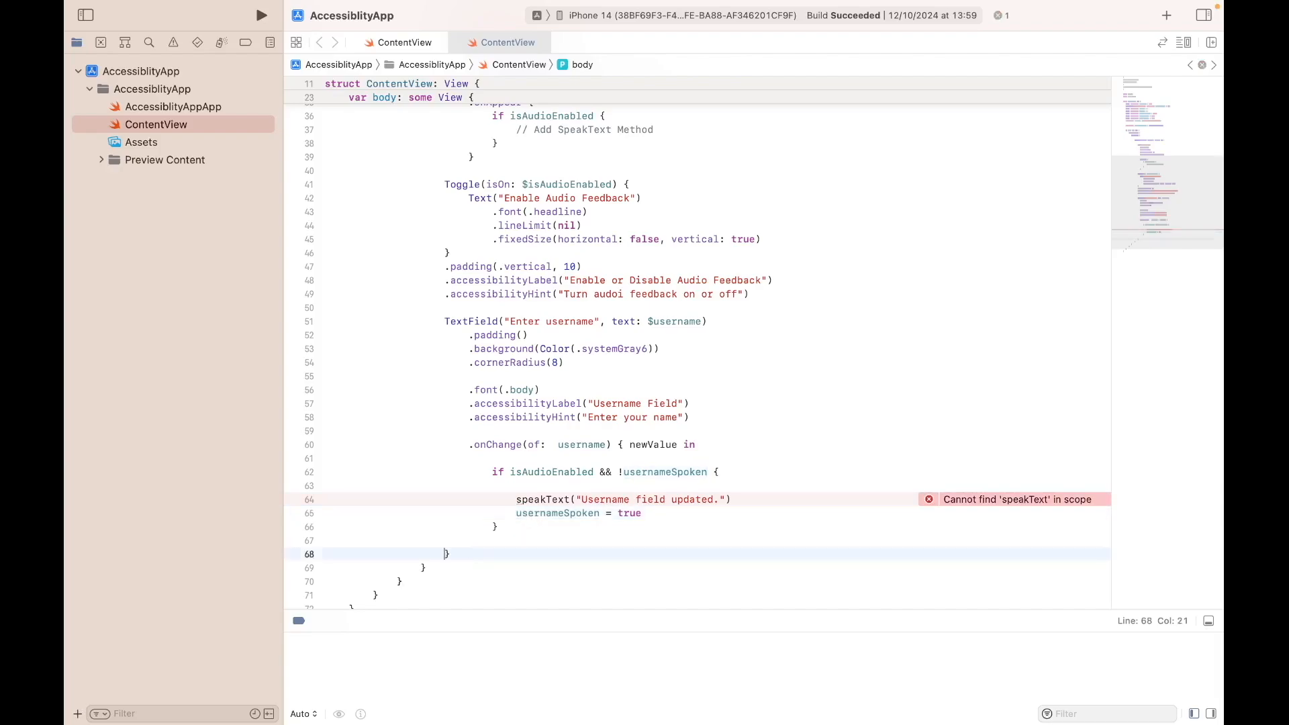
click(480, 540)
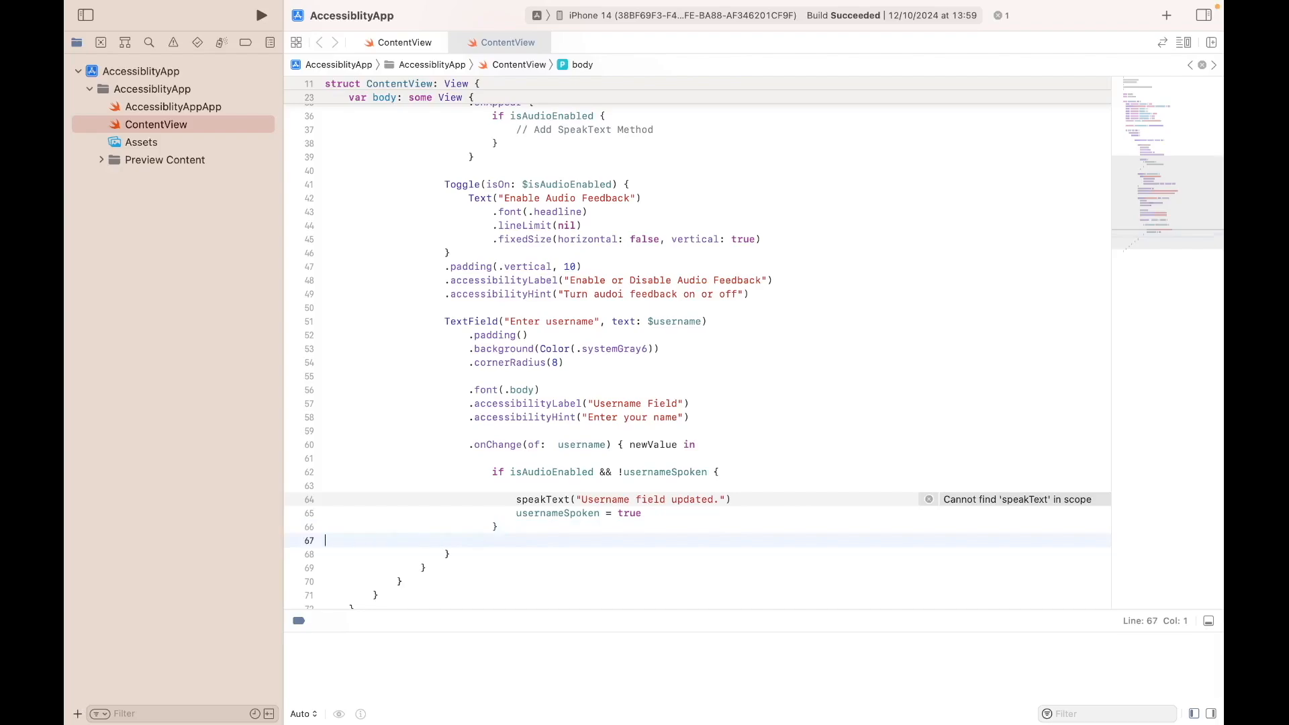
click(498, 502)
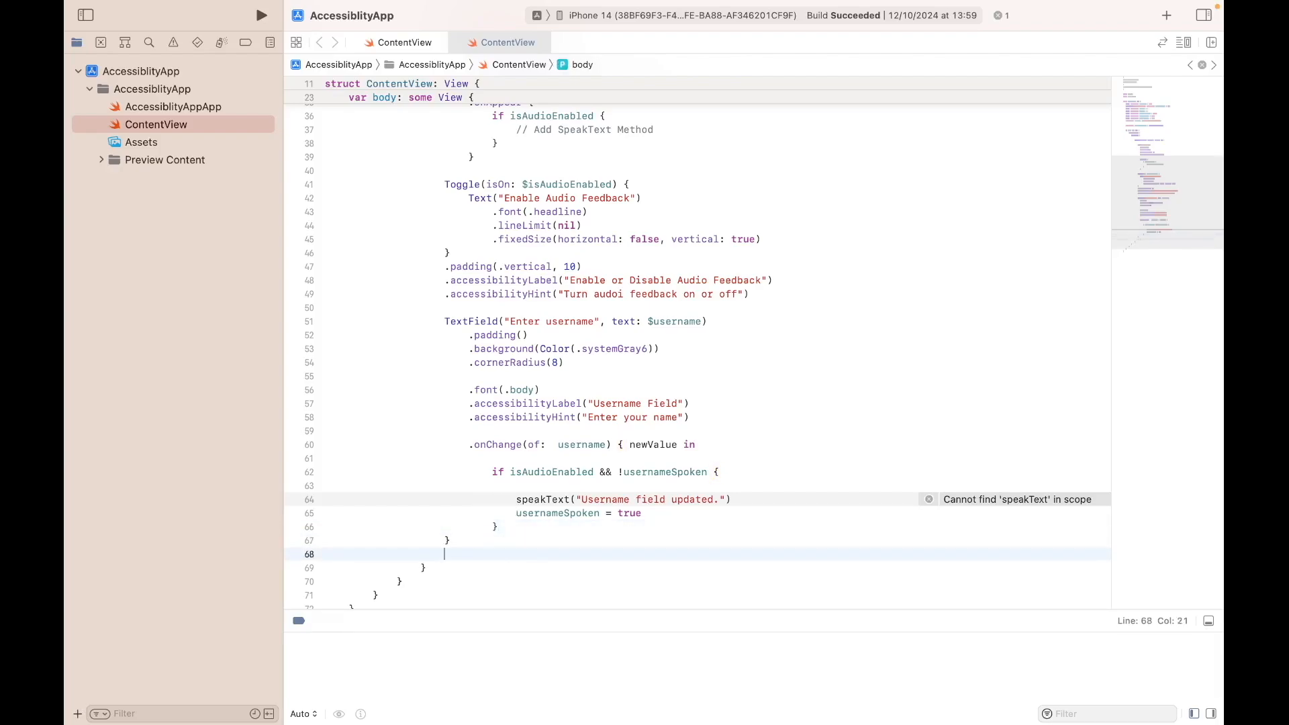
- Add an onTapGesture handler that sets usernameSpoken = false
text(.on)
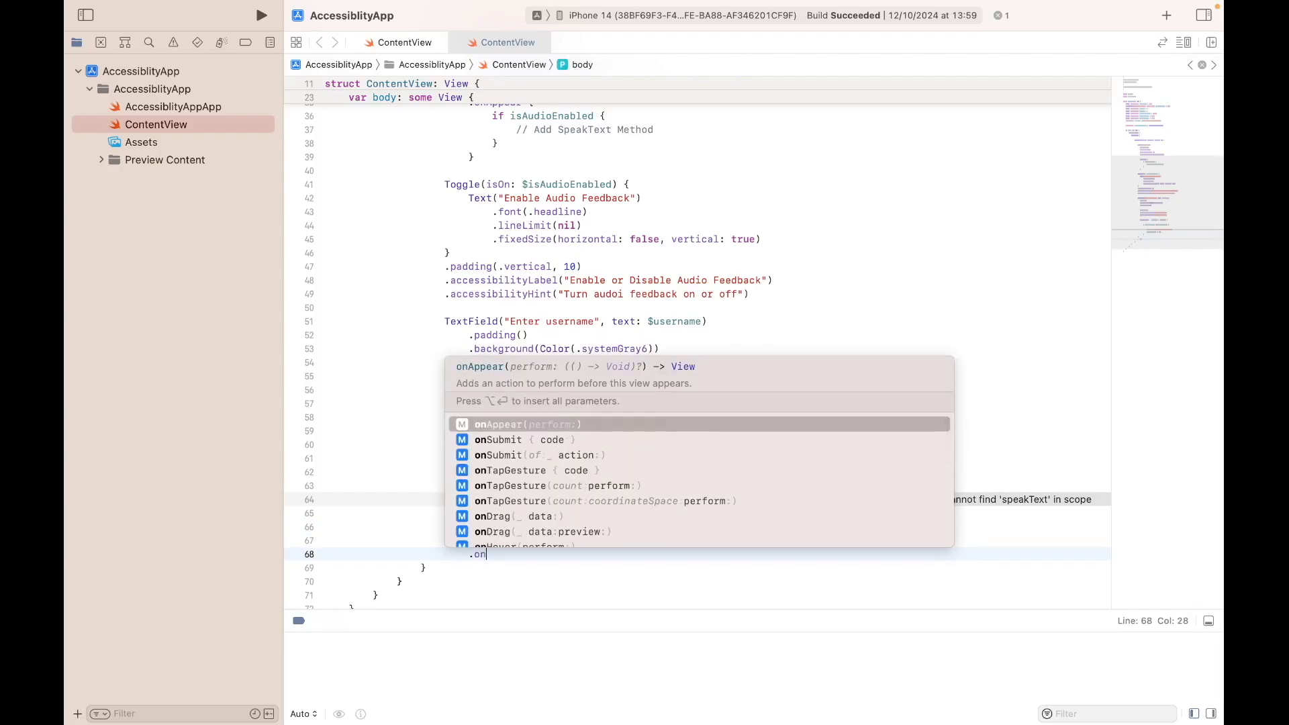
click(510, 469)
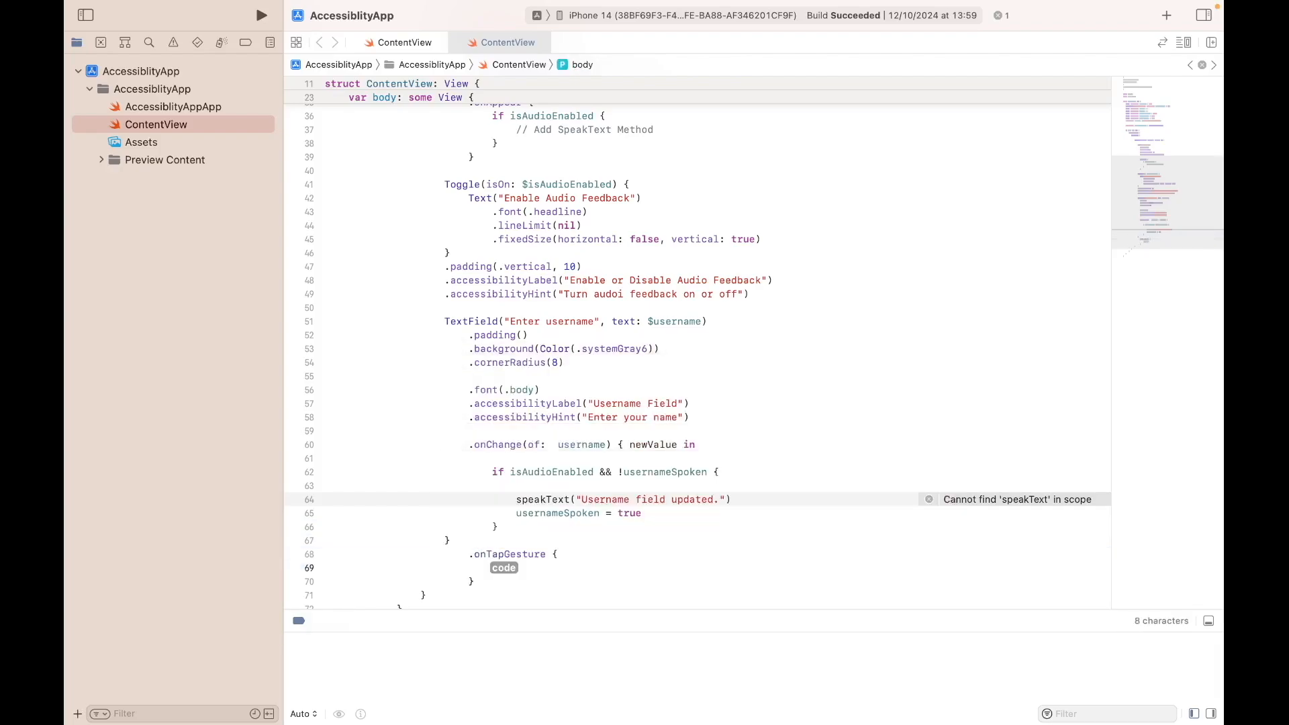
text(user)
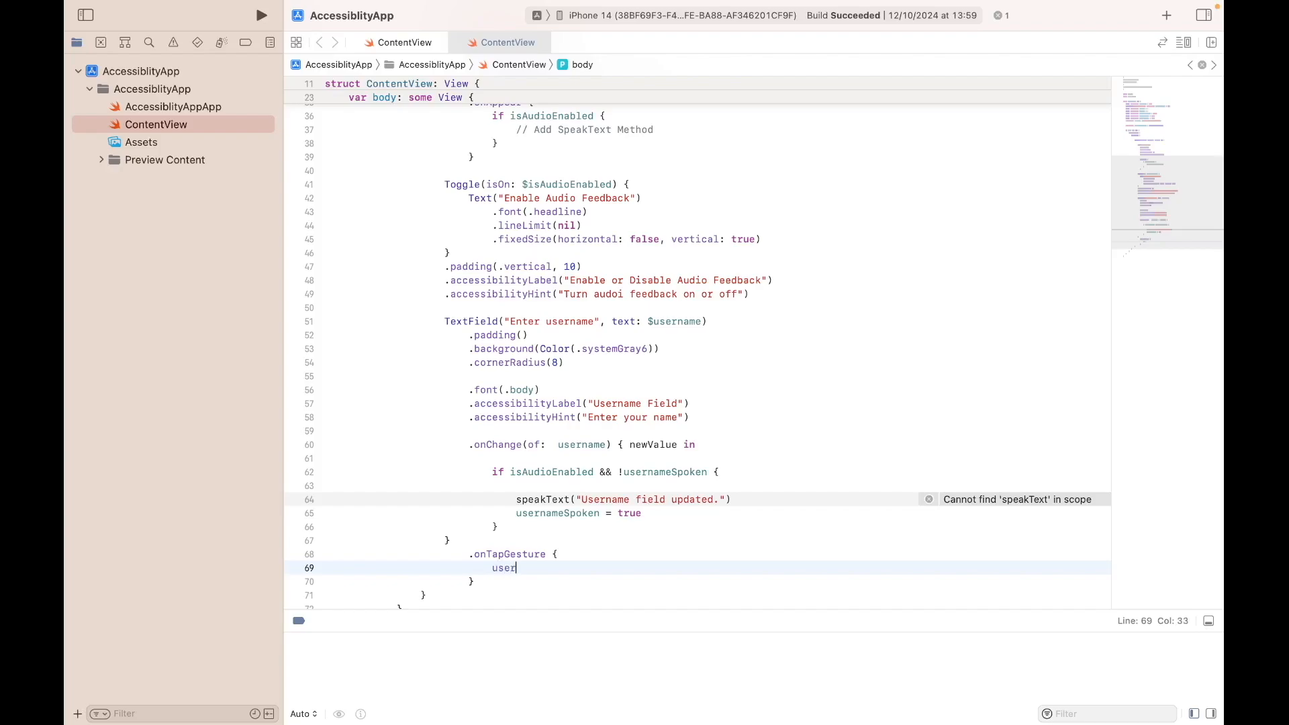
text(nameSpoken = fals)
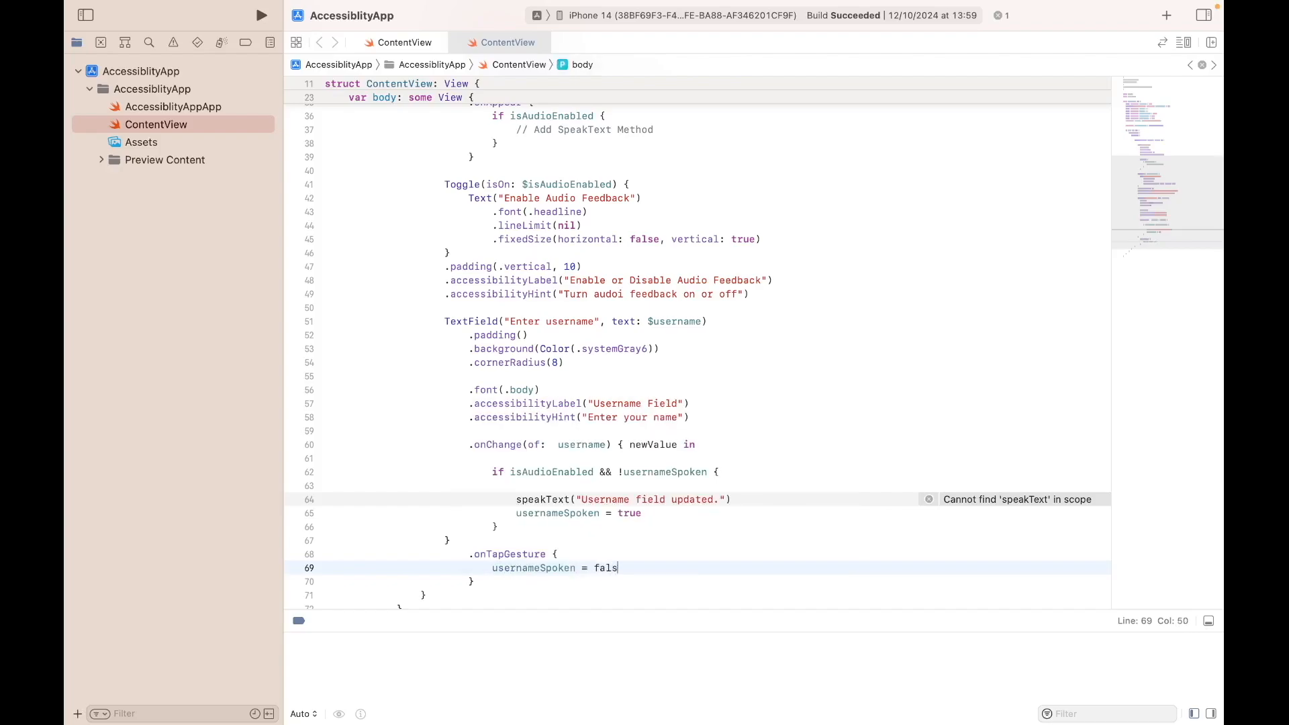
text(e)
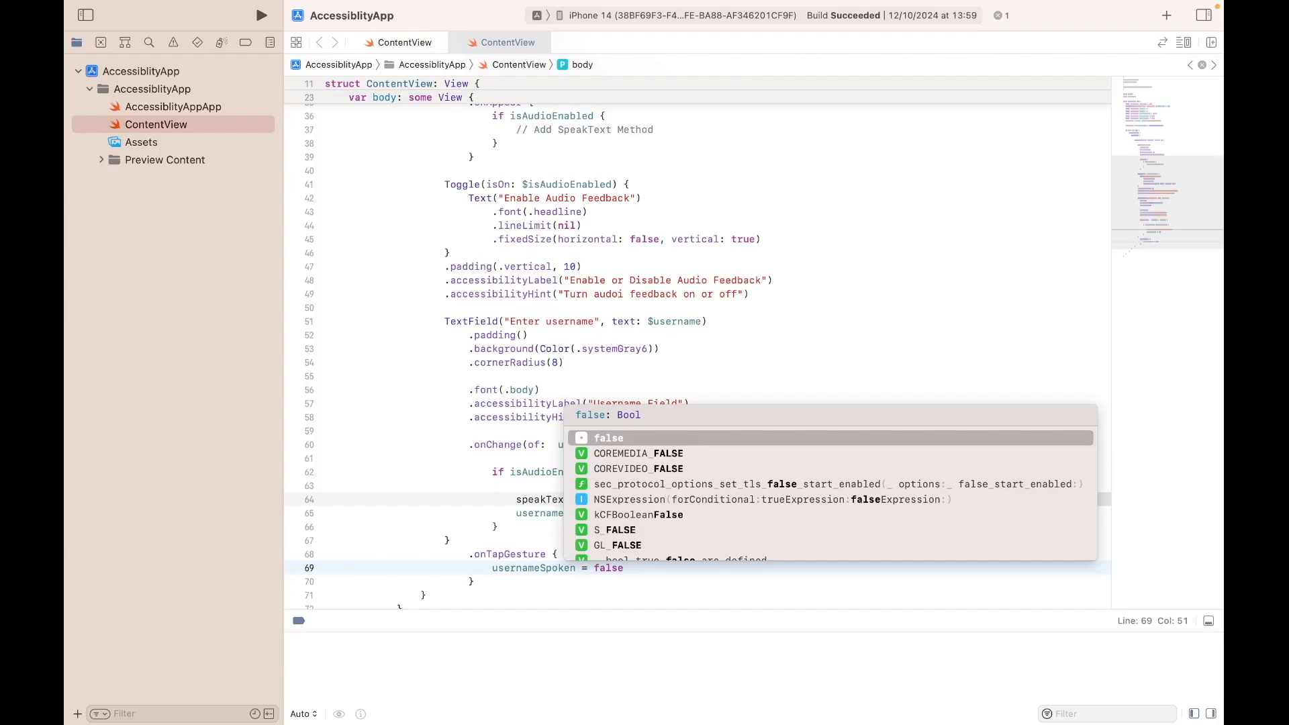
mouse_move(464, 503)
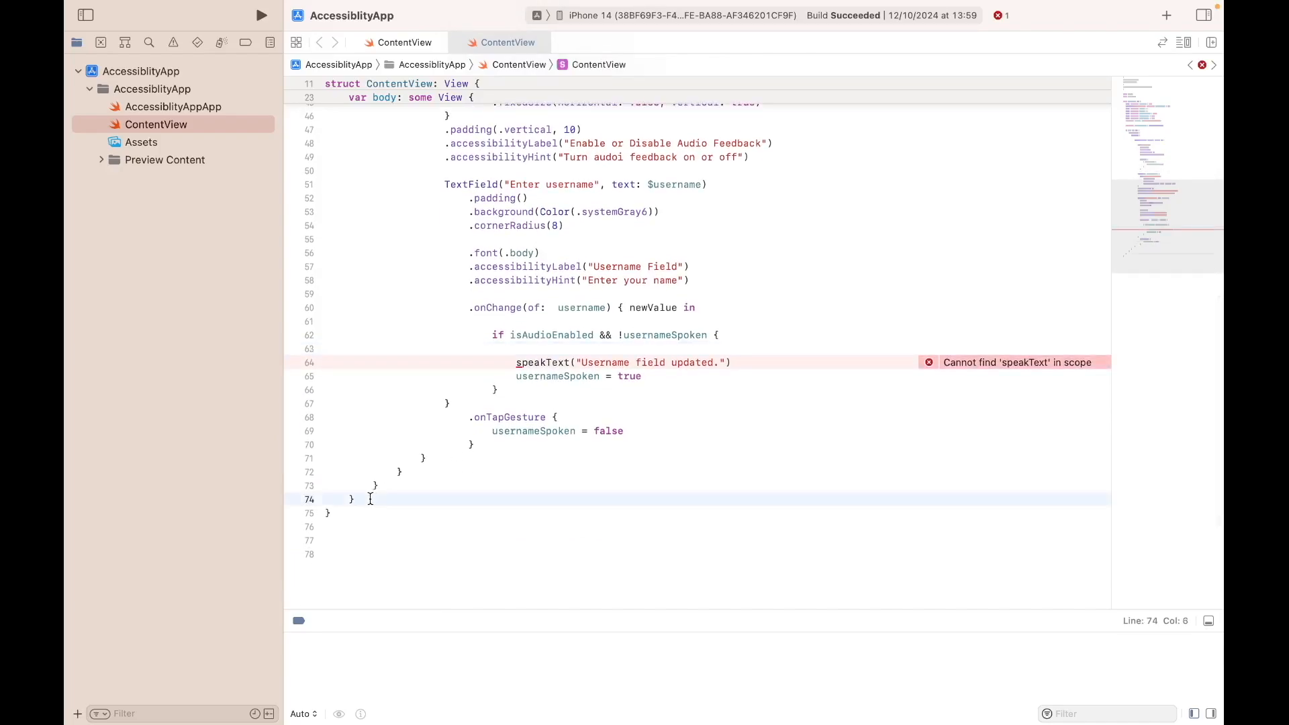
- Declare private func speakText(_ text: String) starting with guard isAudioEnabled else { return }
text(pri)
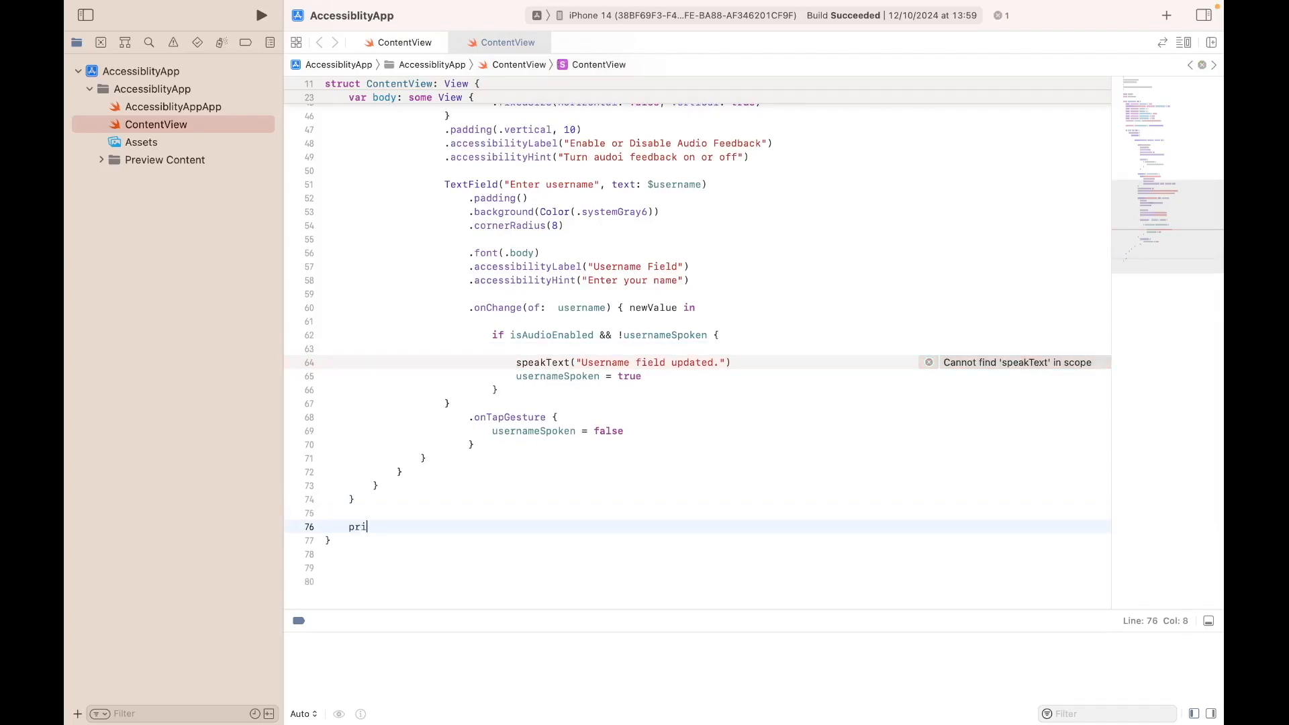
text(vate fun)
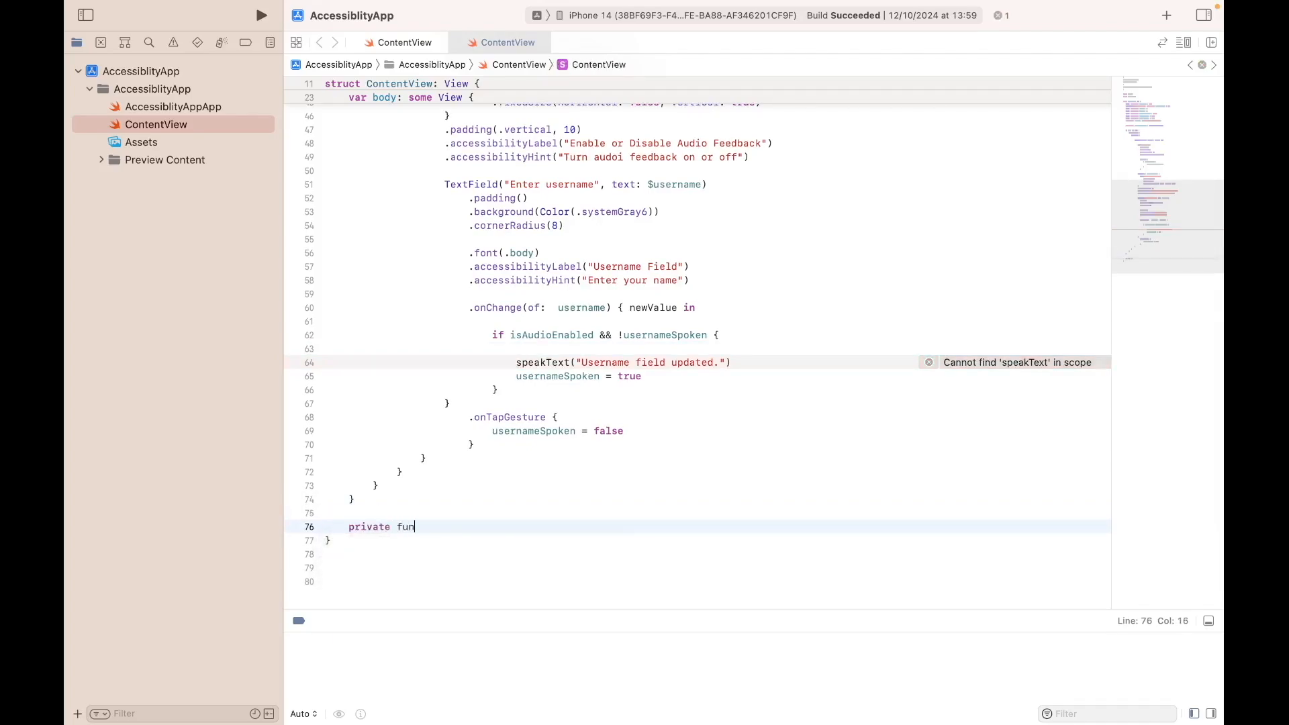
text(c)
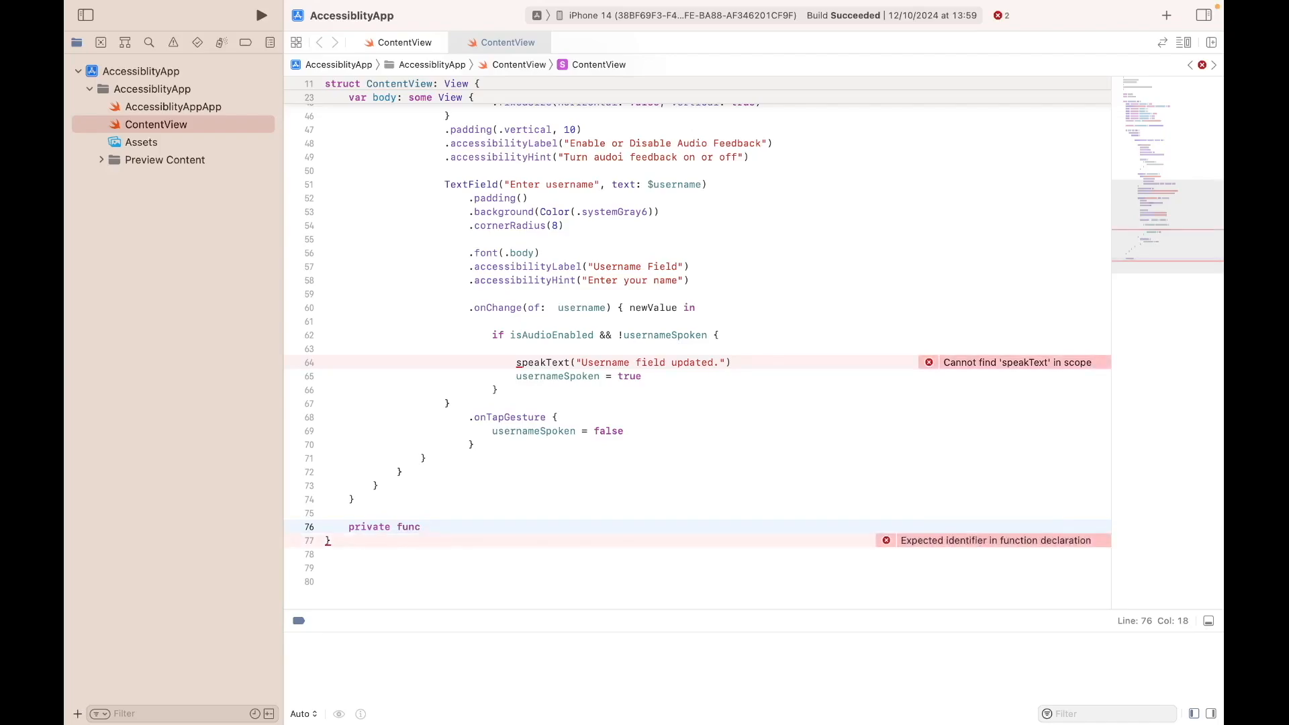
text(speak)
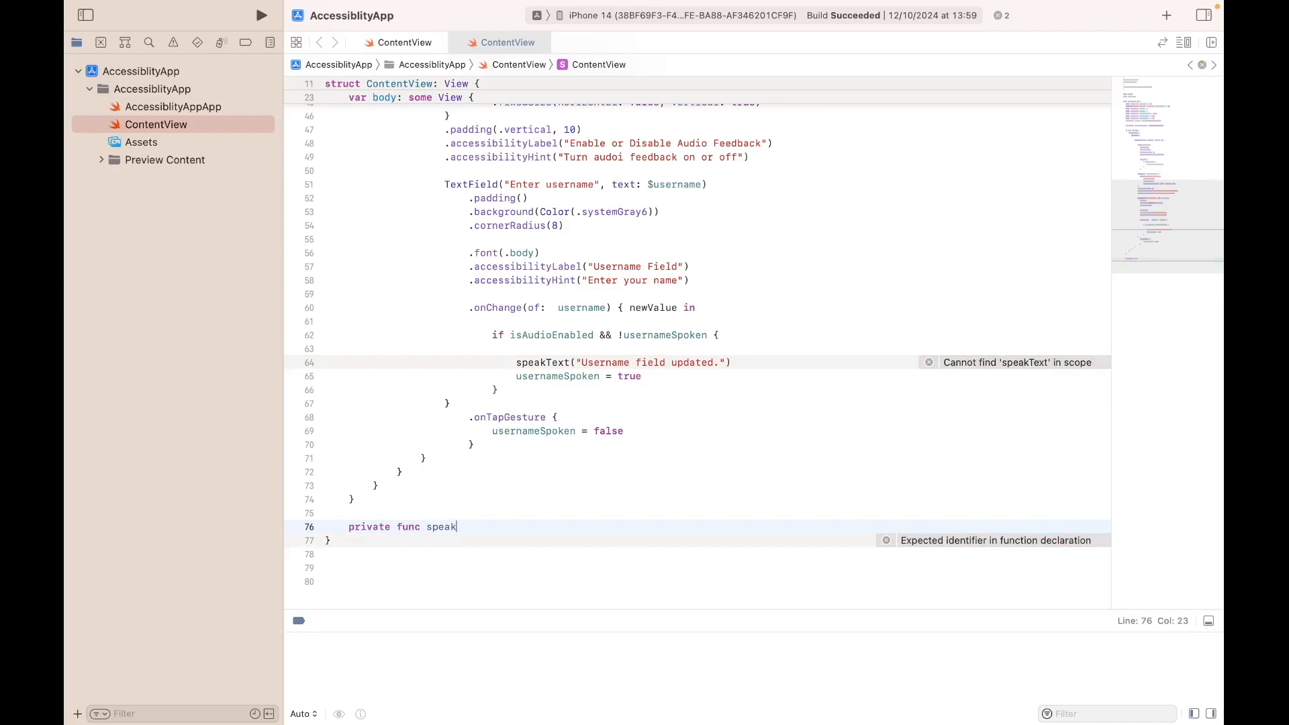
text(Text()
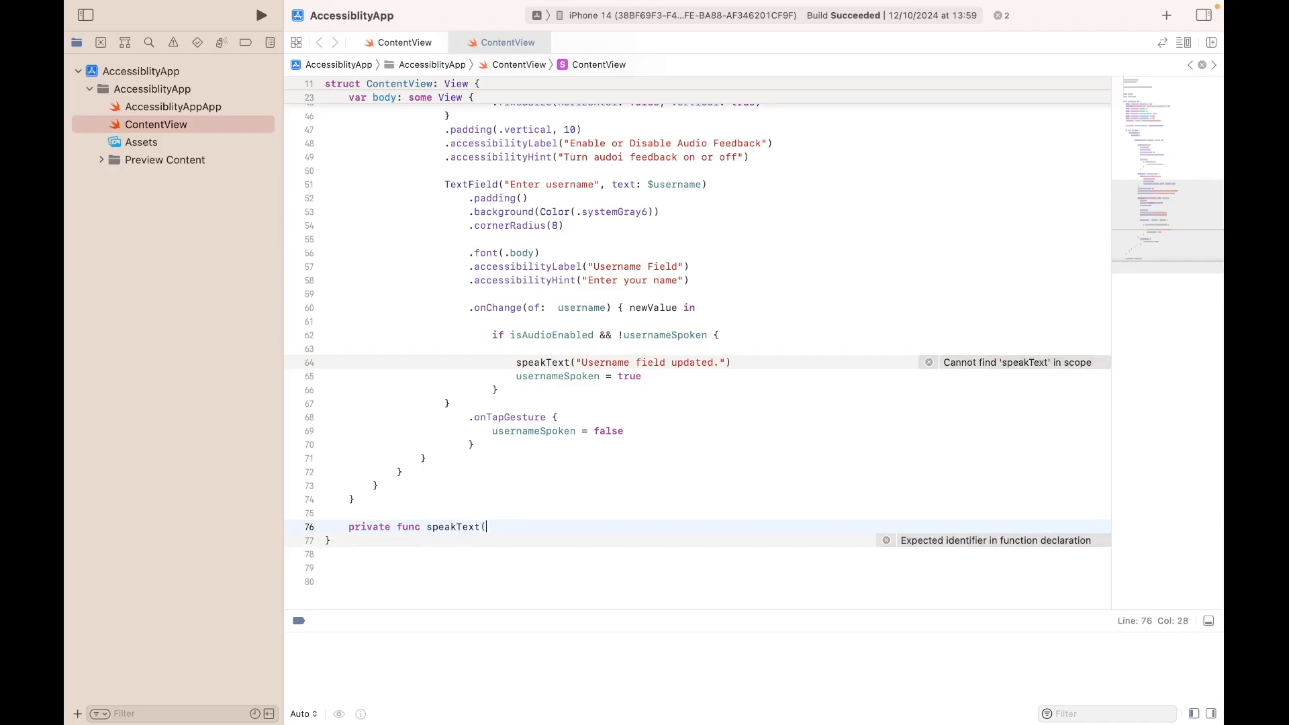
text(_ text)
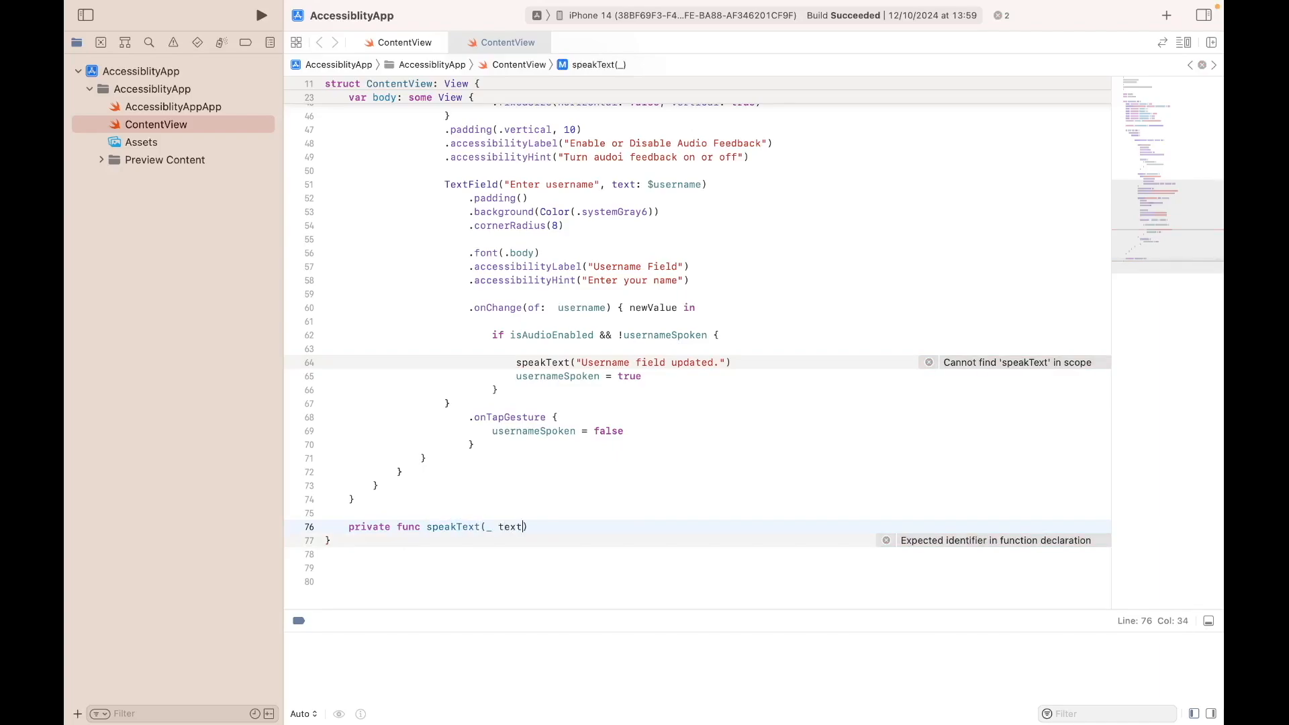
text(: Strin)
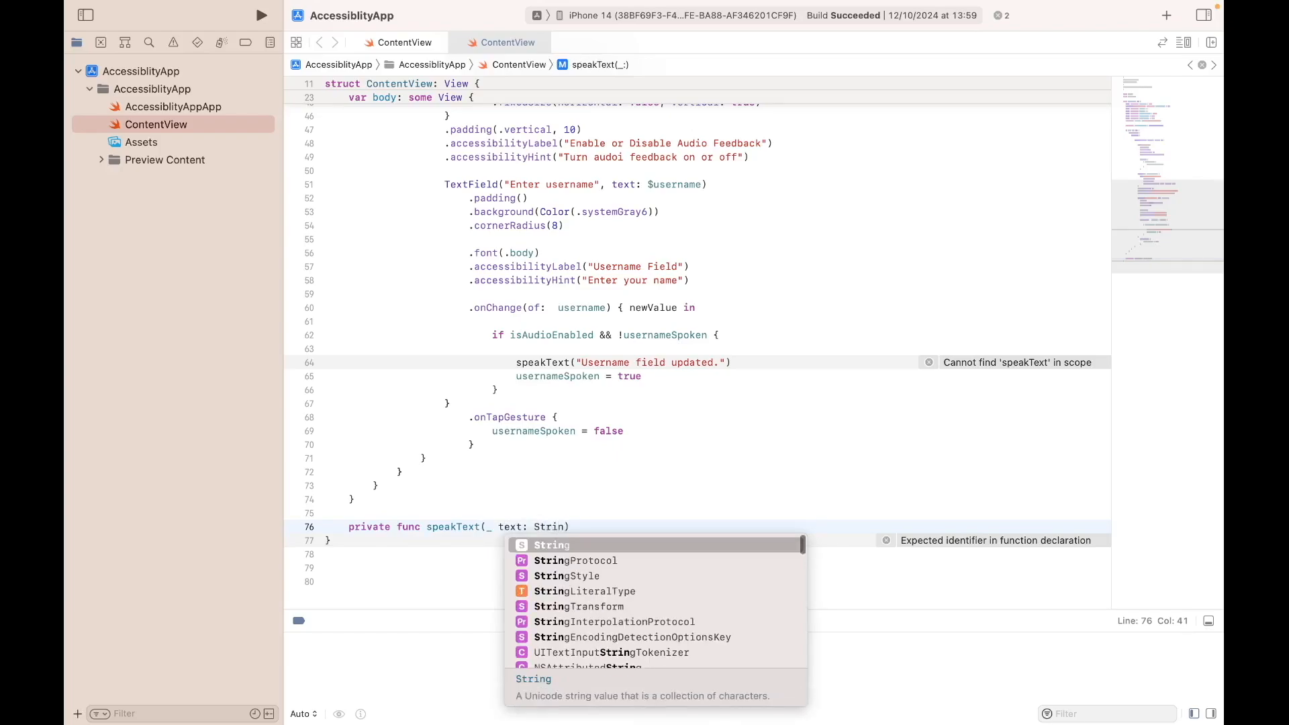
key(Escape)
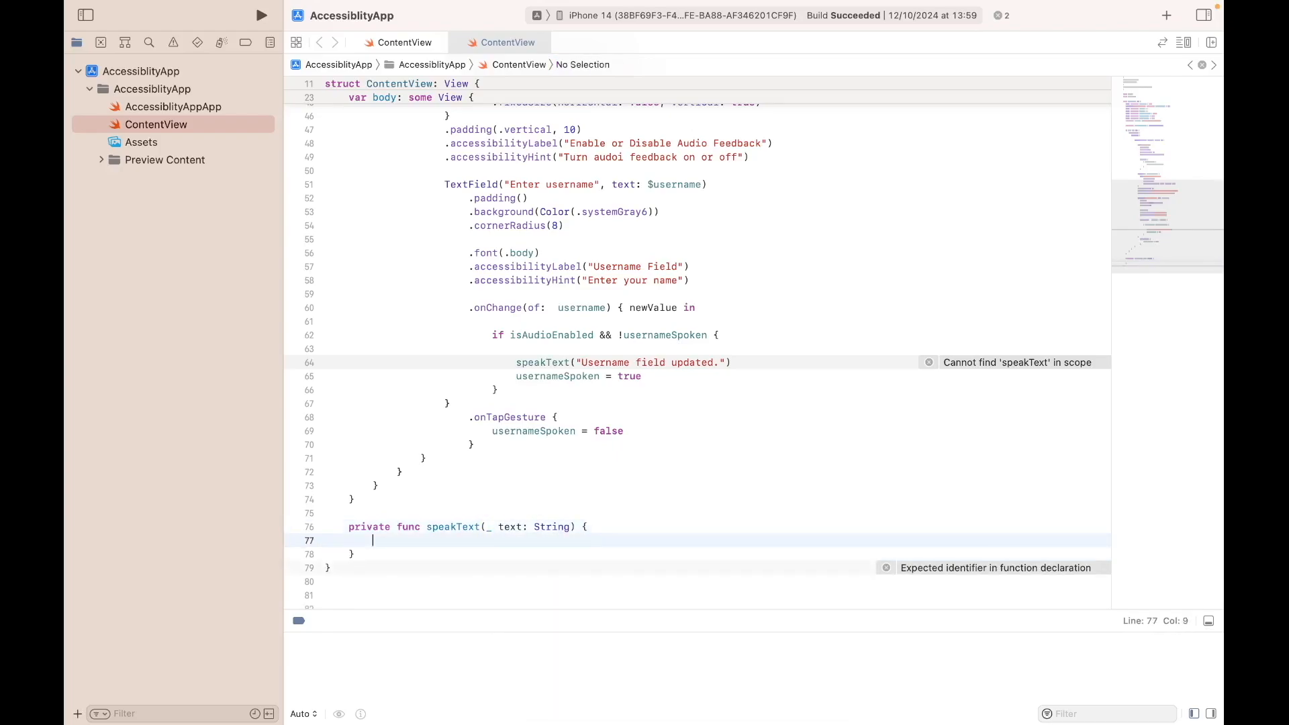
text(guar)
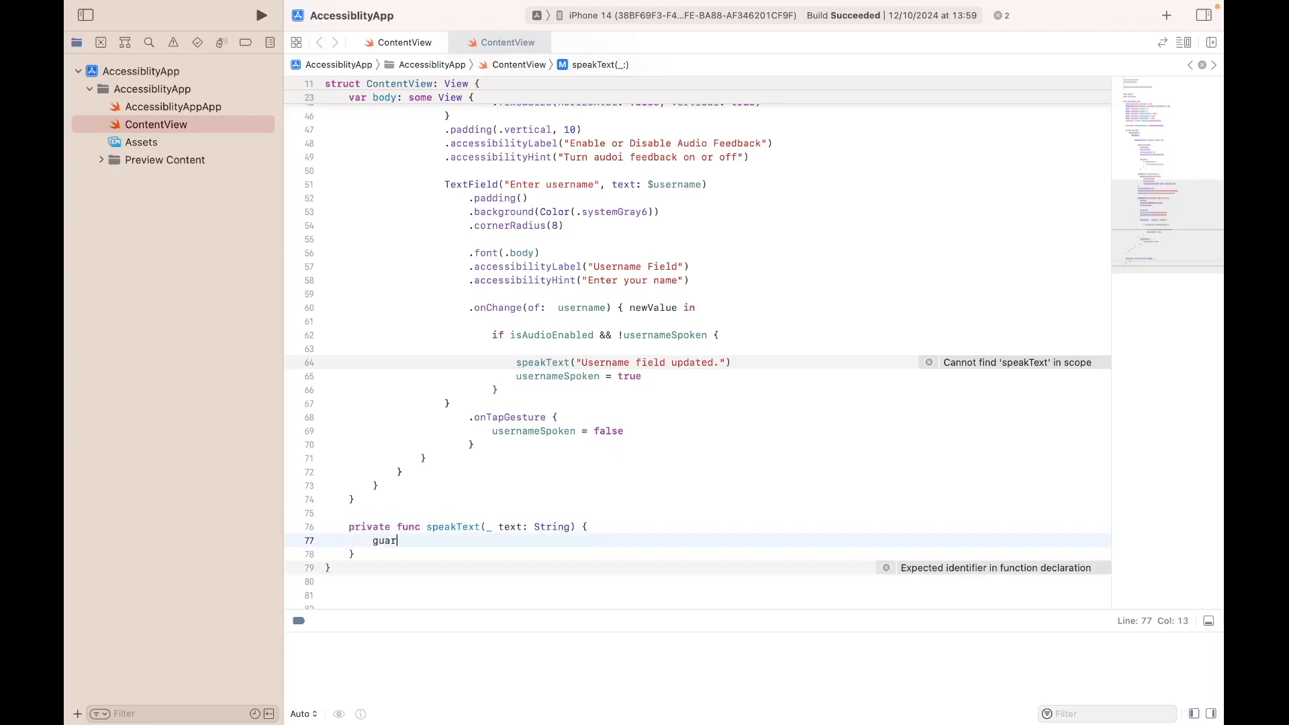
text(d)
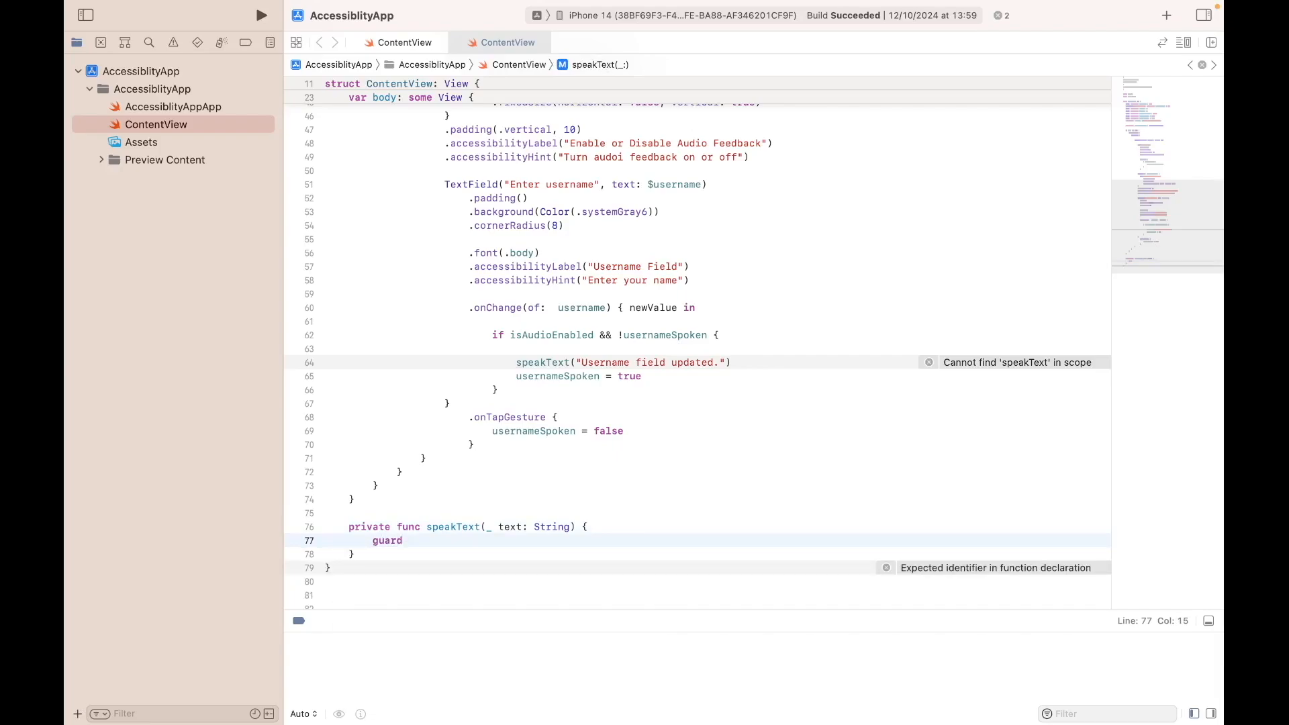
text(isAudioEnabled else { return)
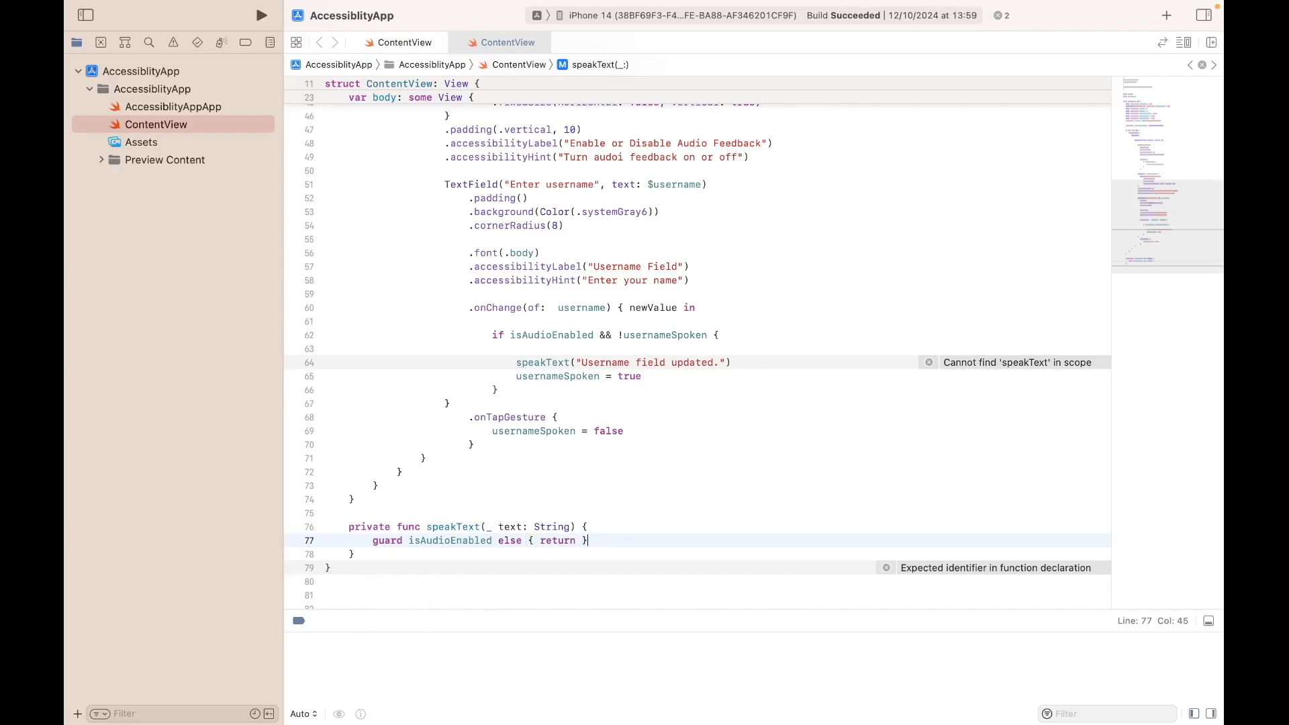
- Begin let currentLanguage = Locale.preferredLanguages inside speakText, fixing a typo
key(Return)
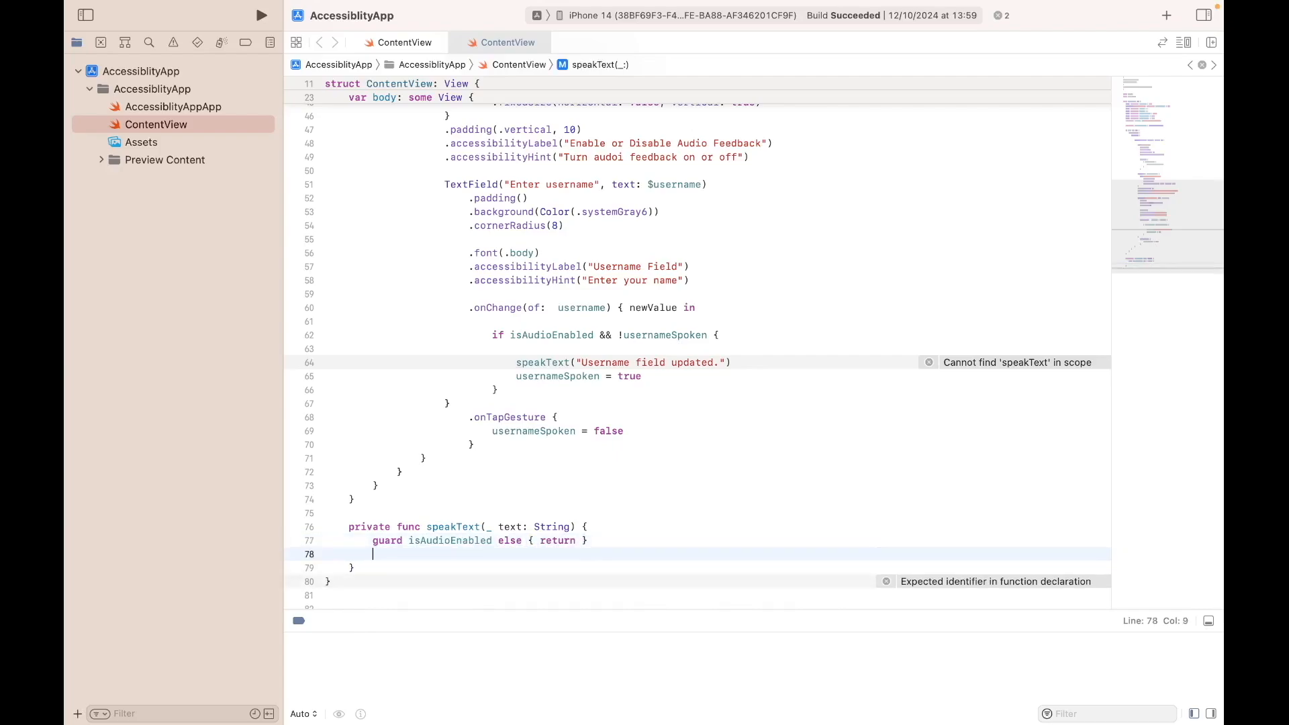
key(return)
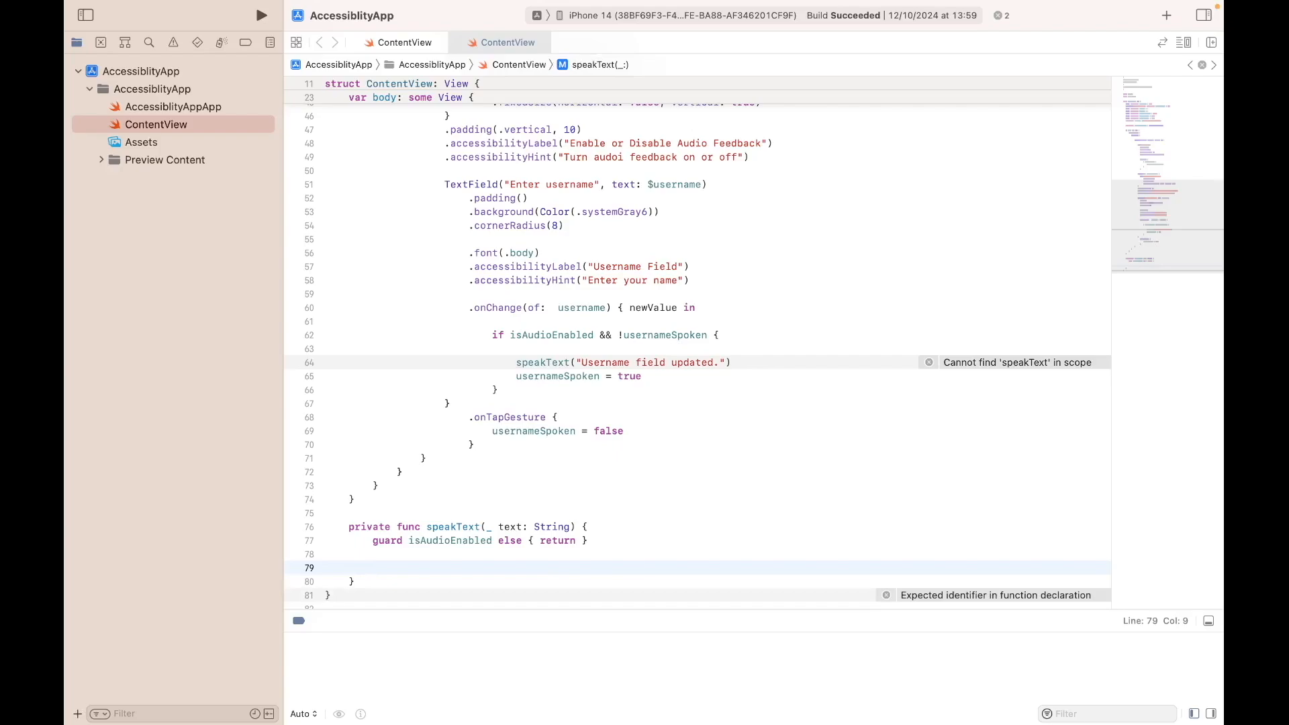
click(372, 567)
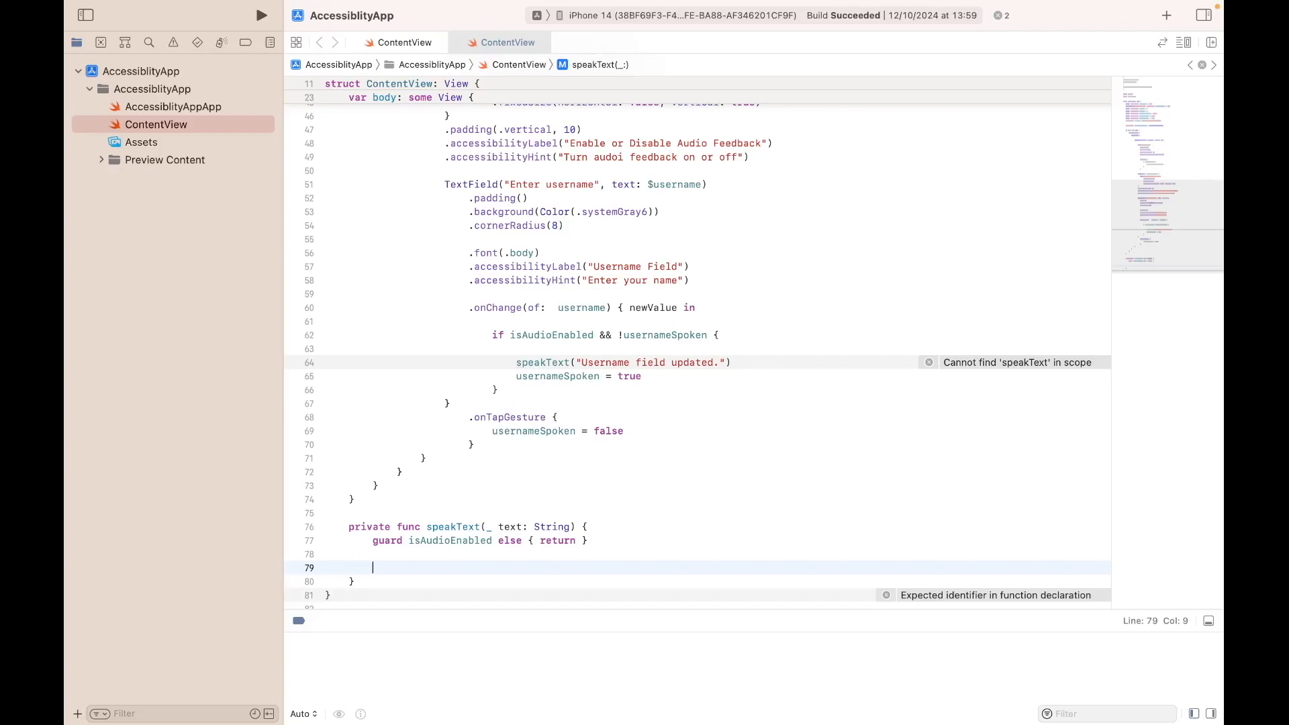
text(let)
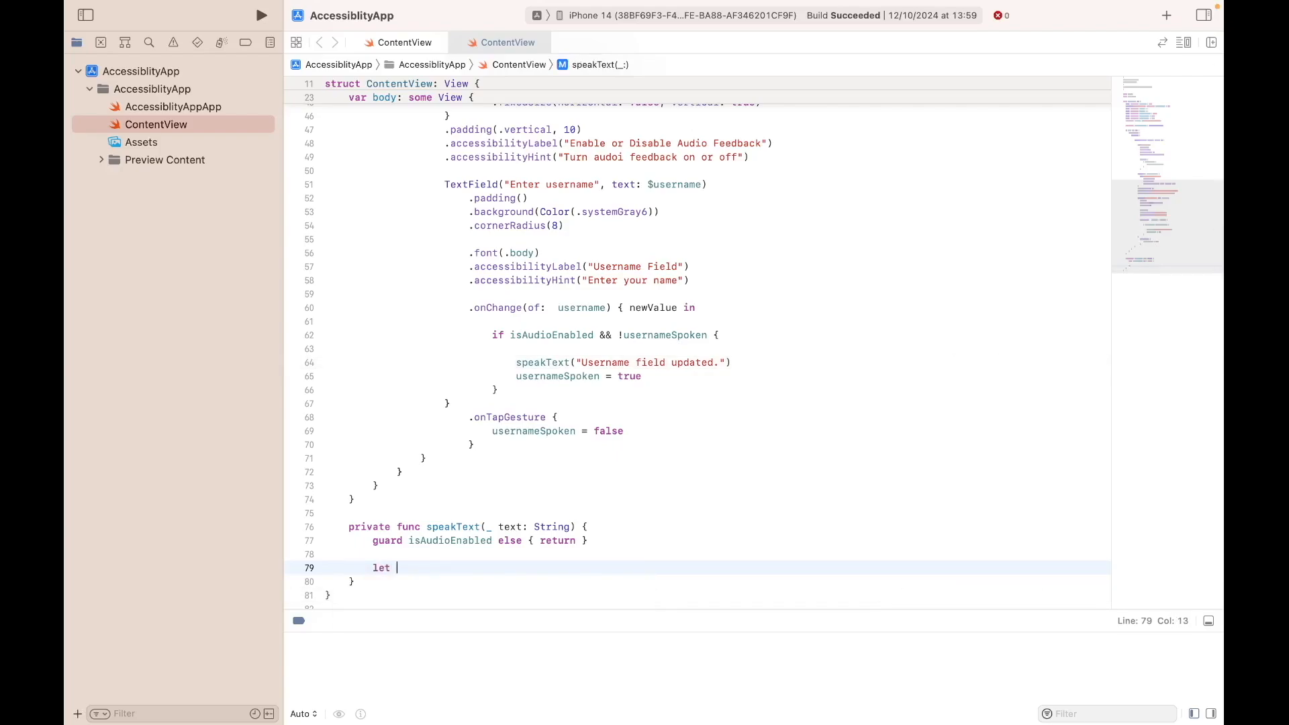
text(current)
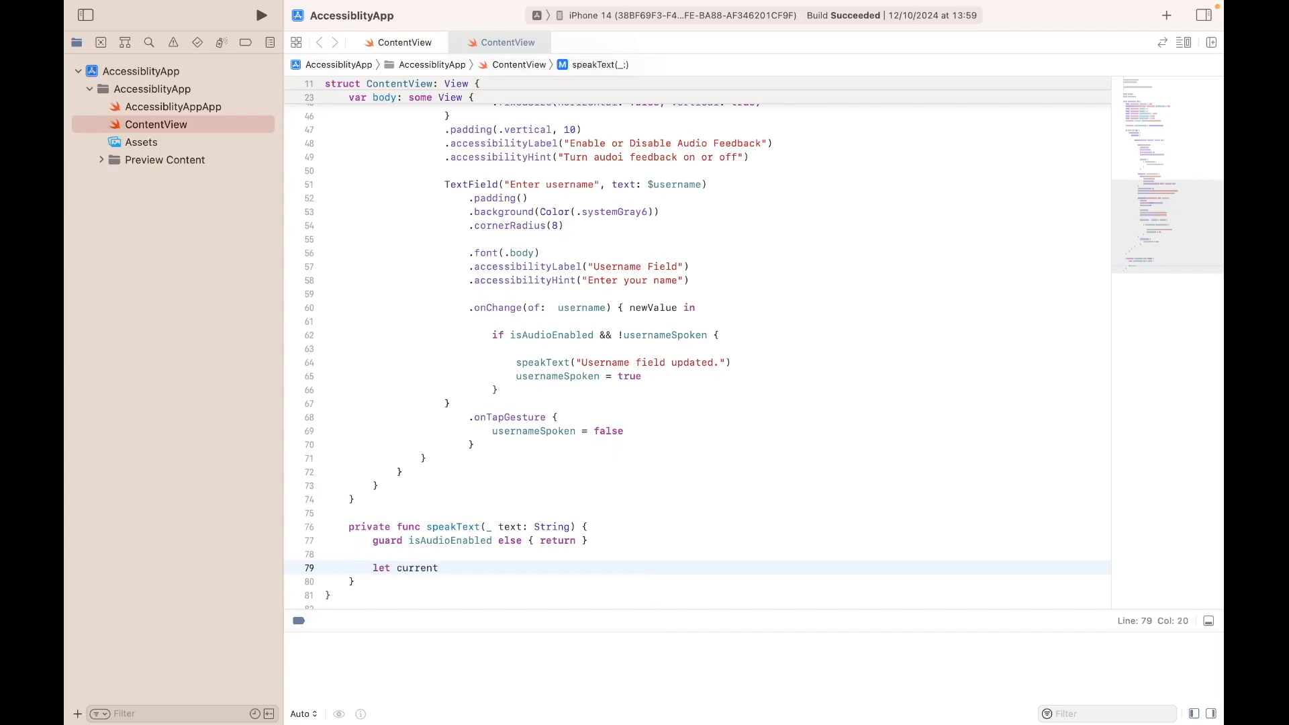
text(Langusge)
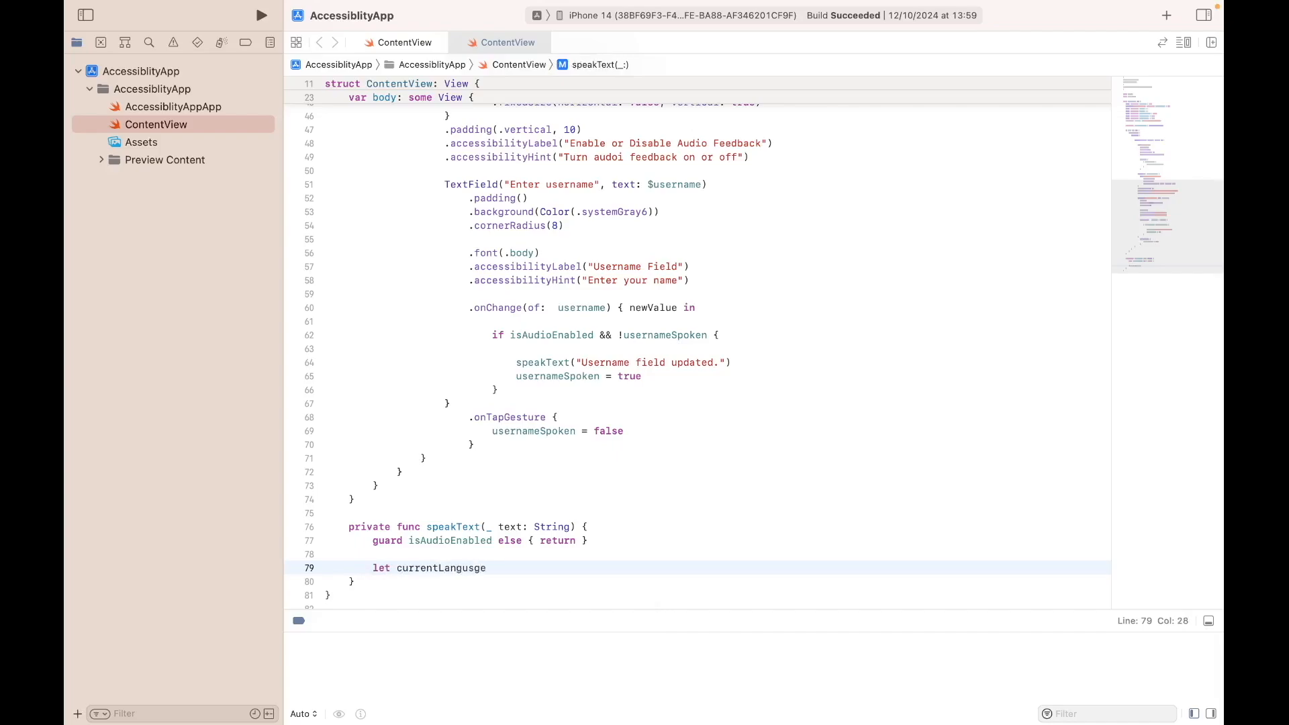
key(Backspace)
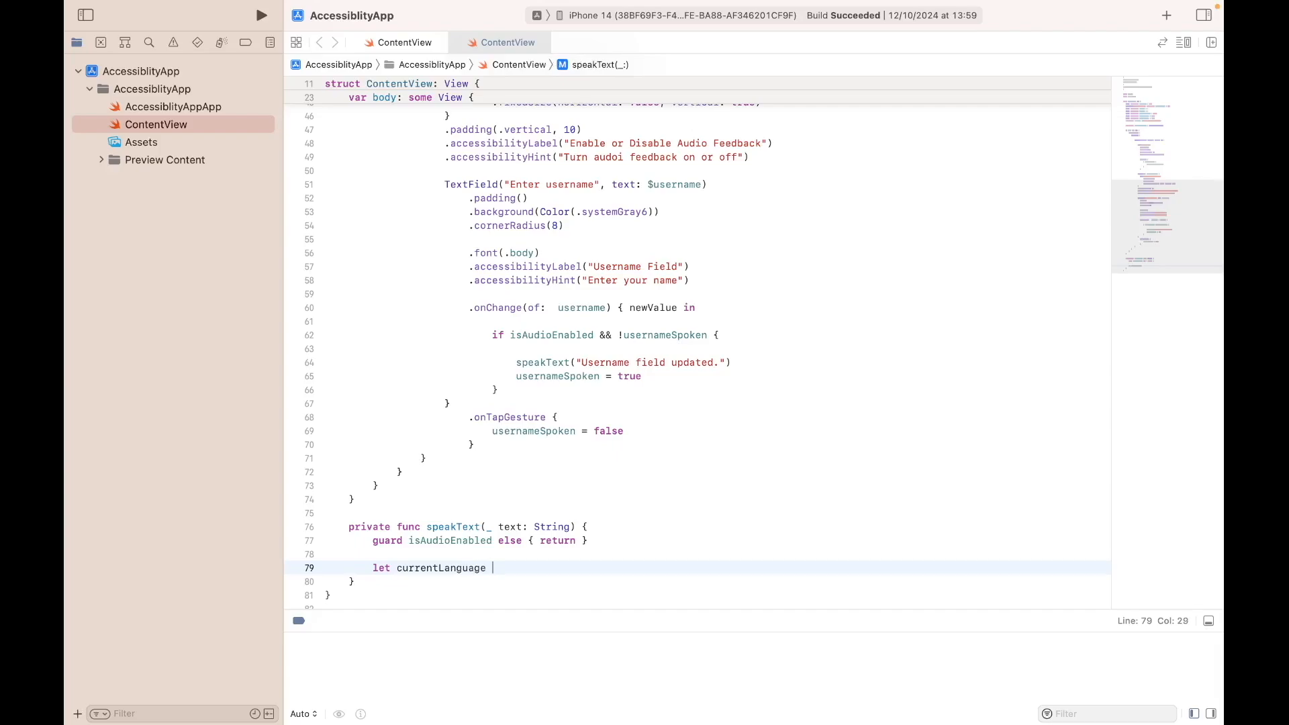
text(=)
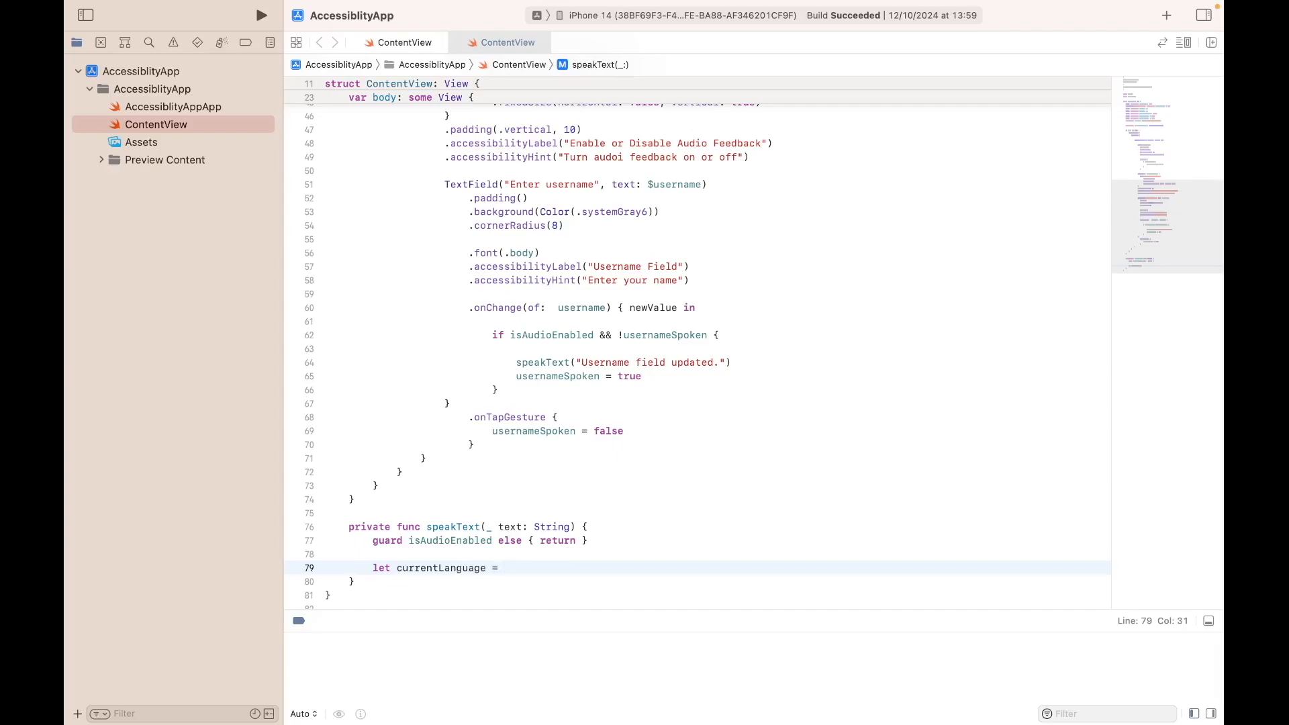
text(Lo)
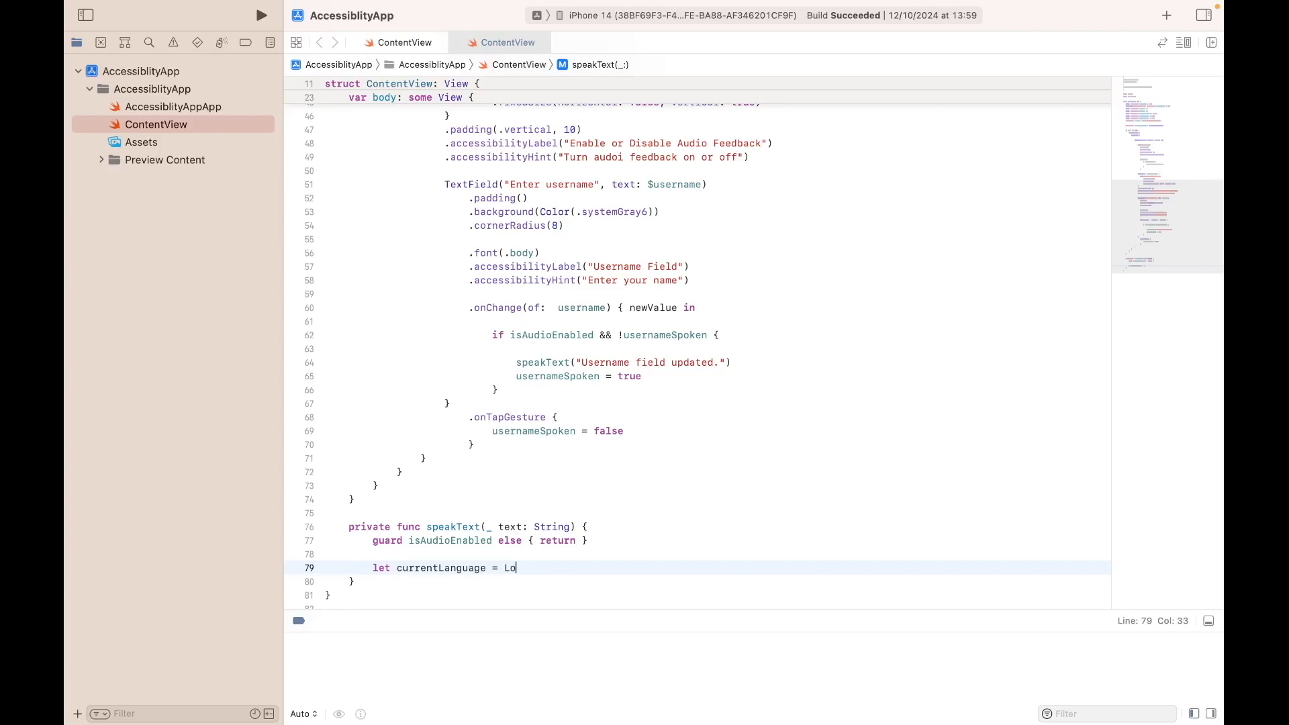
text(cal.p)
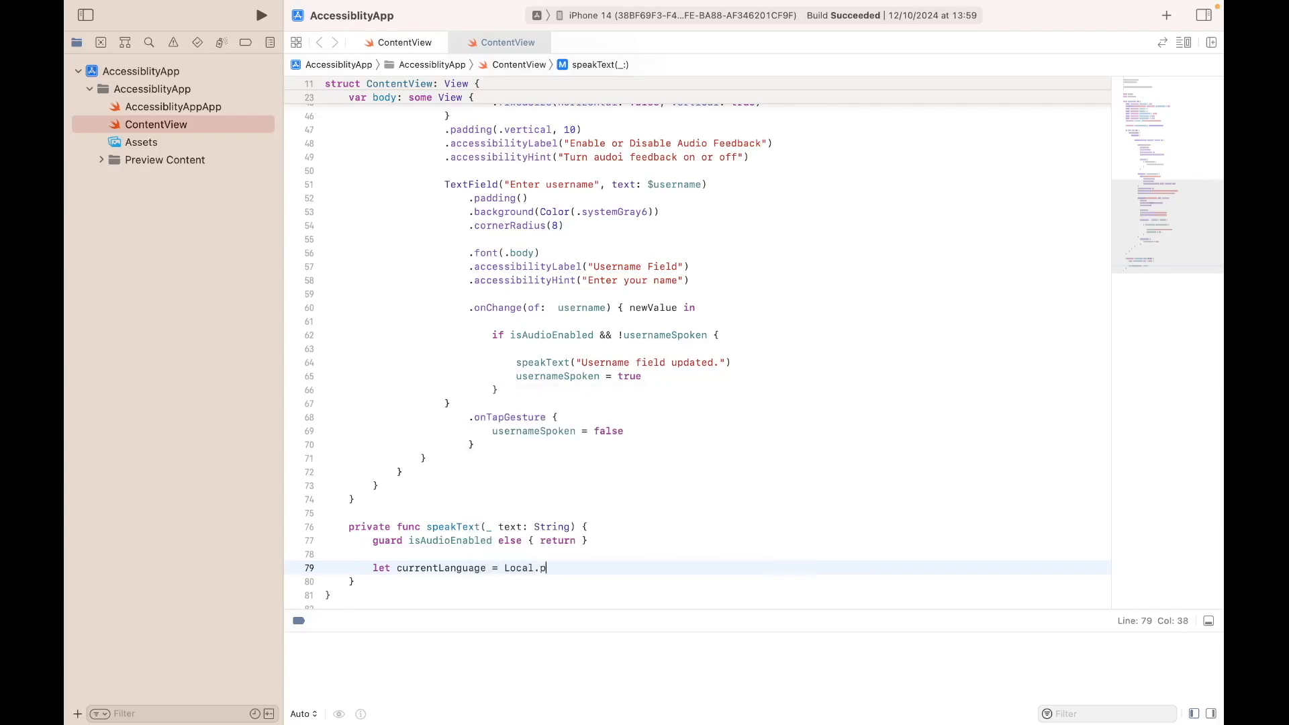
text(r)
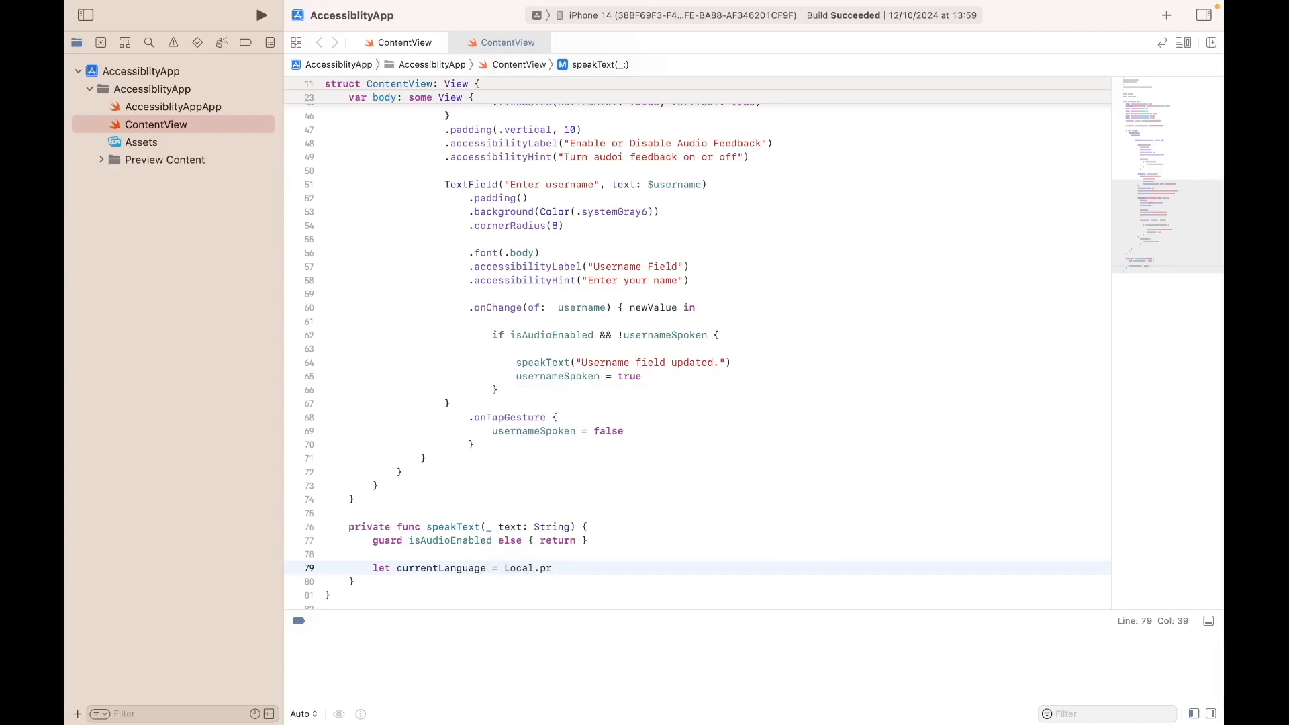
text(e)
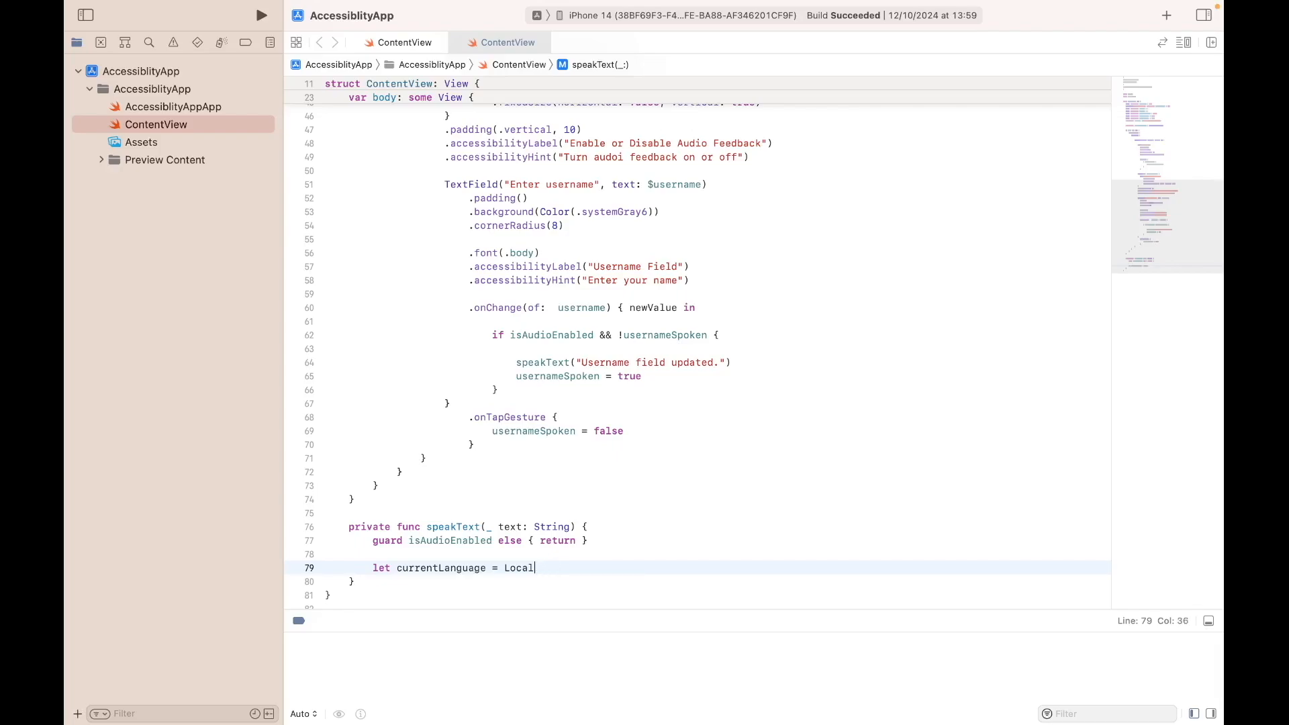
- Complete the line with .first ?? "en-GB" as the language fallback
text(.)
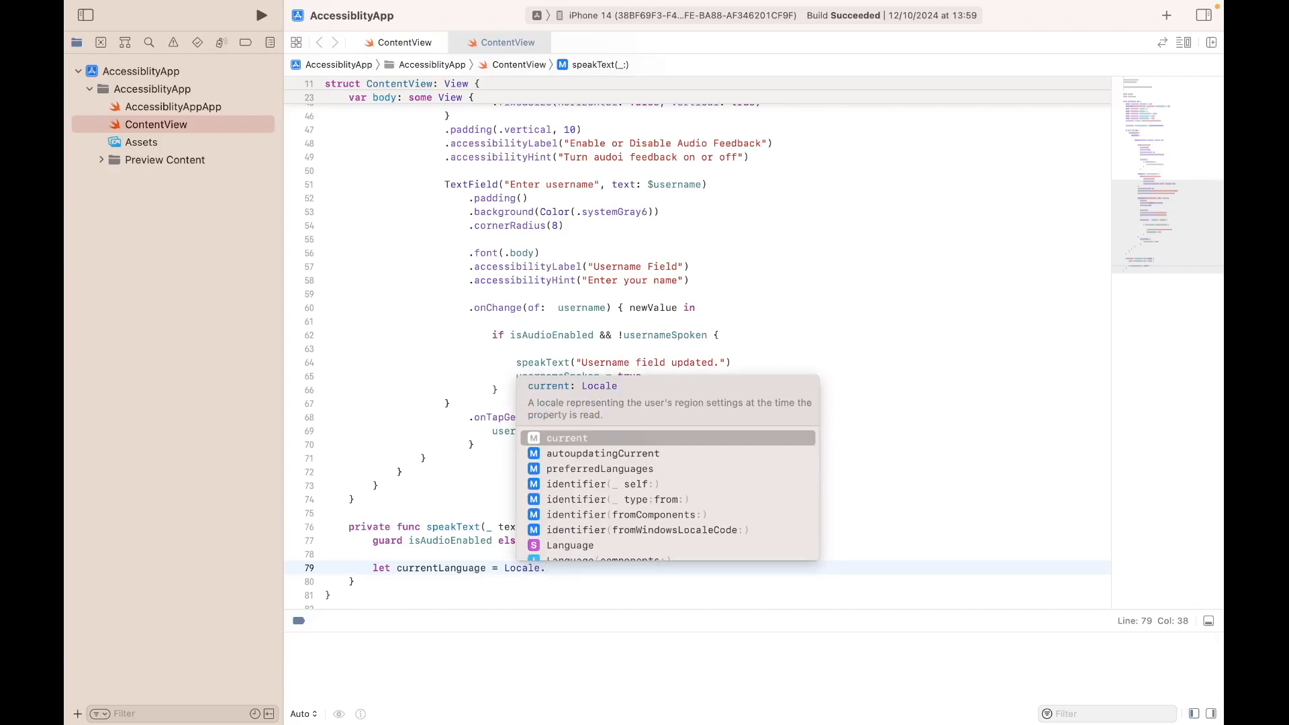
text(preferredLanguages)
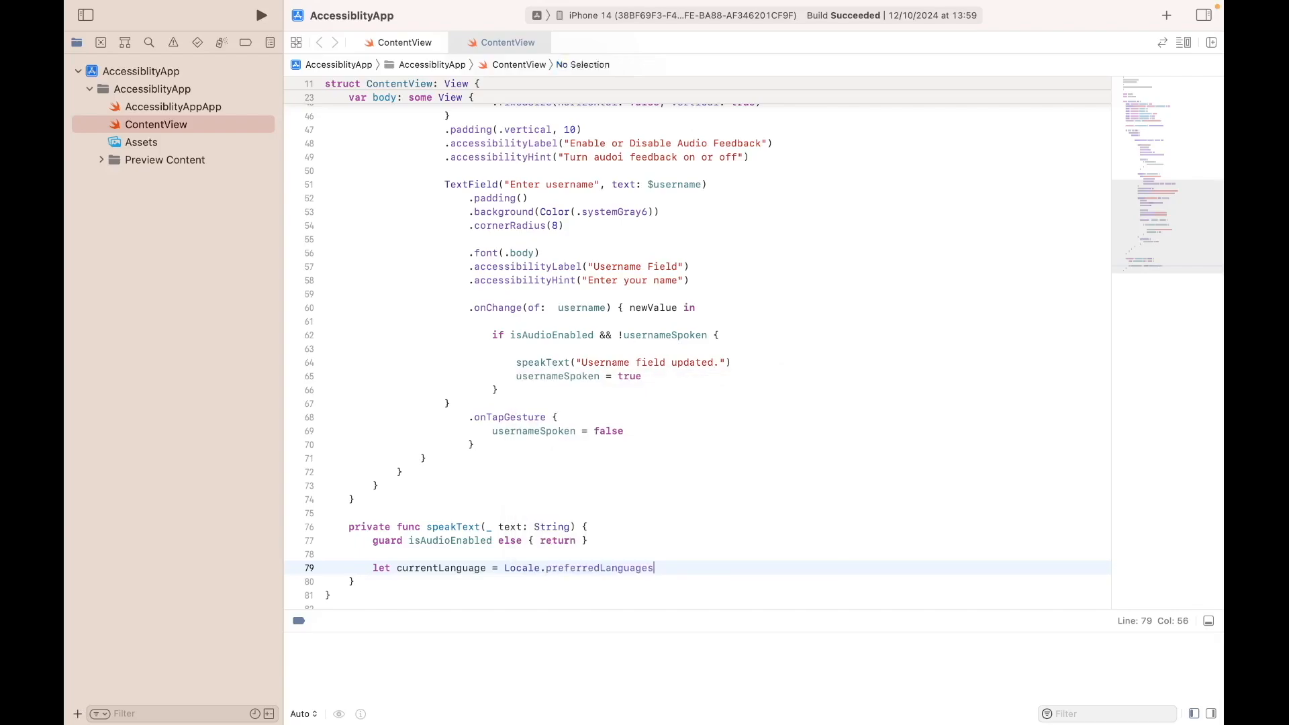
text(.first ??)
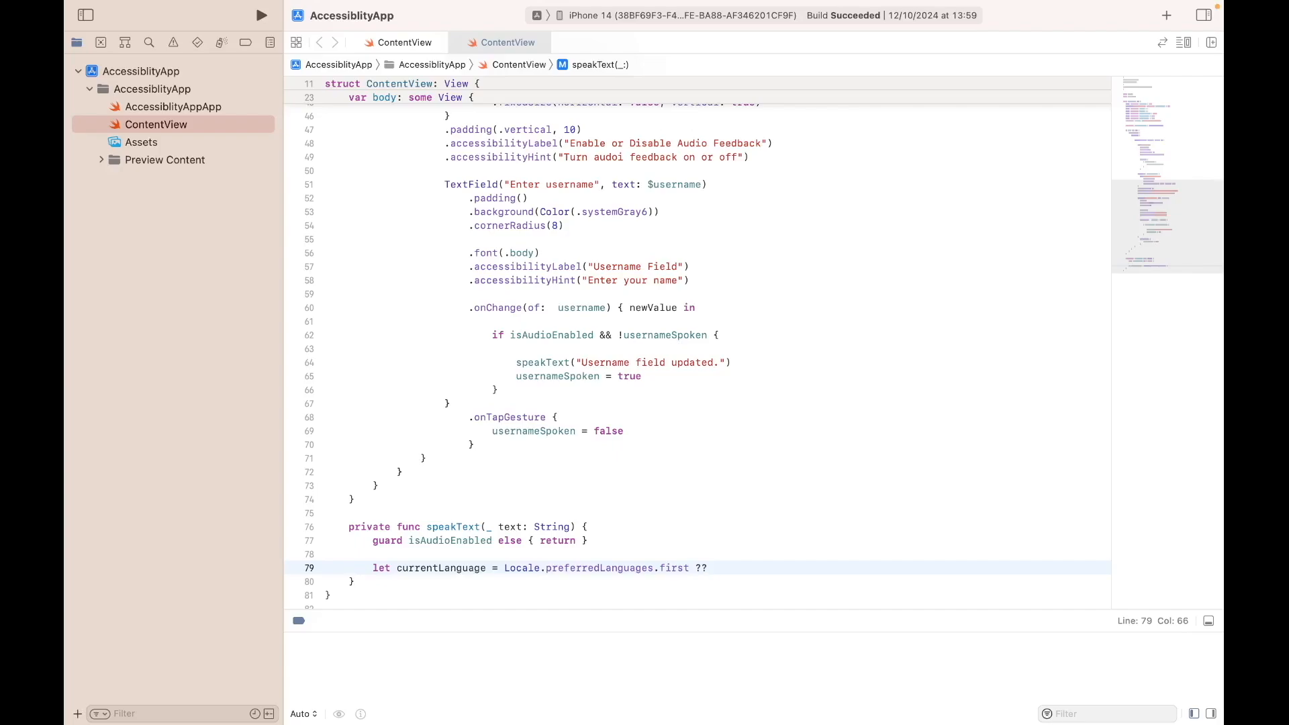
text("en")
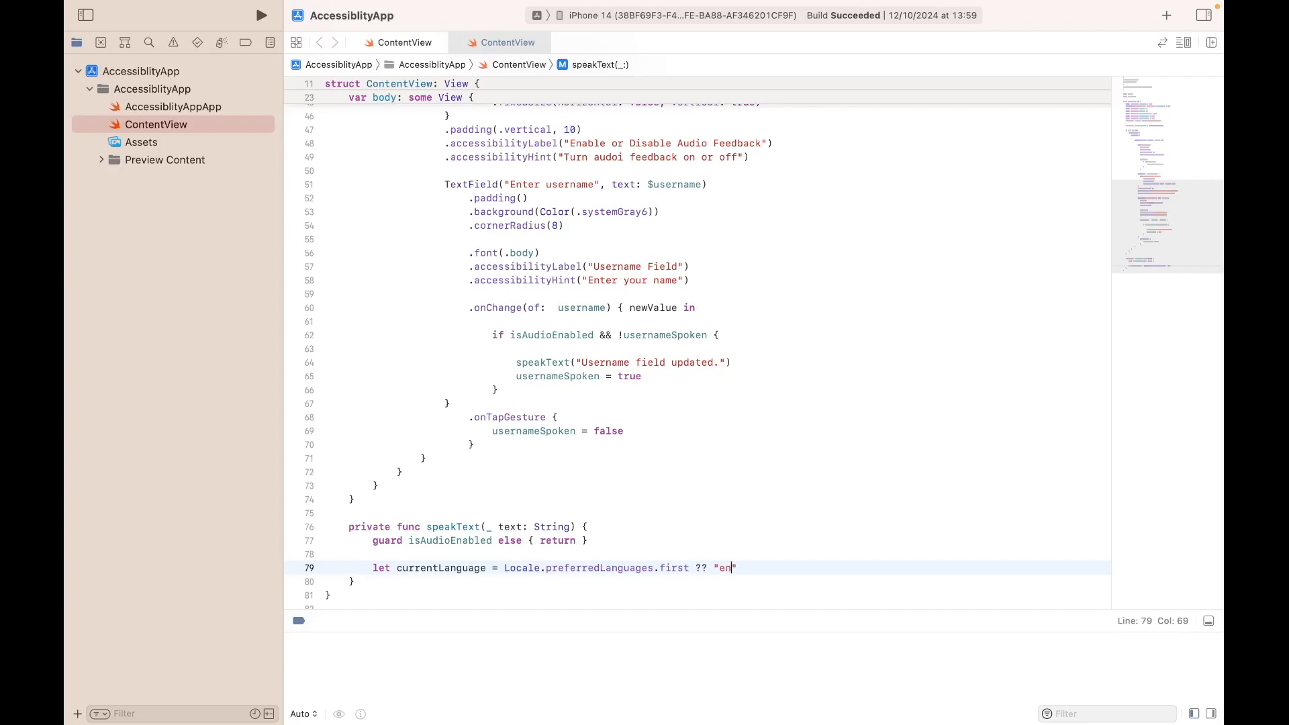
text(-GB)
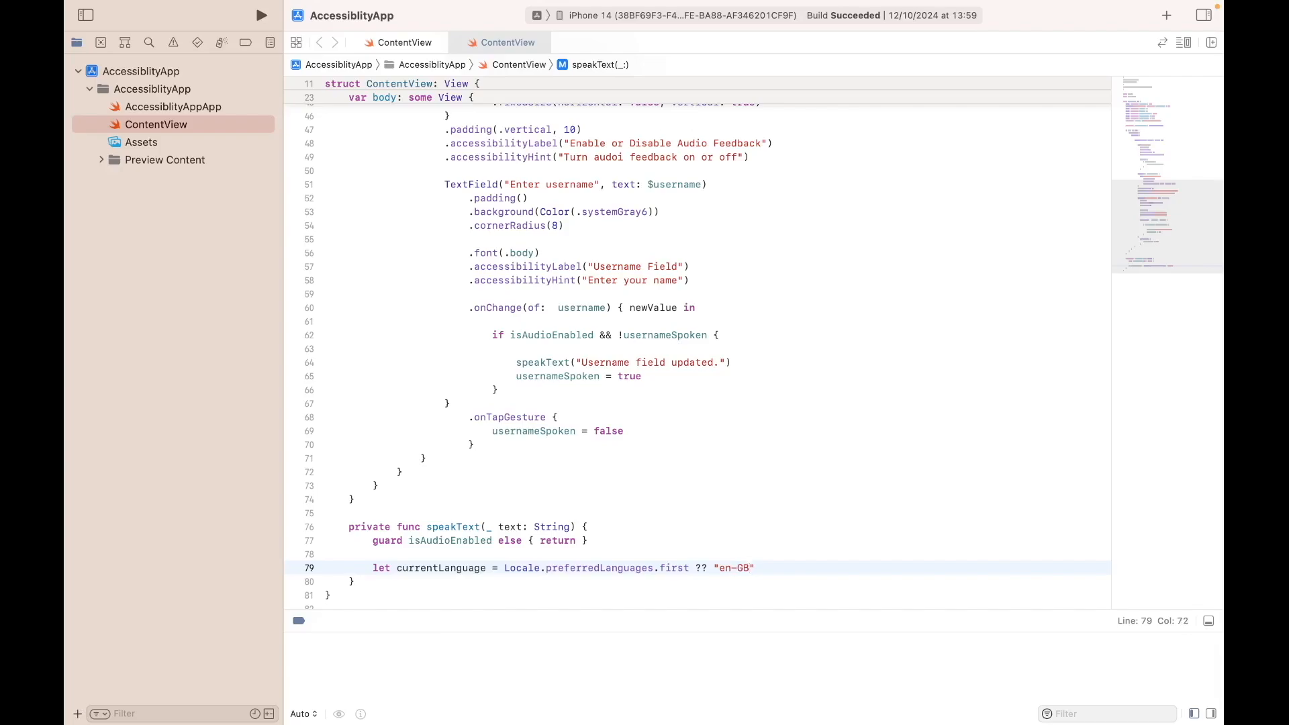
click(749, 566)
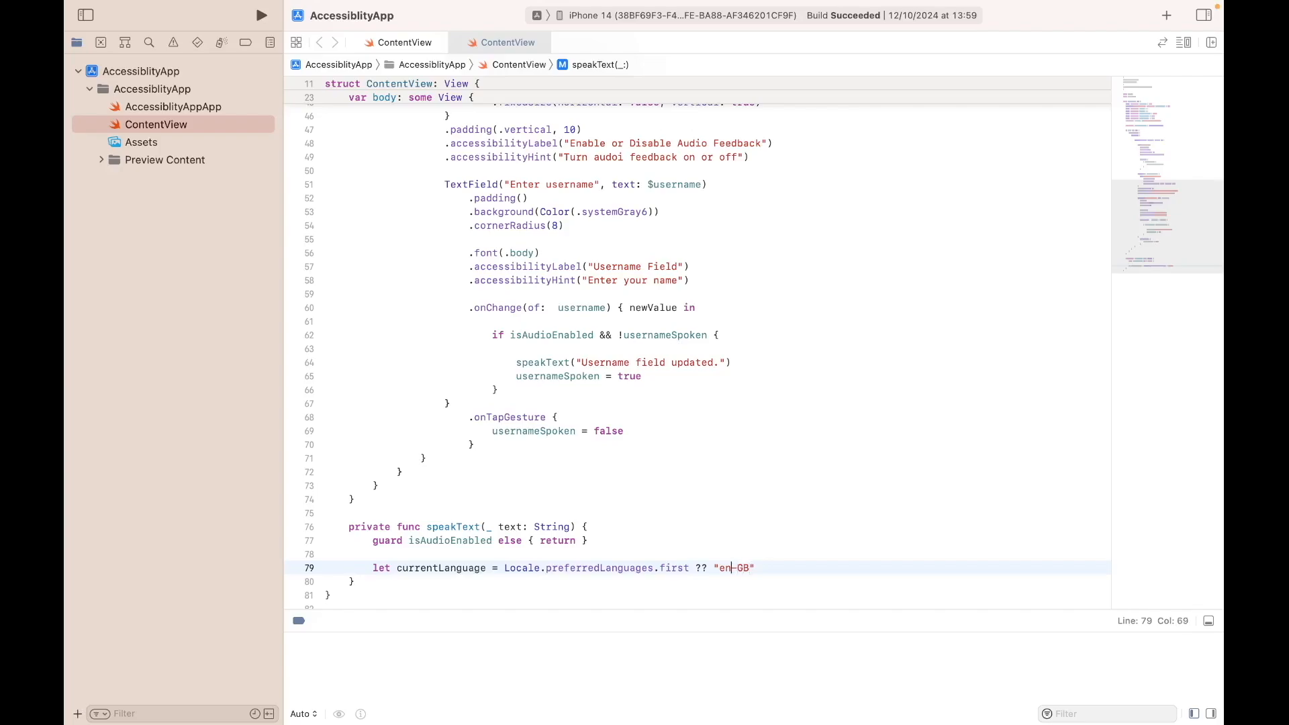
click(712, 567)
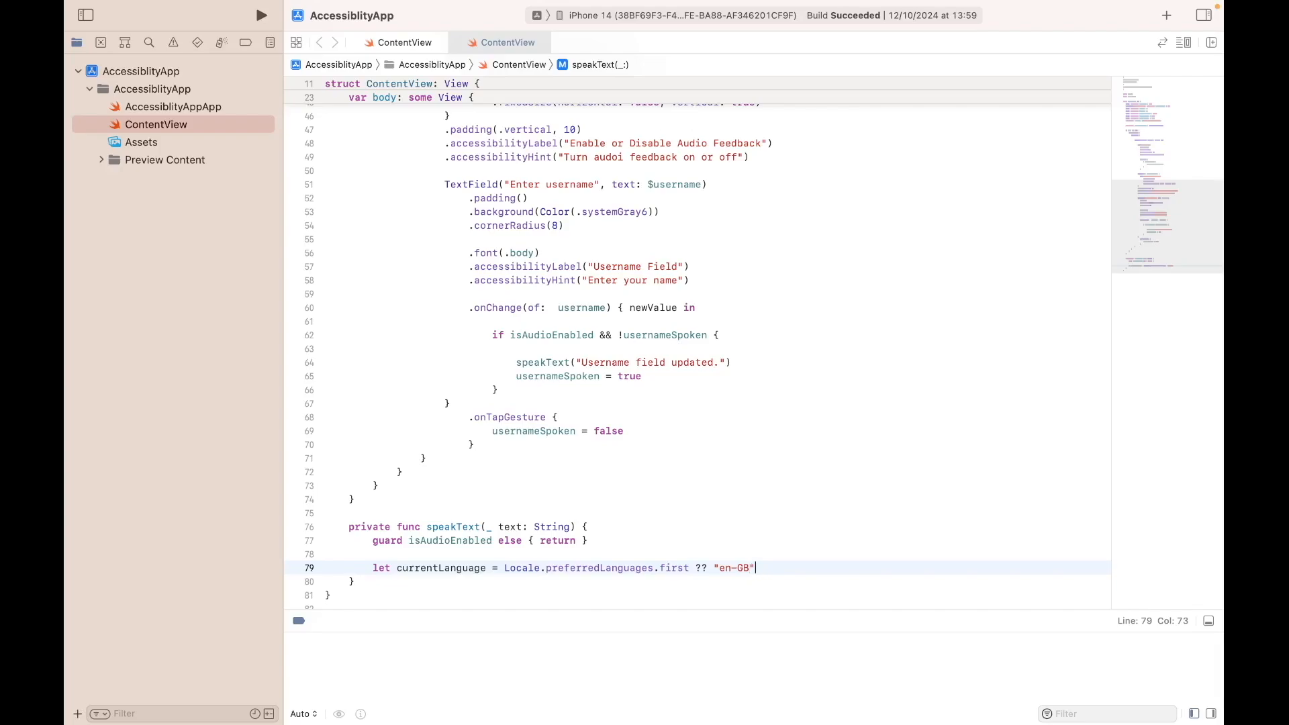
- Add let utterance = AVSpeechUtterance(string: text) after the currentLanguage line
key(Return)
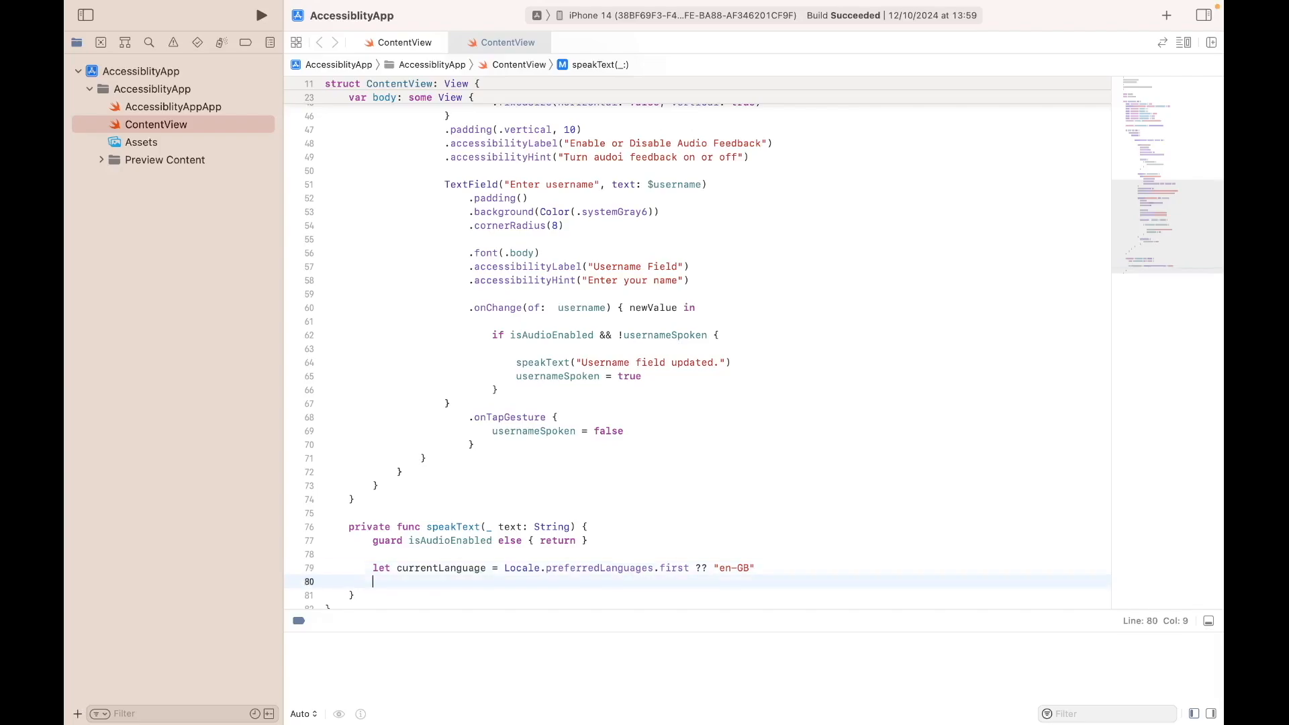
text(let u)
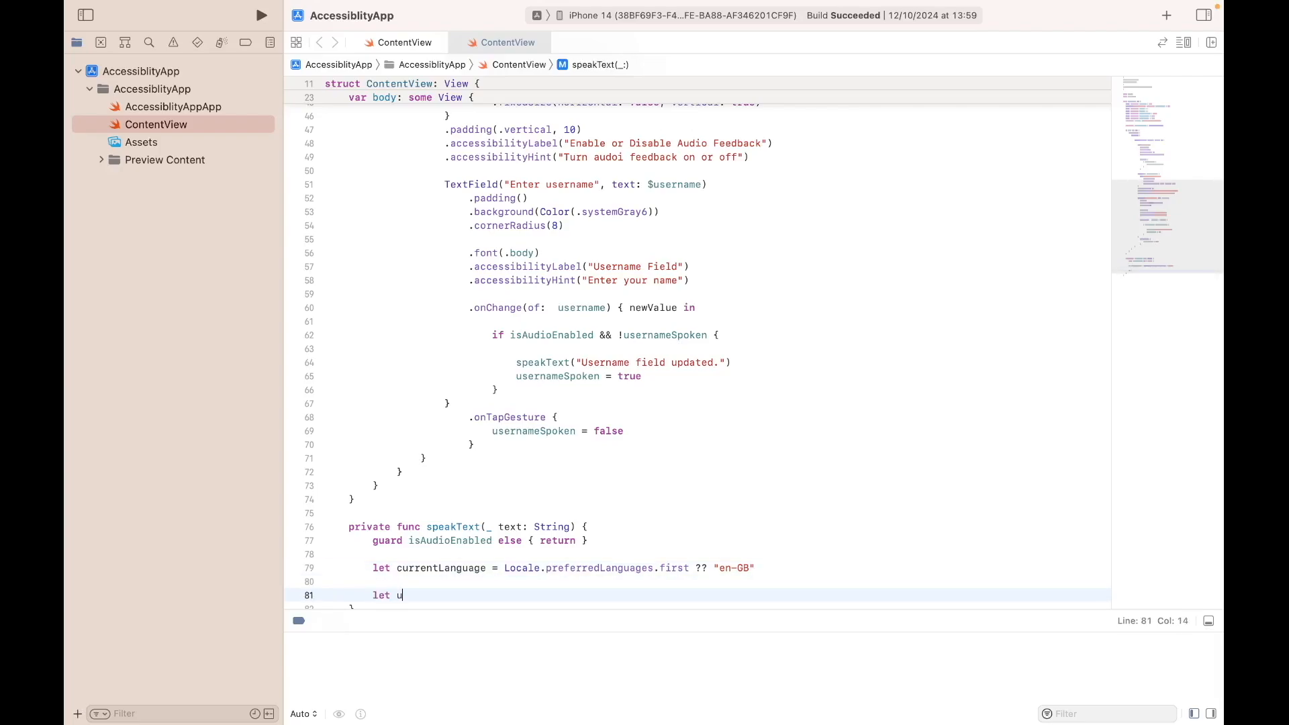
text(tterance)
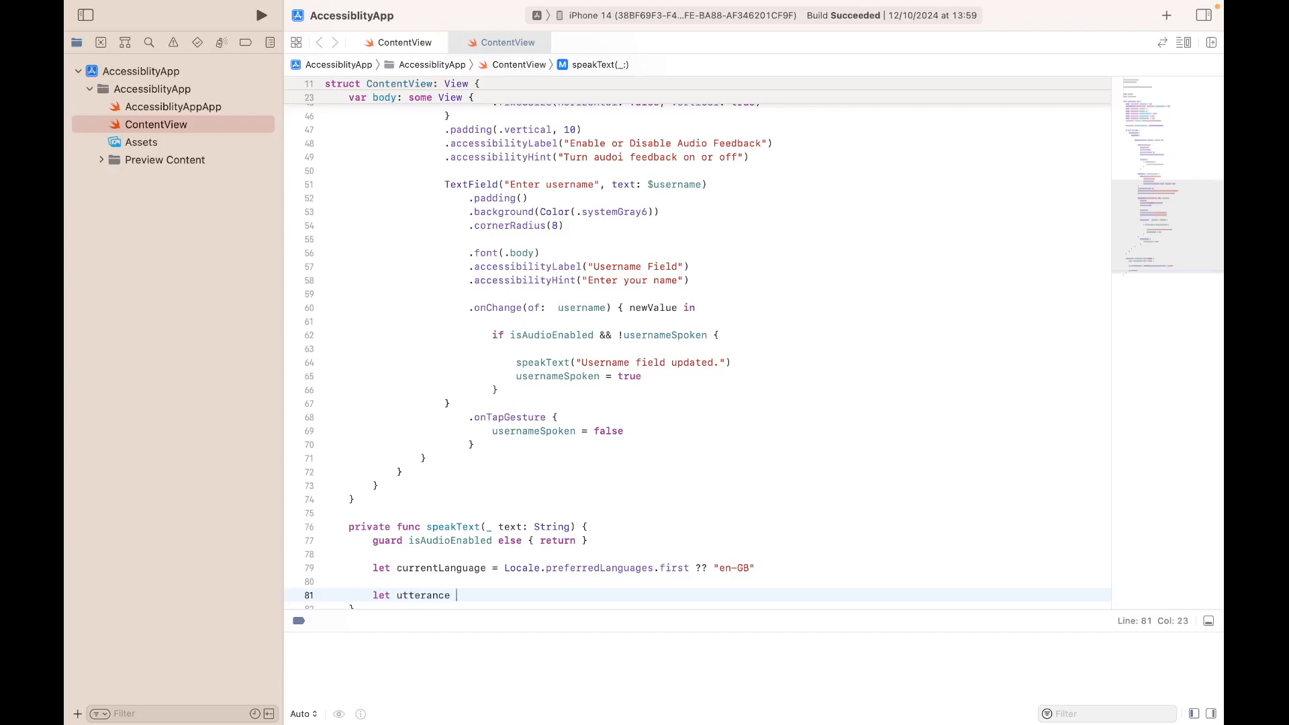
text(AVSpeechUtterance(string: text)
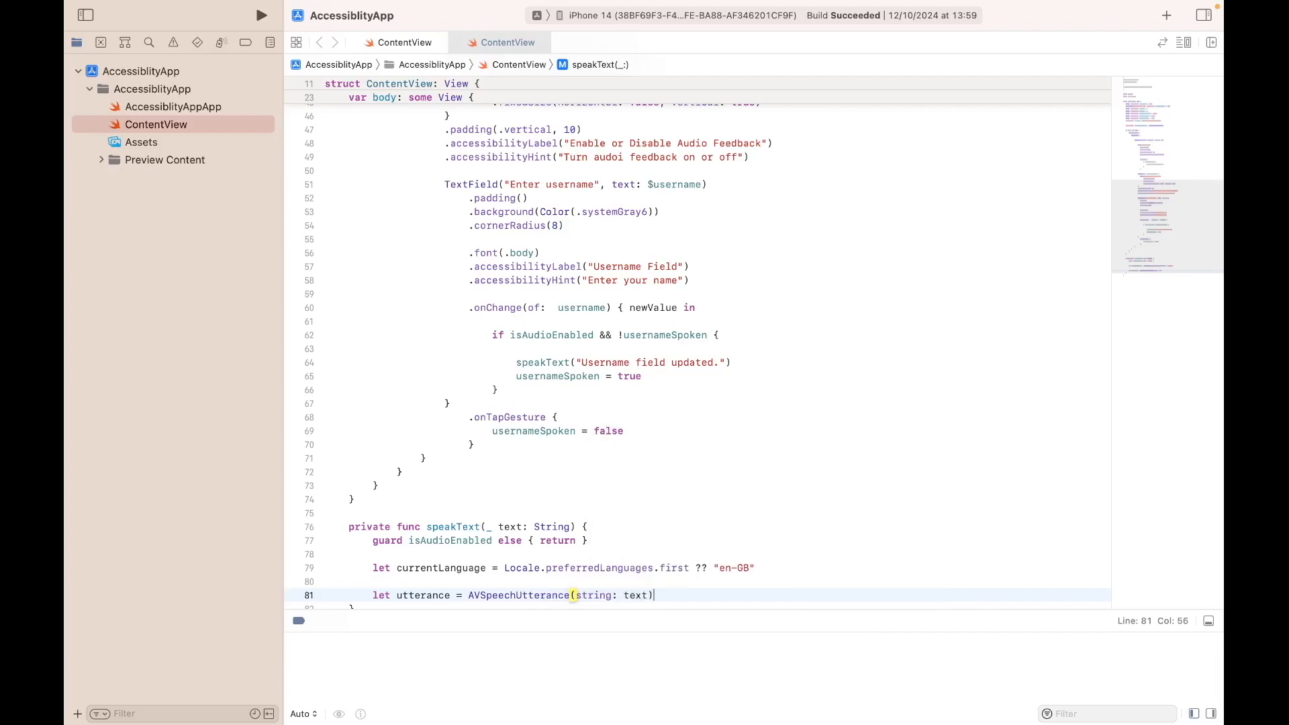
key(Return)
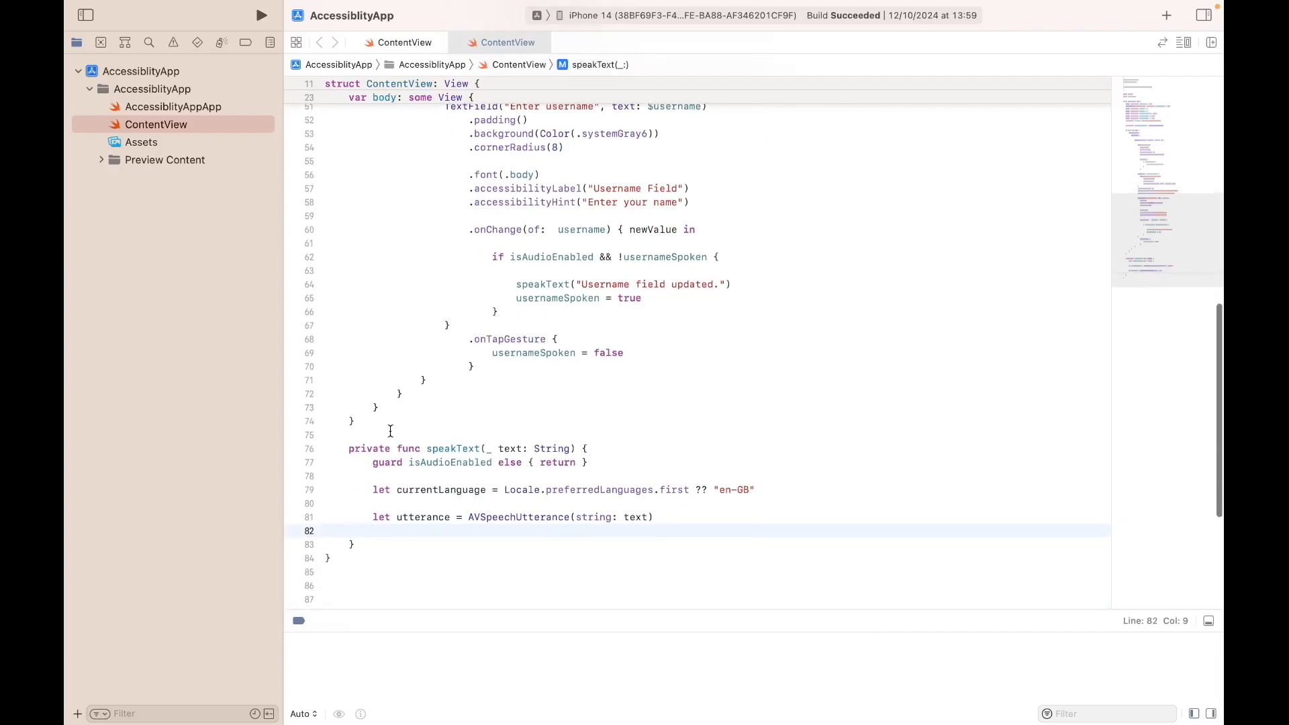
- Assign utterance.voice = AVSpeechSynthesisVoice(language: currentLanguage) inside speakText
click(374, 530)
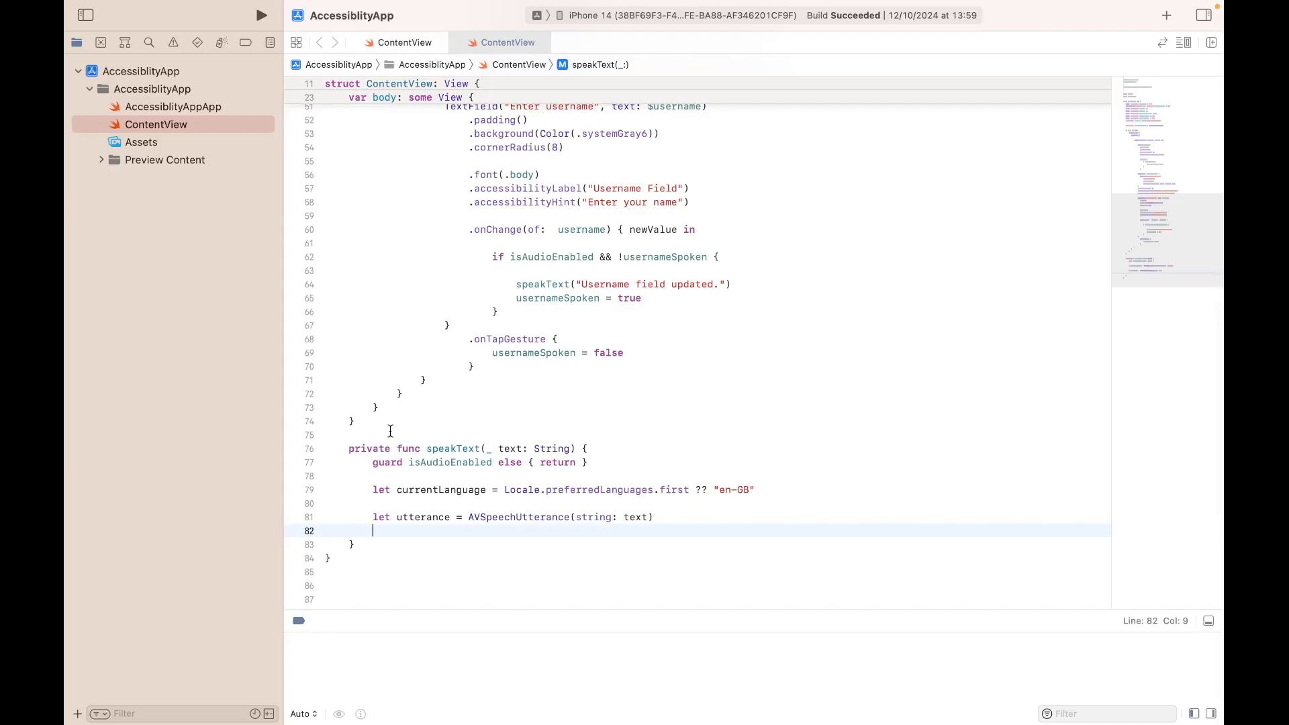
text(ut)
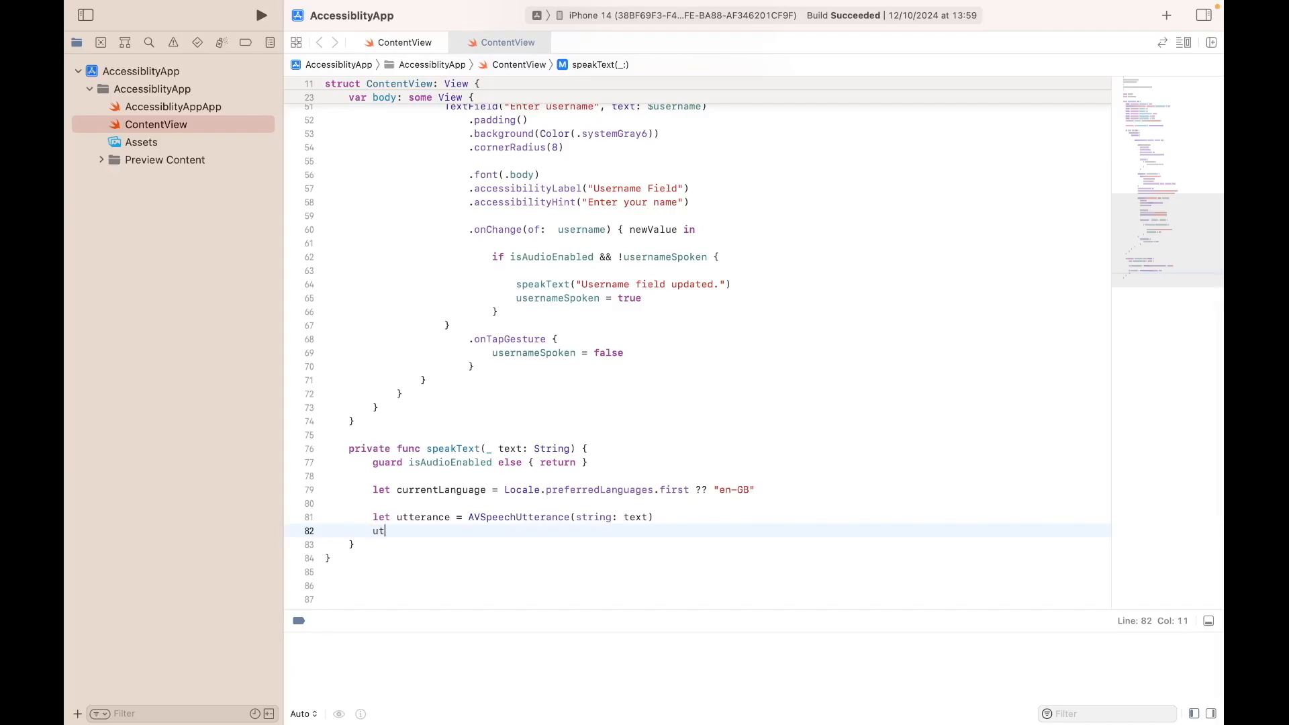
text(terance)
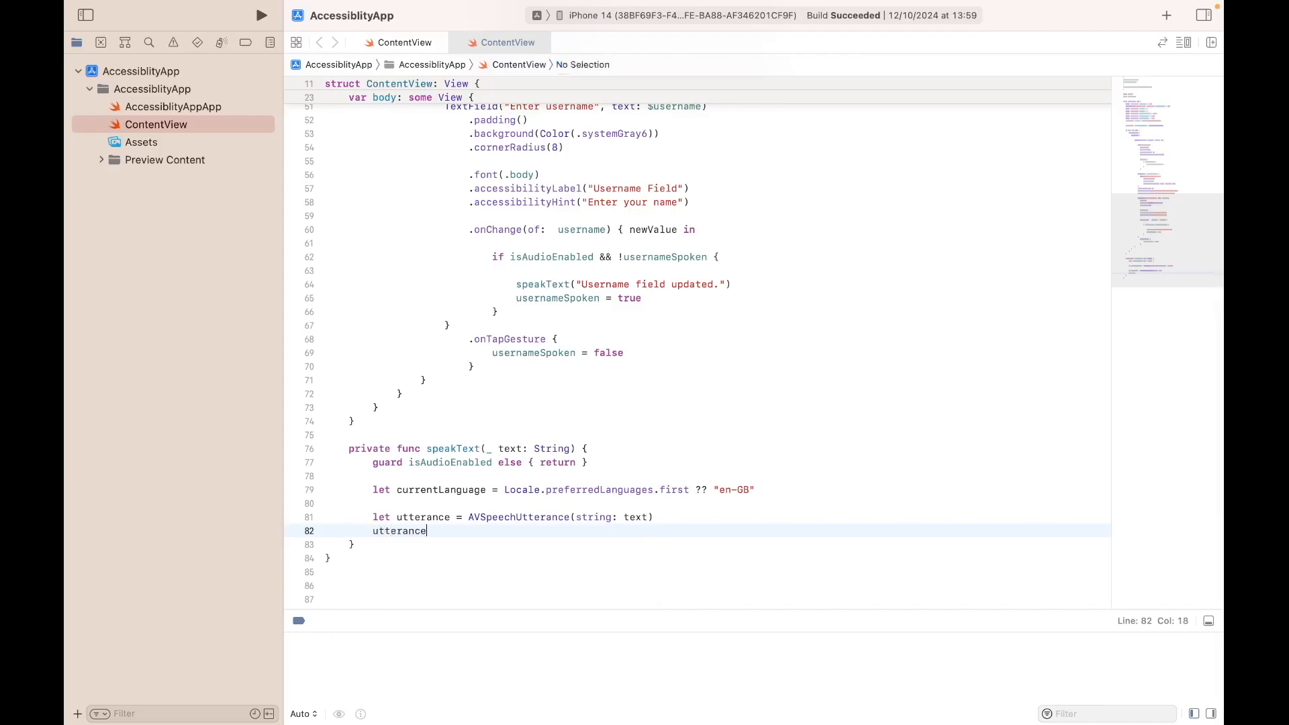
text(.voice)
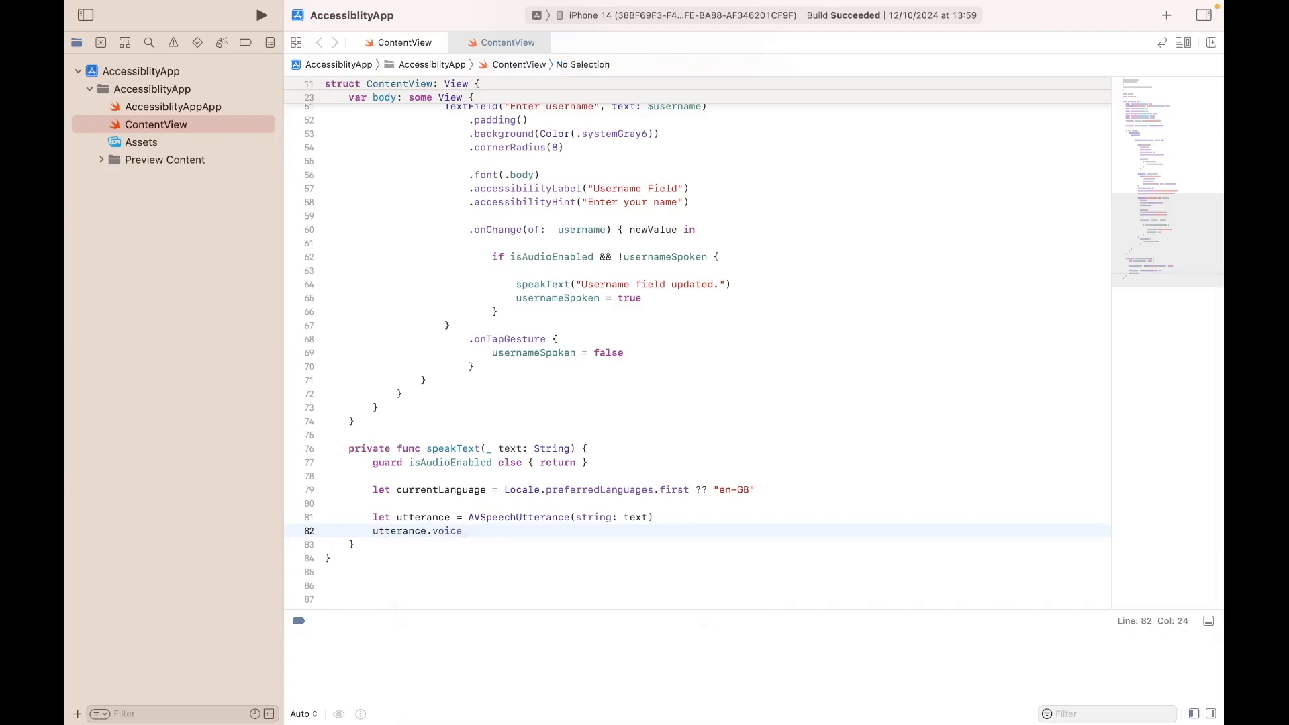
text(= AV)
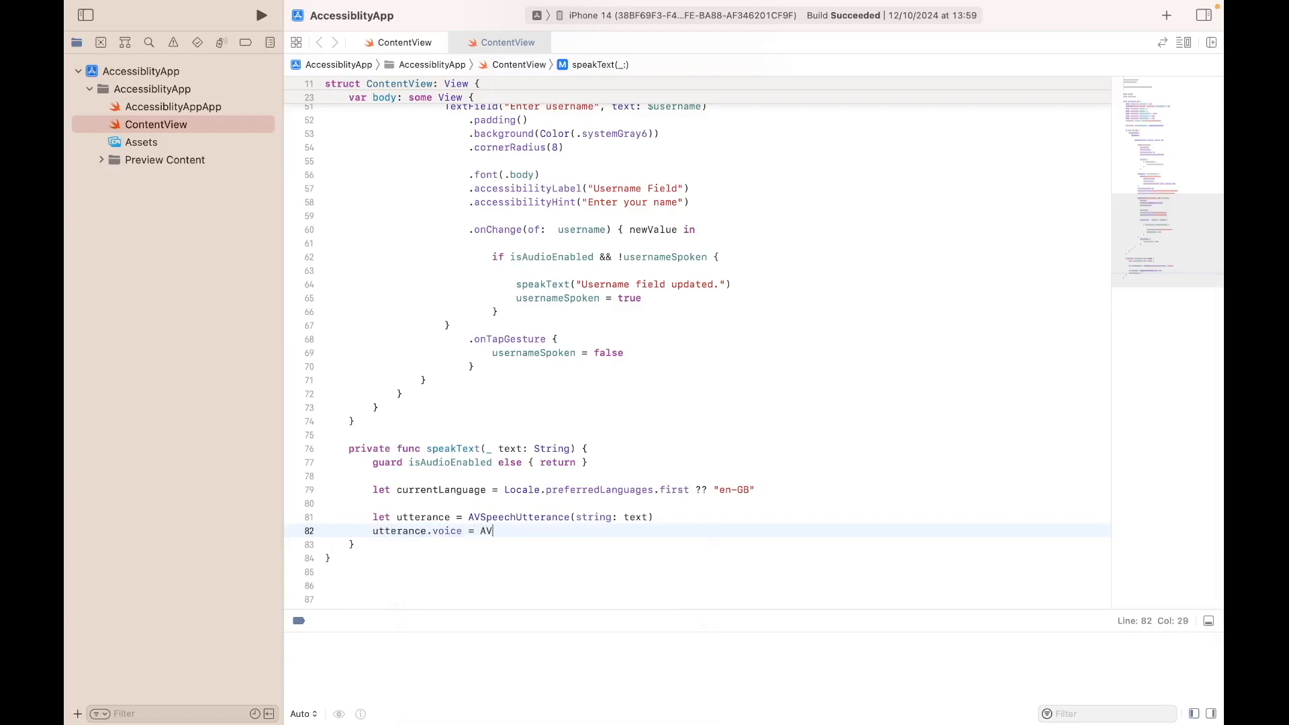
text(V)
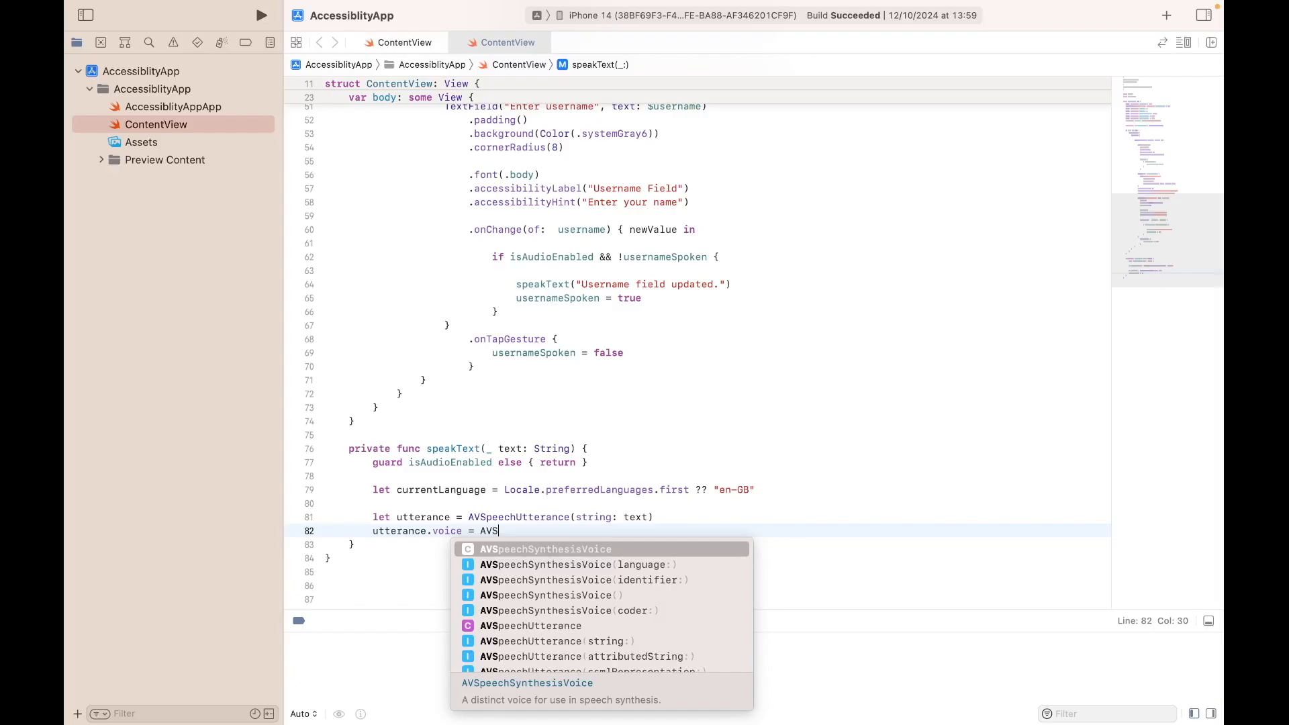
text(peechSynthesisVoices)
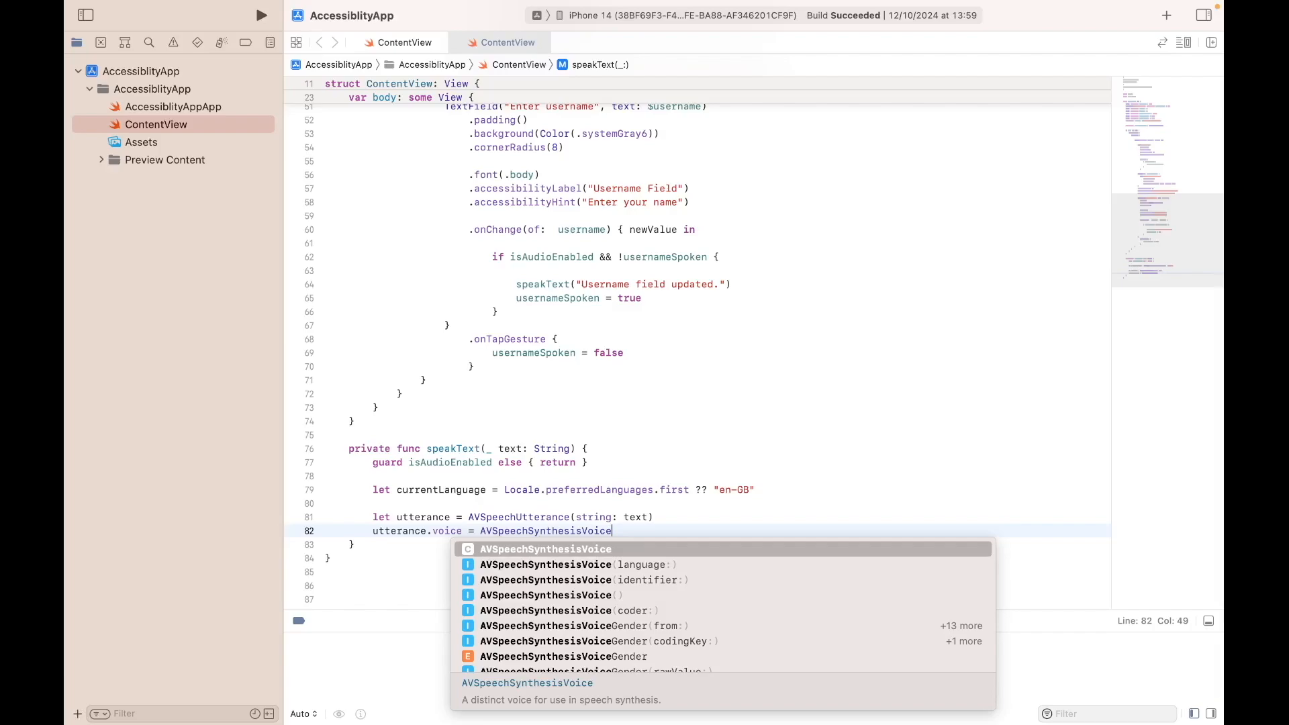
key(Backspace)
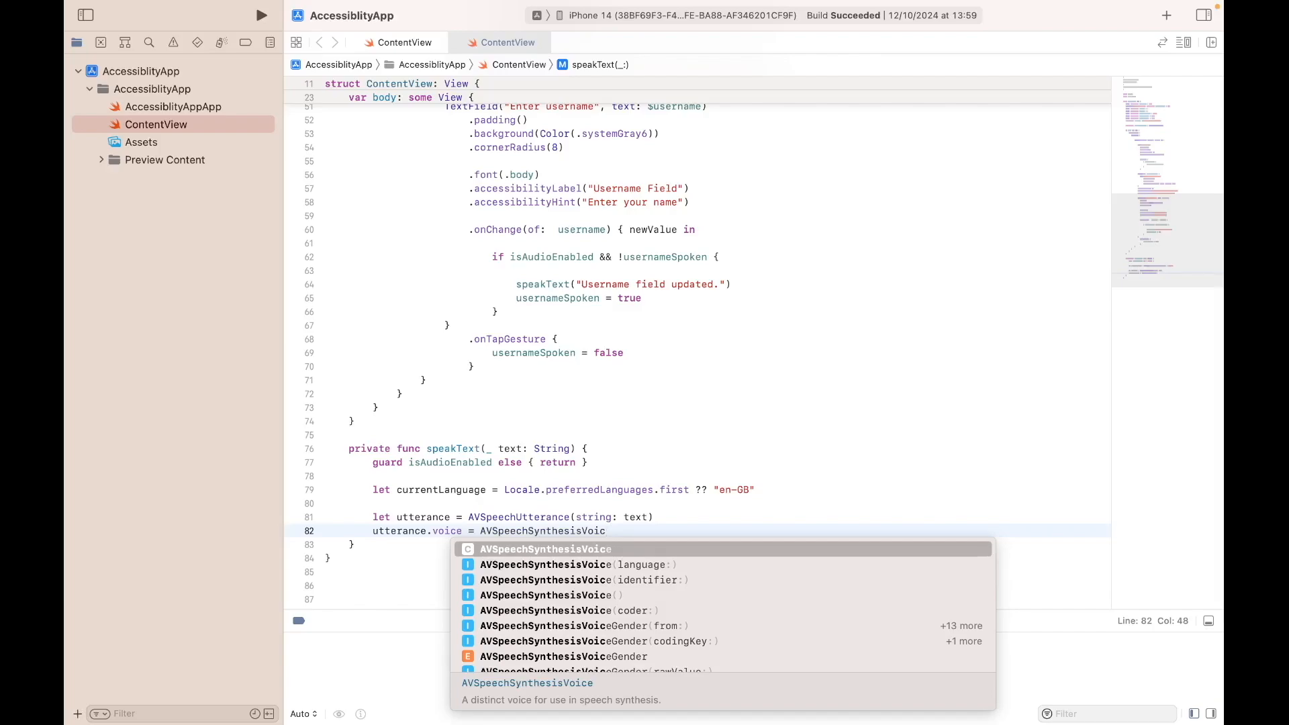
key(backspace)
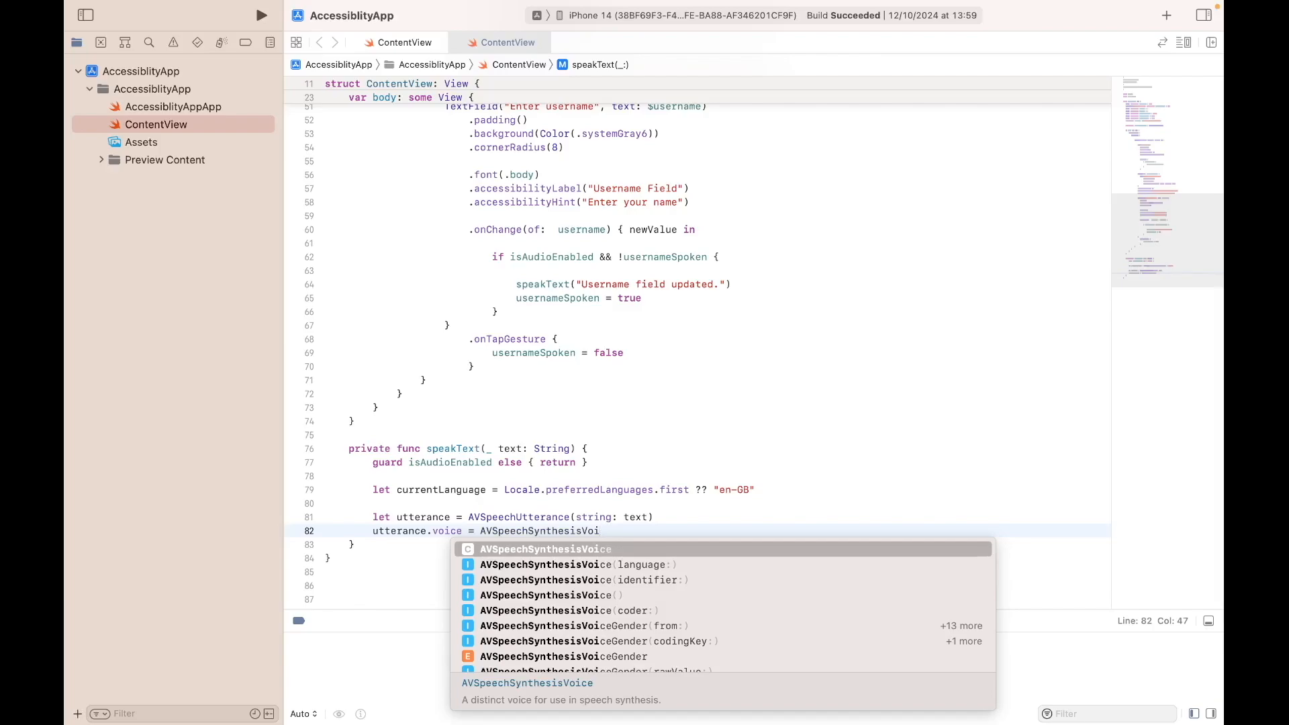
text(e)
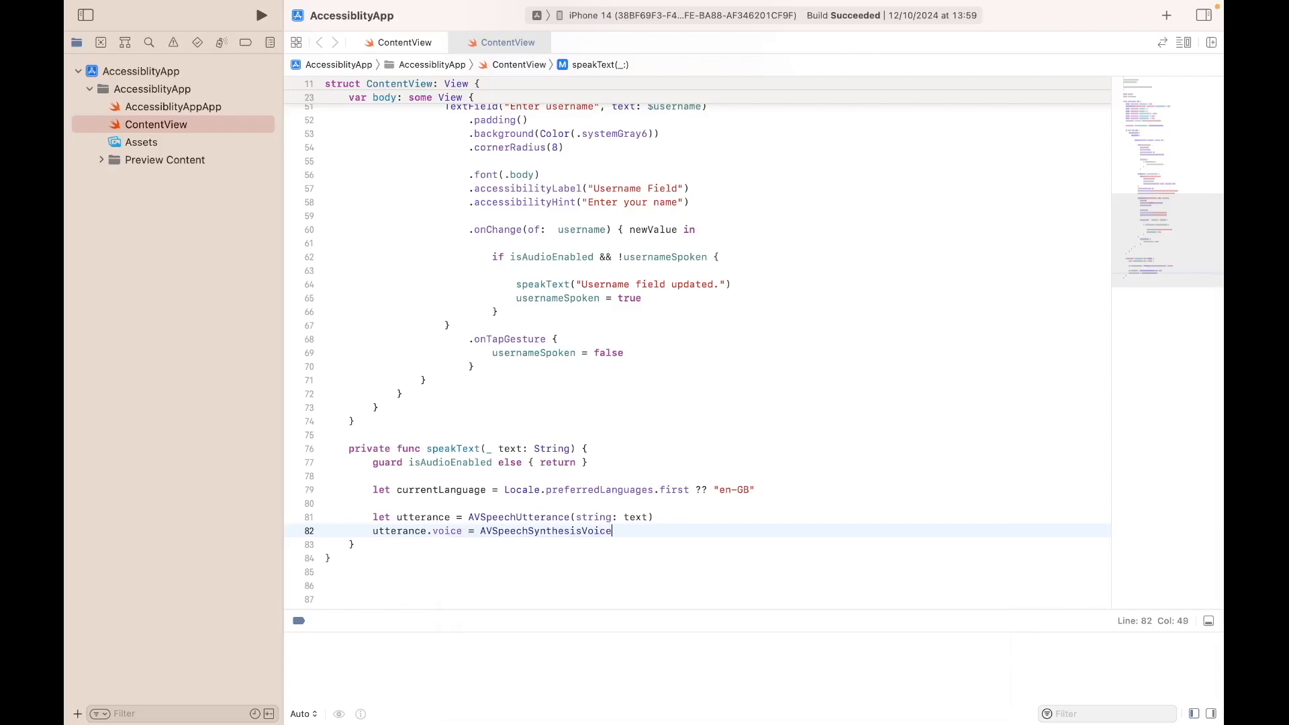
text(()
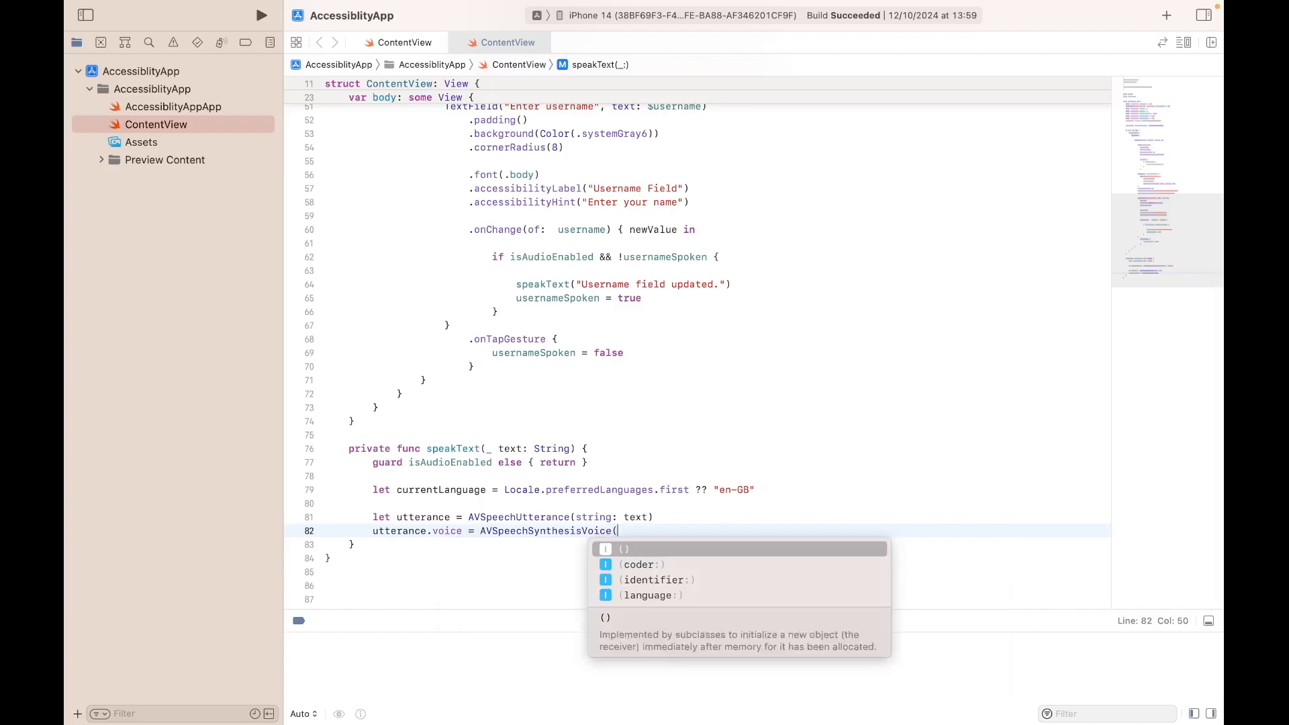
click(649, 594)
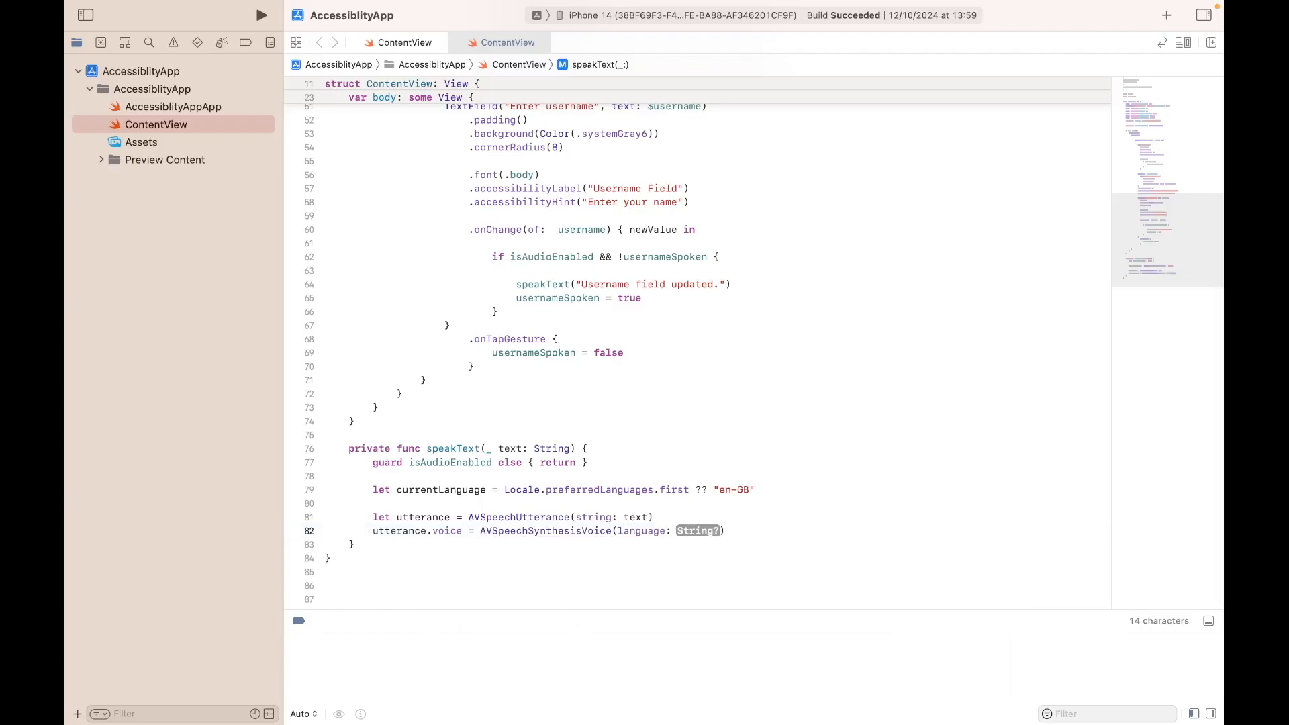
text(currentLanguage)
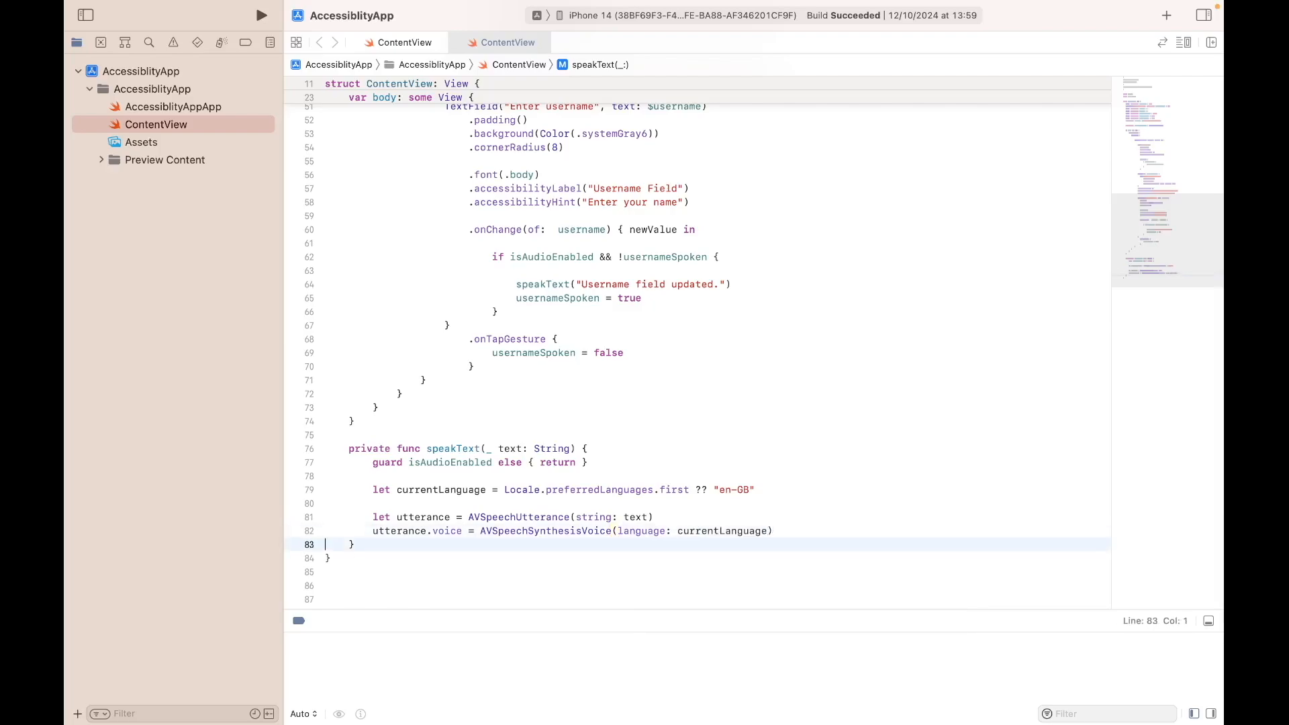
- Set utterance.rate = 0.5 and call speechSynthesiser.speak(utterance)
click(773, 530)
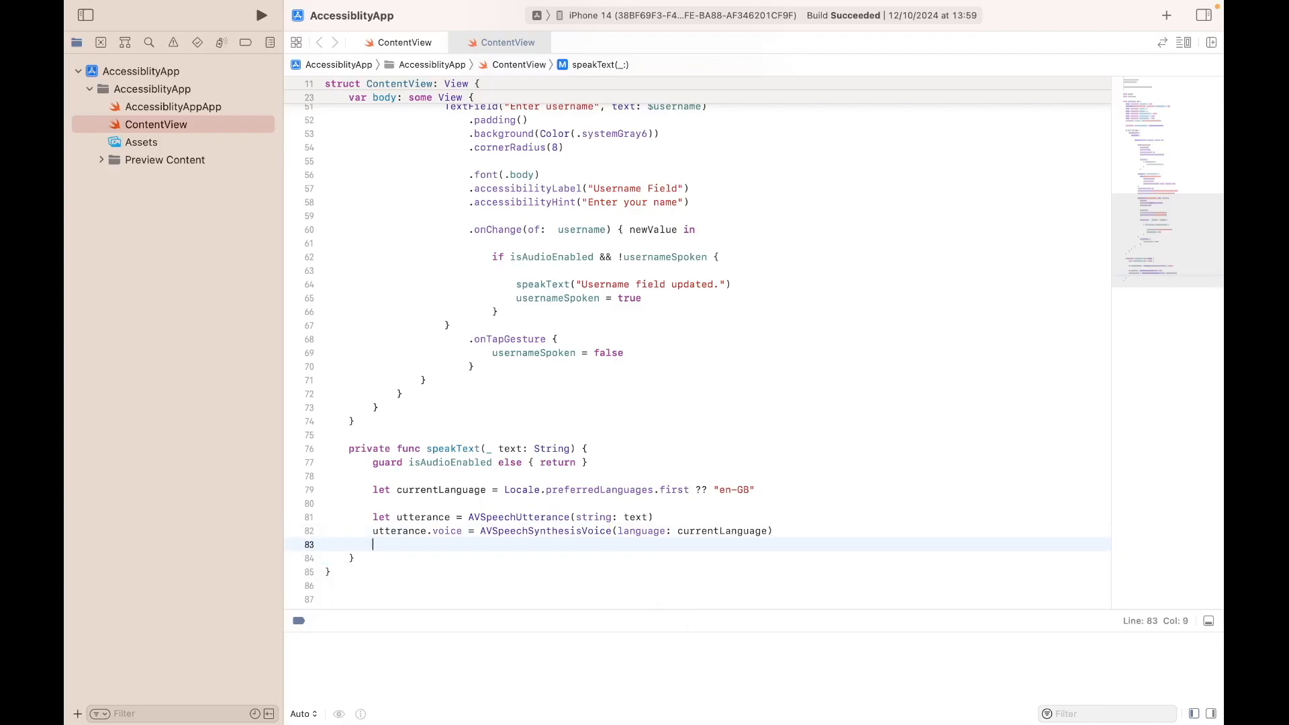
text(utterance.rate)
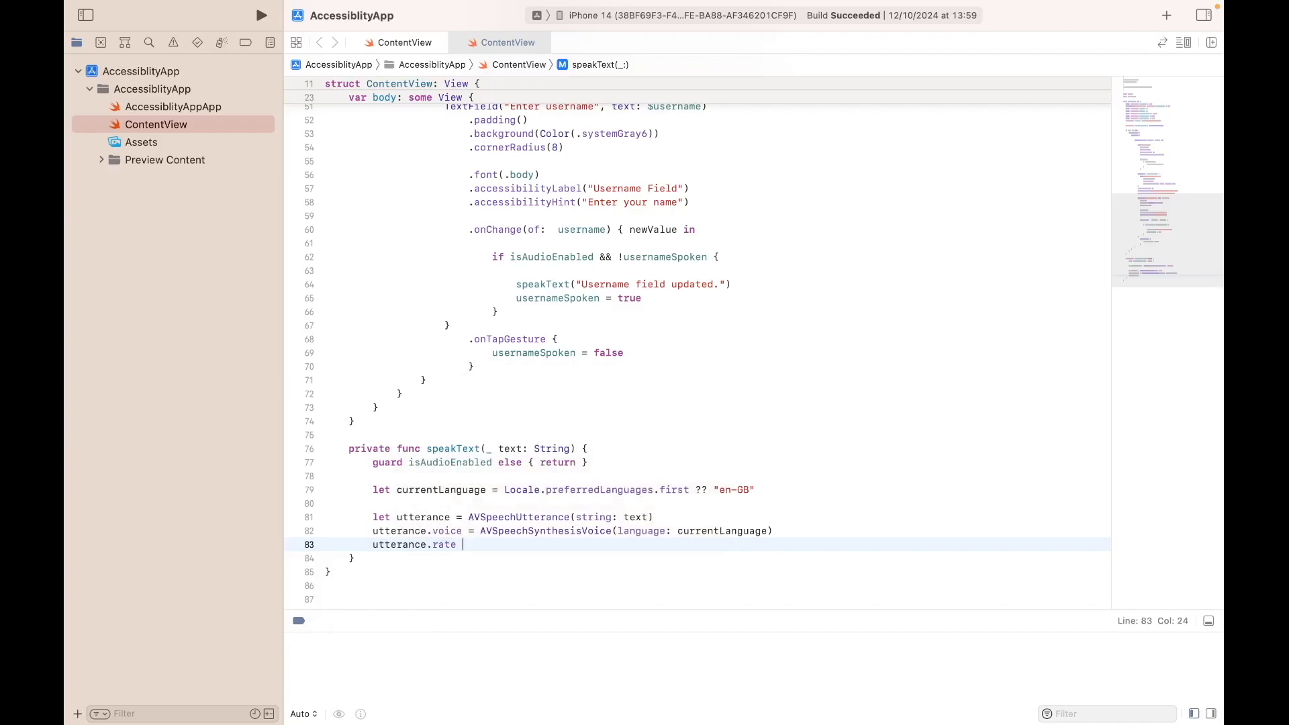
text(=)
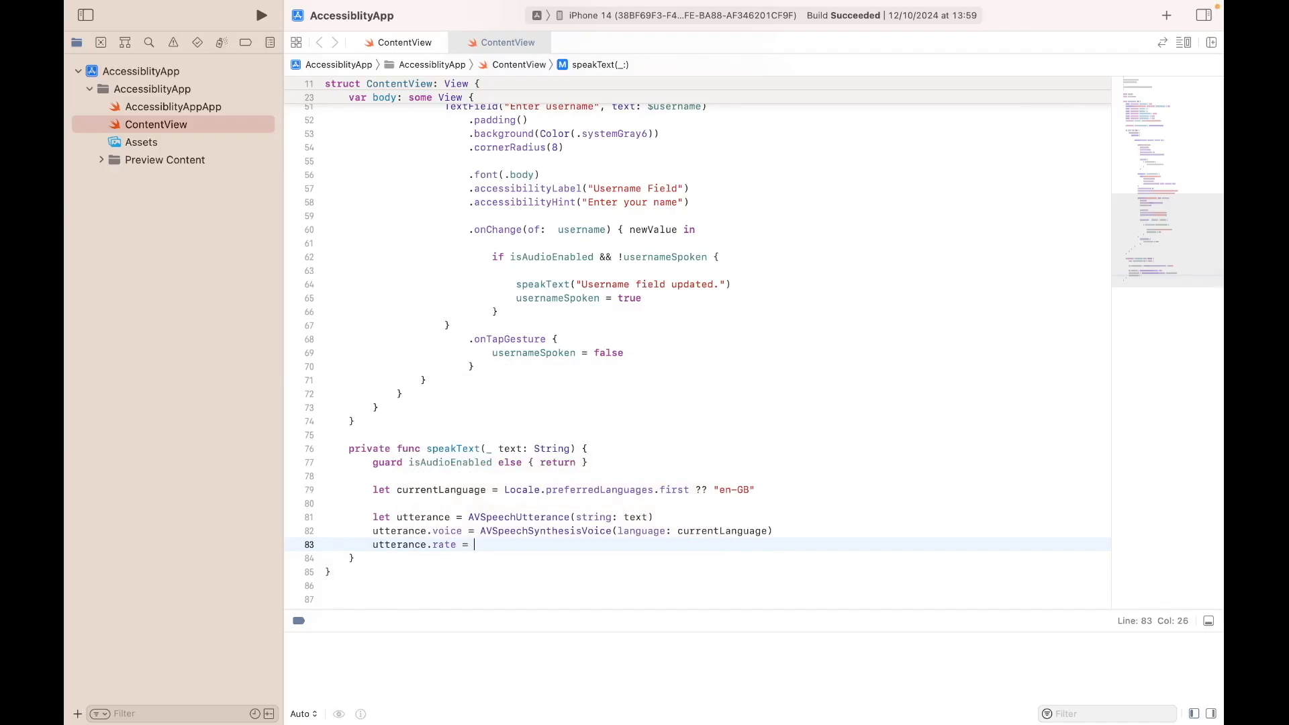
text(0.5)
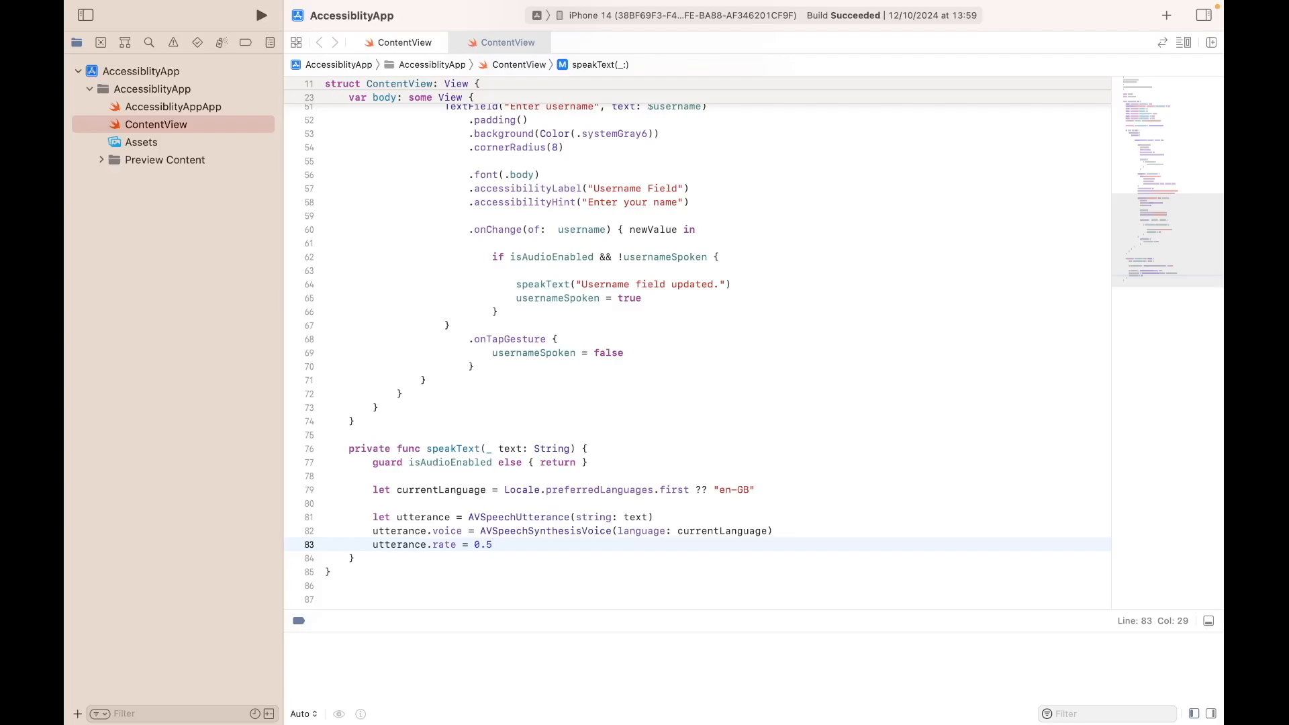
text(s)
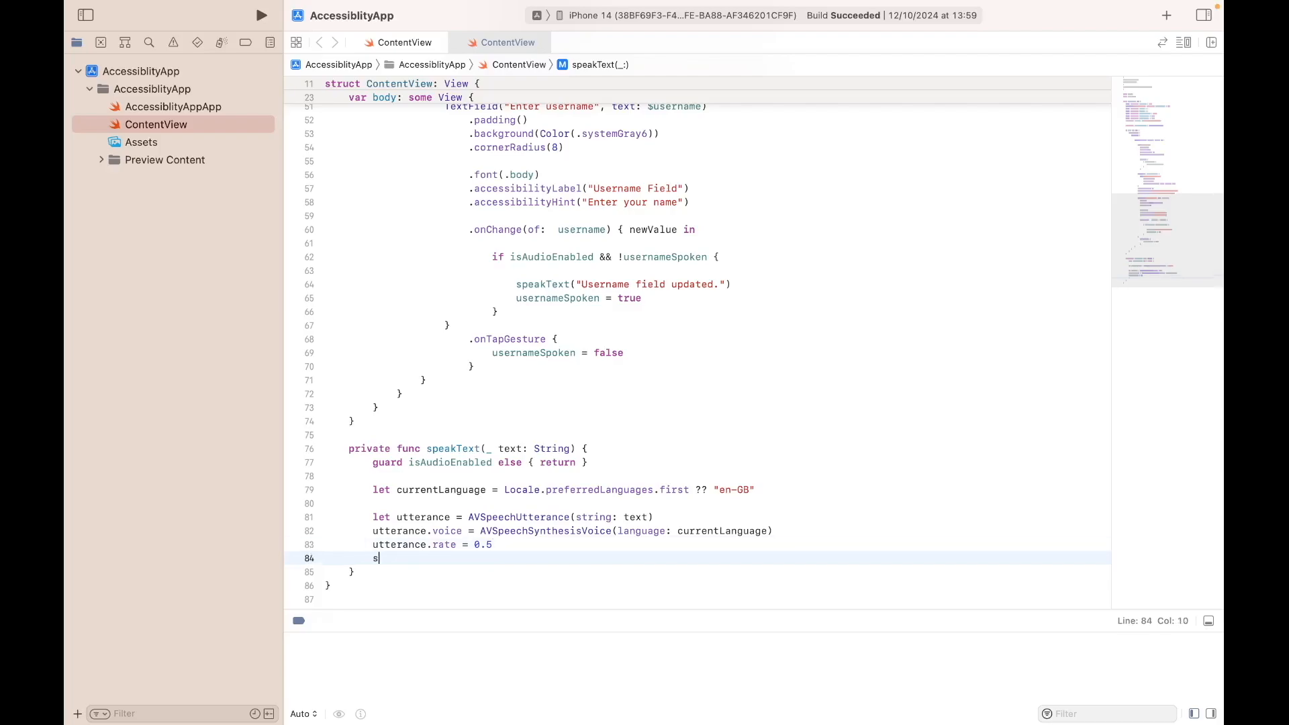
text(peechSynthesiser)
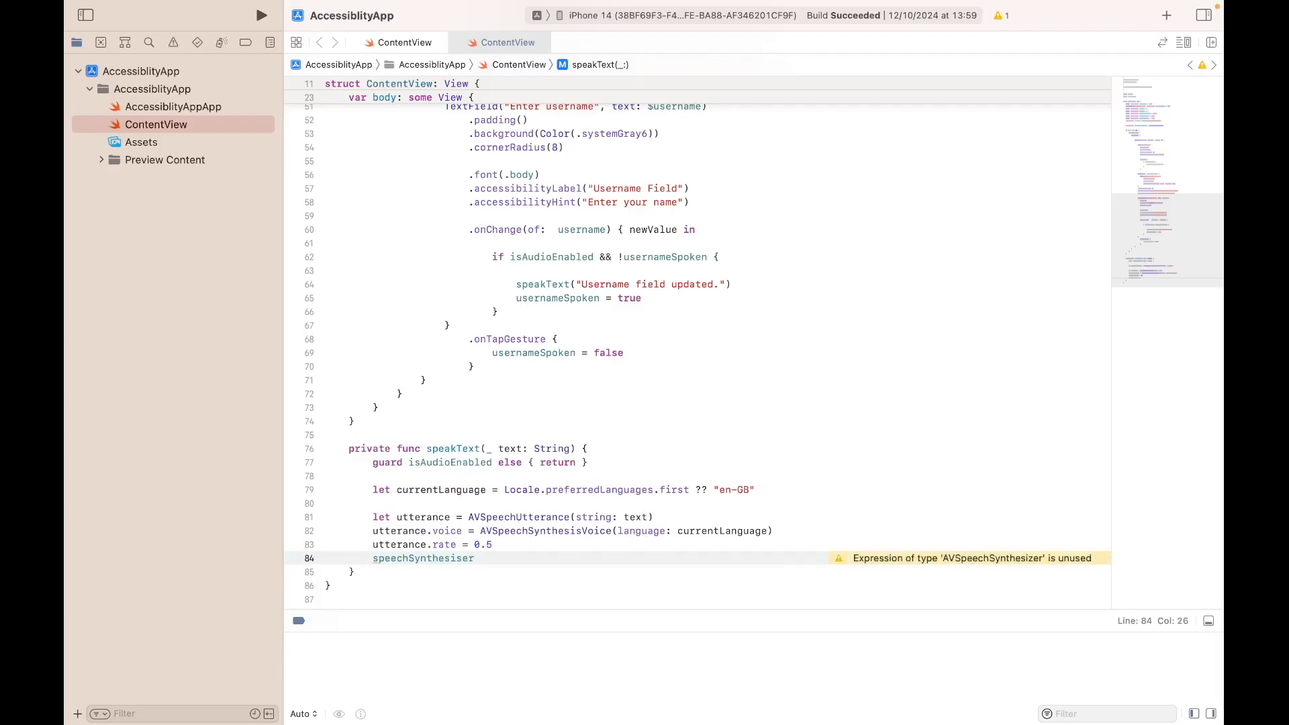
text(.s)
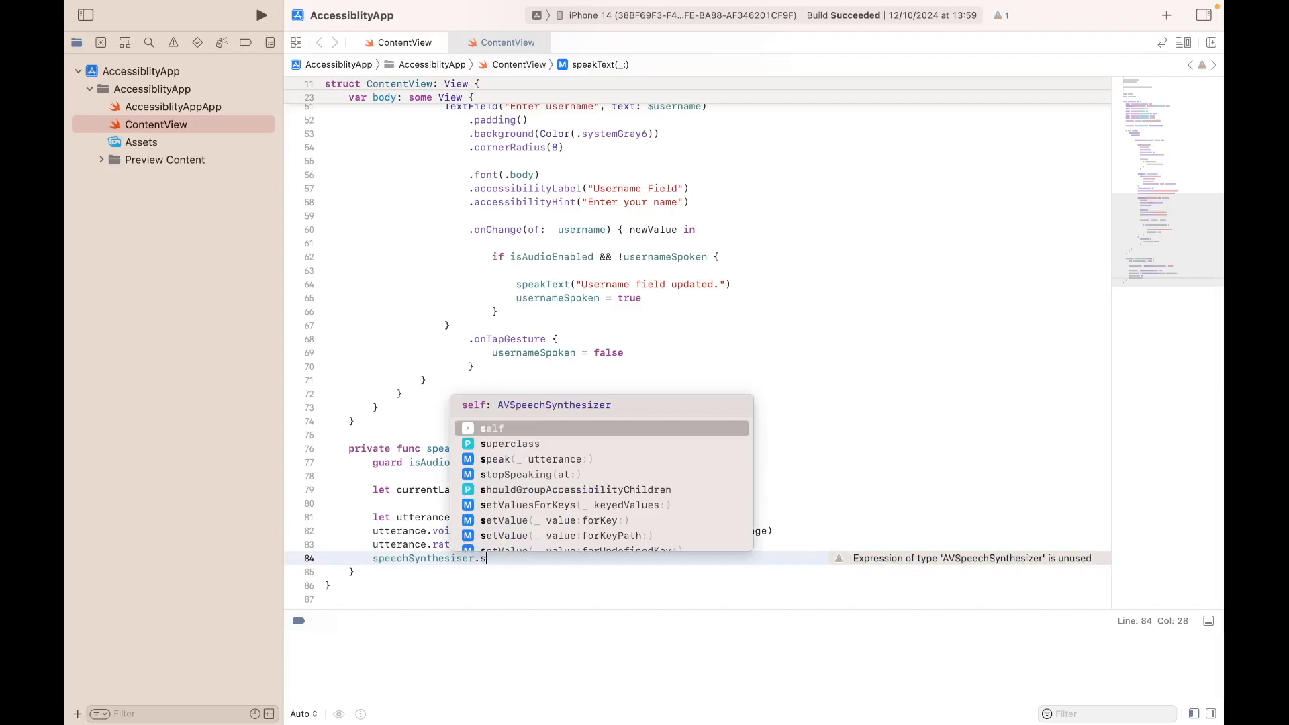
text(peak(utterance)
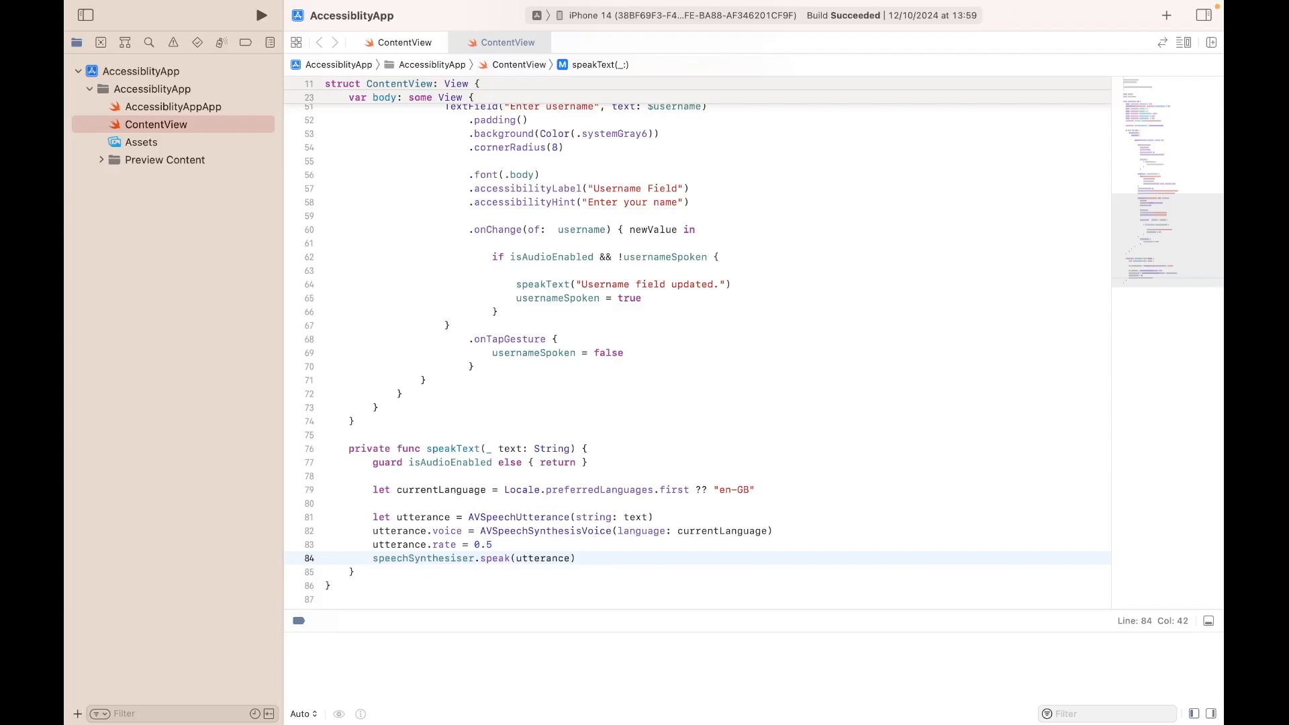
- Fill the onAppear speakText call with "Welcome to your accessible app"
scroll(up, 3)
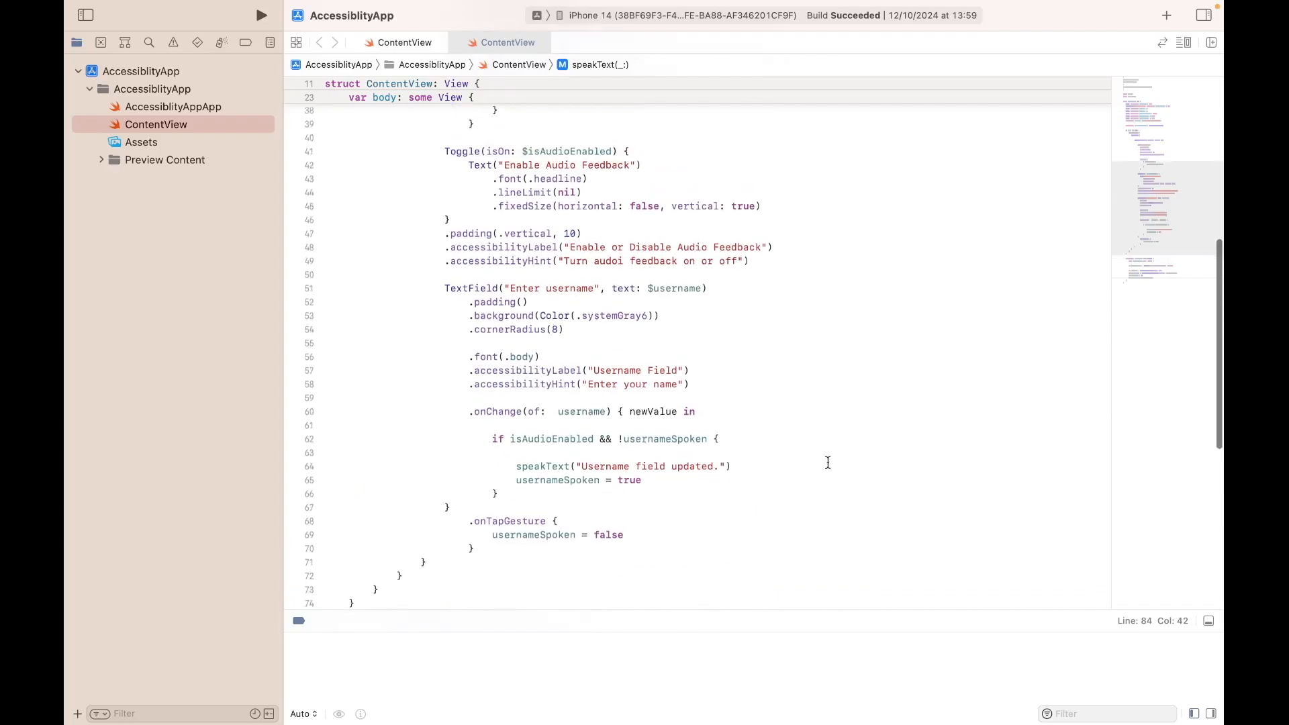
scroll(up, 3)
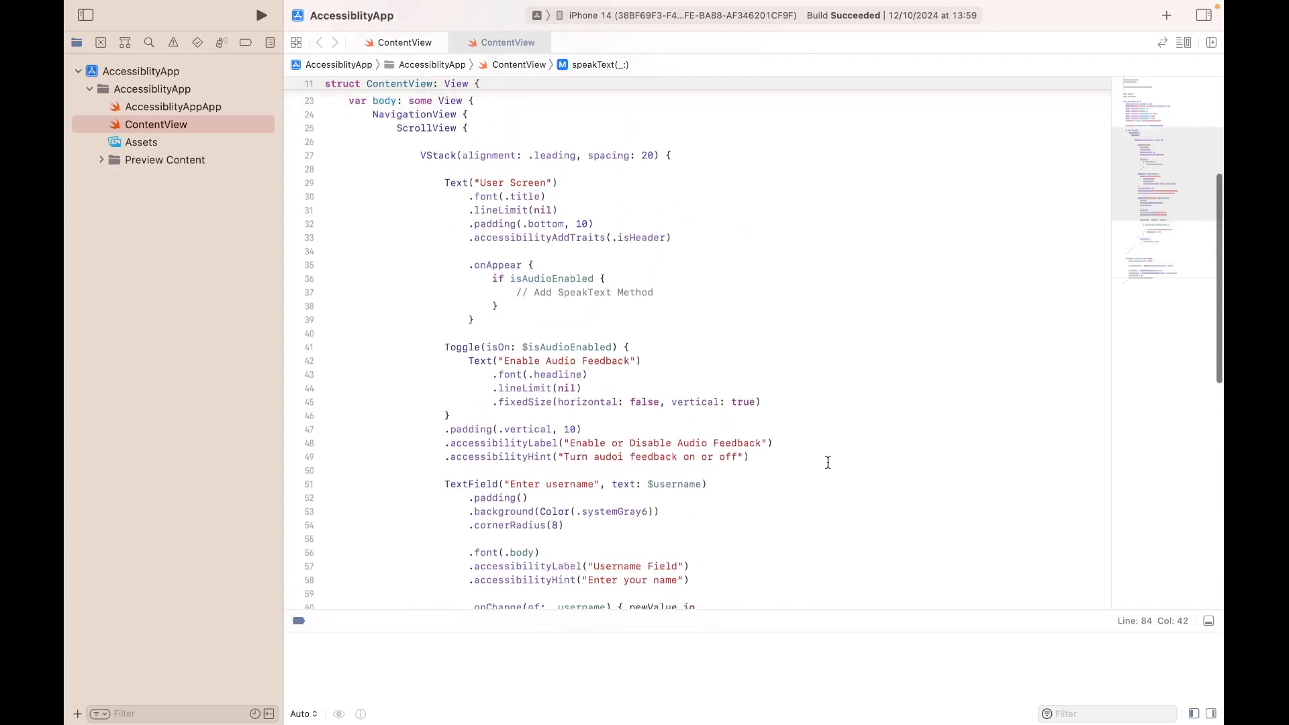
scroll(up, 3)
text(speakText(text: String)
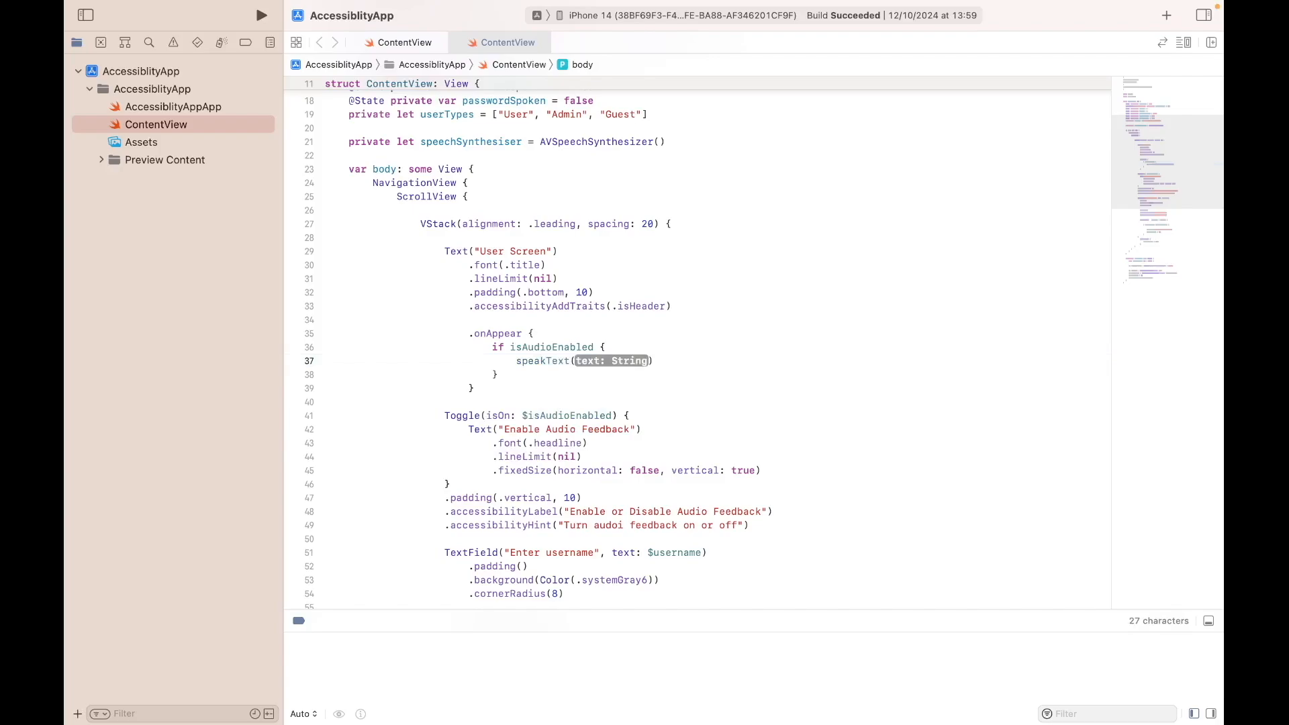
text(")
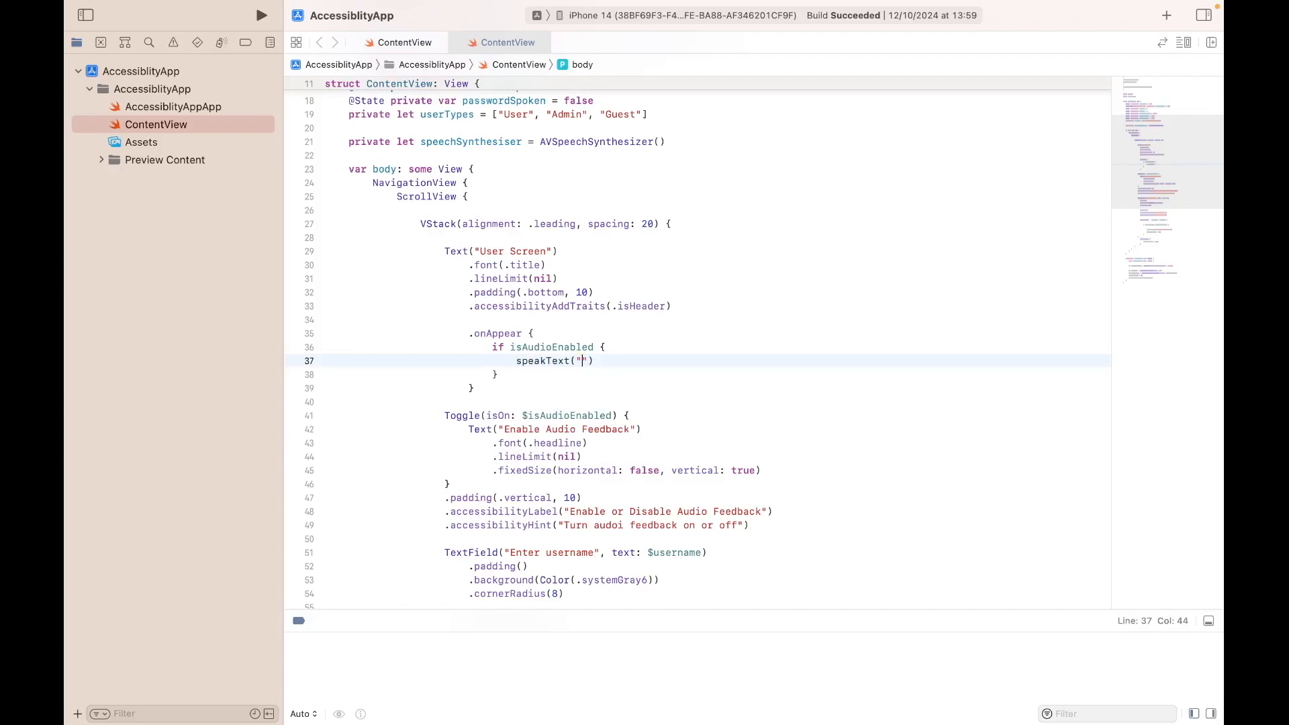
text(Welcome t)
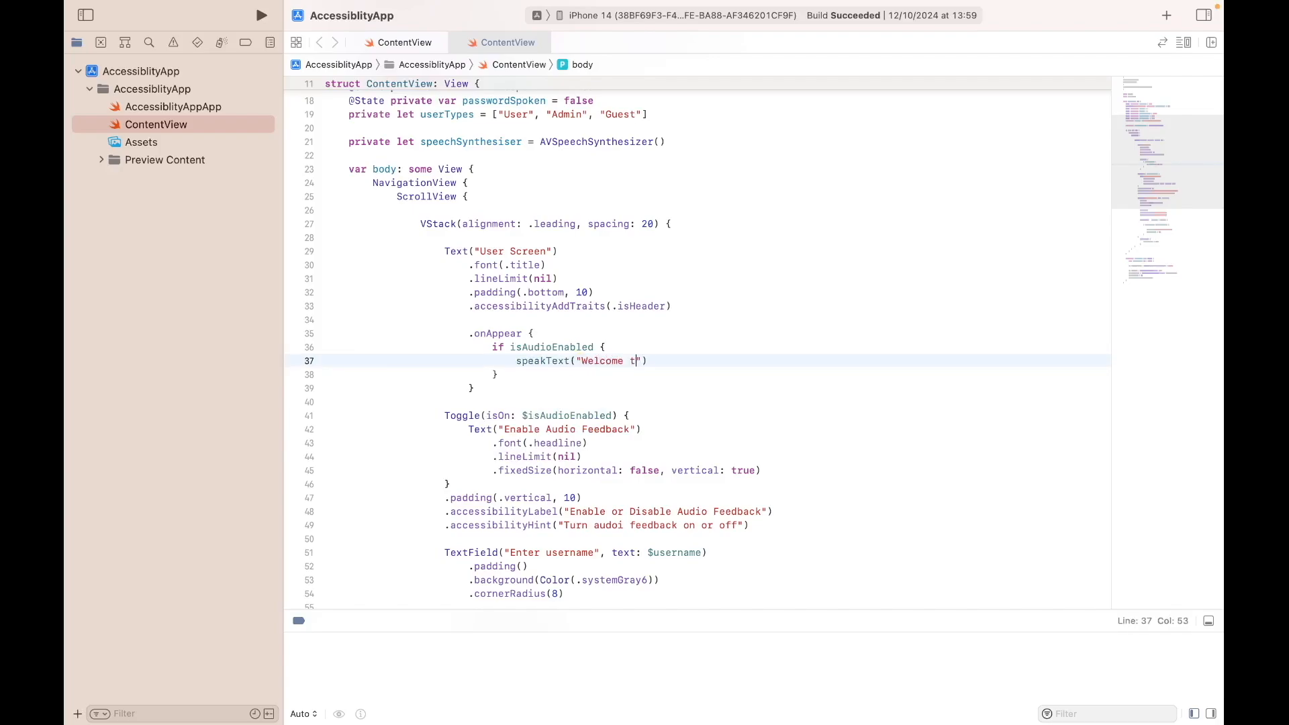
text(o your acce)
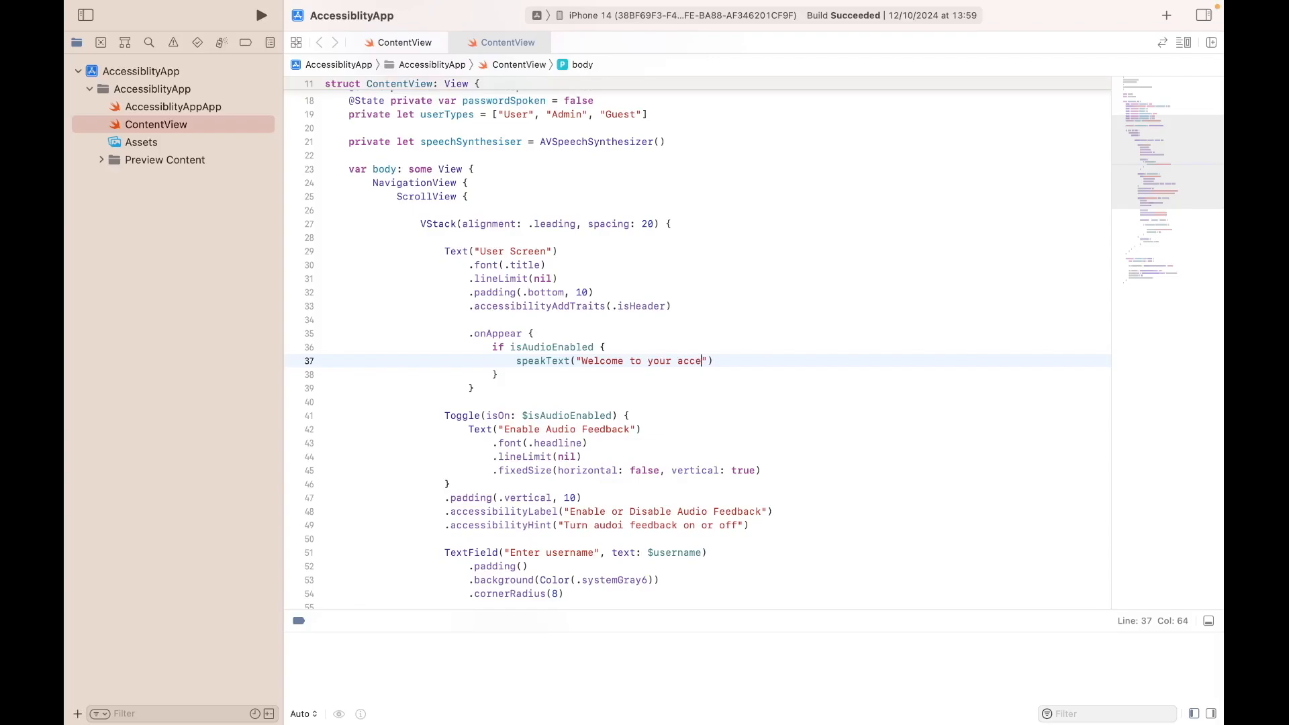
text(ssible)
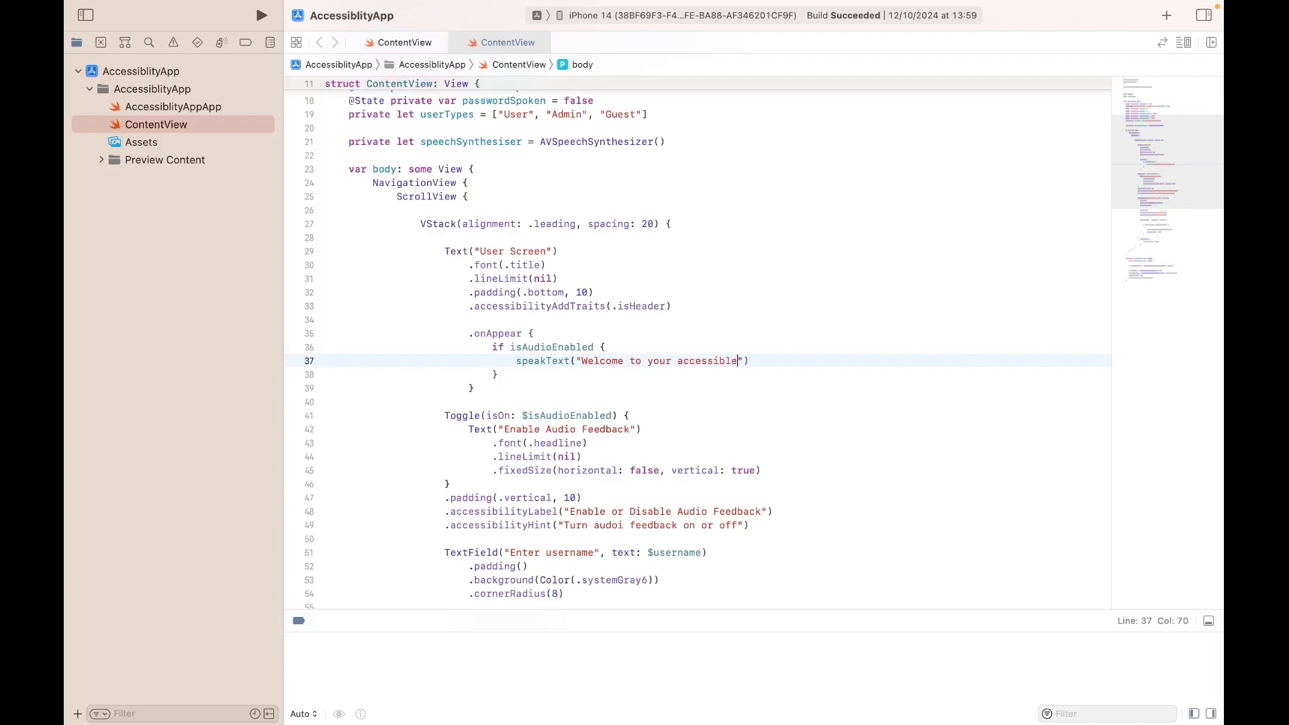
text(a)
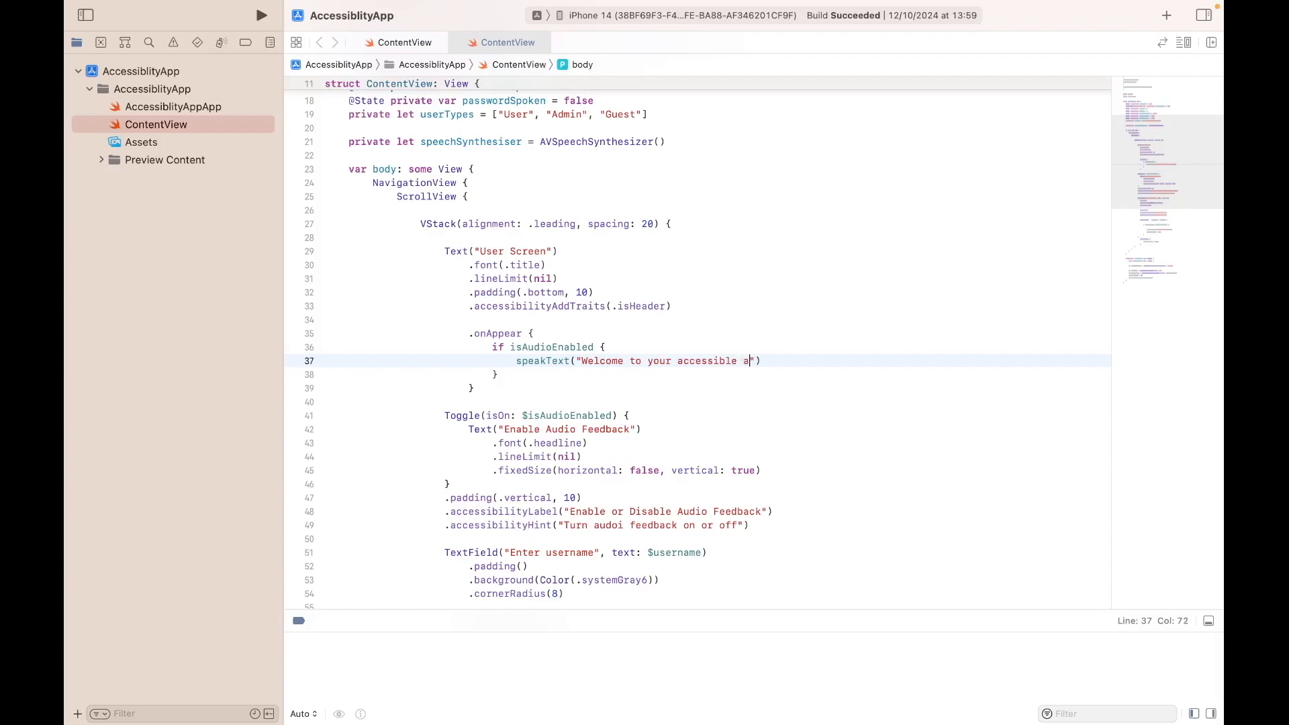
text(pp)
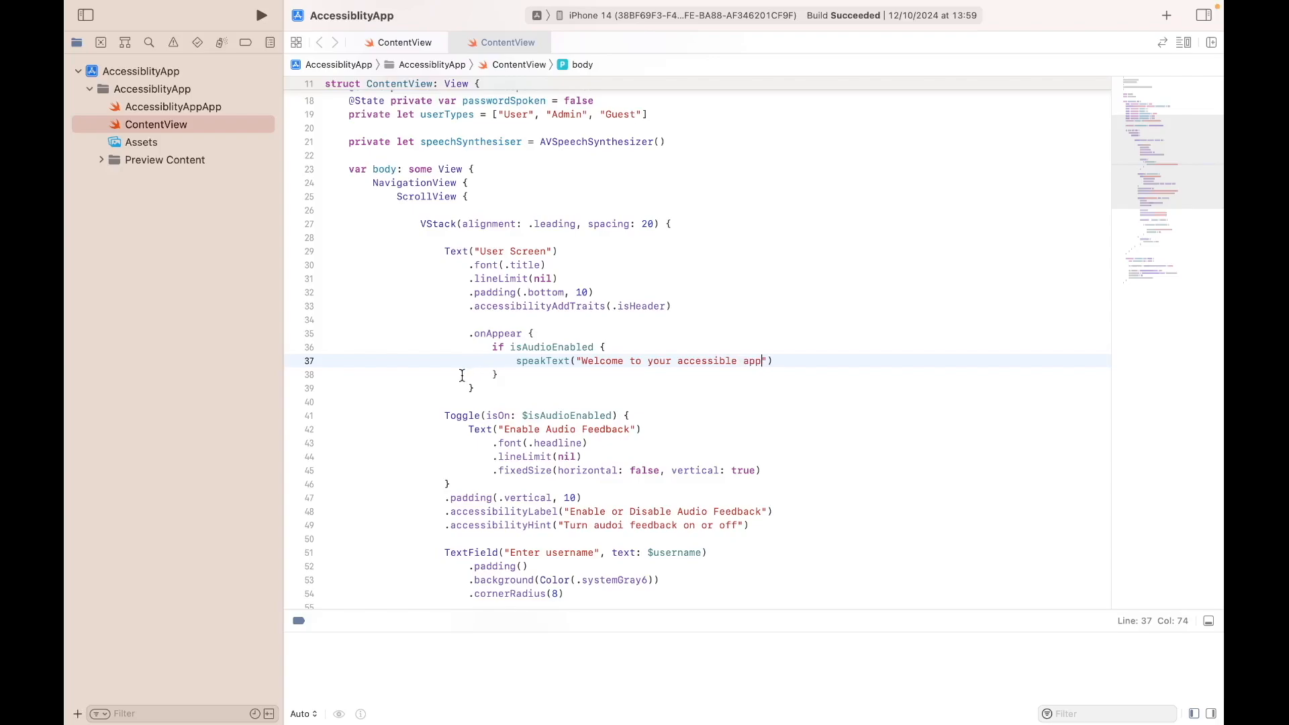
- Add SecureField("Enter Password", text: $password) with .padding() below the tap gesture block
scroll(down, 3)
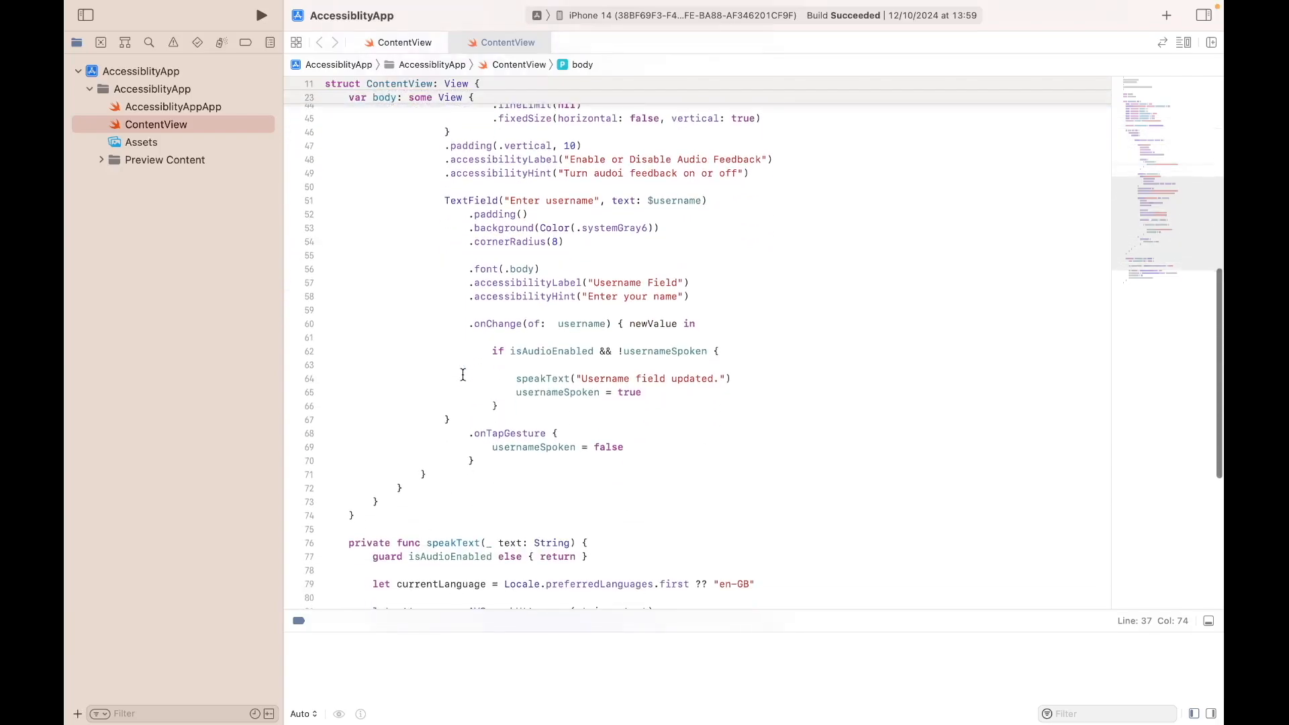
scroll(down, 3)
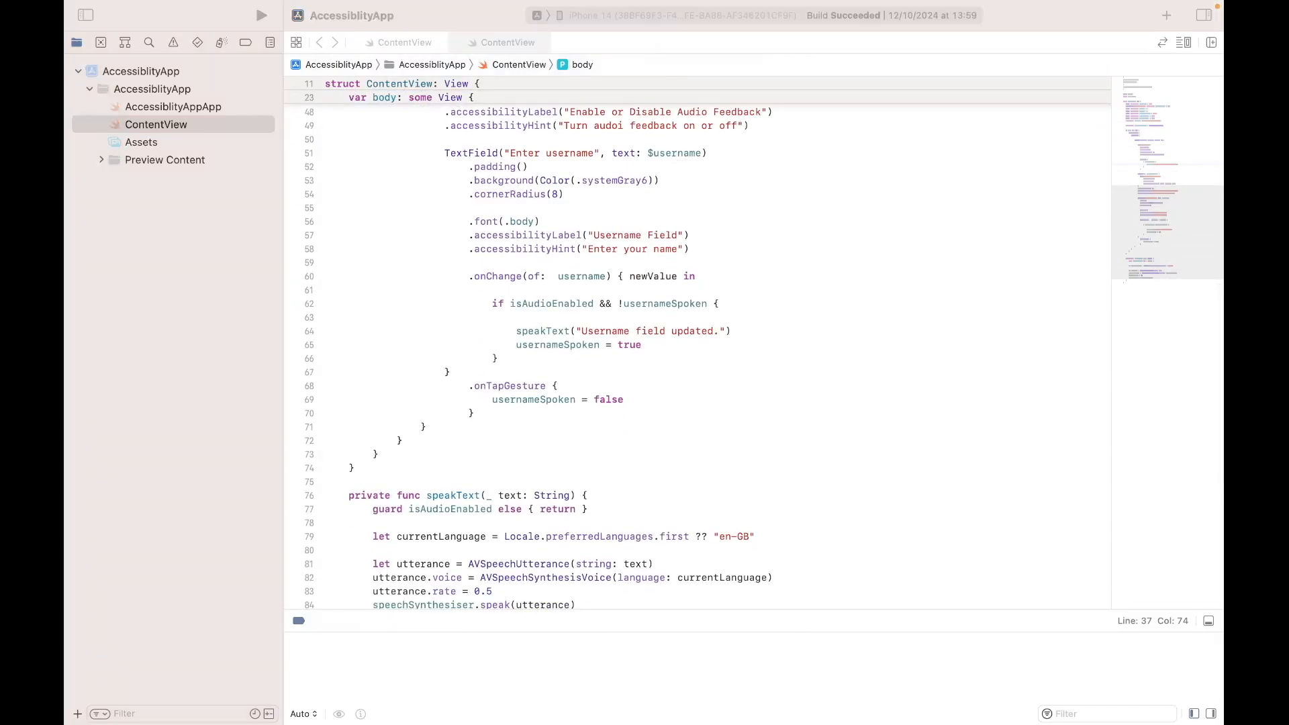
mouse_move(484, 419)
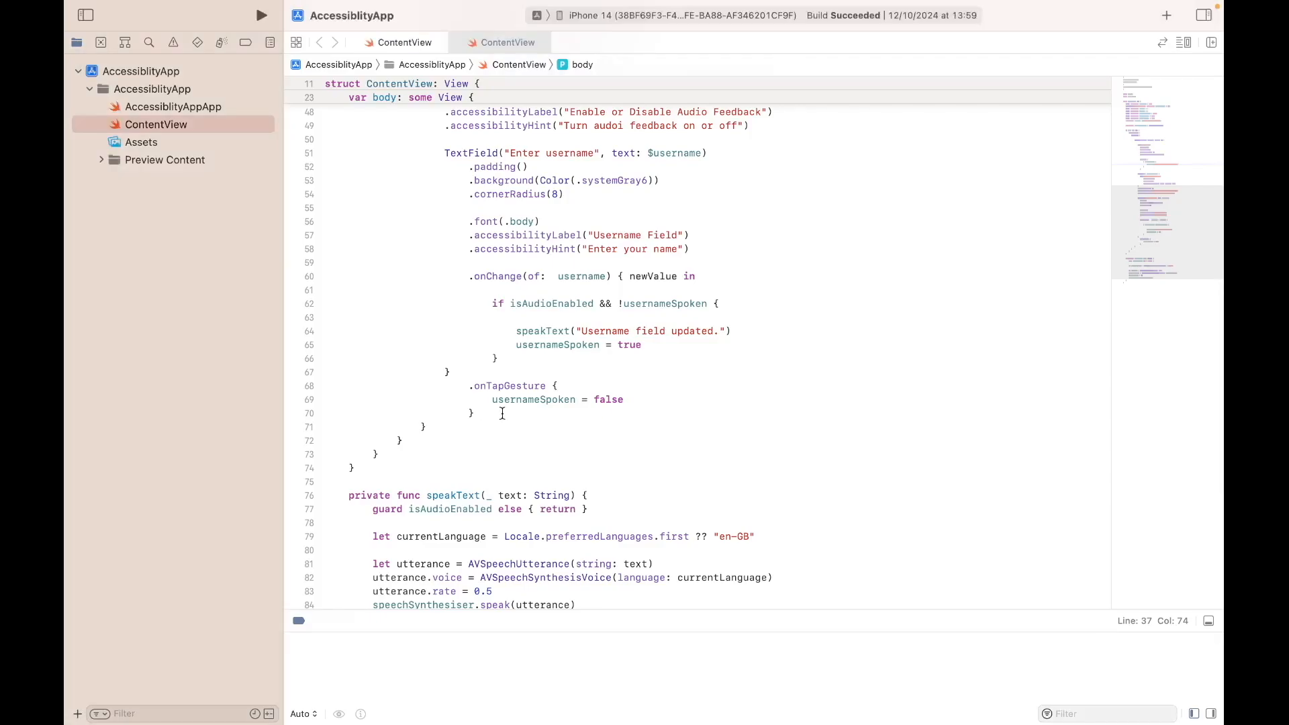
click(473, 412)
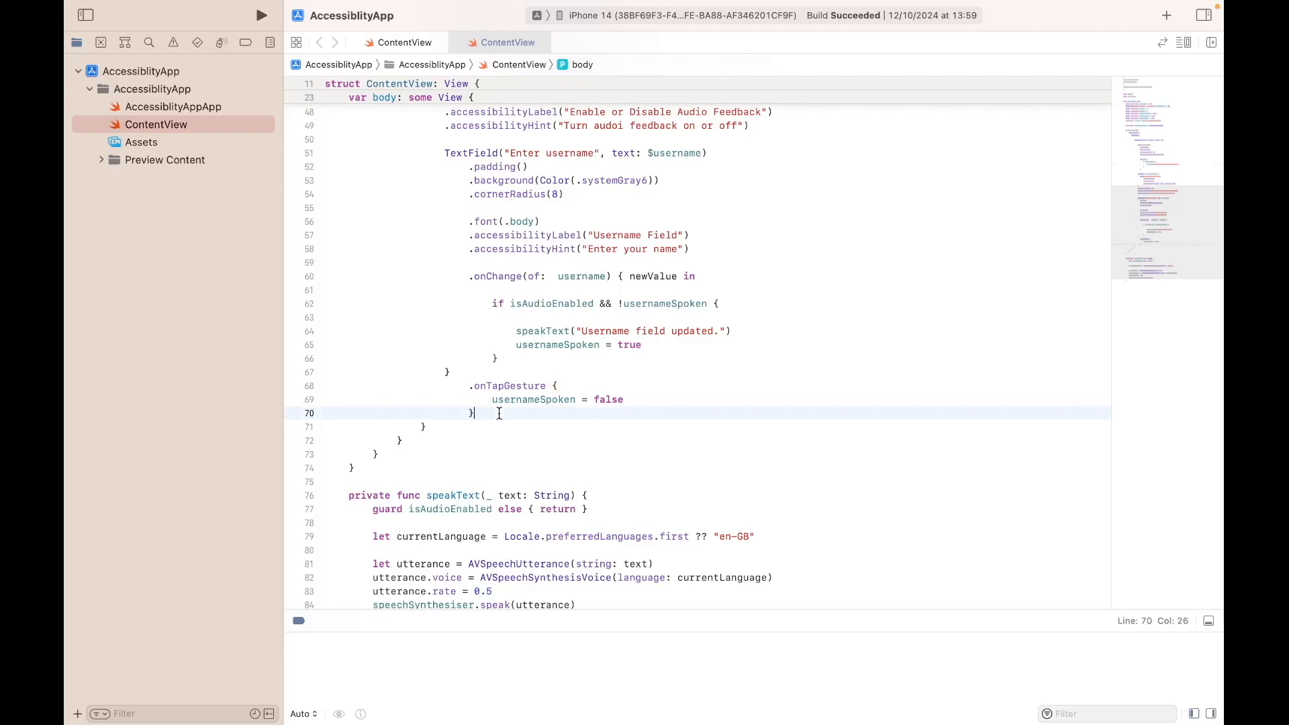
key(Return)
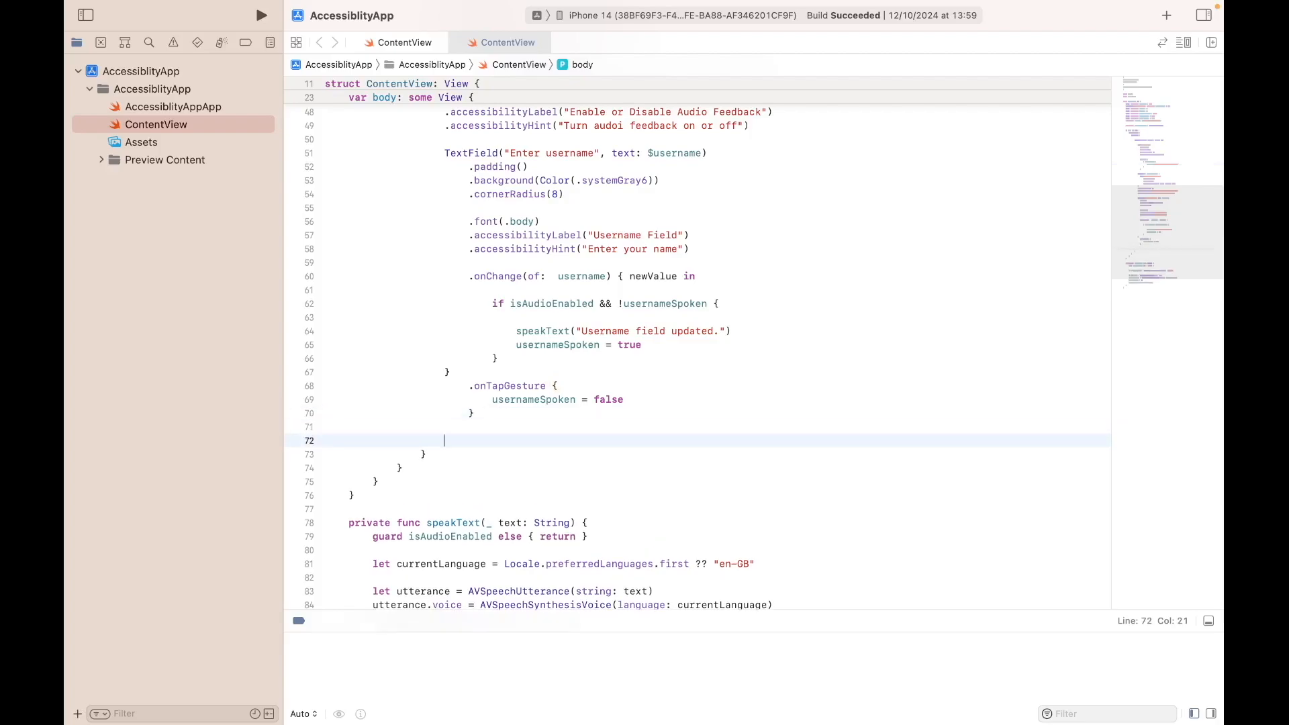
text(SecureField(")
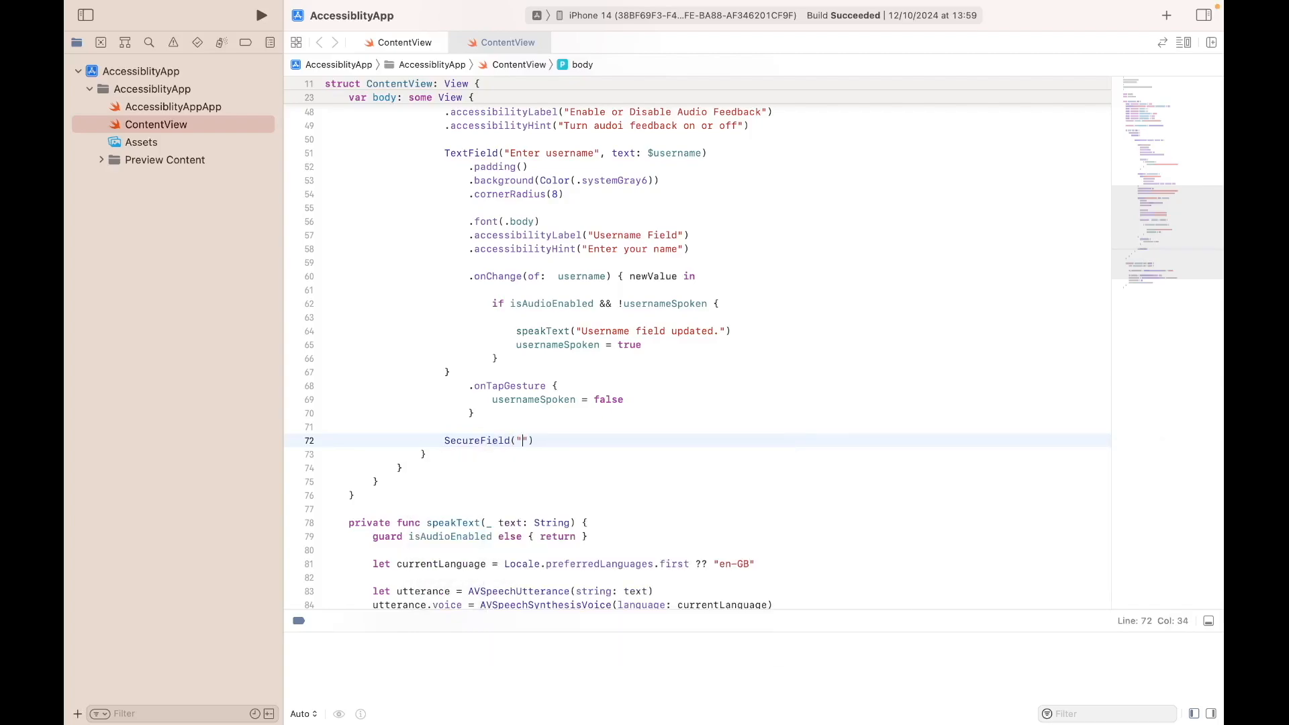
text(Enter)
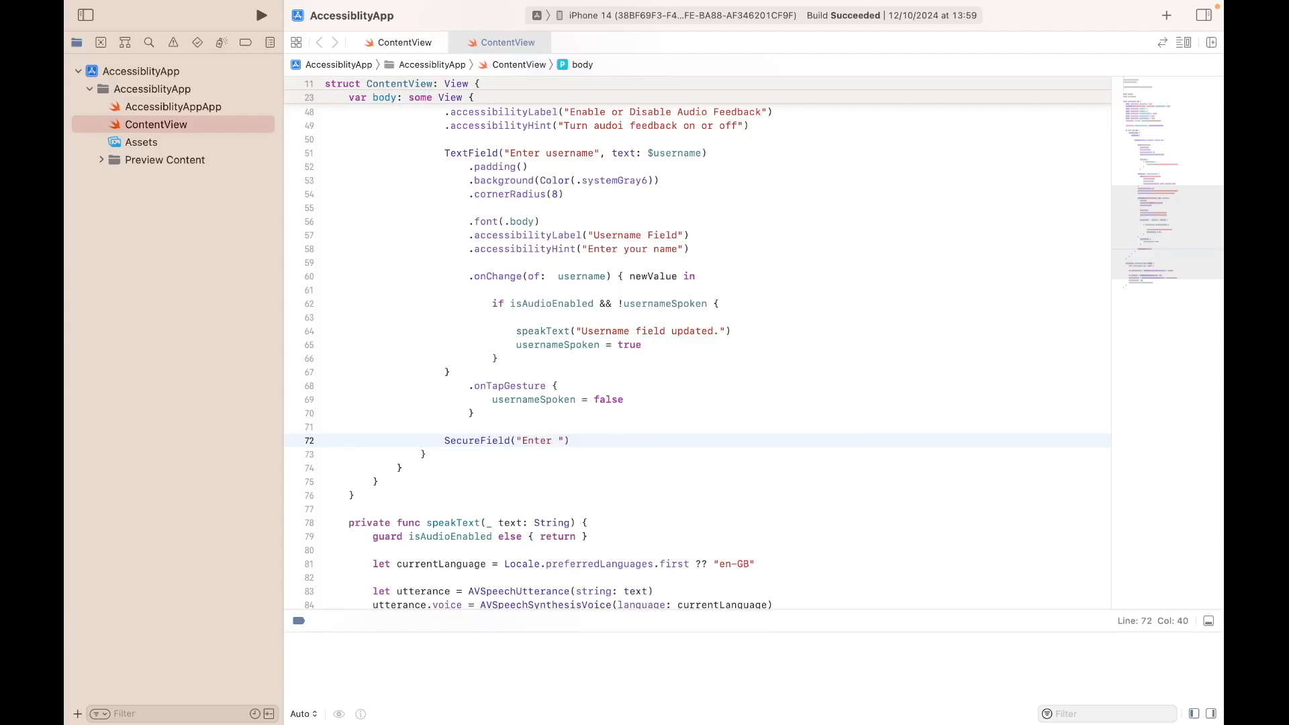
text(Password)
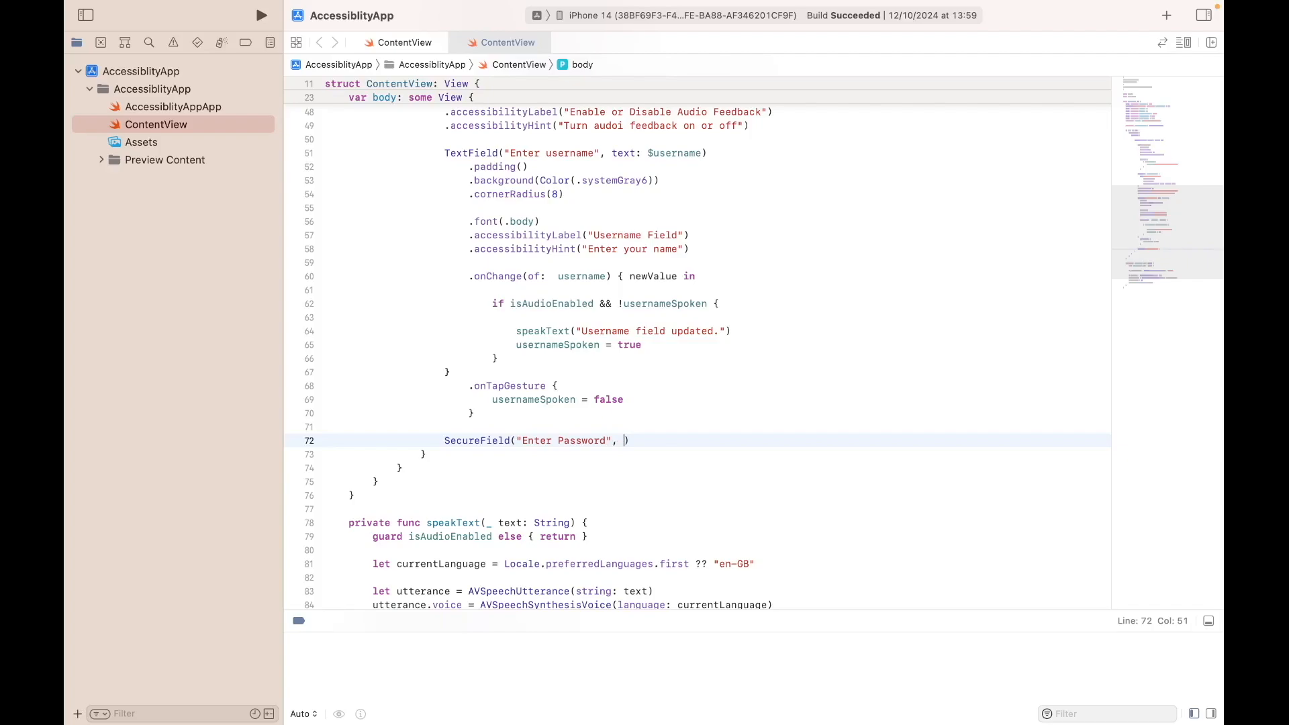
text(text:)
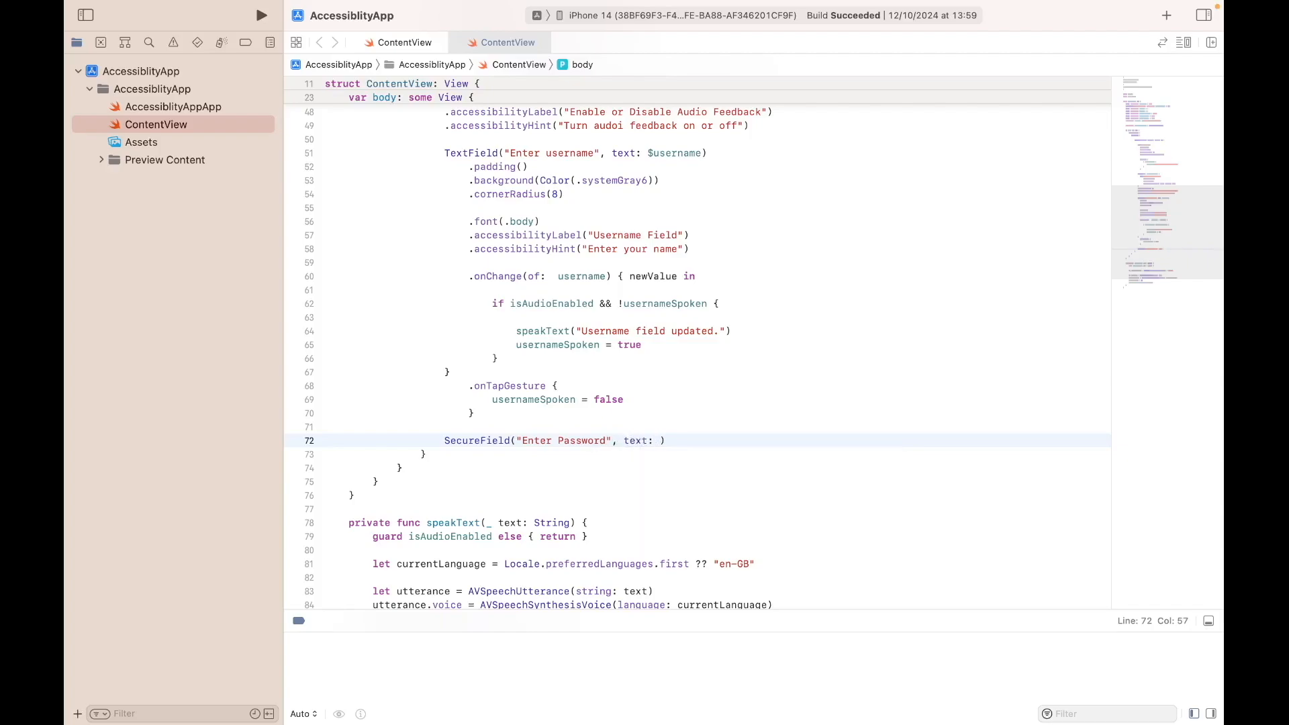
text(c)
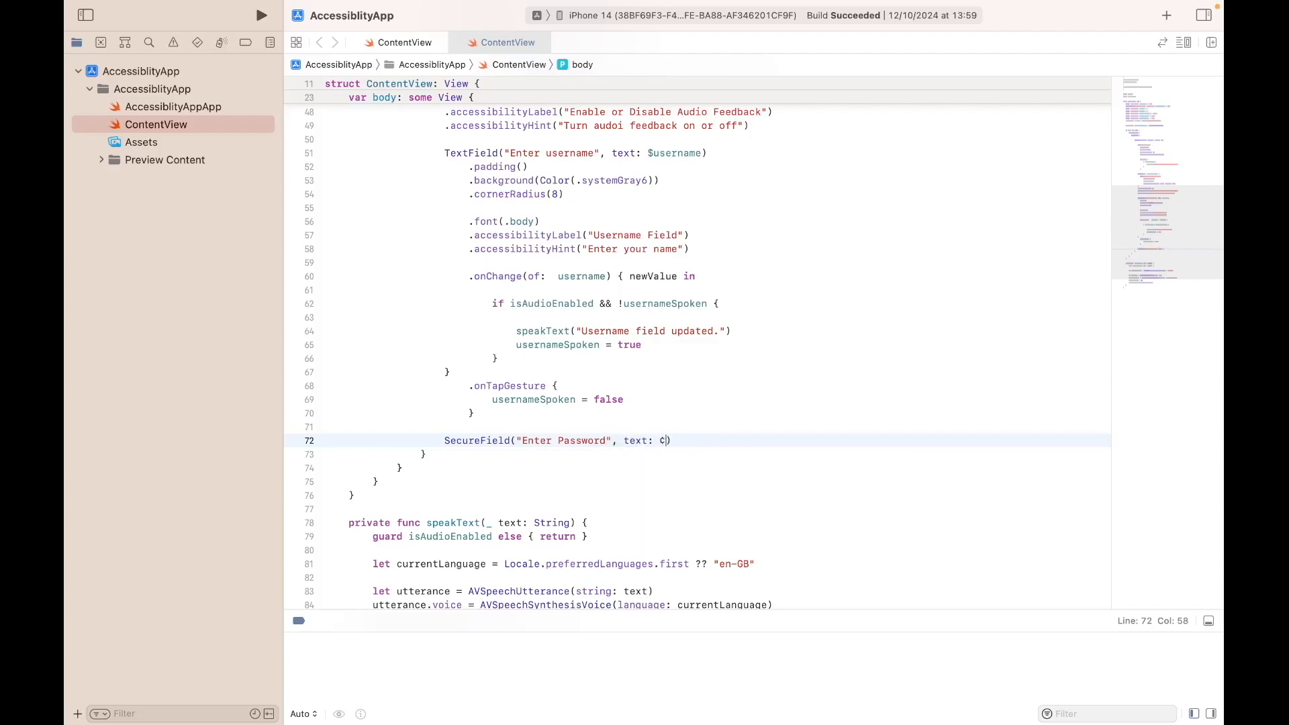
key(backspace)
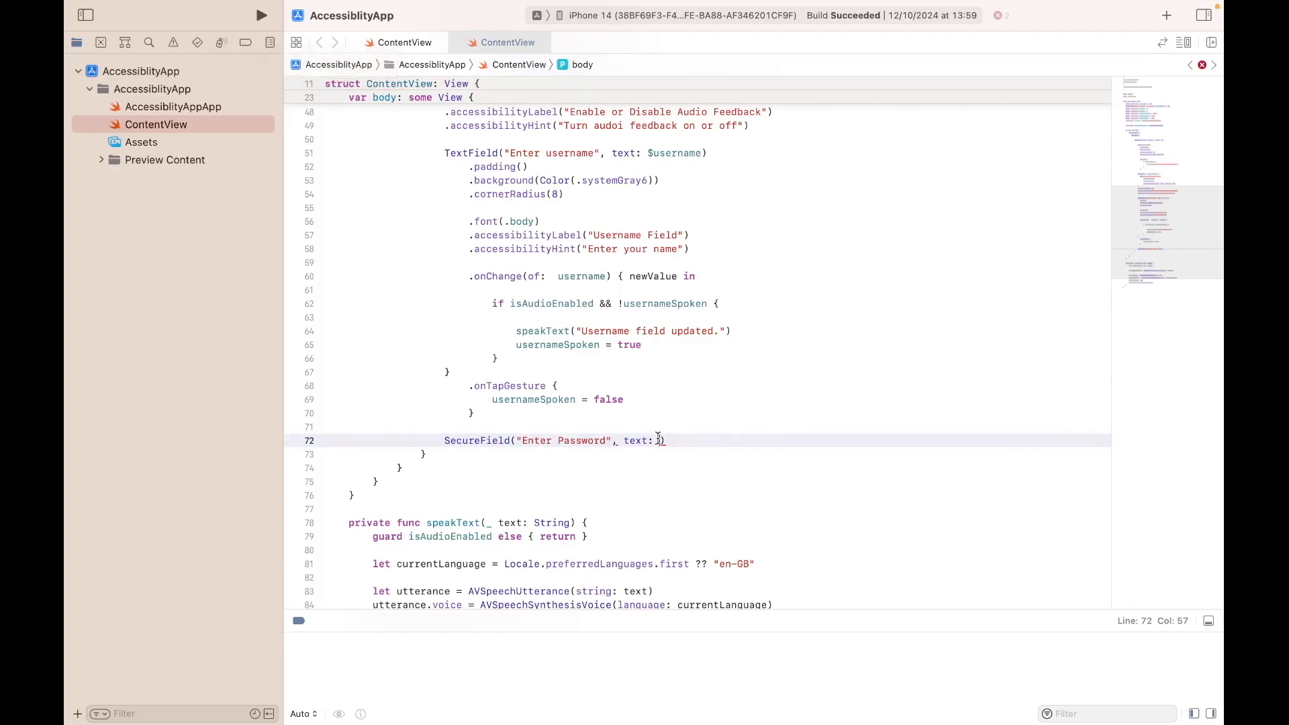
text(C)
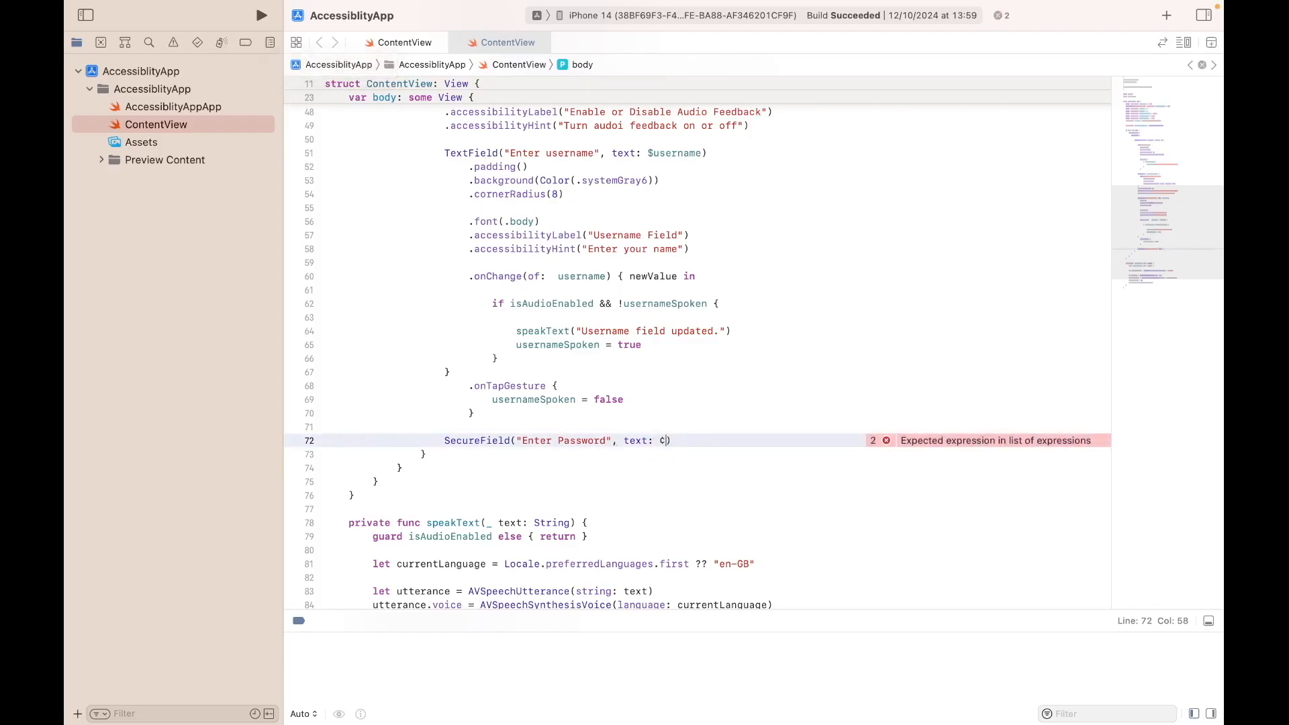
text($)
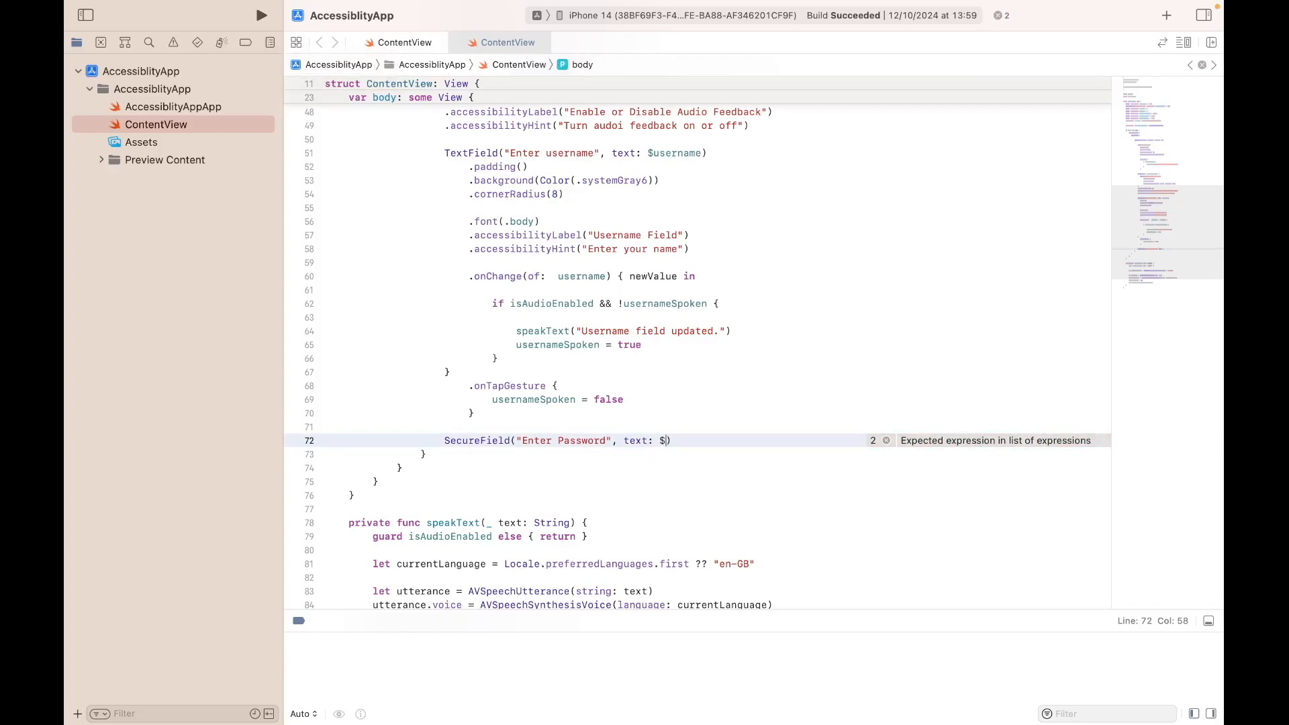
text(passwo)
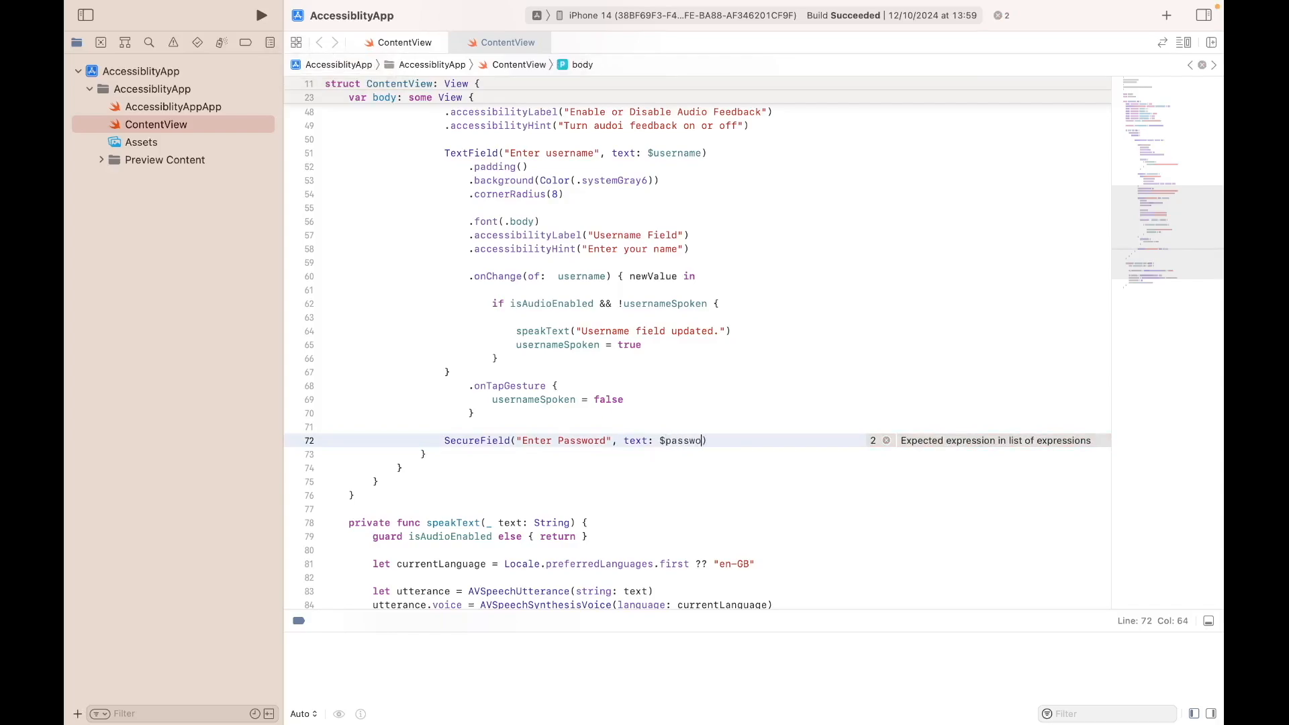
text(rd))
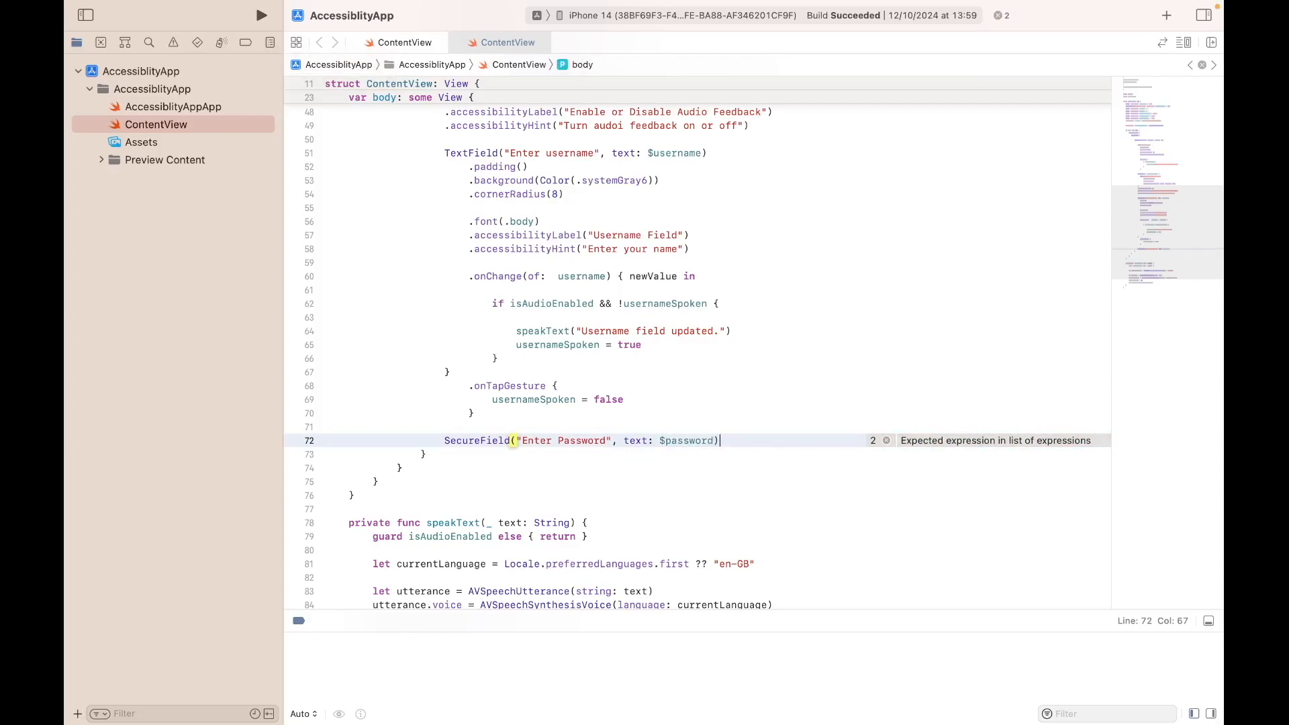
text(.padding())
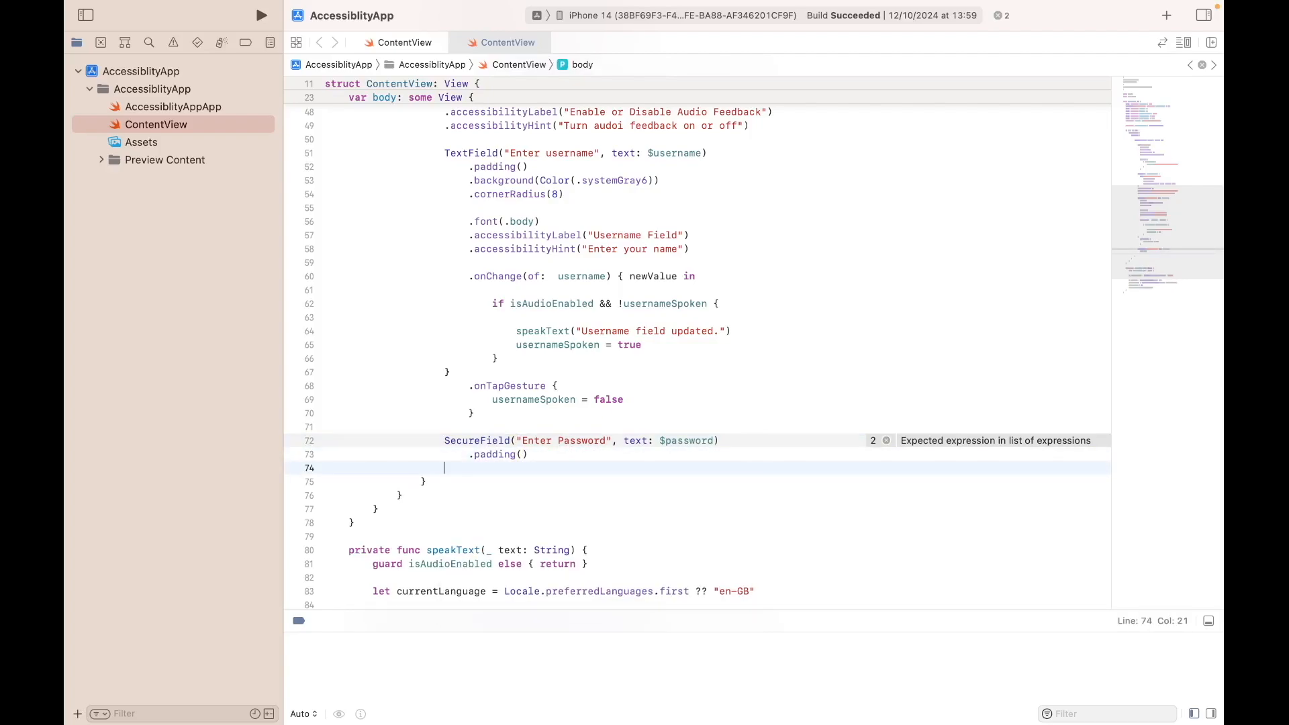
- Chain .background(Color(.systemGray6)), .cornerRadius(8) and .font(.body) onto the SecureField
text(.background())
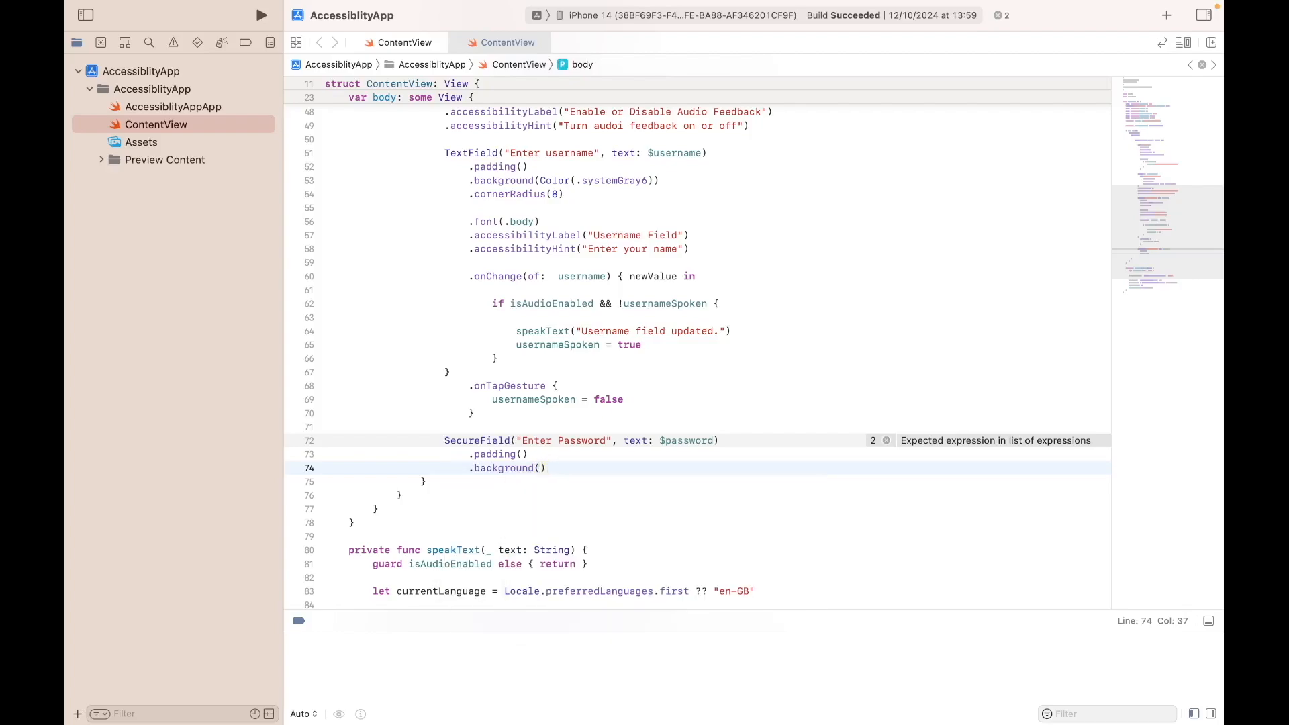
text(Color()
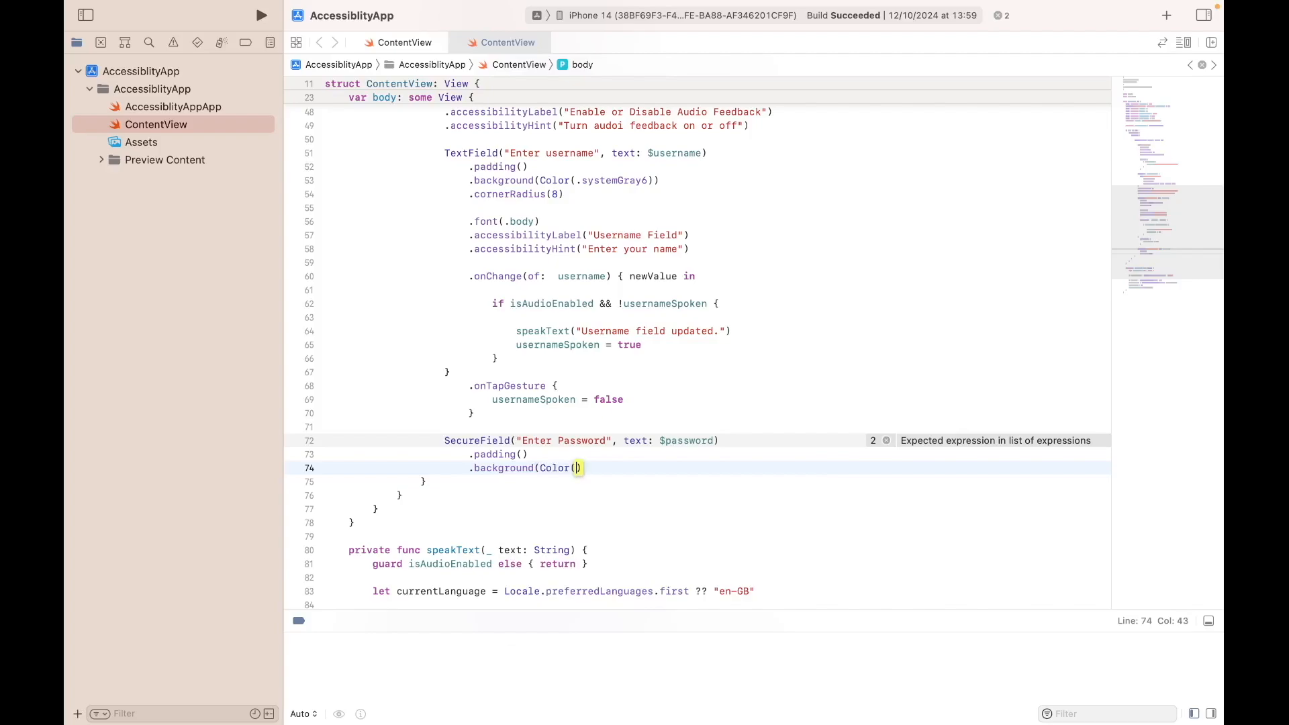
text(.system)
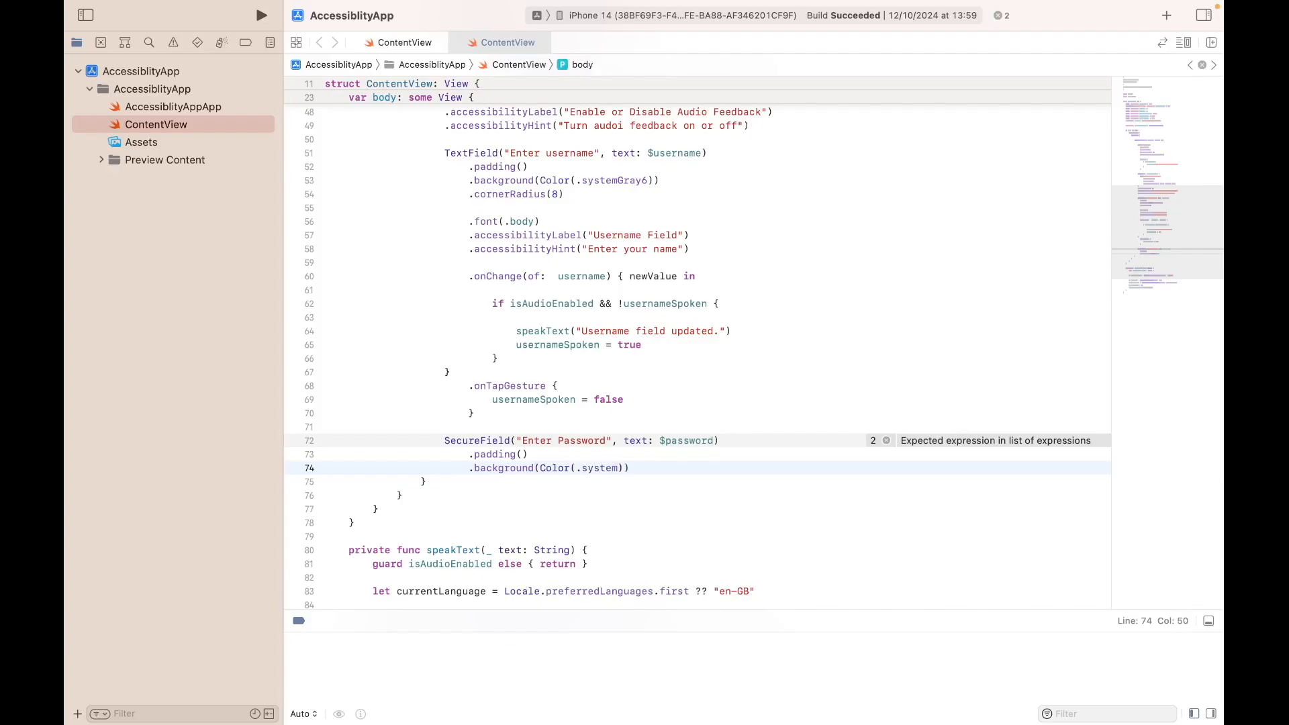
text(Gray6)
text(.cornerRadius()
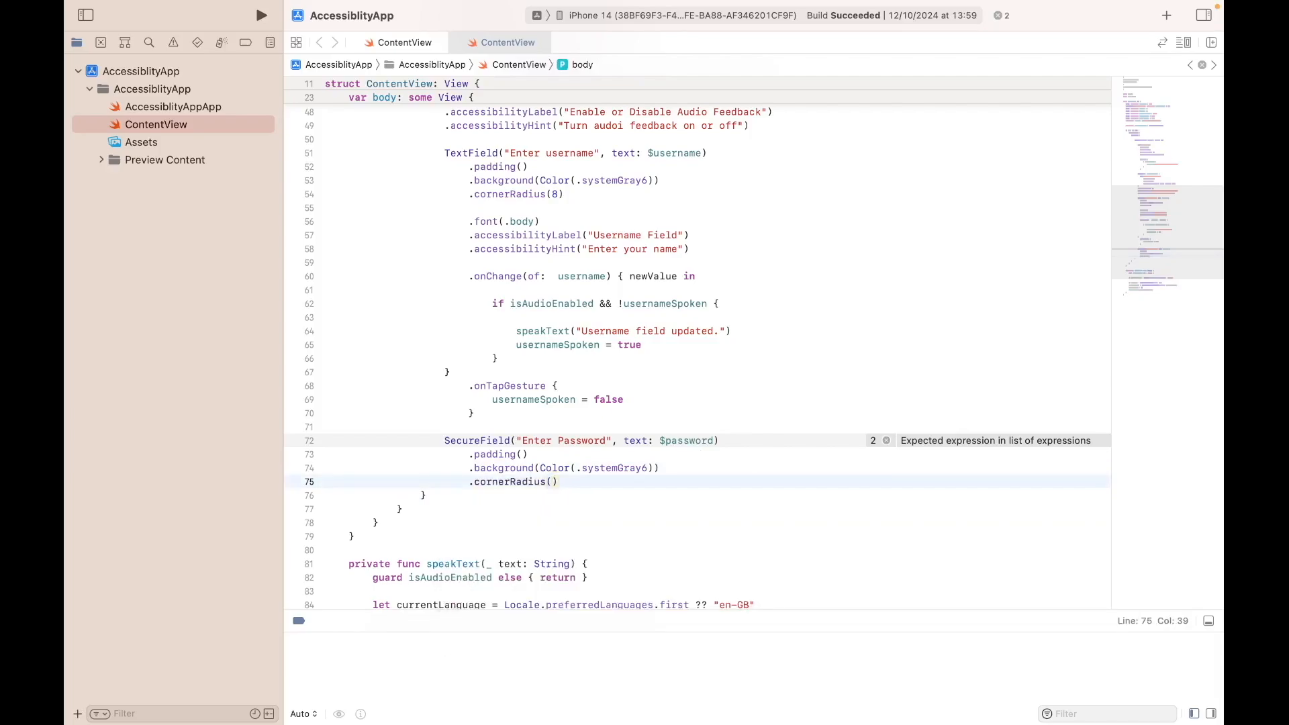
text(8)
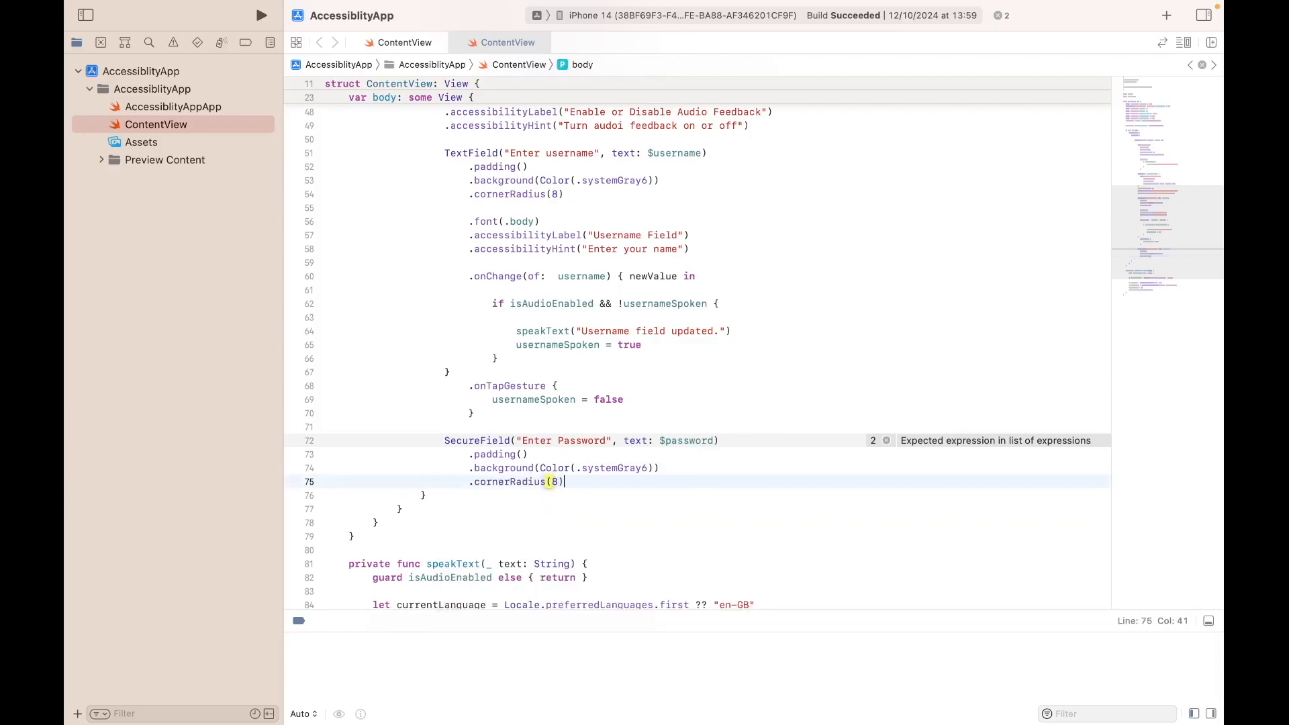
key(Return)
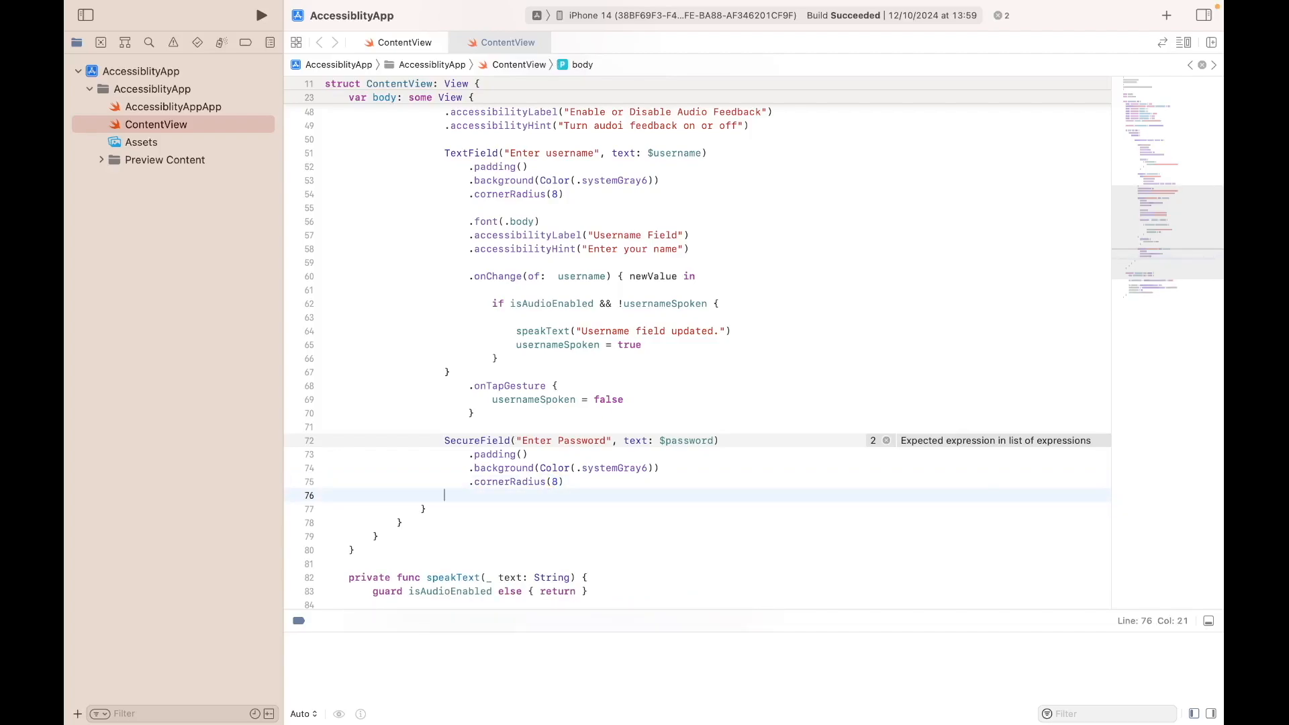
text(.font()
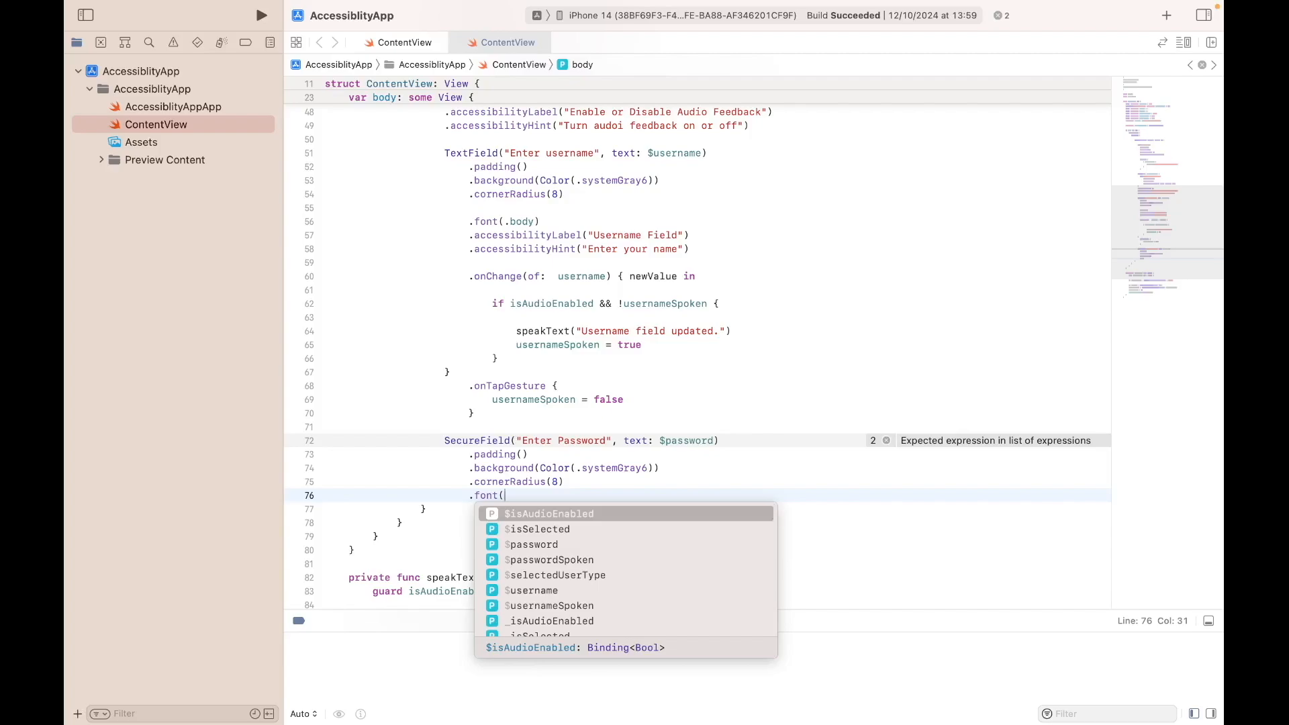
text(.body))
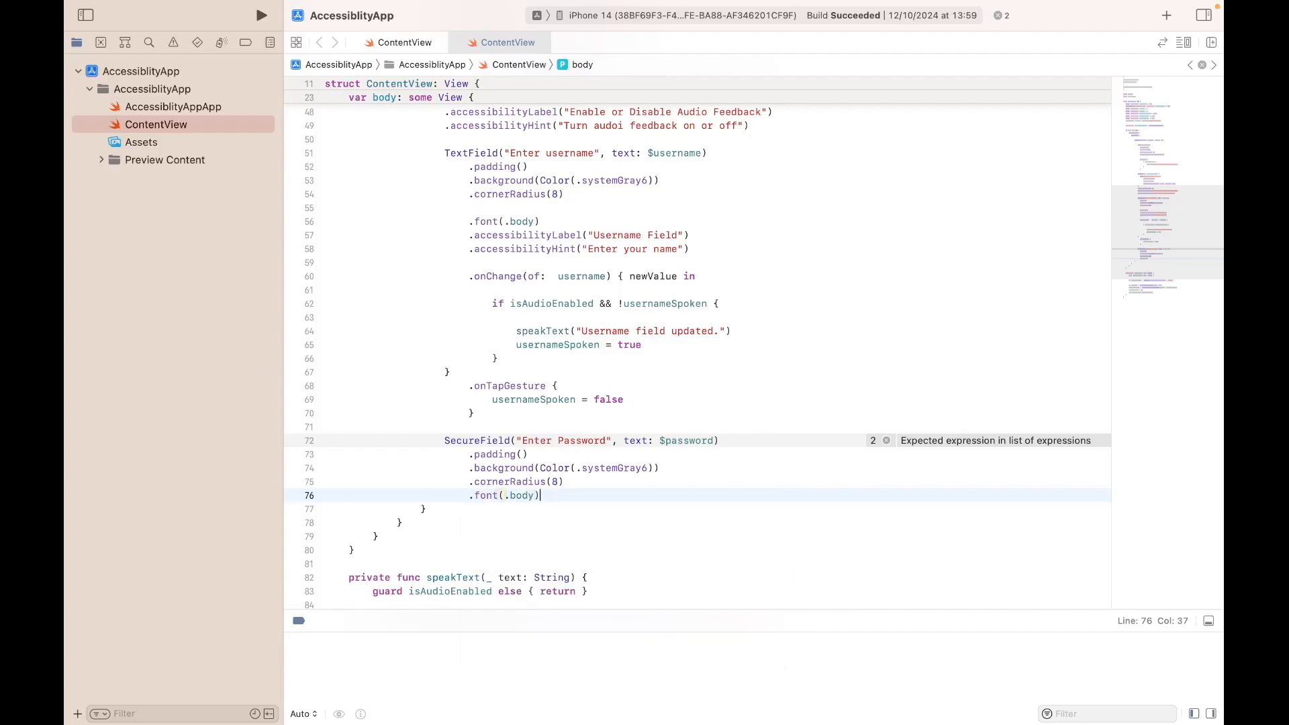
key(return)
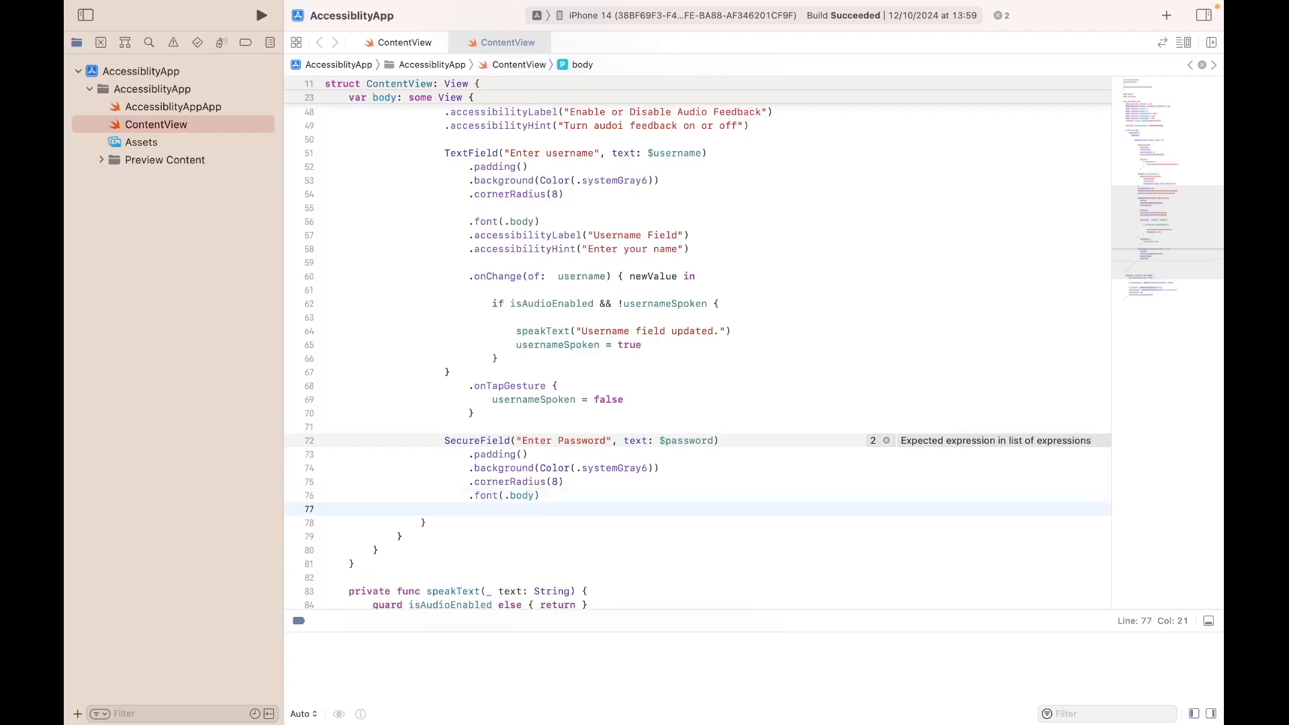
- Add .accessibilityLabel("Password Field") to the SecureField
text(.)
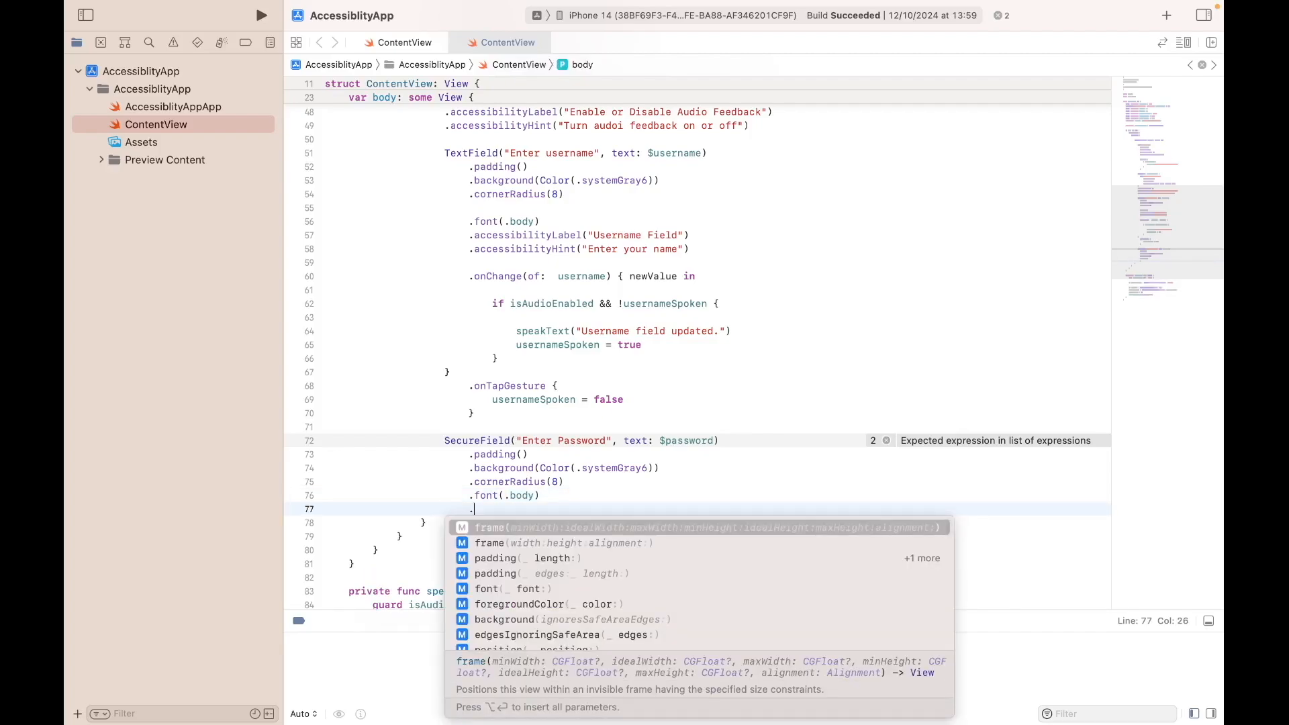
text(acce)
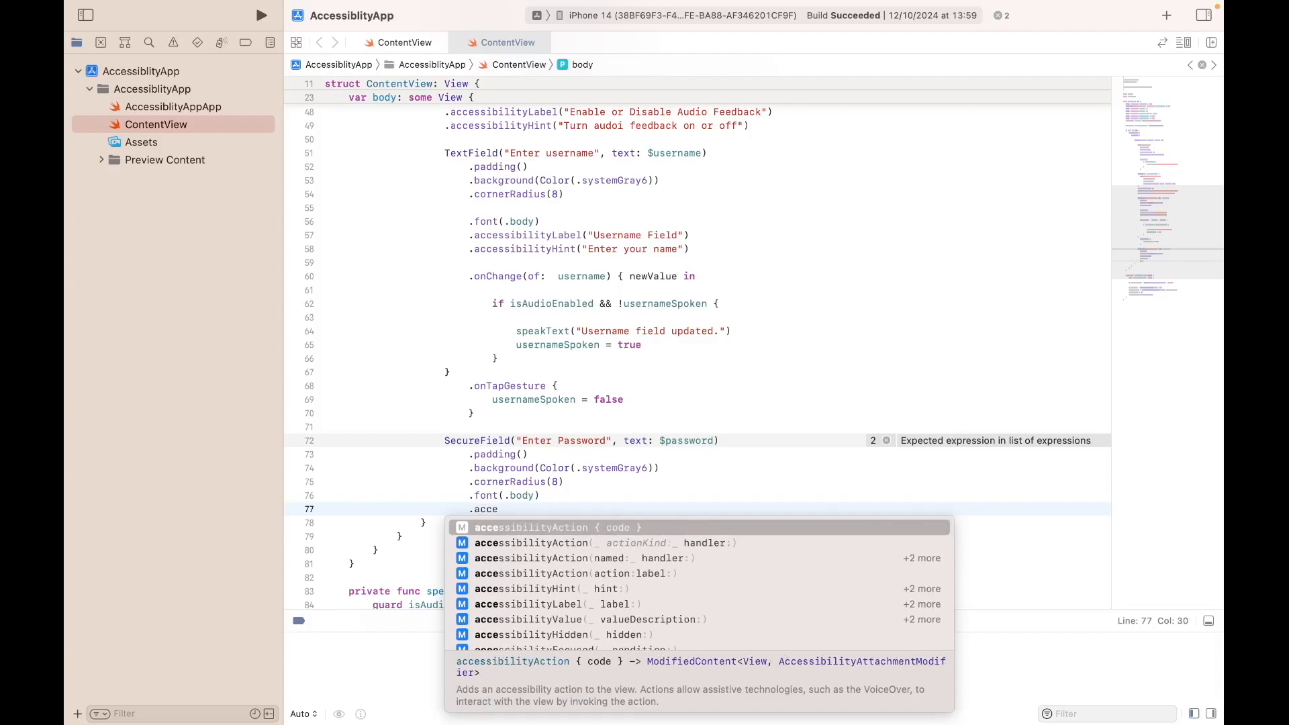
text(ssbility)
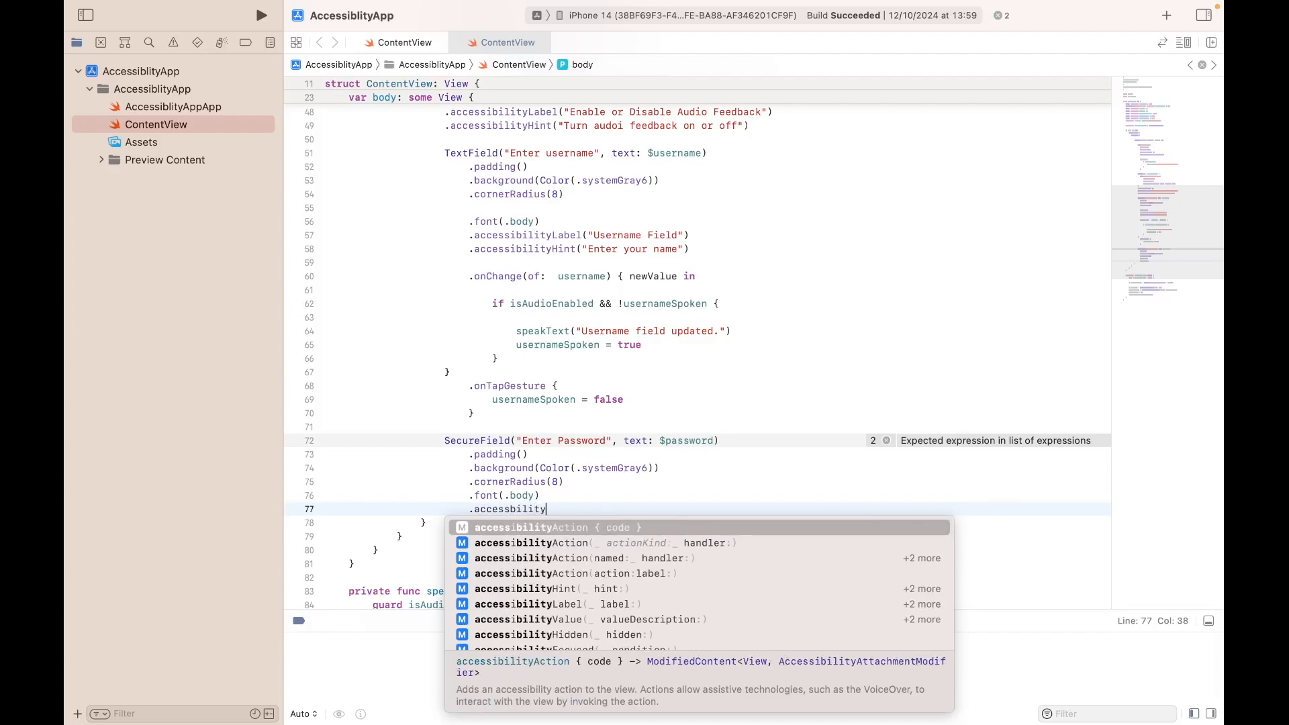
text(l(")
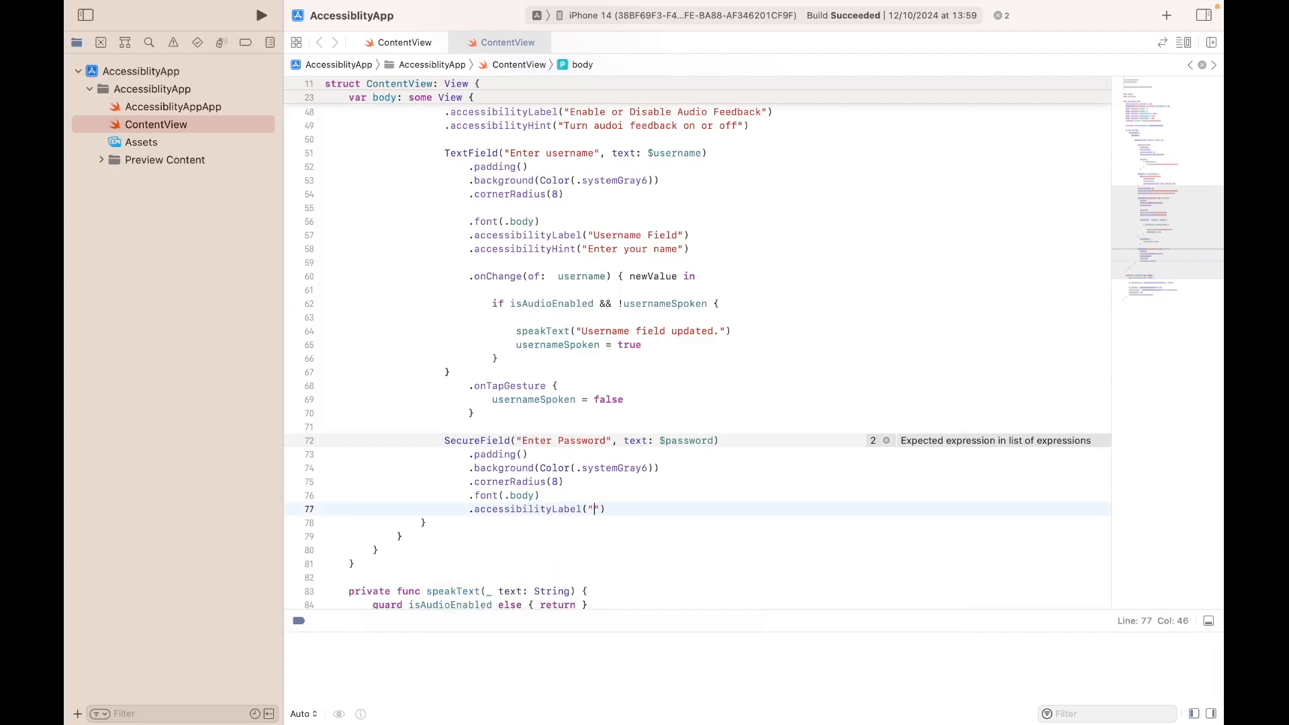
text(Password Field)
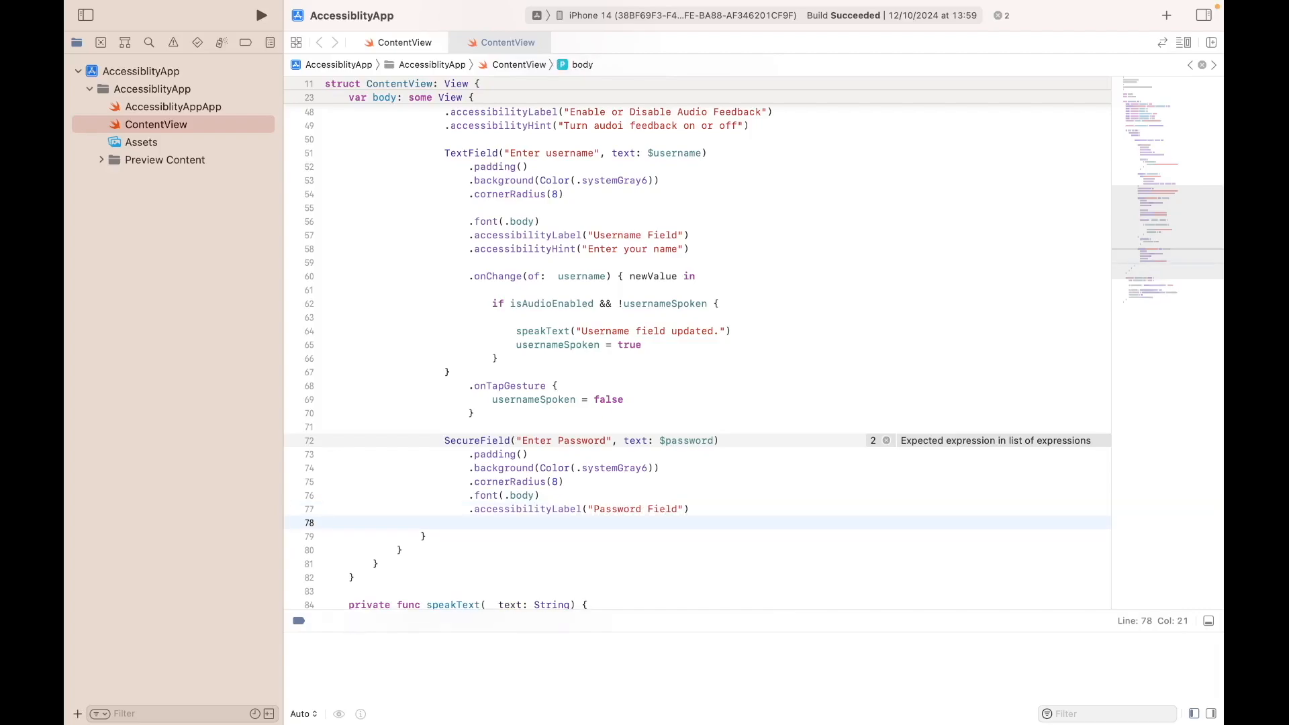
- Add .accessibilityHint("Enter your password") to the SecureField
text(.accessibilityHint()
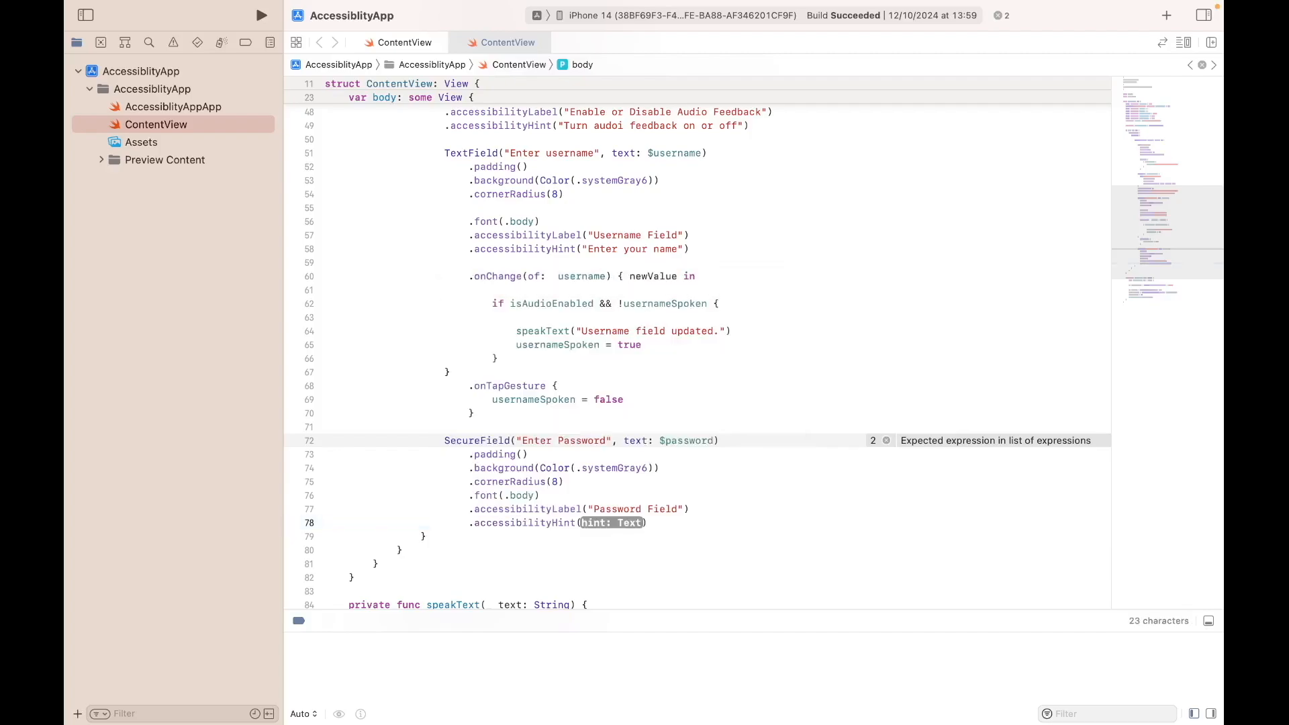
key(Delete)
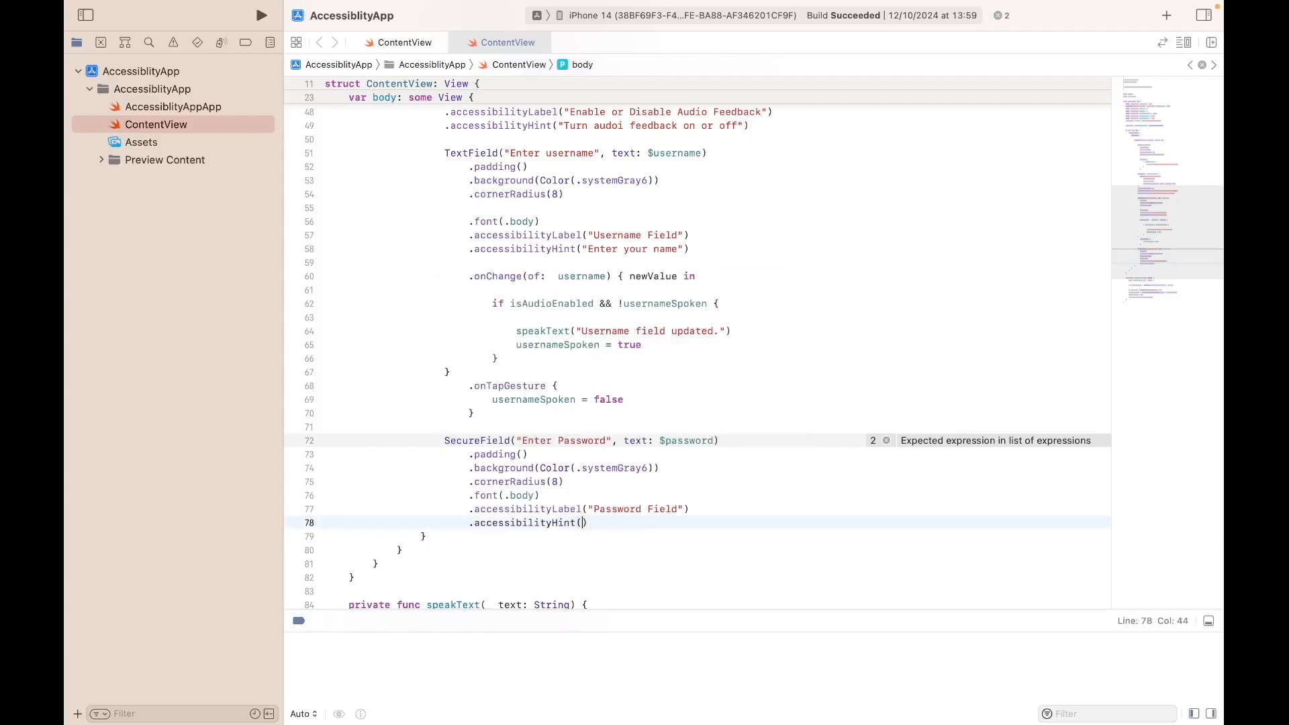
text(")
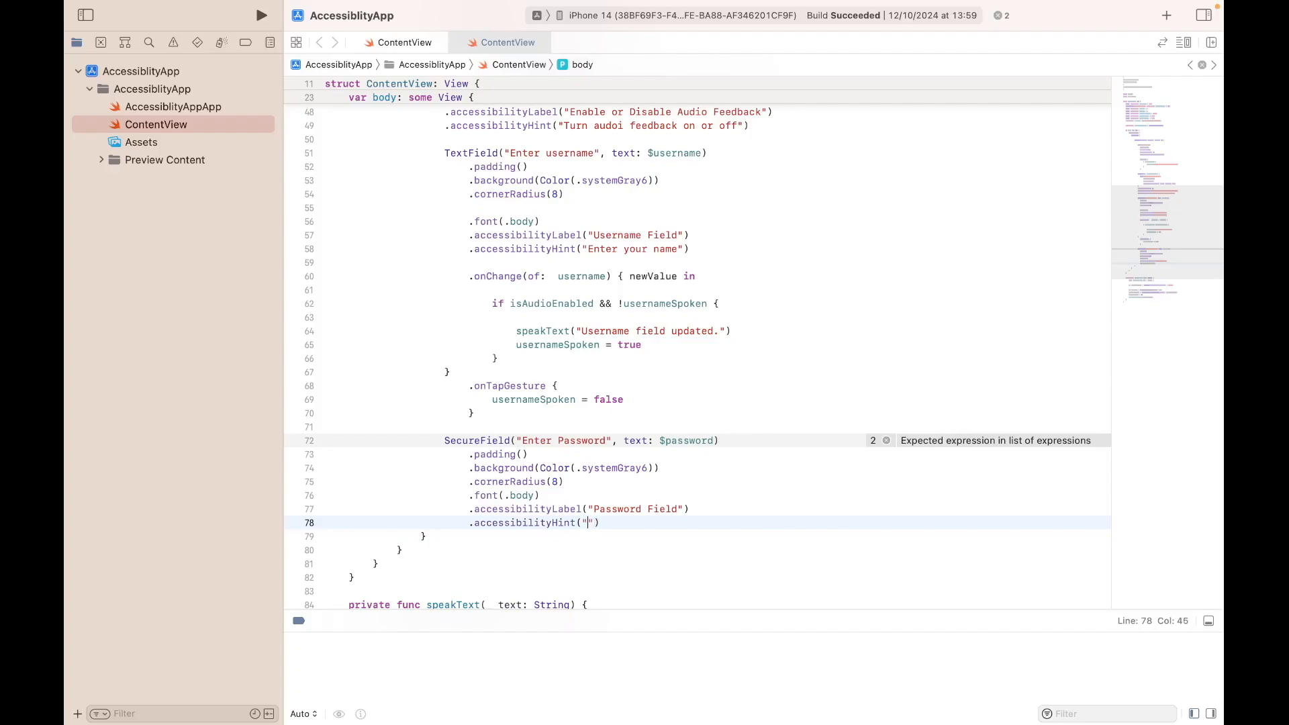
text(Enter your password)
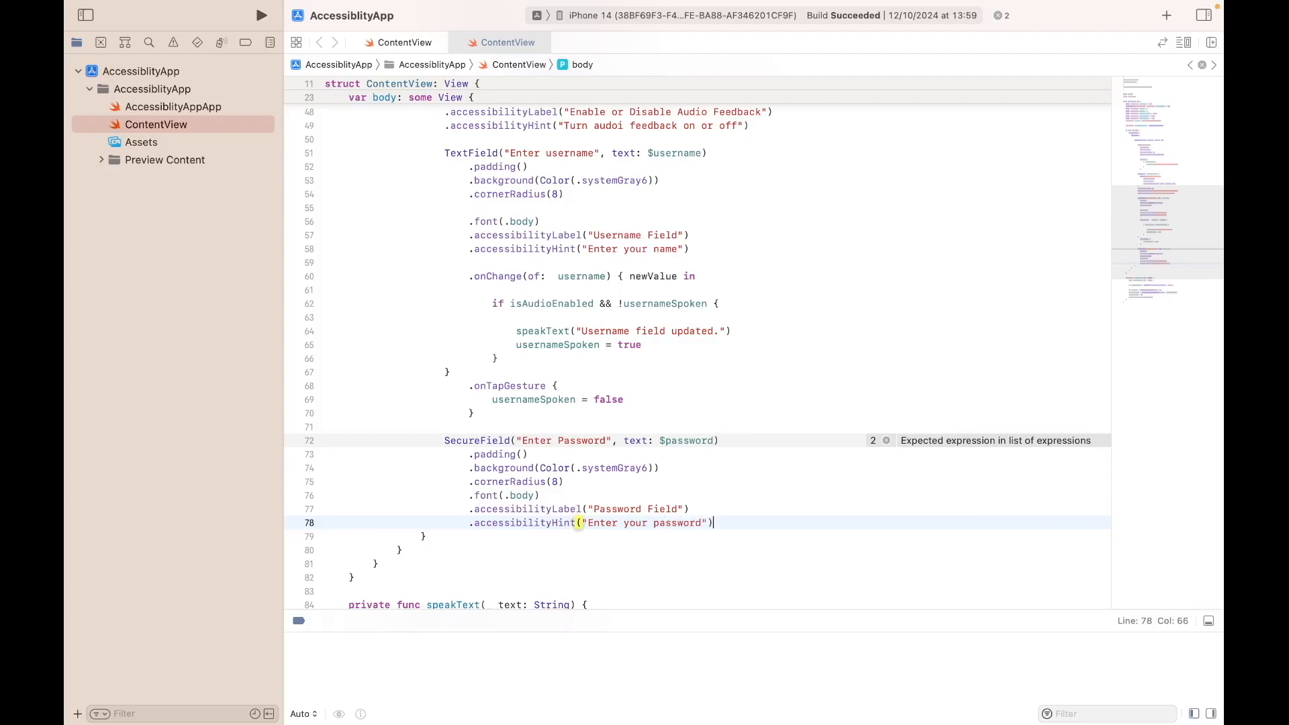
key(Return)
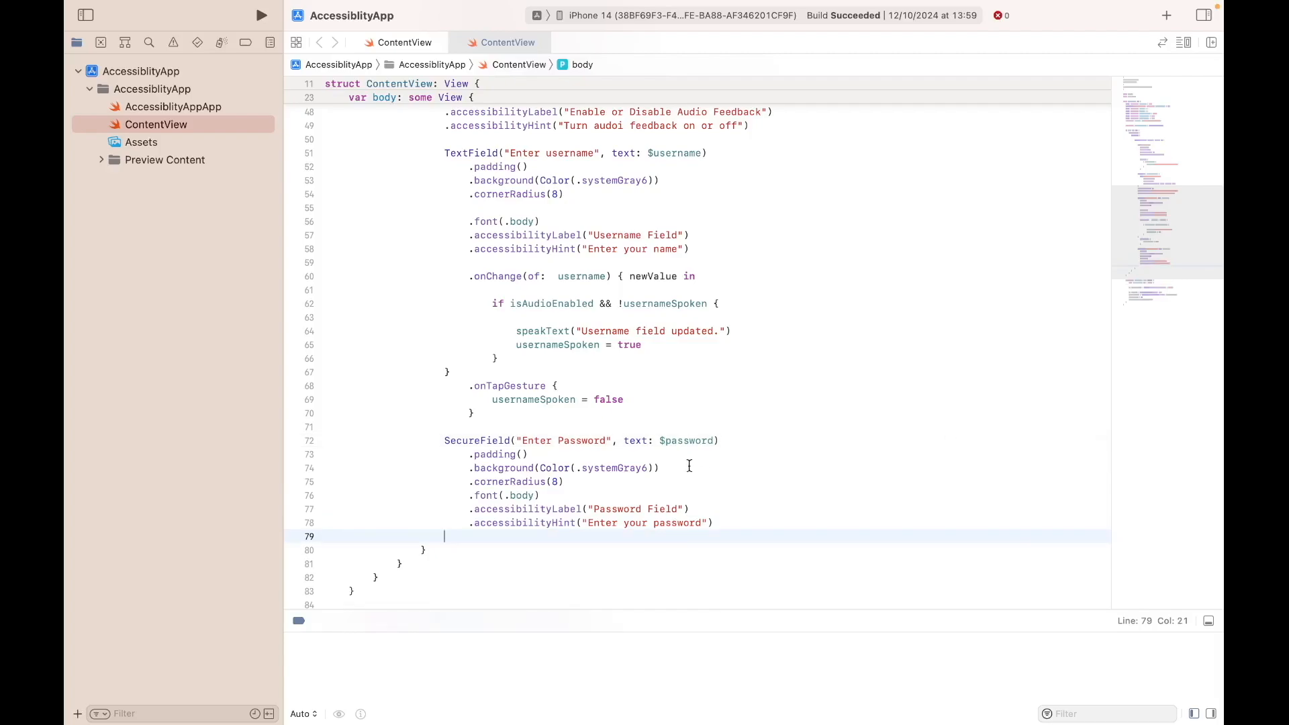
mouse_move(496, 324)
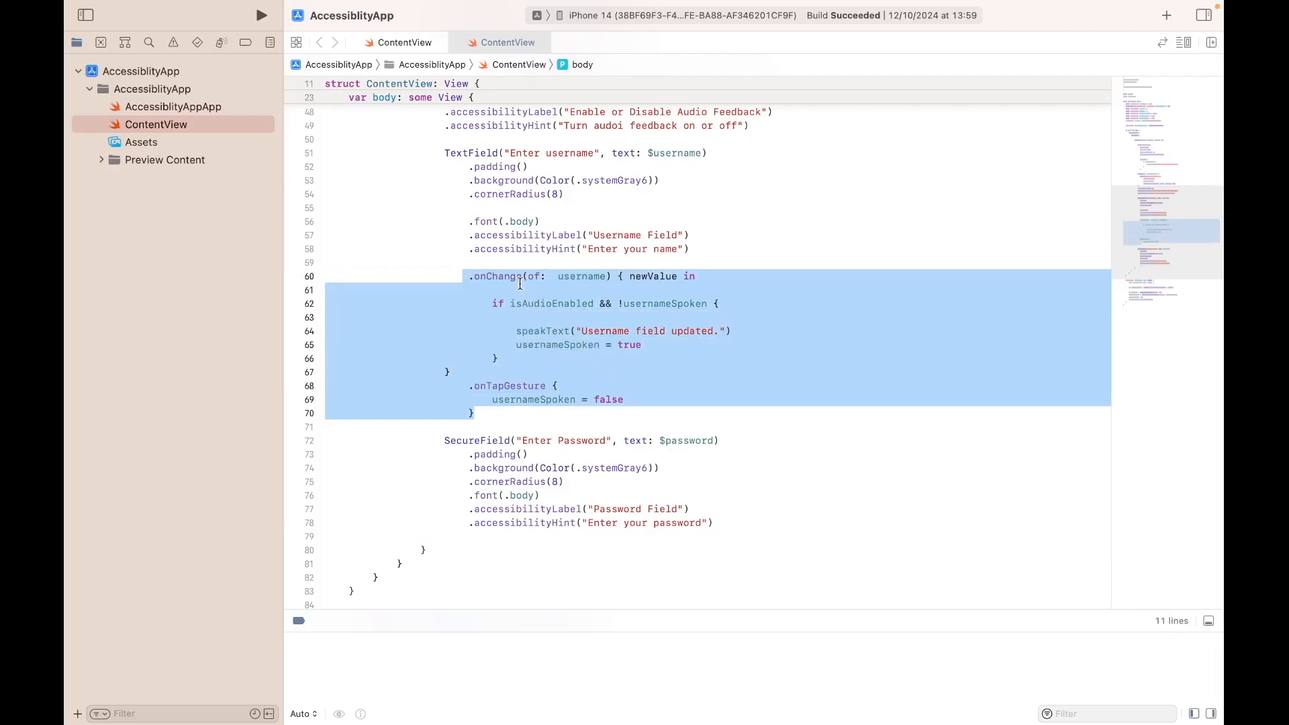
mouse_move(527, 303)
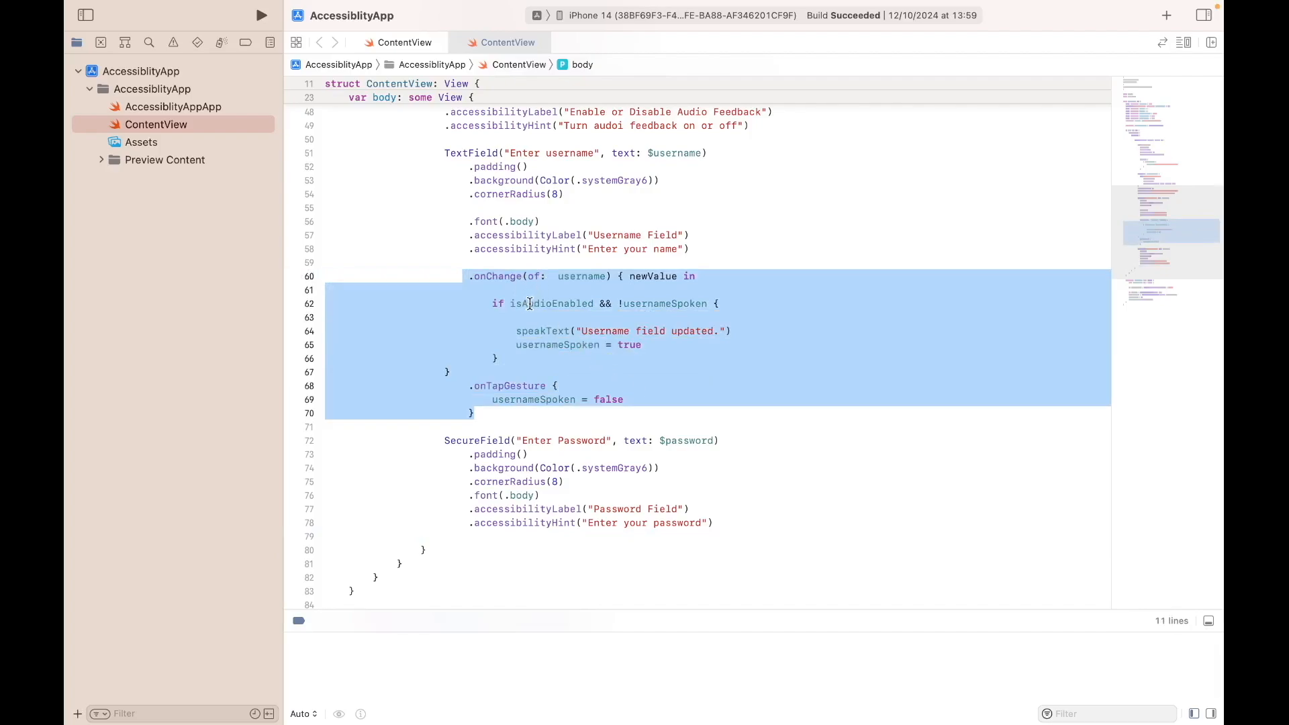
right_click(542, 317)
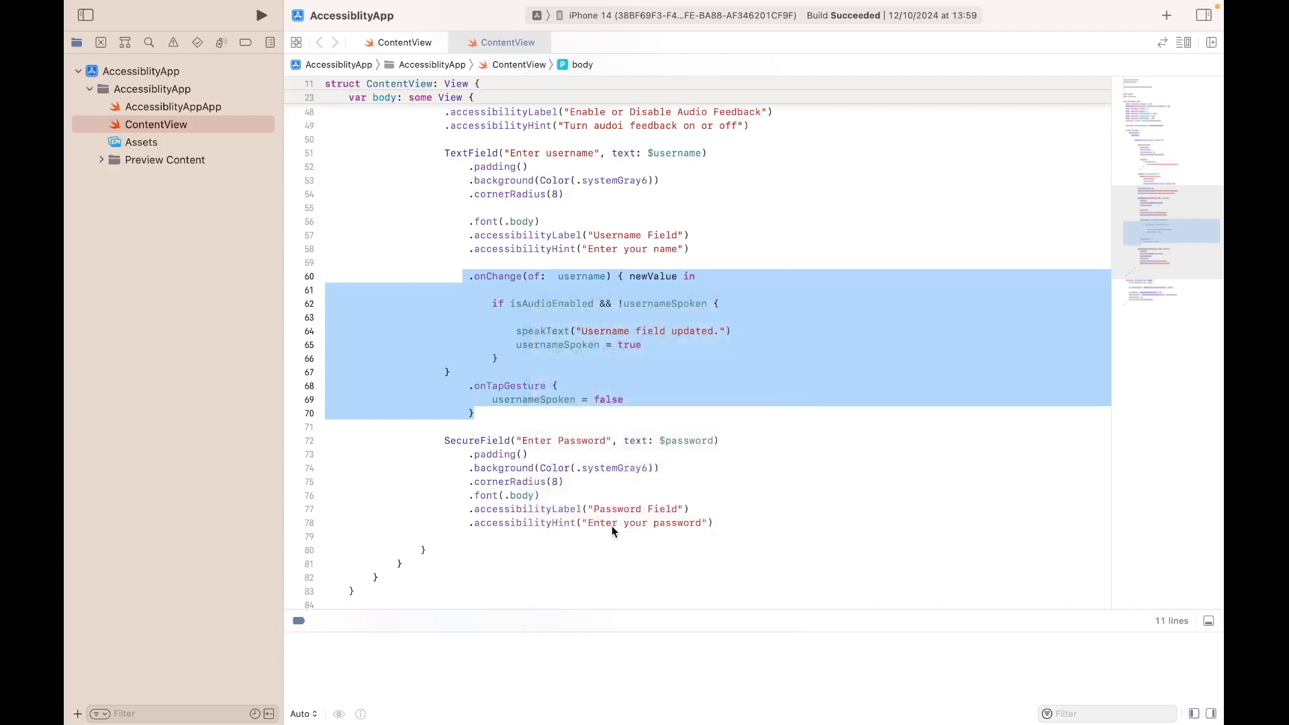
click(715, 522)
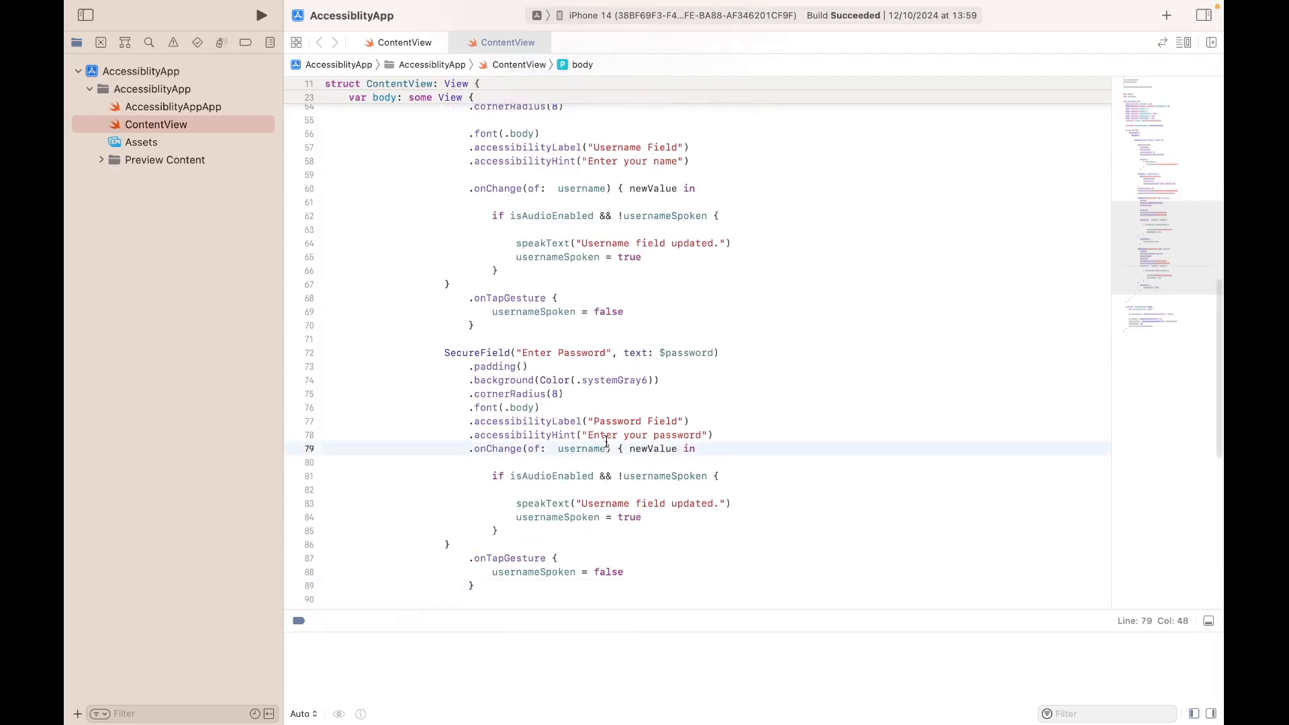
- Make the SecureField's onChange observe password and use the passwordSpoken flag
key(backspace)
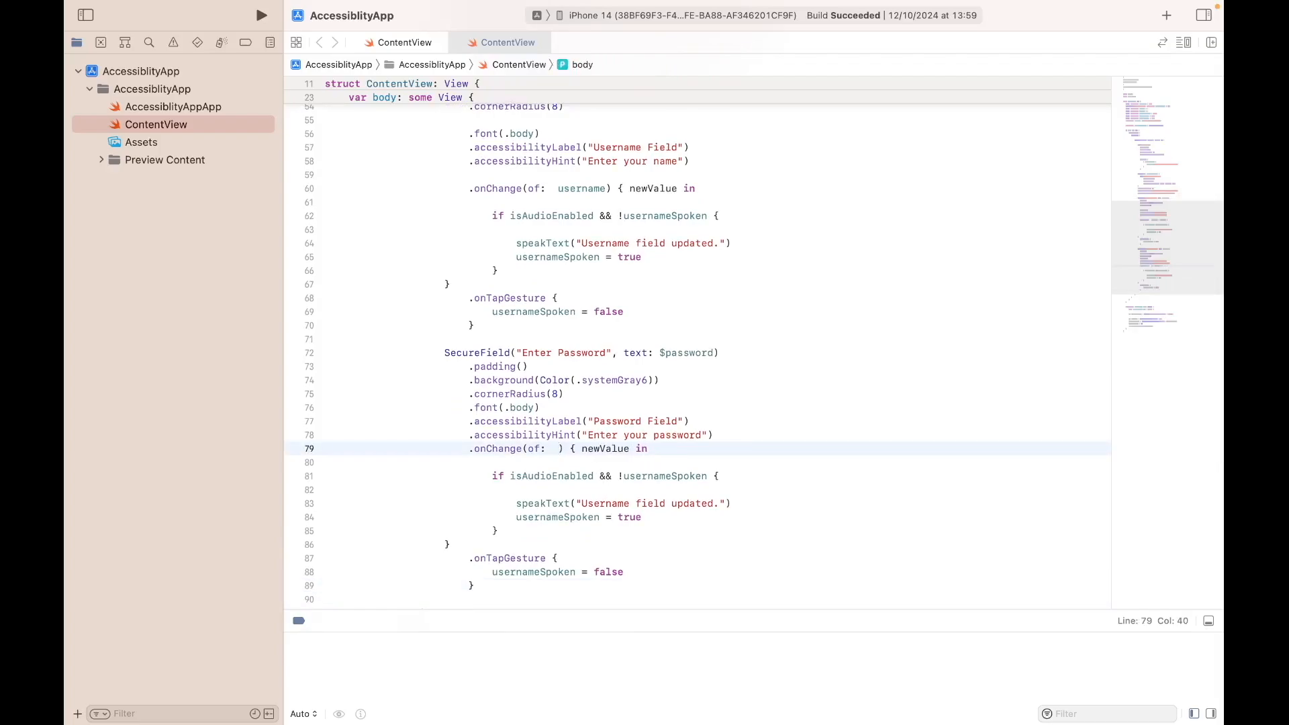
text(passs)
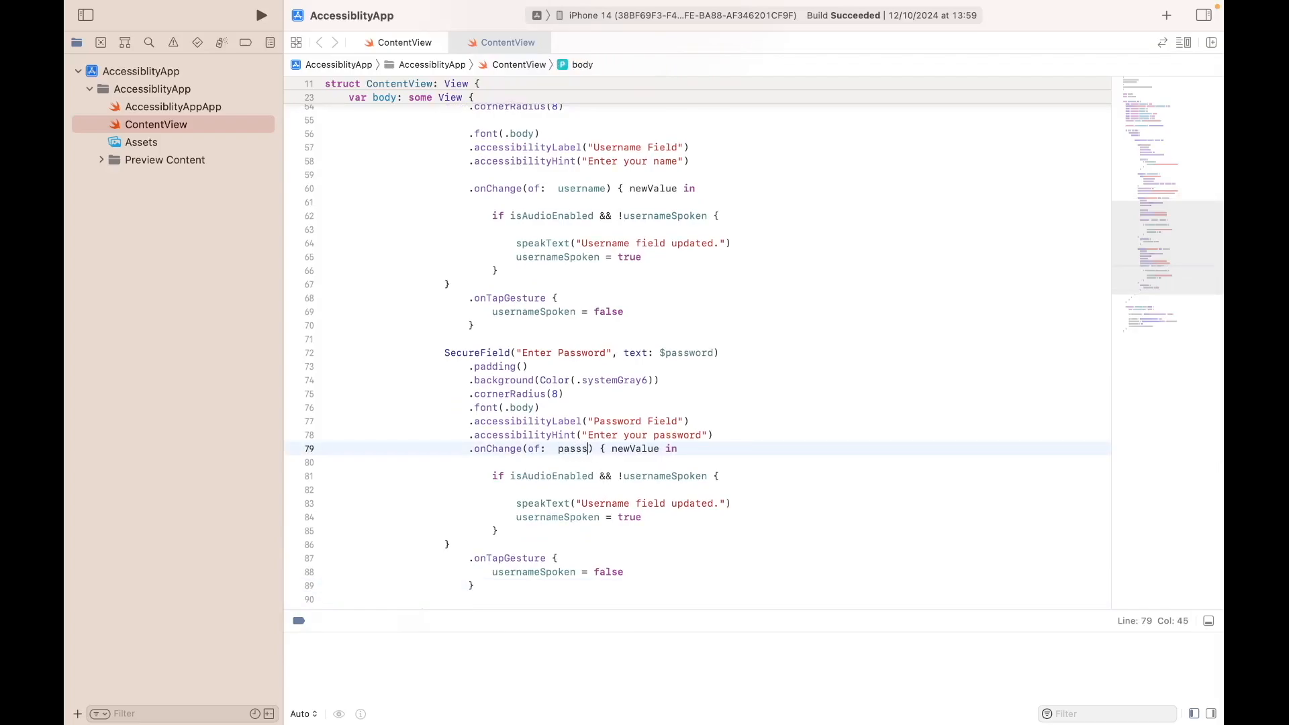
text(word)
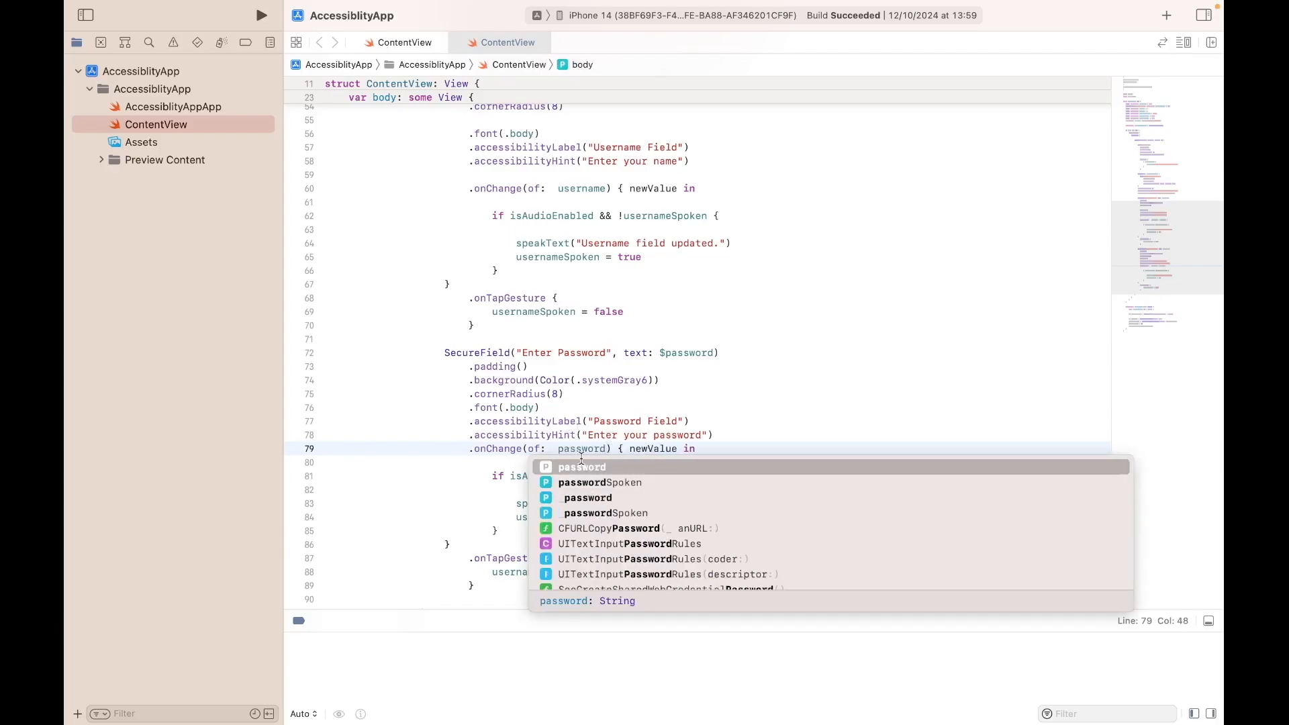
mouse_move(752, 385)
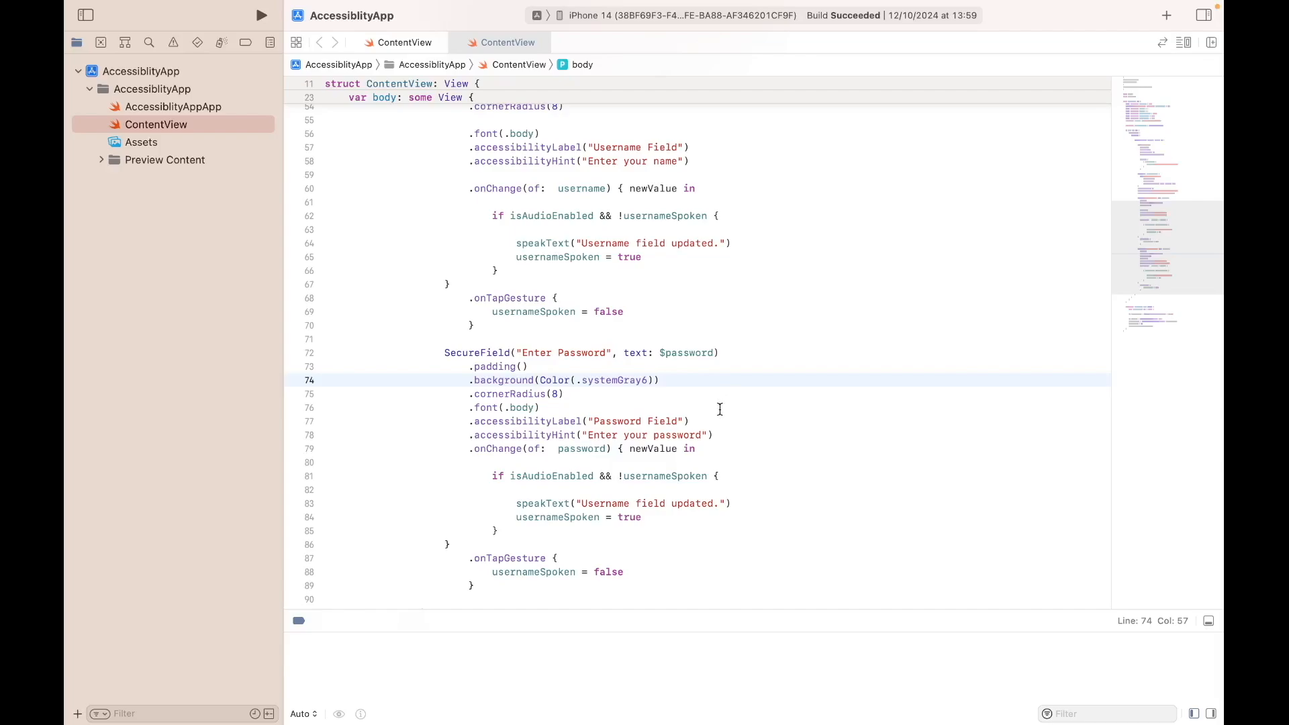
mouse_move(609, 538)
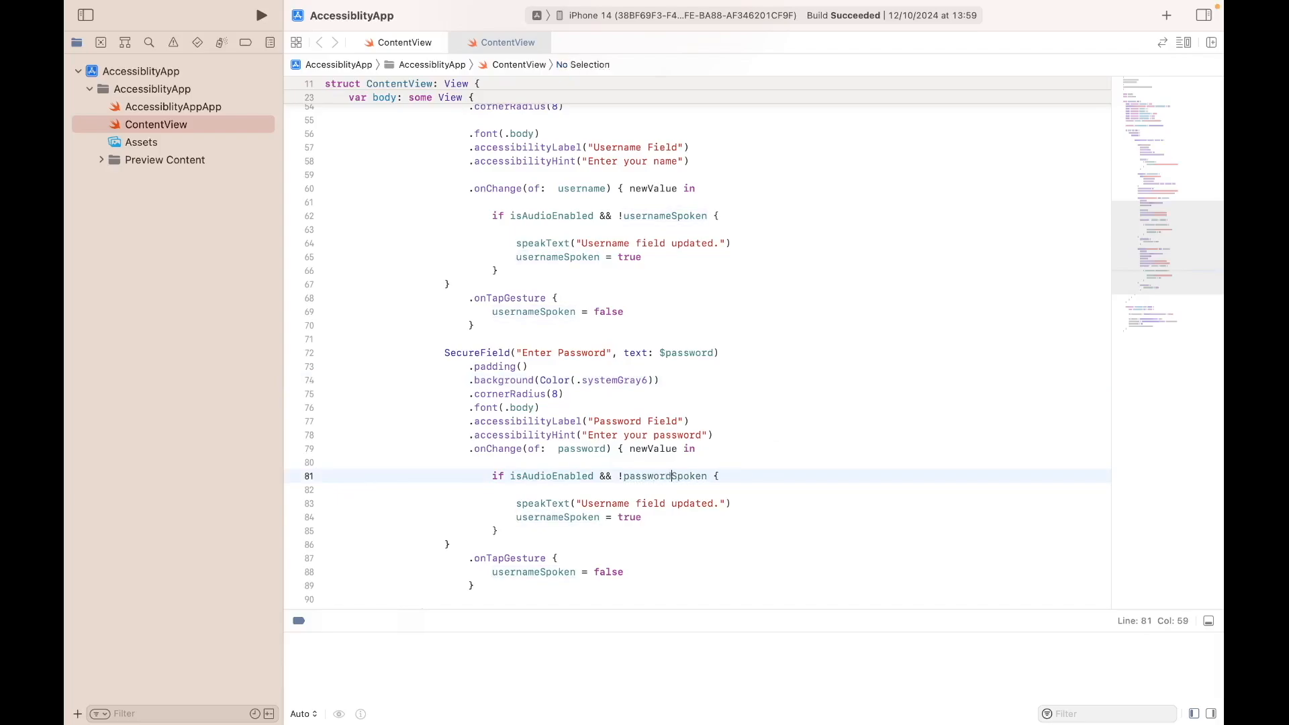
click(672, 475)
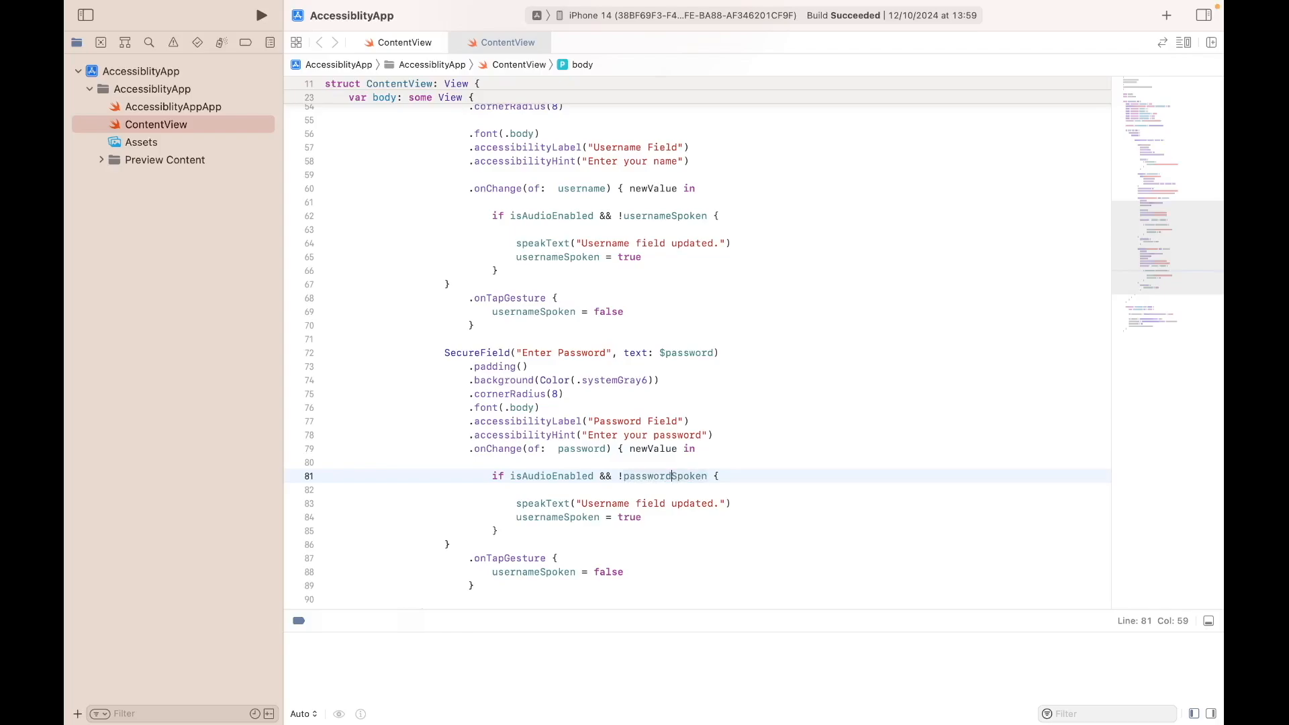
mouse_move(646, 512)
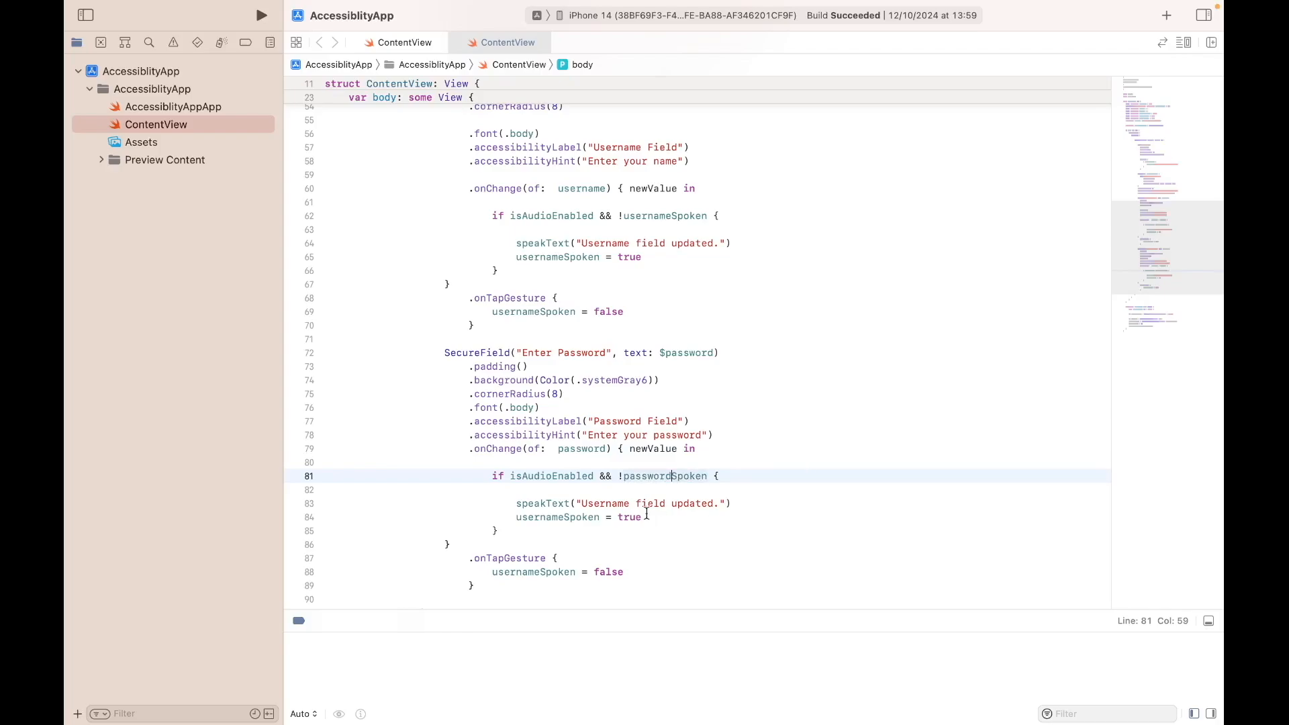
double_click(556, 515)
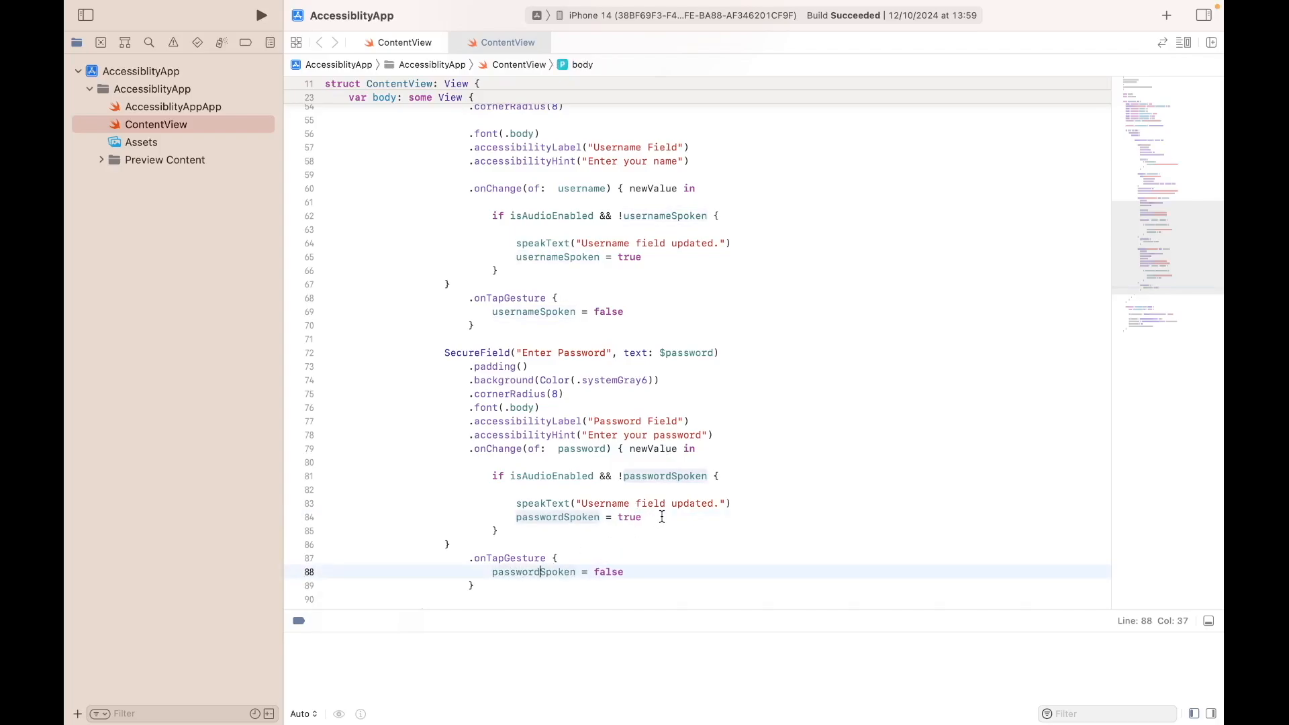
- Change the spoken message to "Password field updated."
click(629, 503)
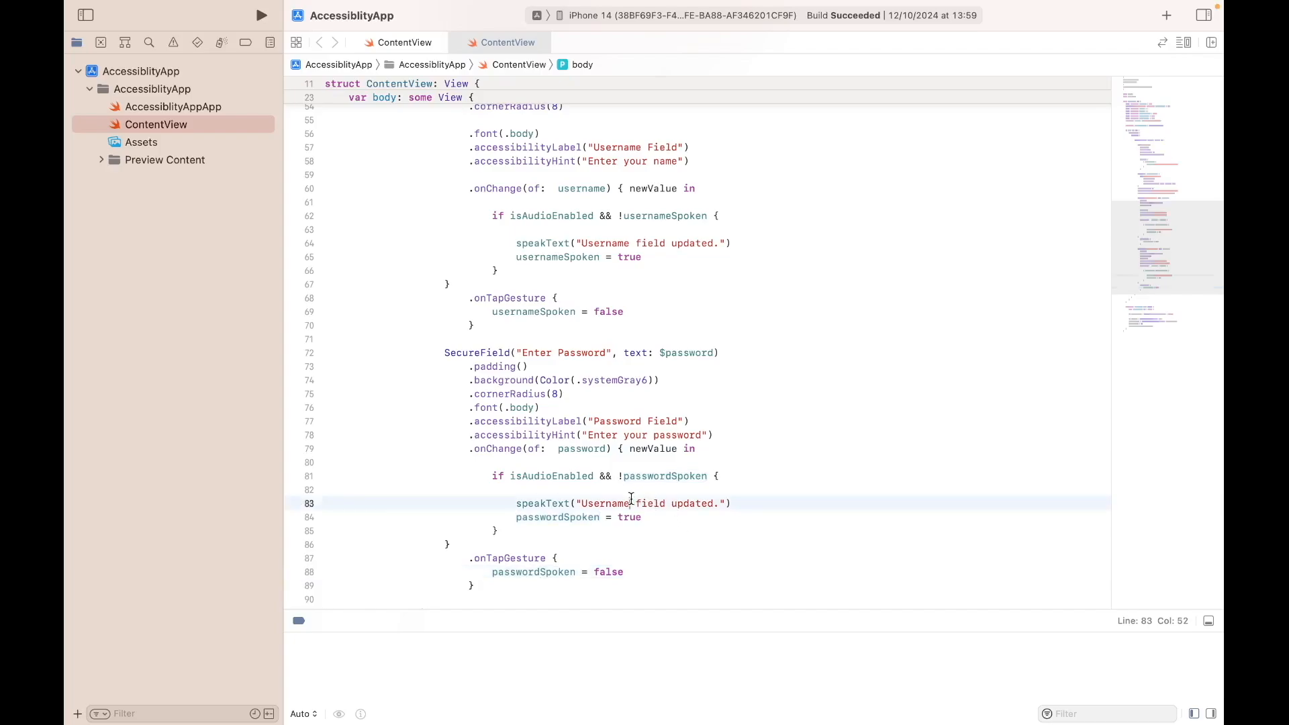
mouse_move(713, 456)
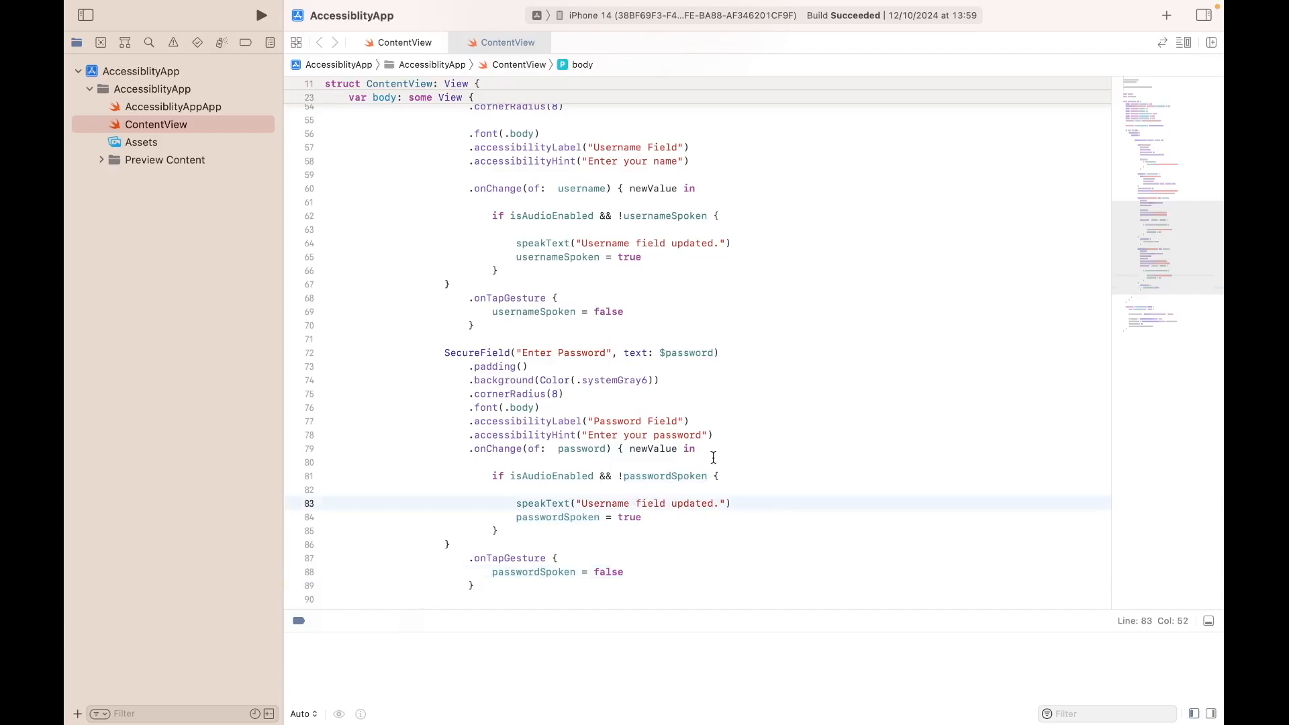
key(Backspace)
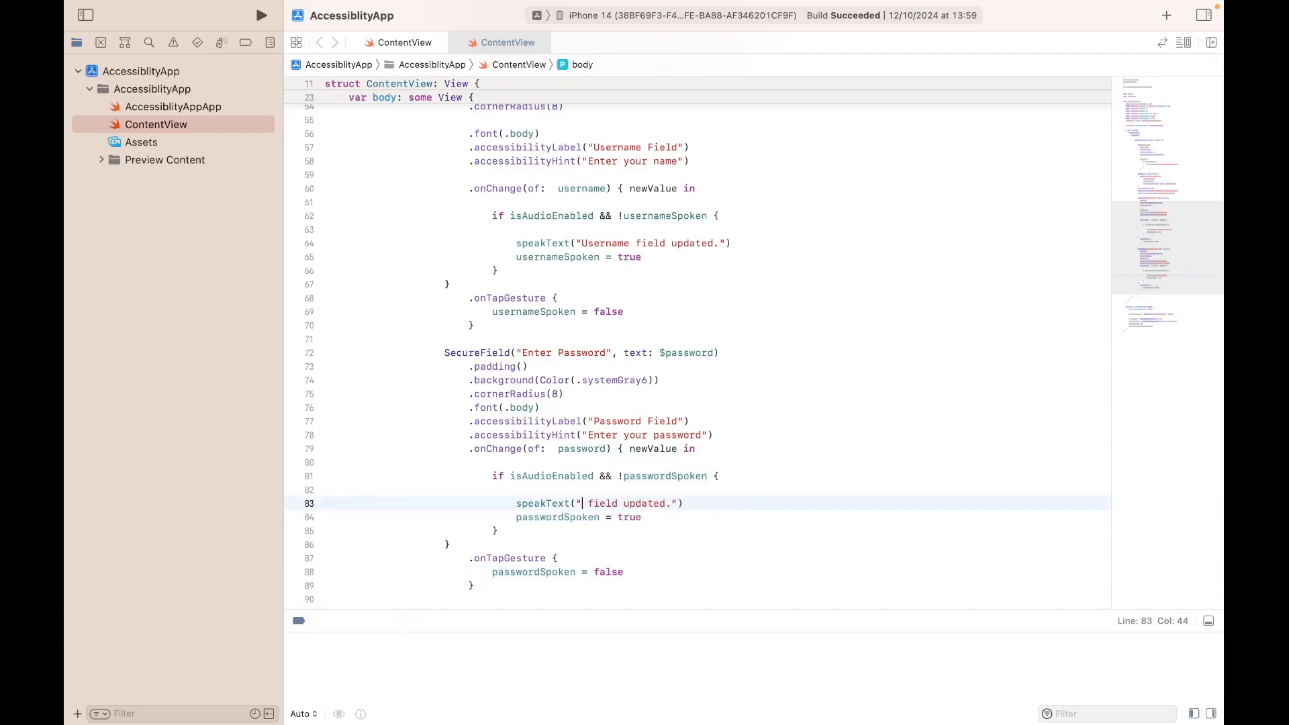
text(Password)
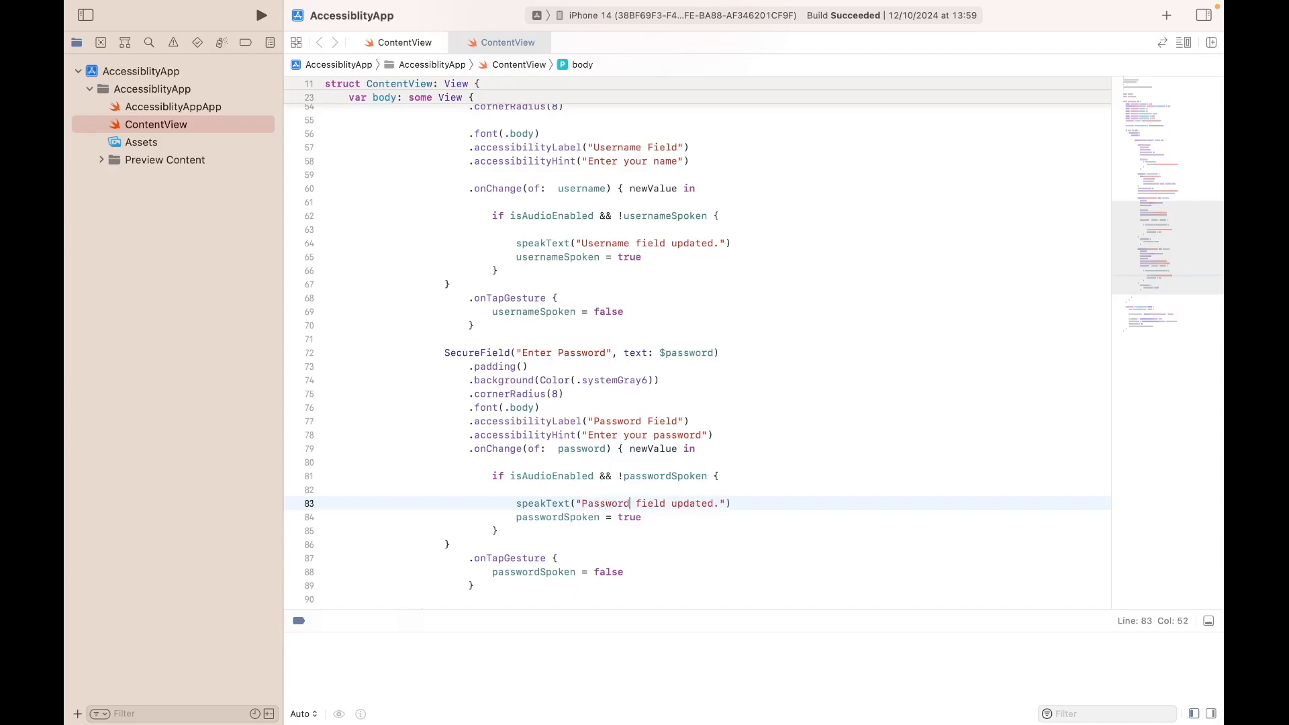
mouse_move(746, 450)
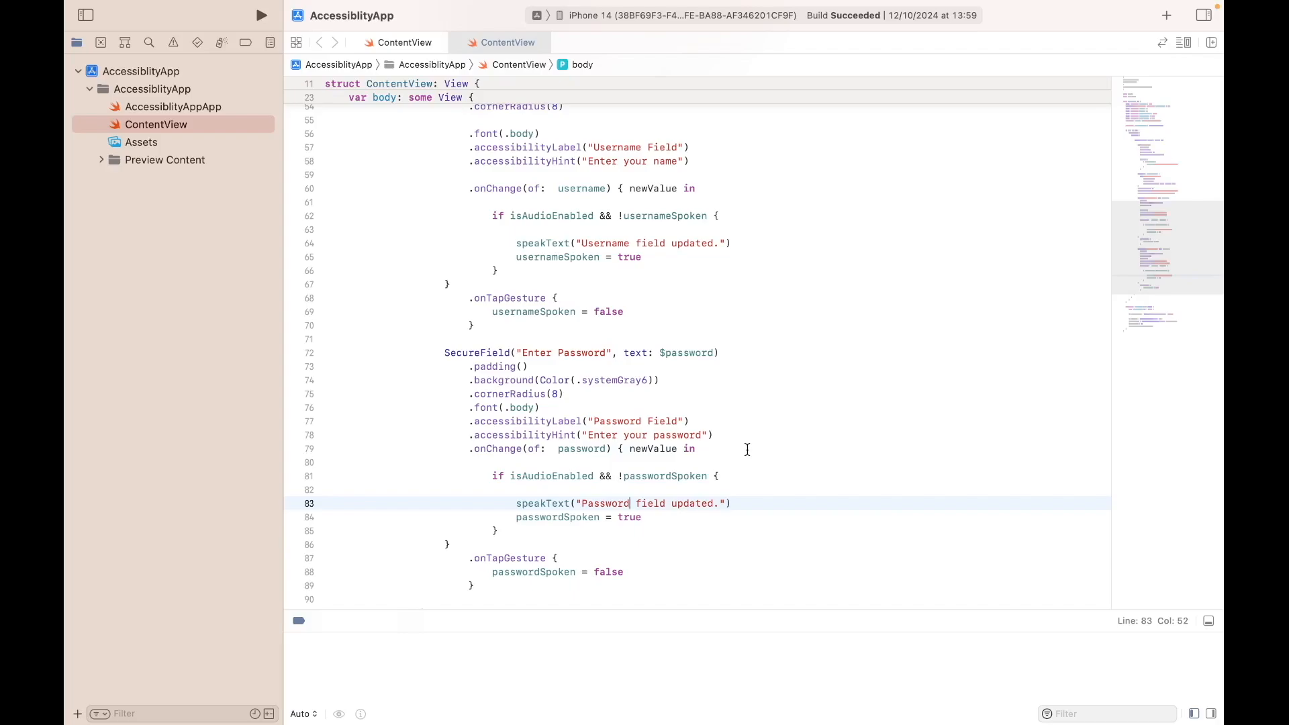
mouse_move(746, 449)
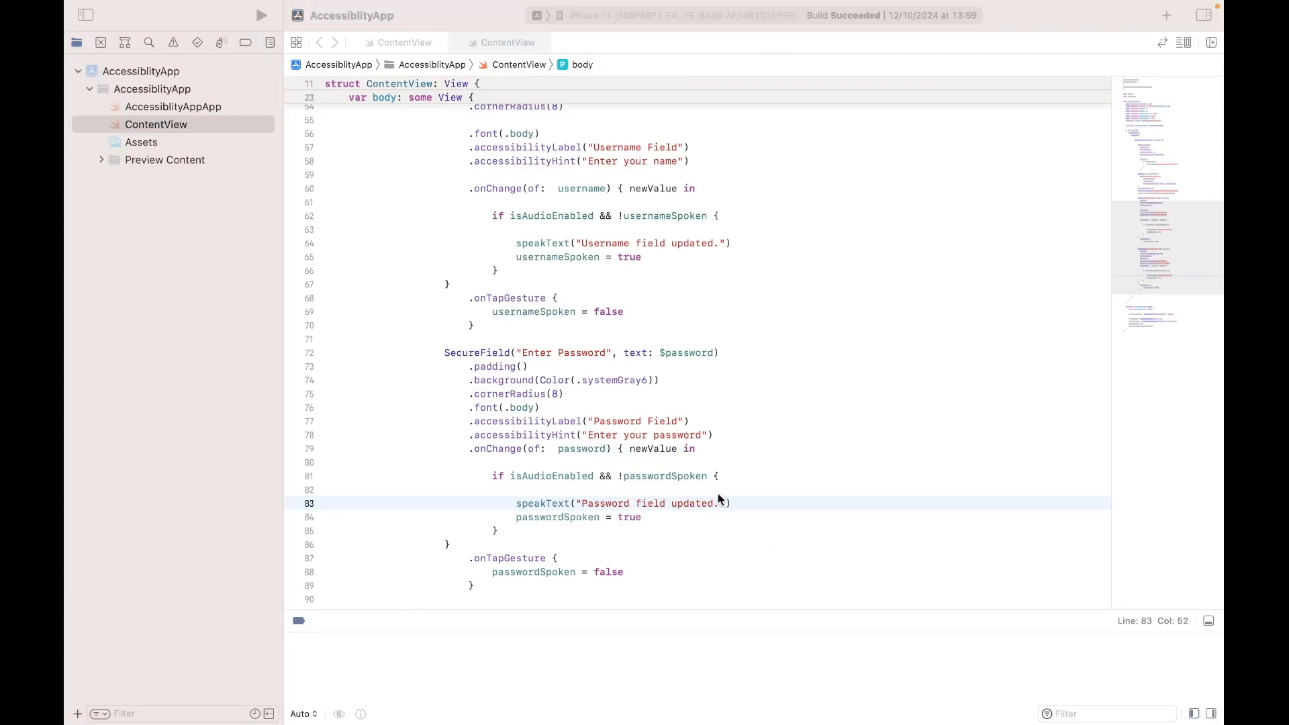
- Remove the stray blank line after the password onTapGesture closure and review the finished ContentView
scroll(up, 3)
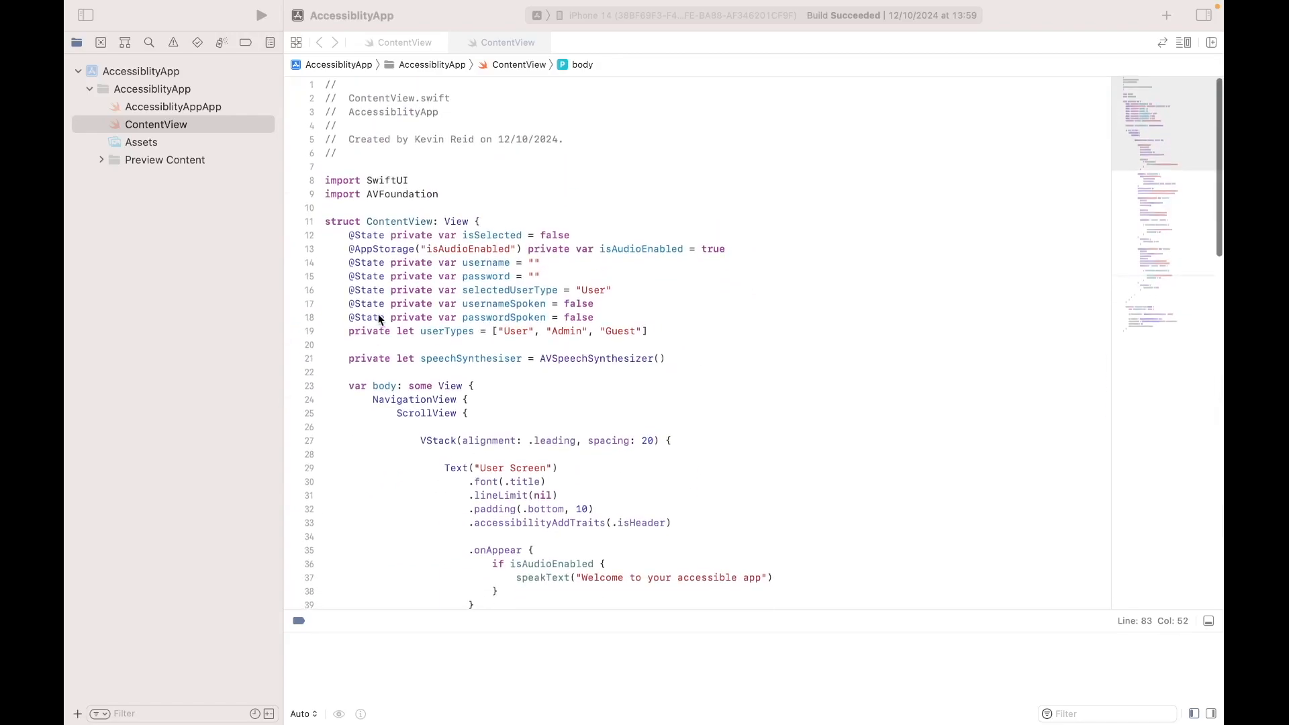
scroll(down, 3)
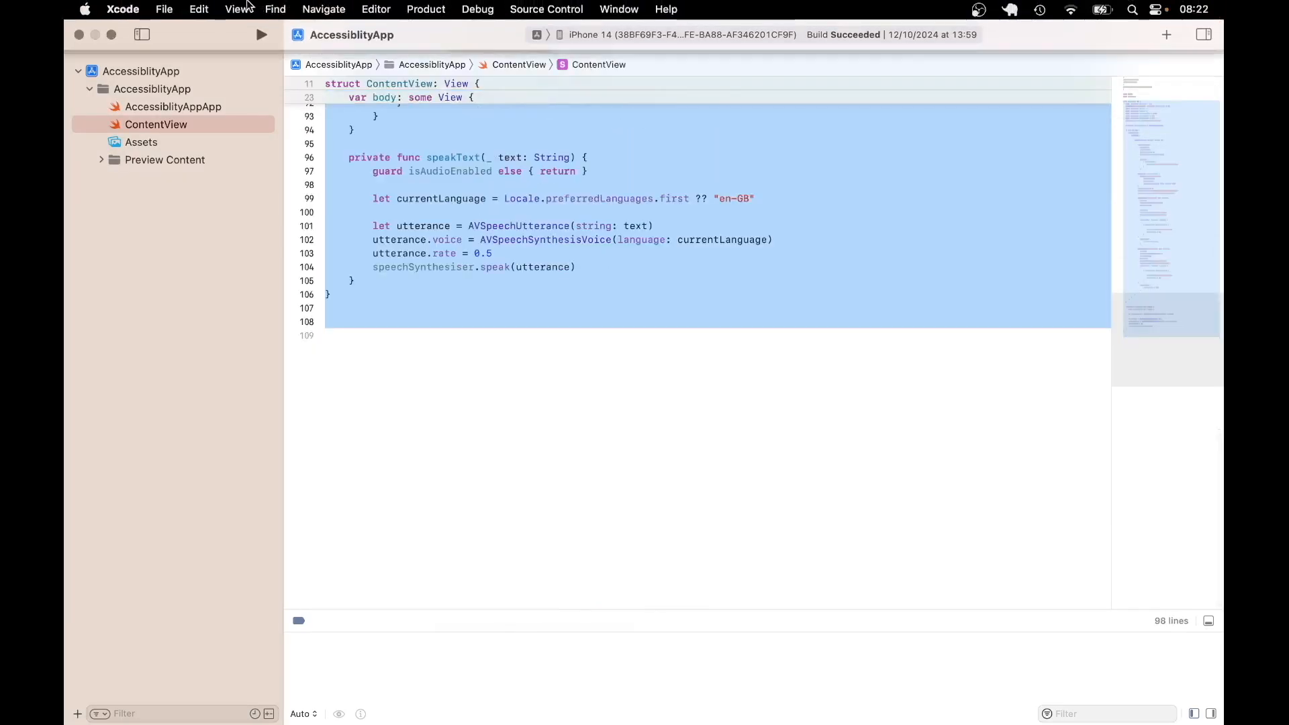
mouse_move(341, 5)
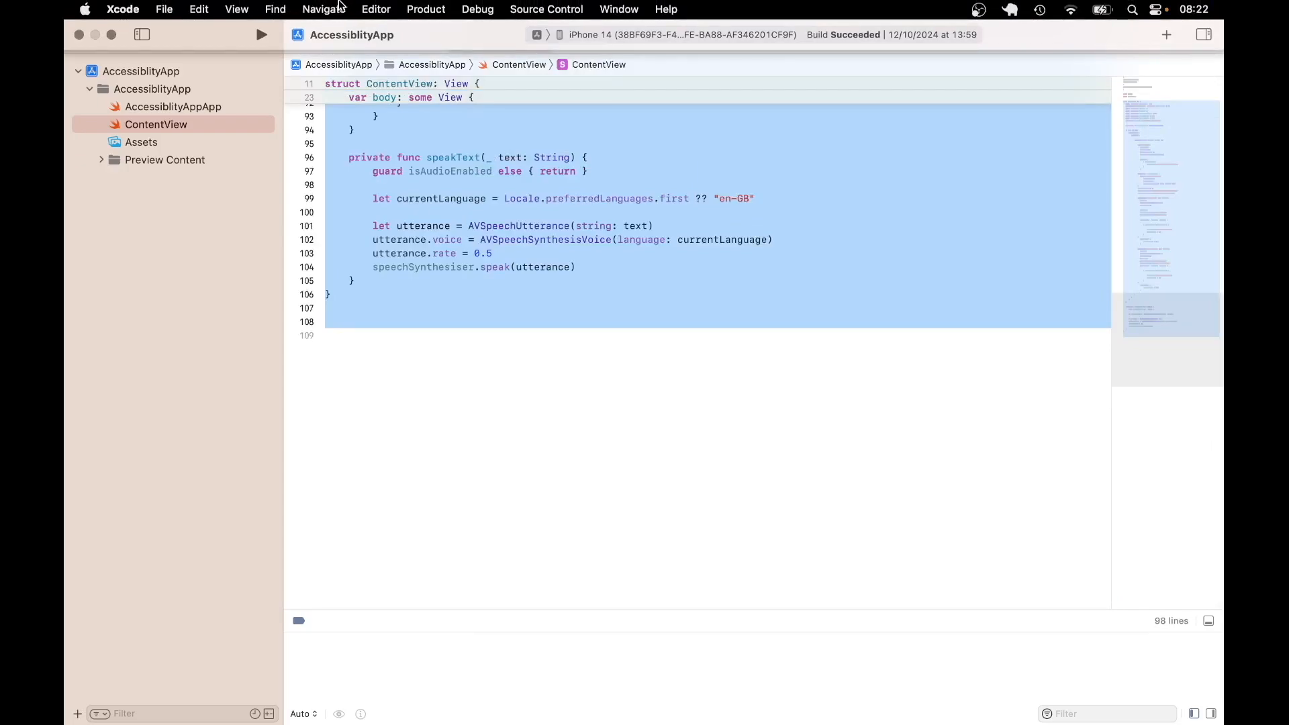
click(375, 9)
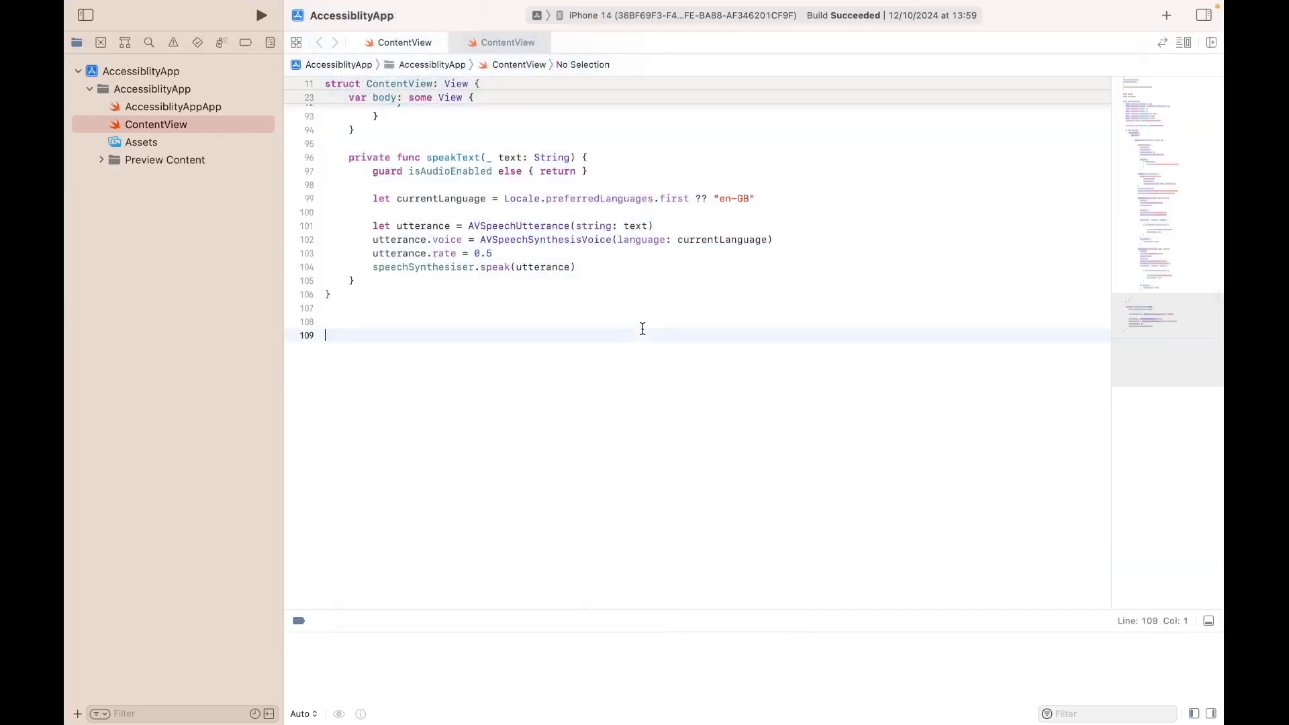
scroll(up, 3)
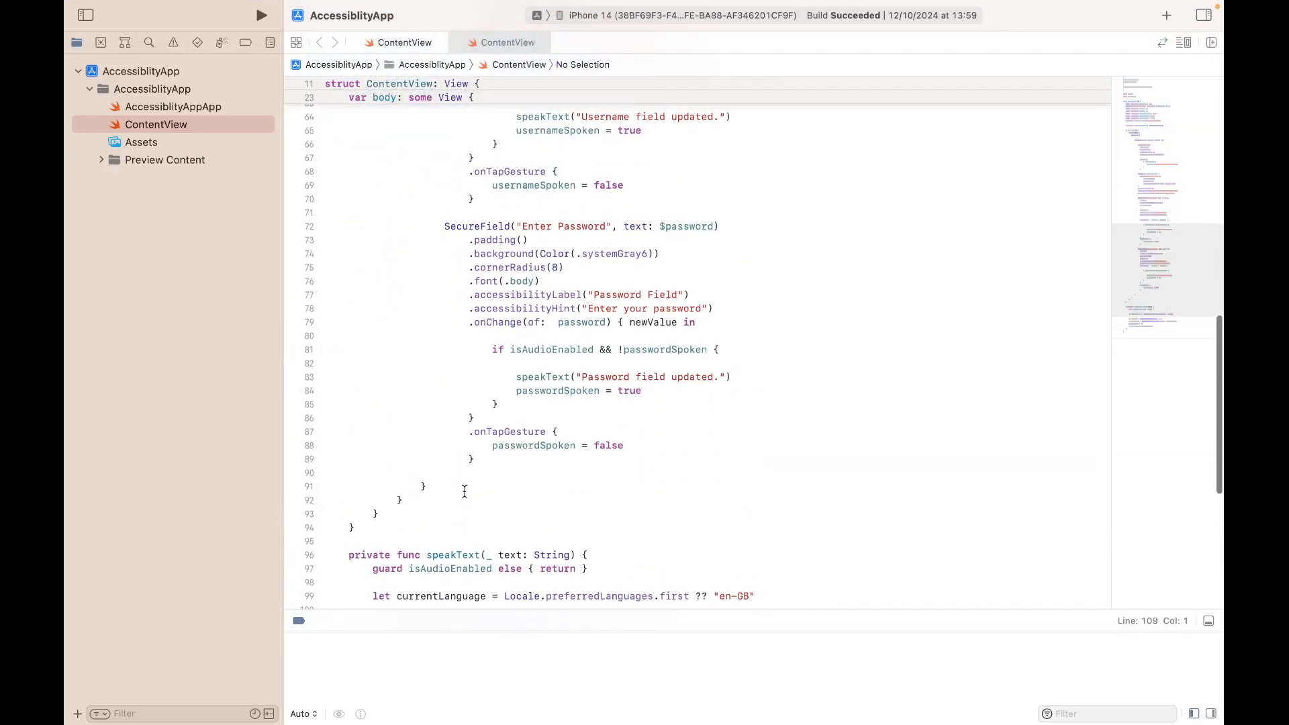
click(325, 473)
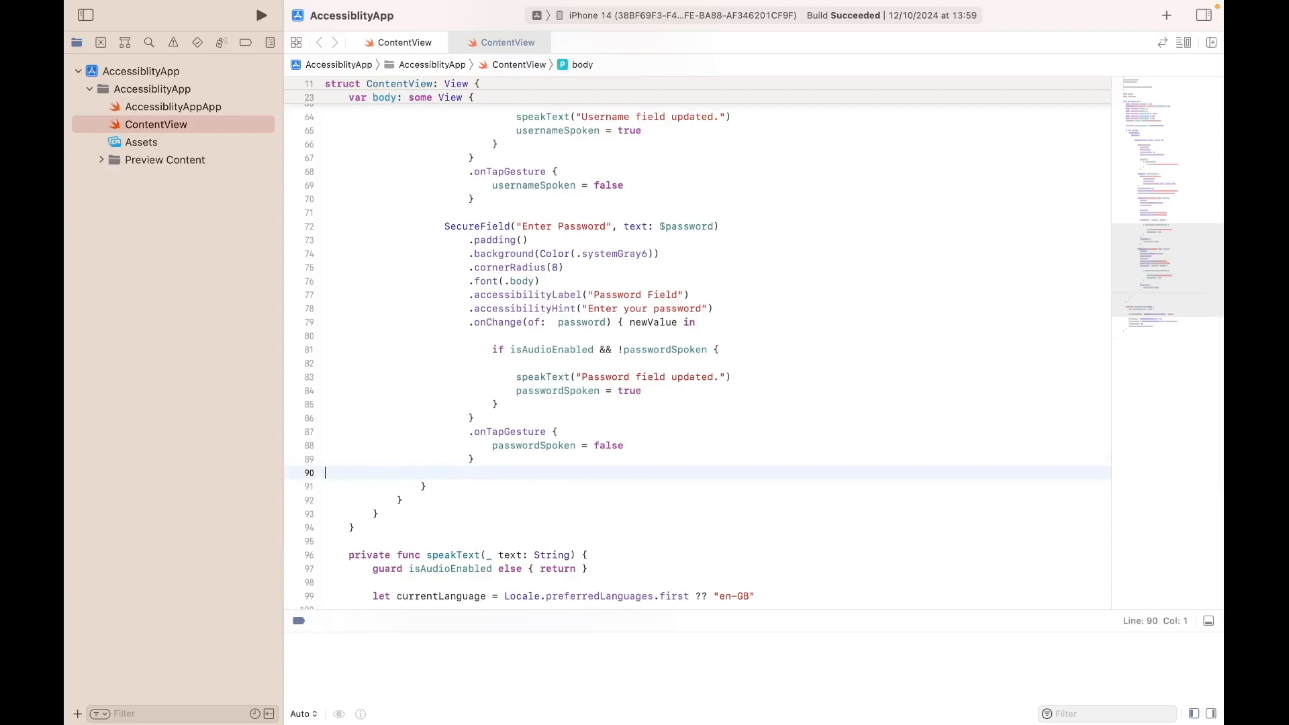
scroll(up, 3)
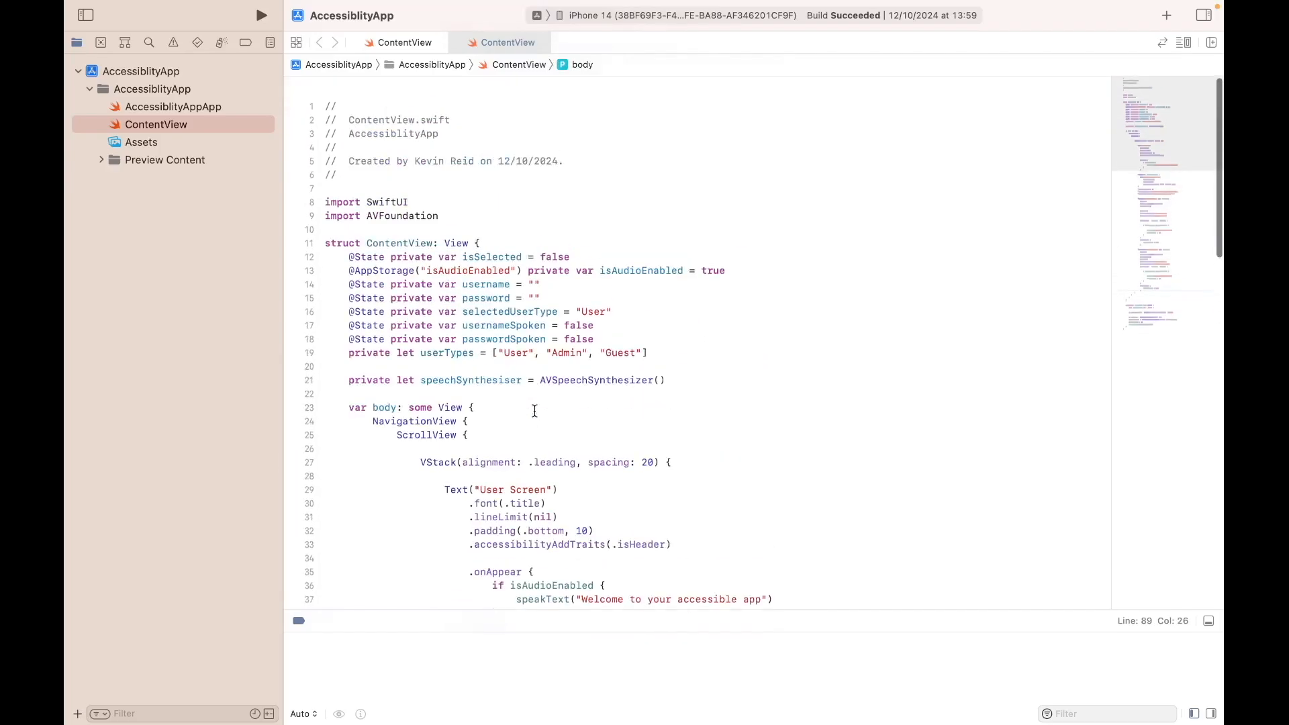
scroll(up, 3)
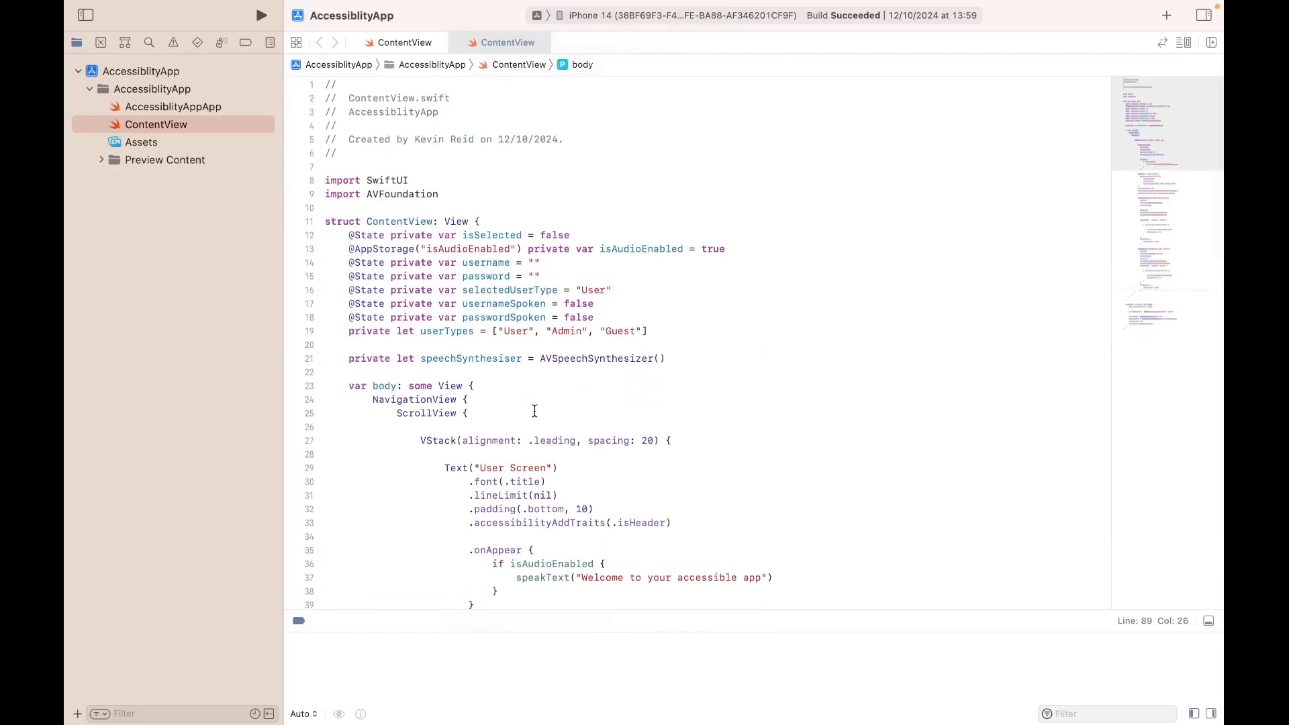
scroll(down, 3)
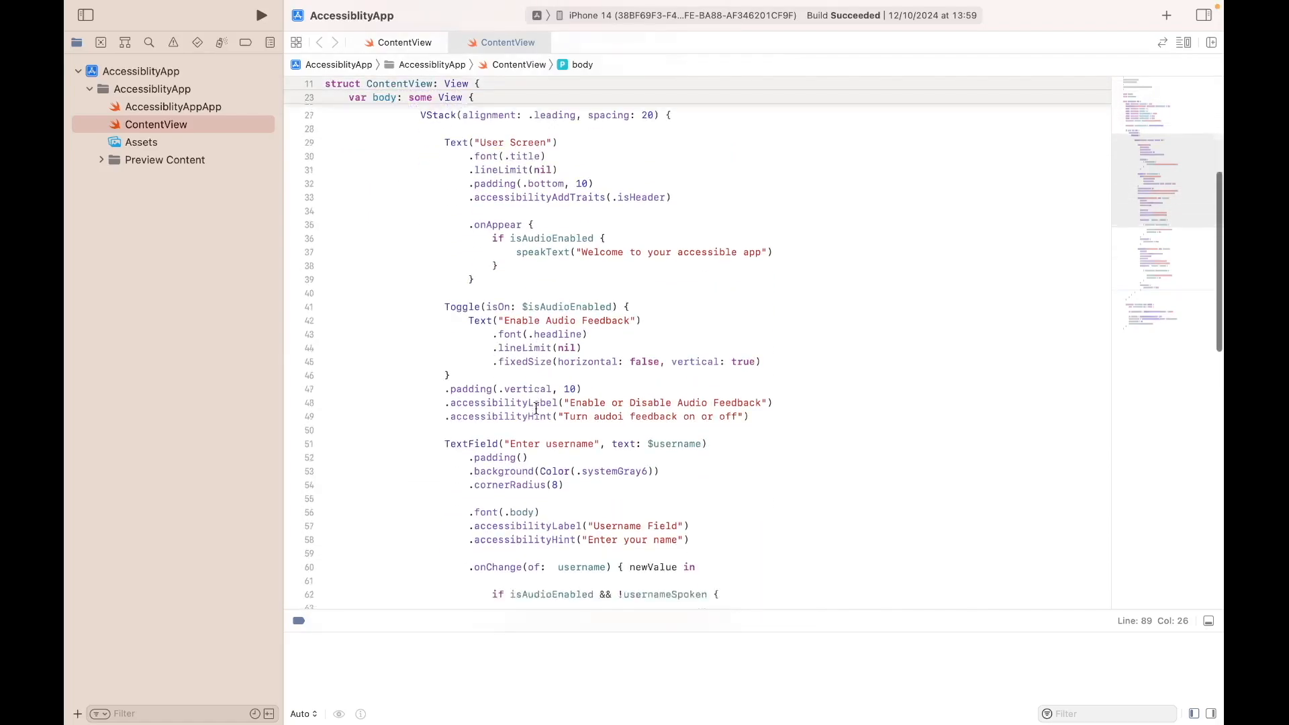
scroll(down, 3)
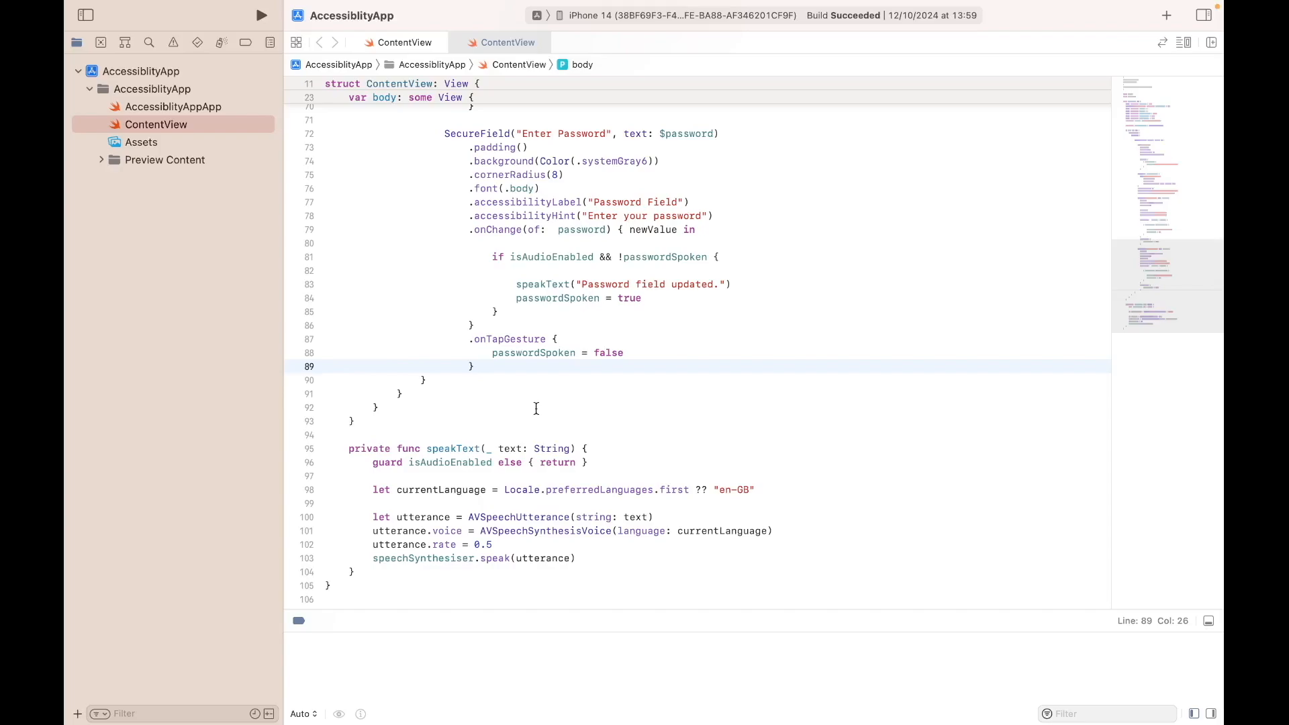
click(473, 365)
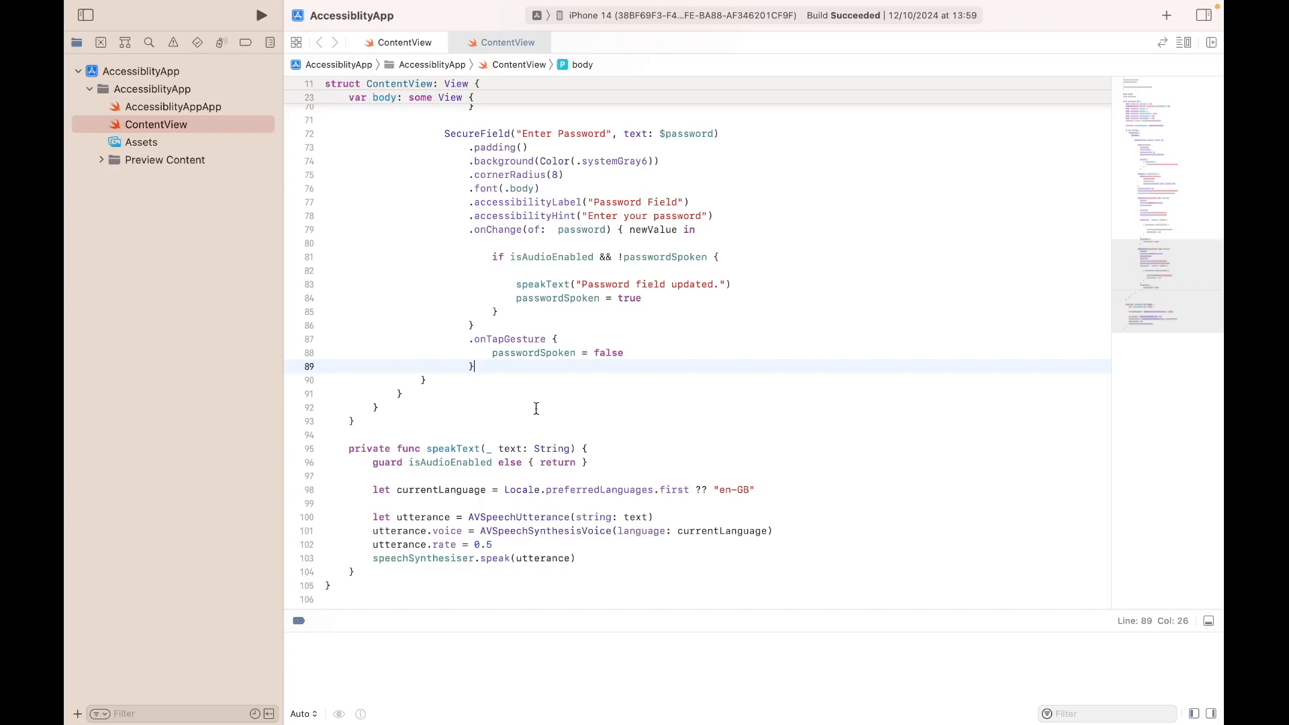